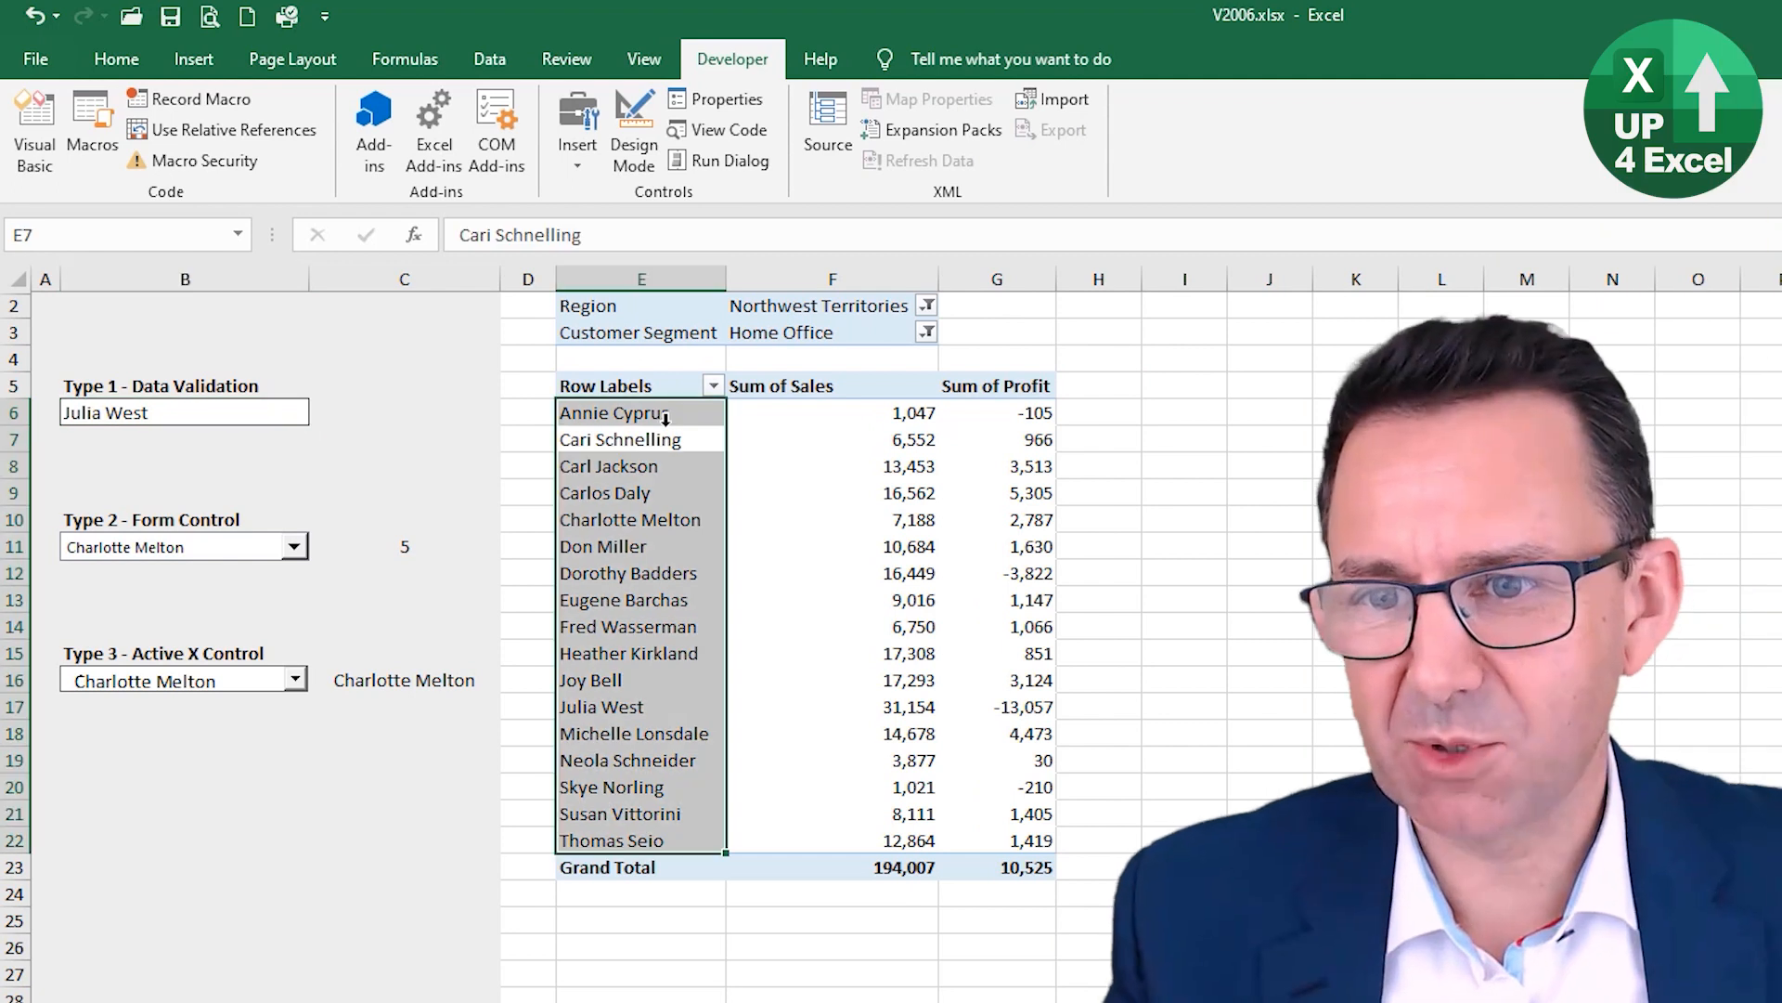
Step: Set the pivot table's Region filter back to Northwest Territories
left_click(614, 412)
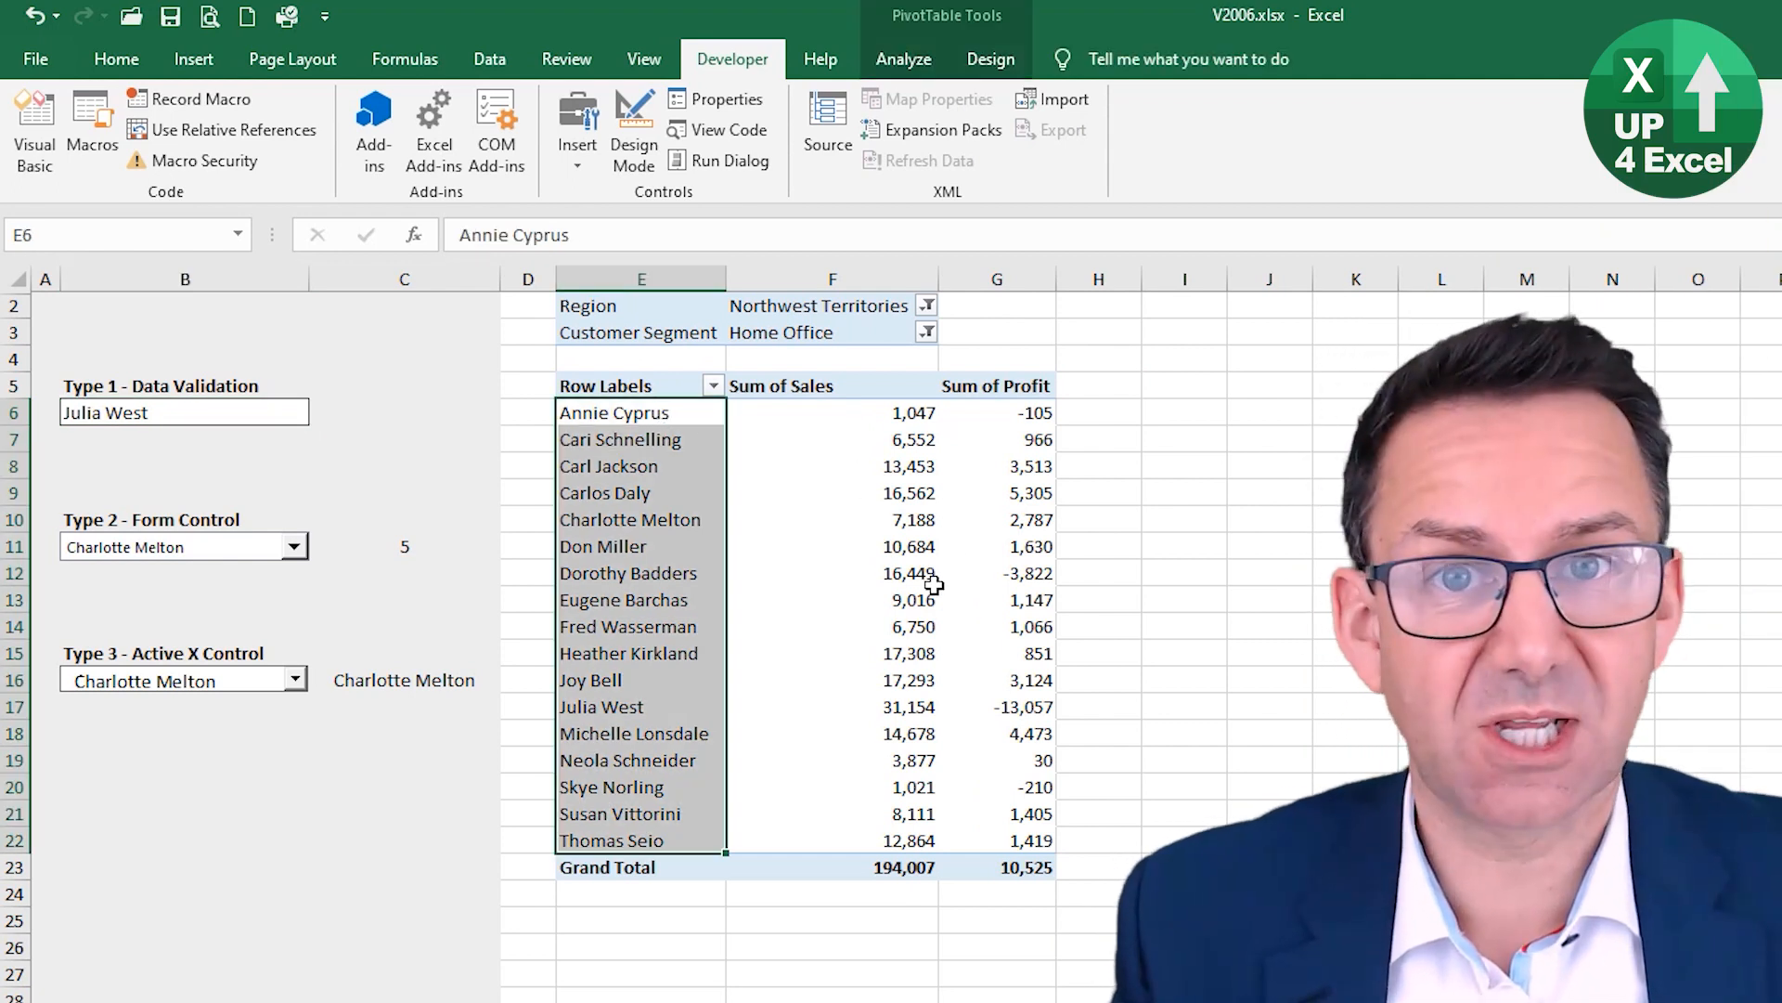
left_click(639, 304)
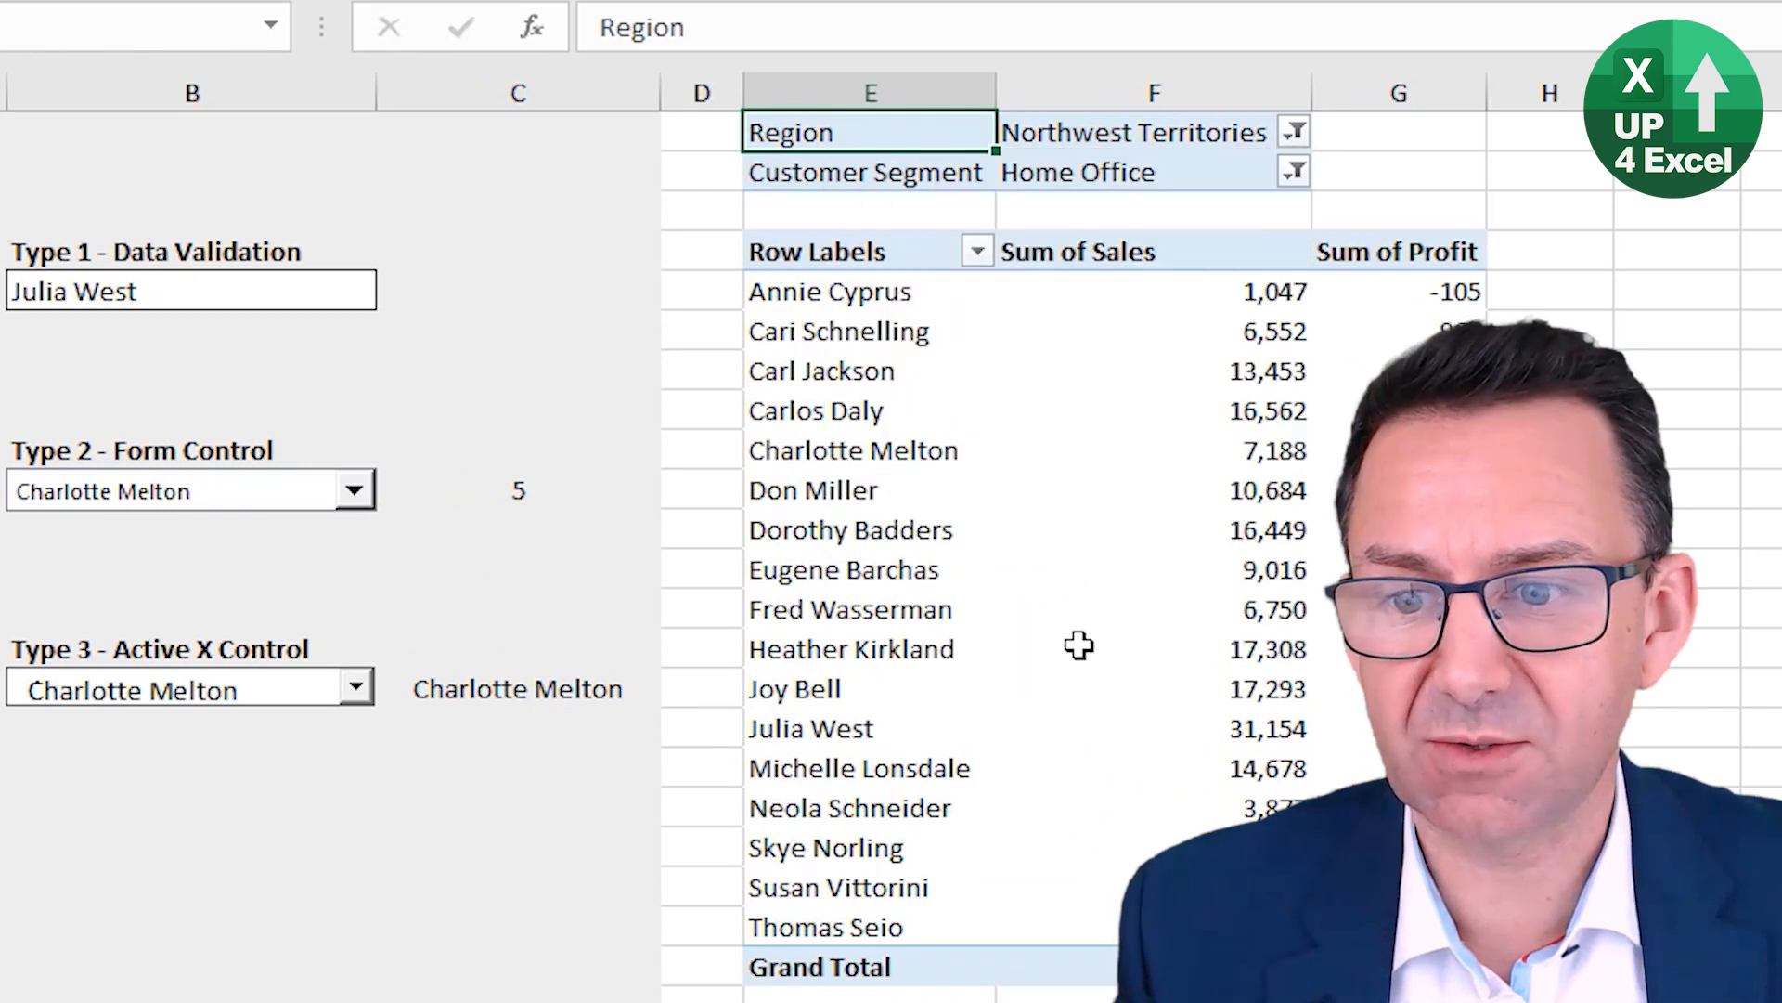
left_click(1292, 131)
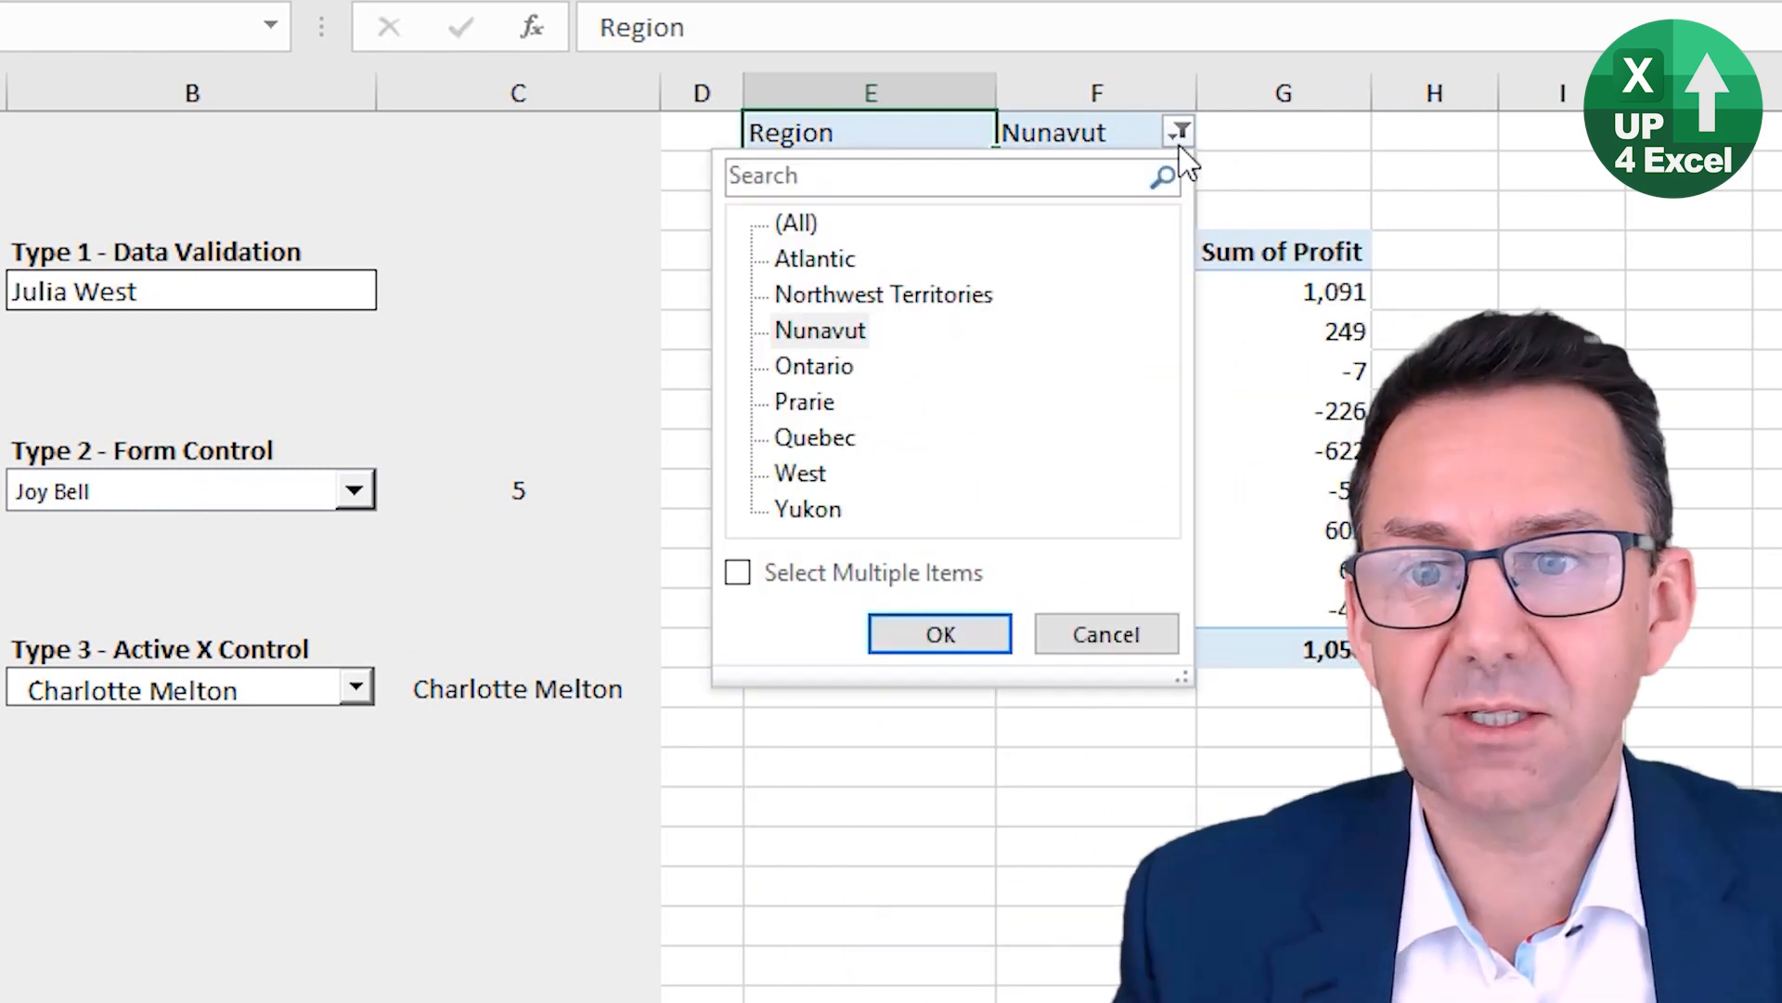
left_click(938, 634)
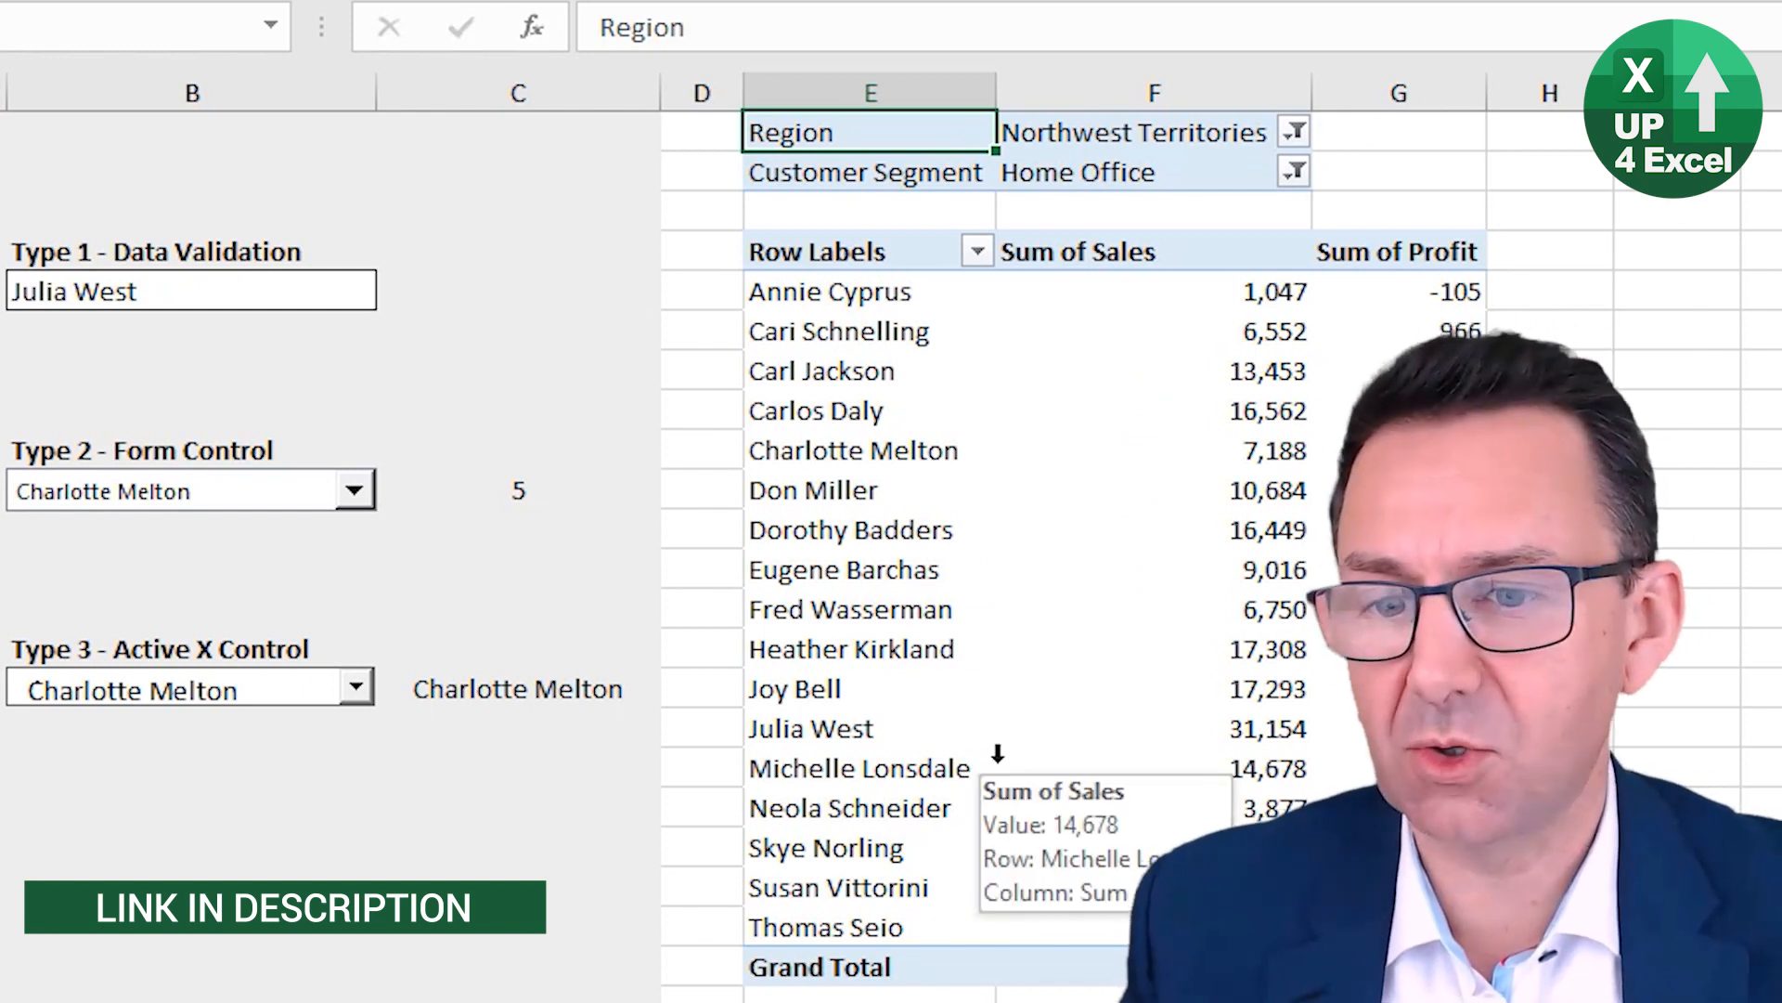
left_click(517, 844)
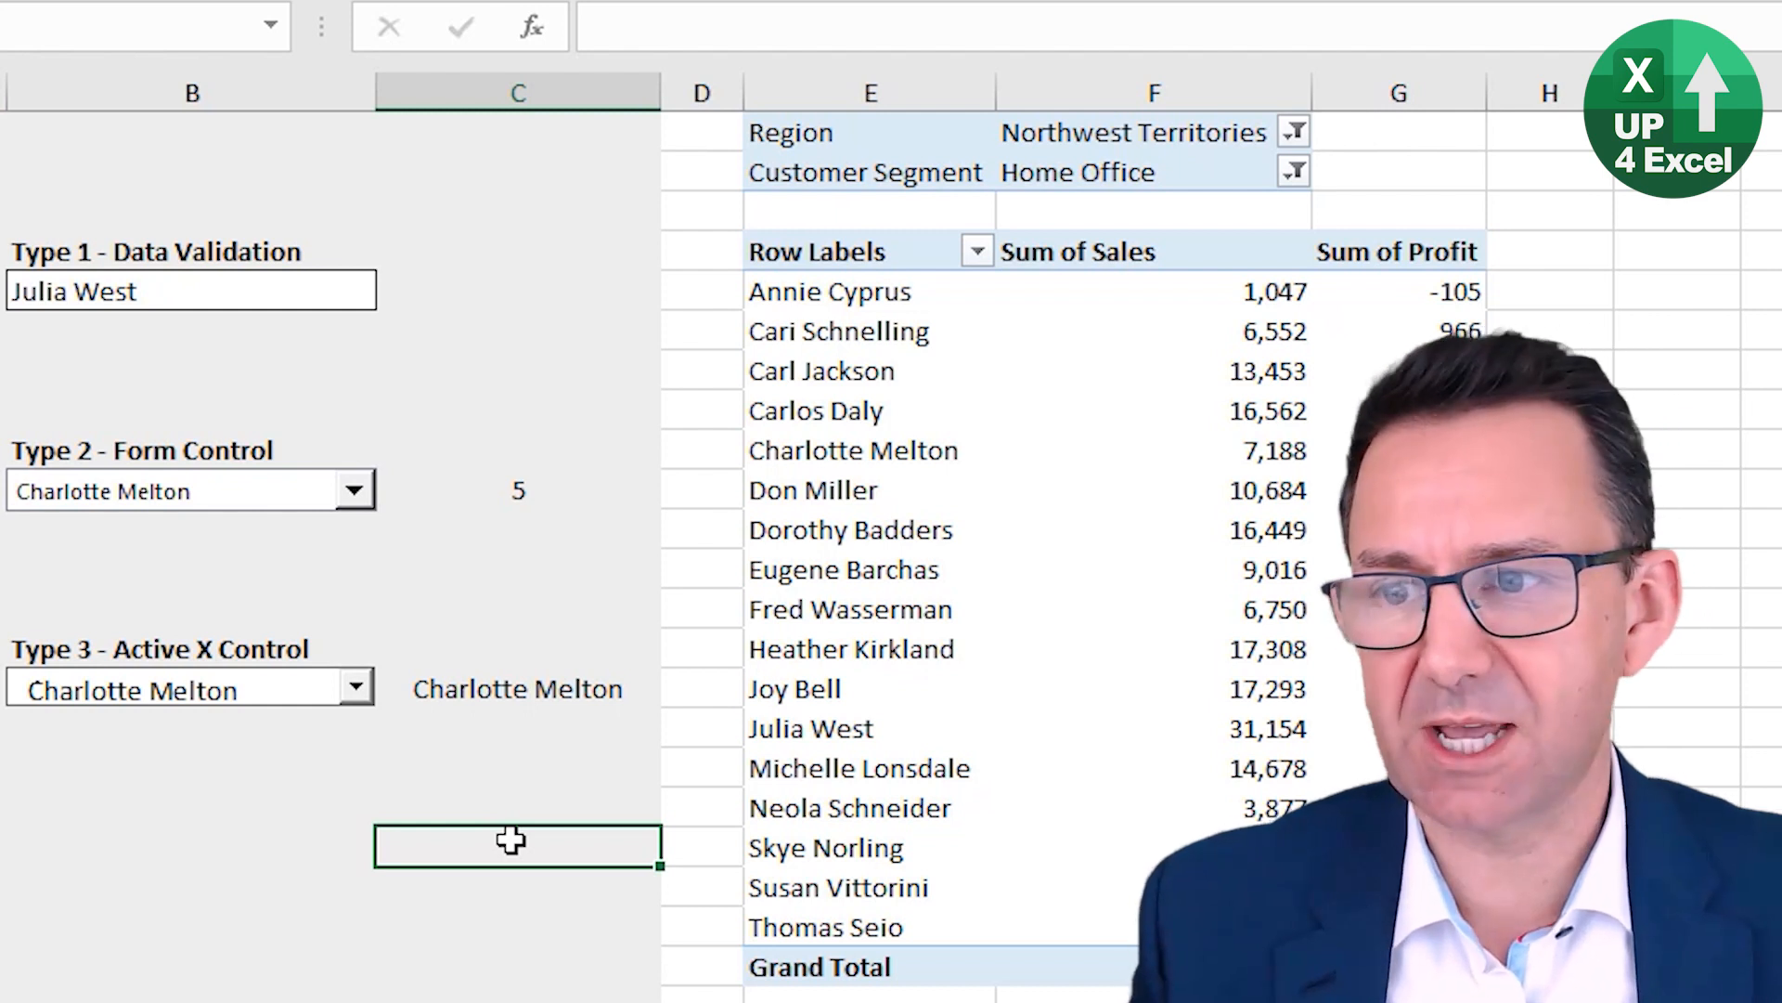
left_click(191, 290)
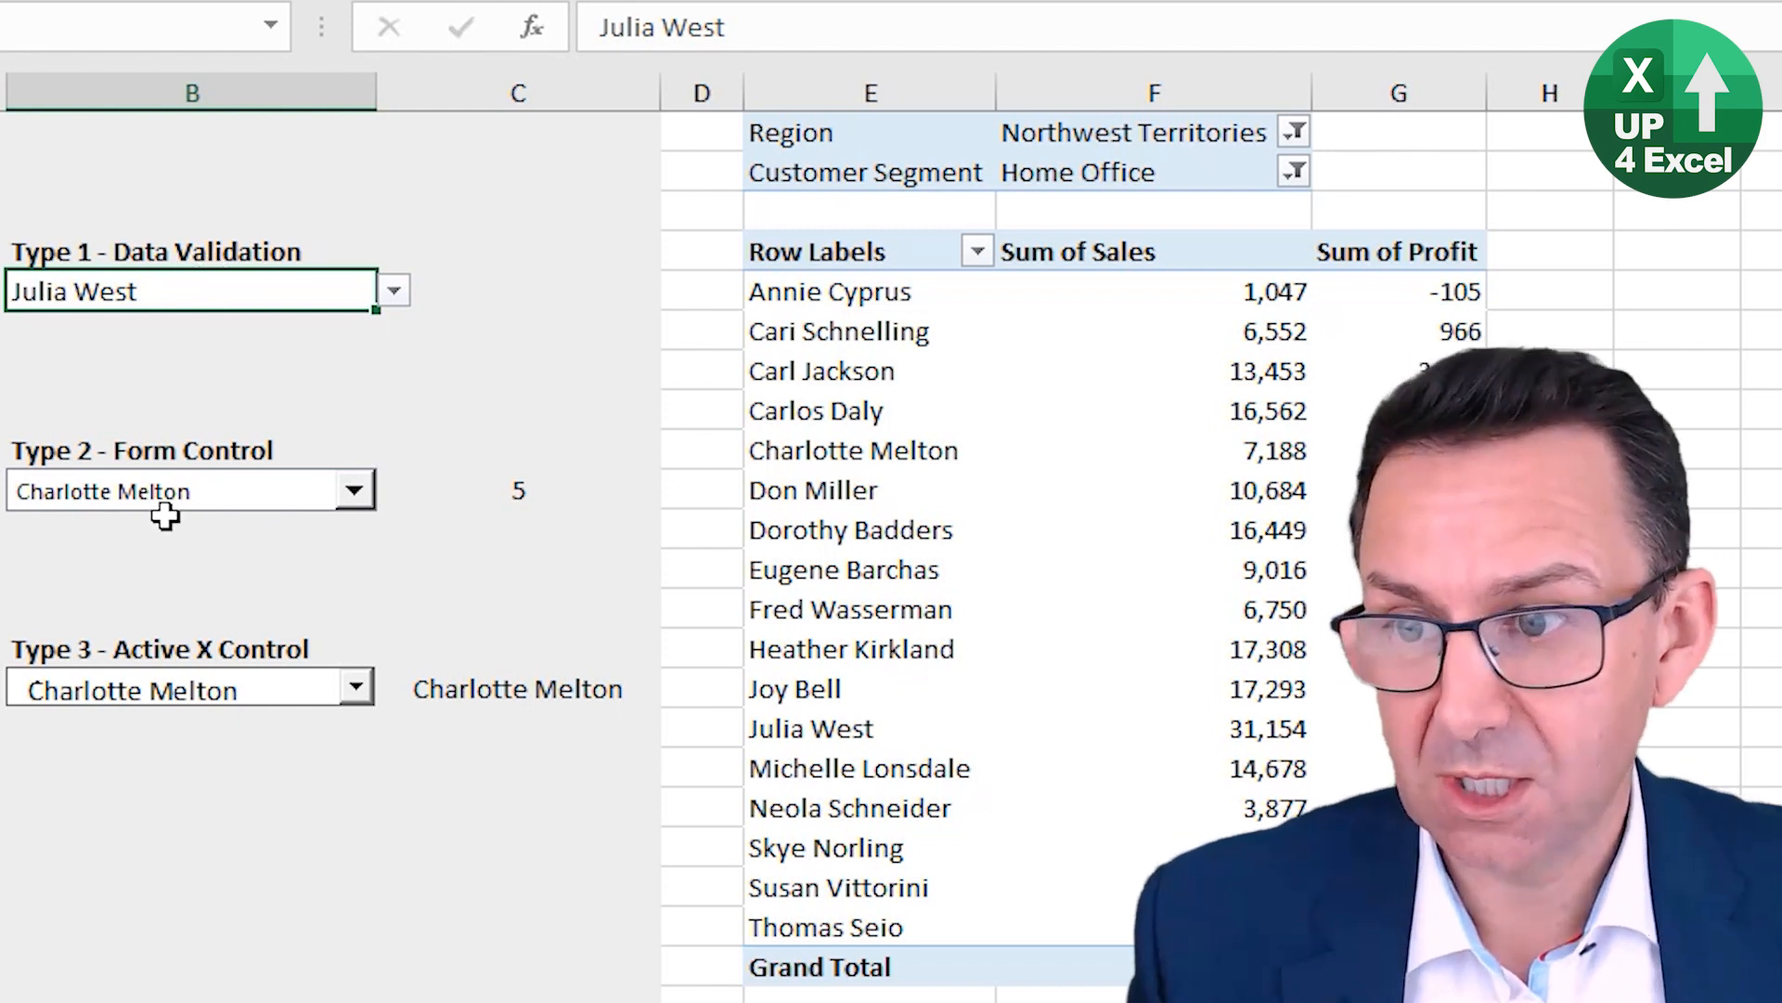
mouse_move(273, 698)
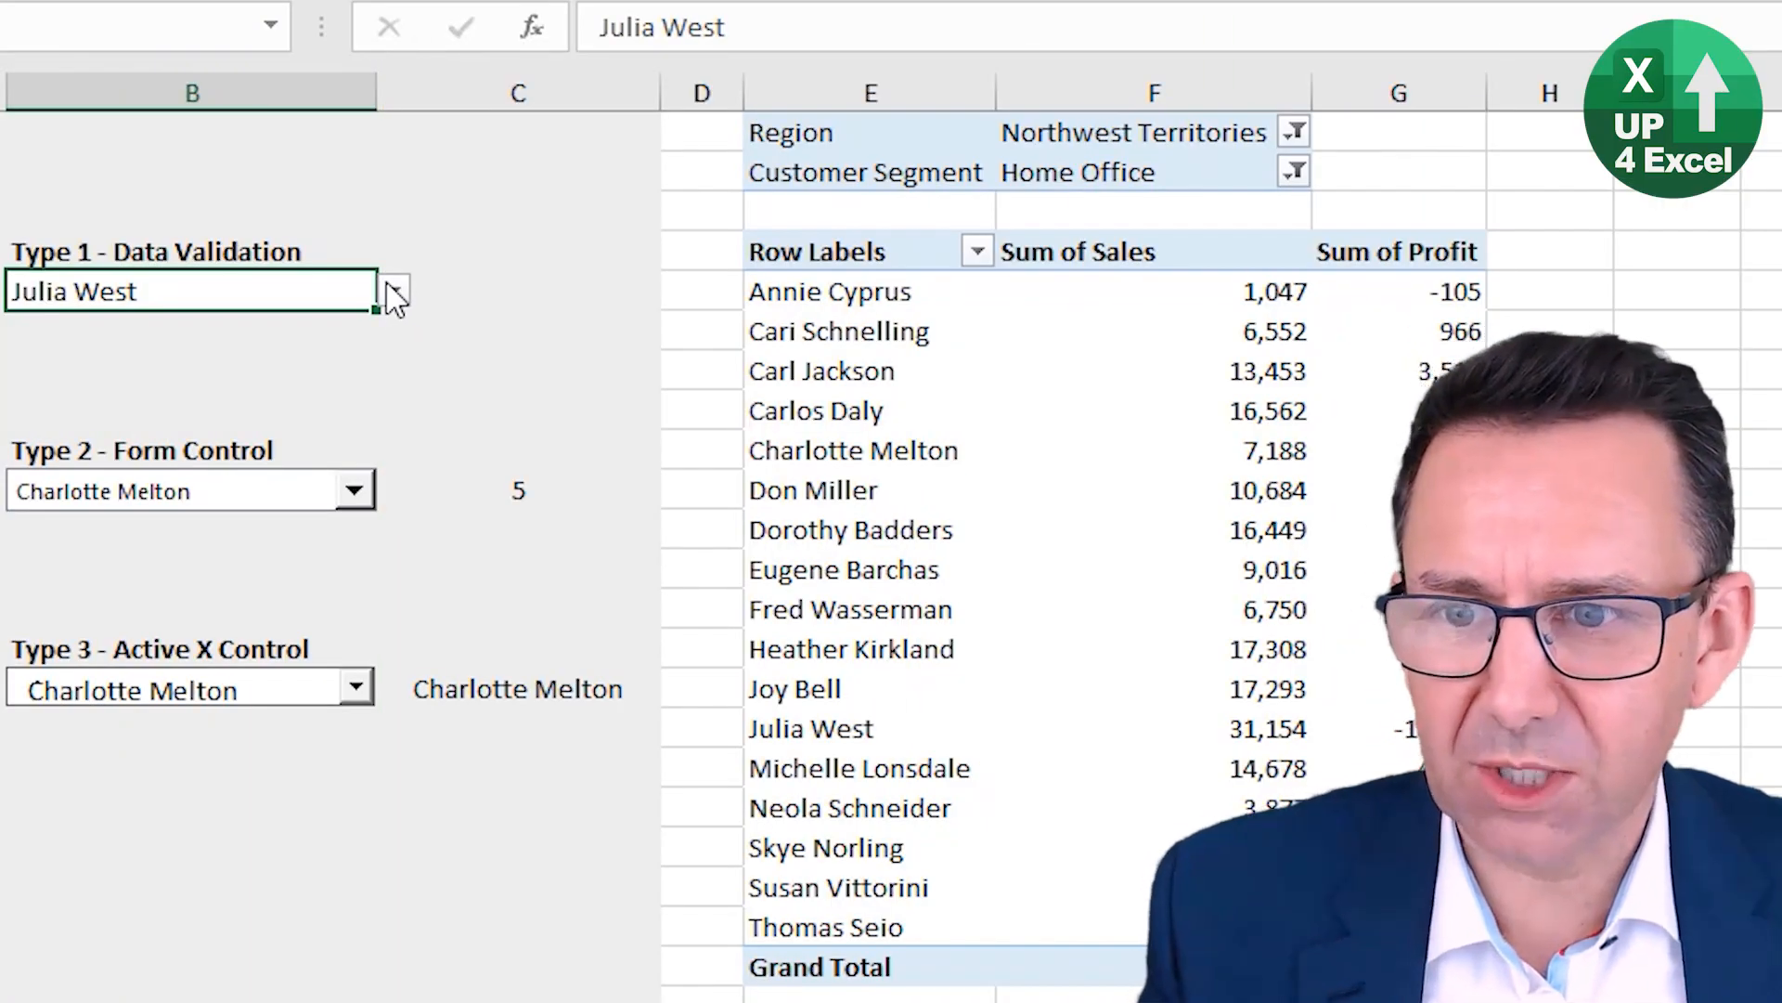
left_click(392, 290)
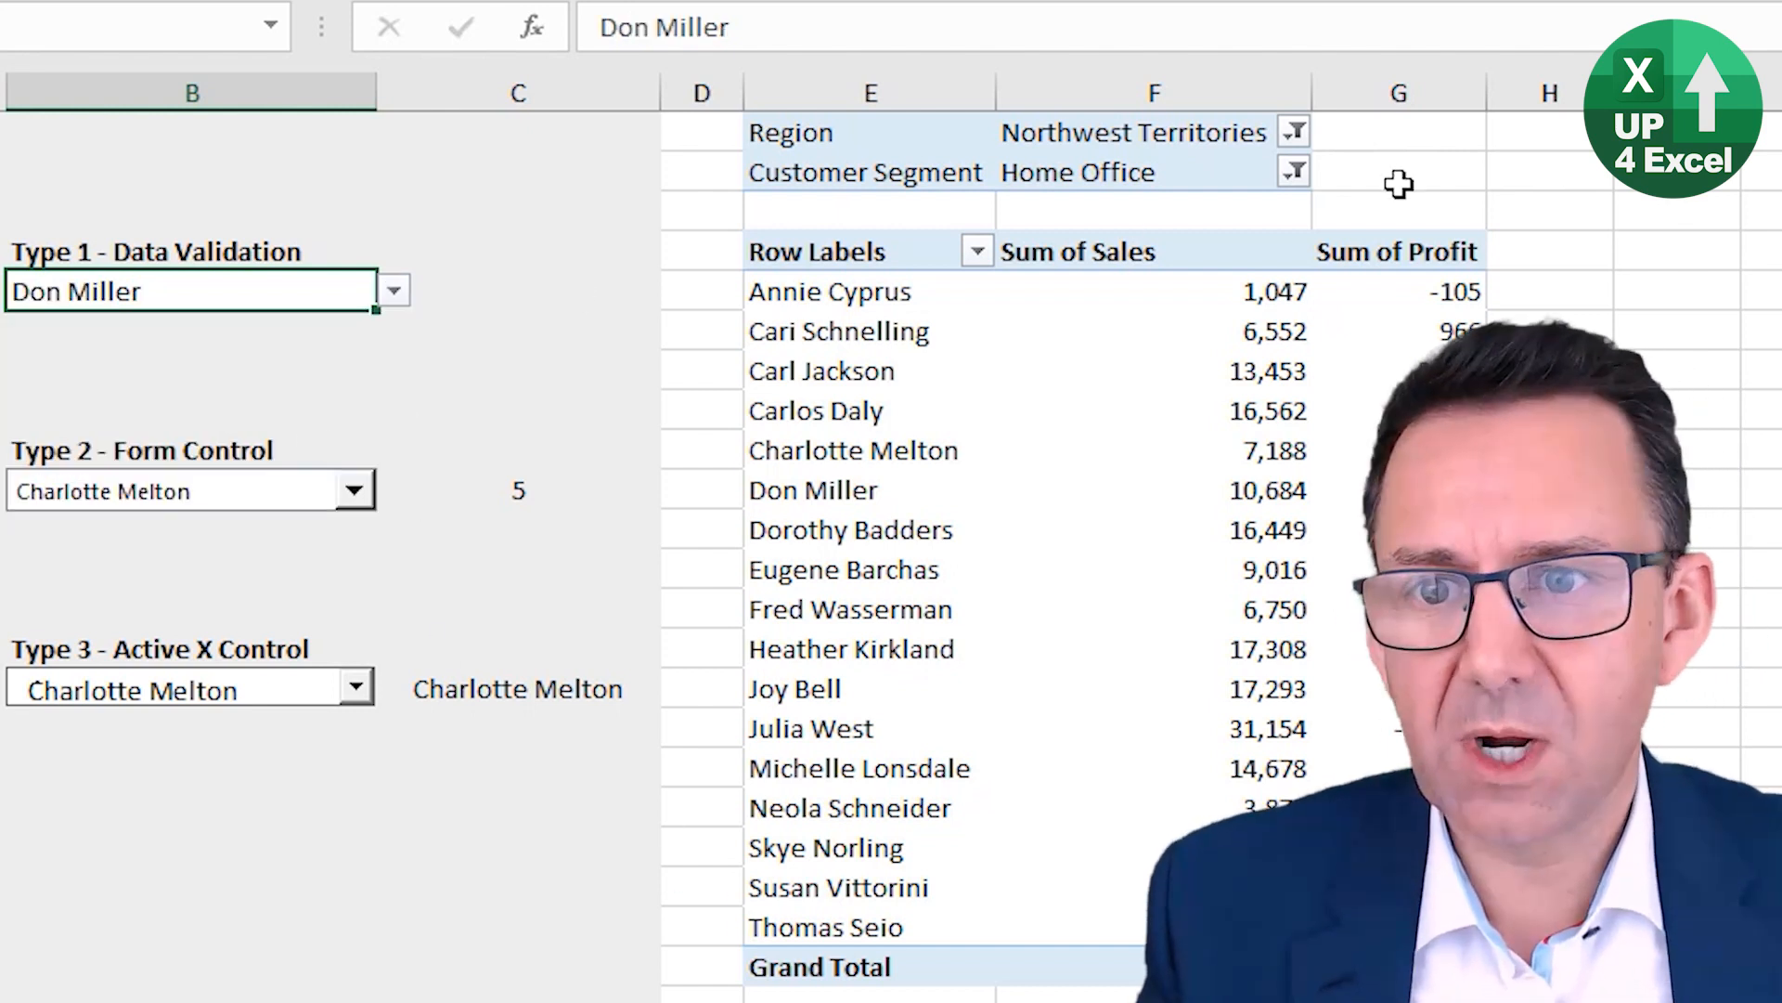
left_click(1293, 172)
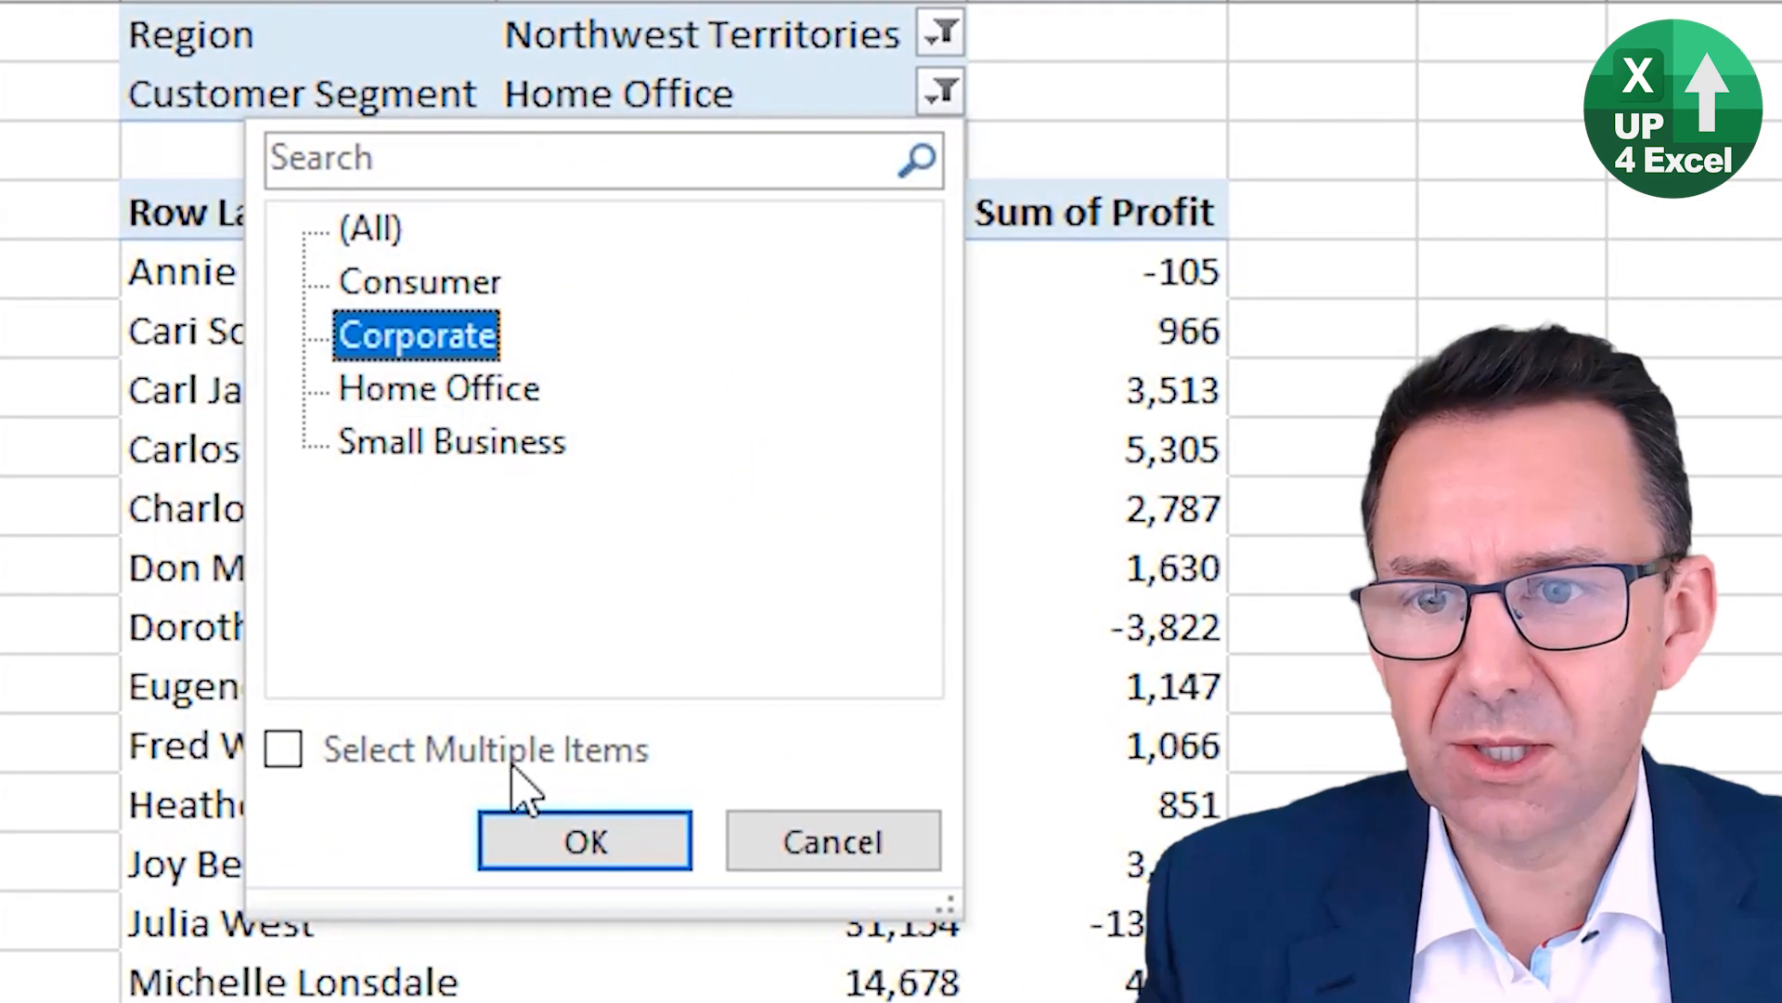
left_click(584, 841)
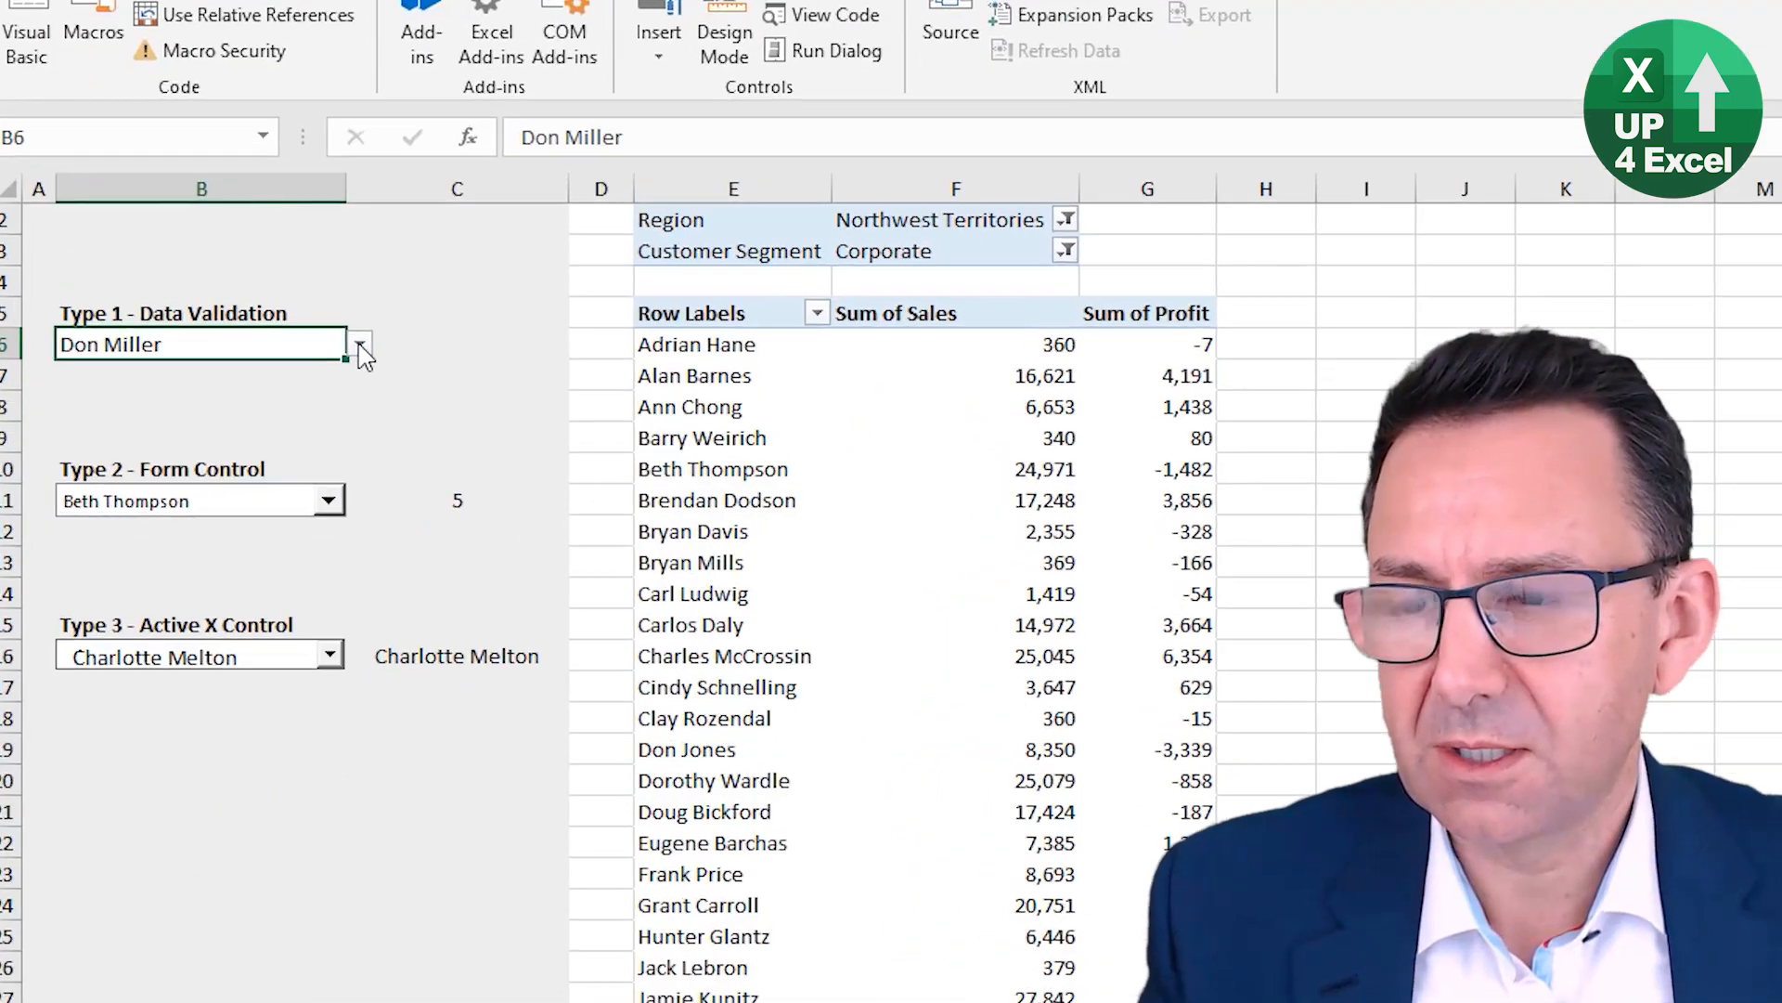
left_click(357, 344)
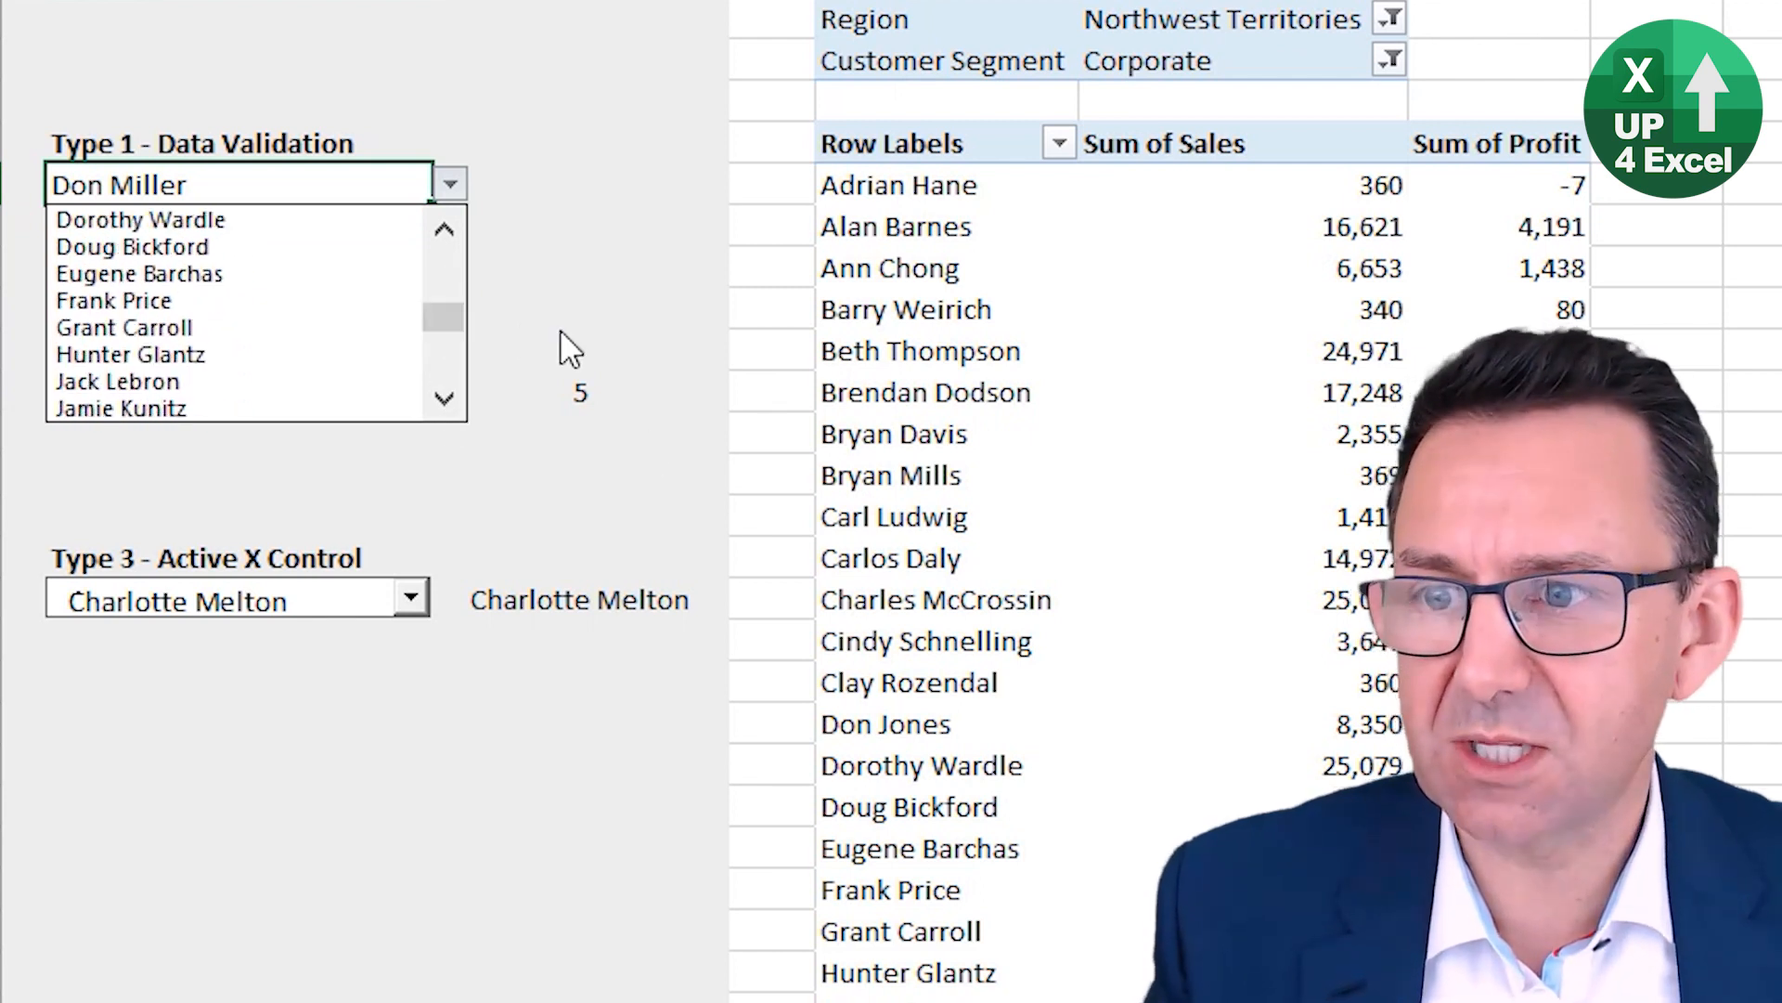
left_click(125, 328)
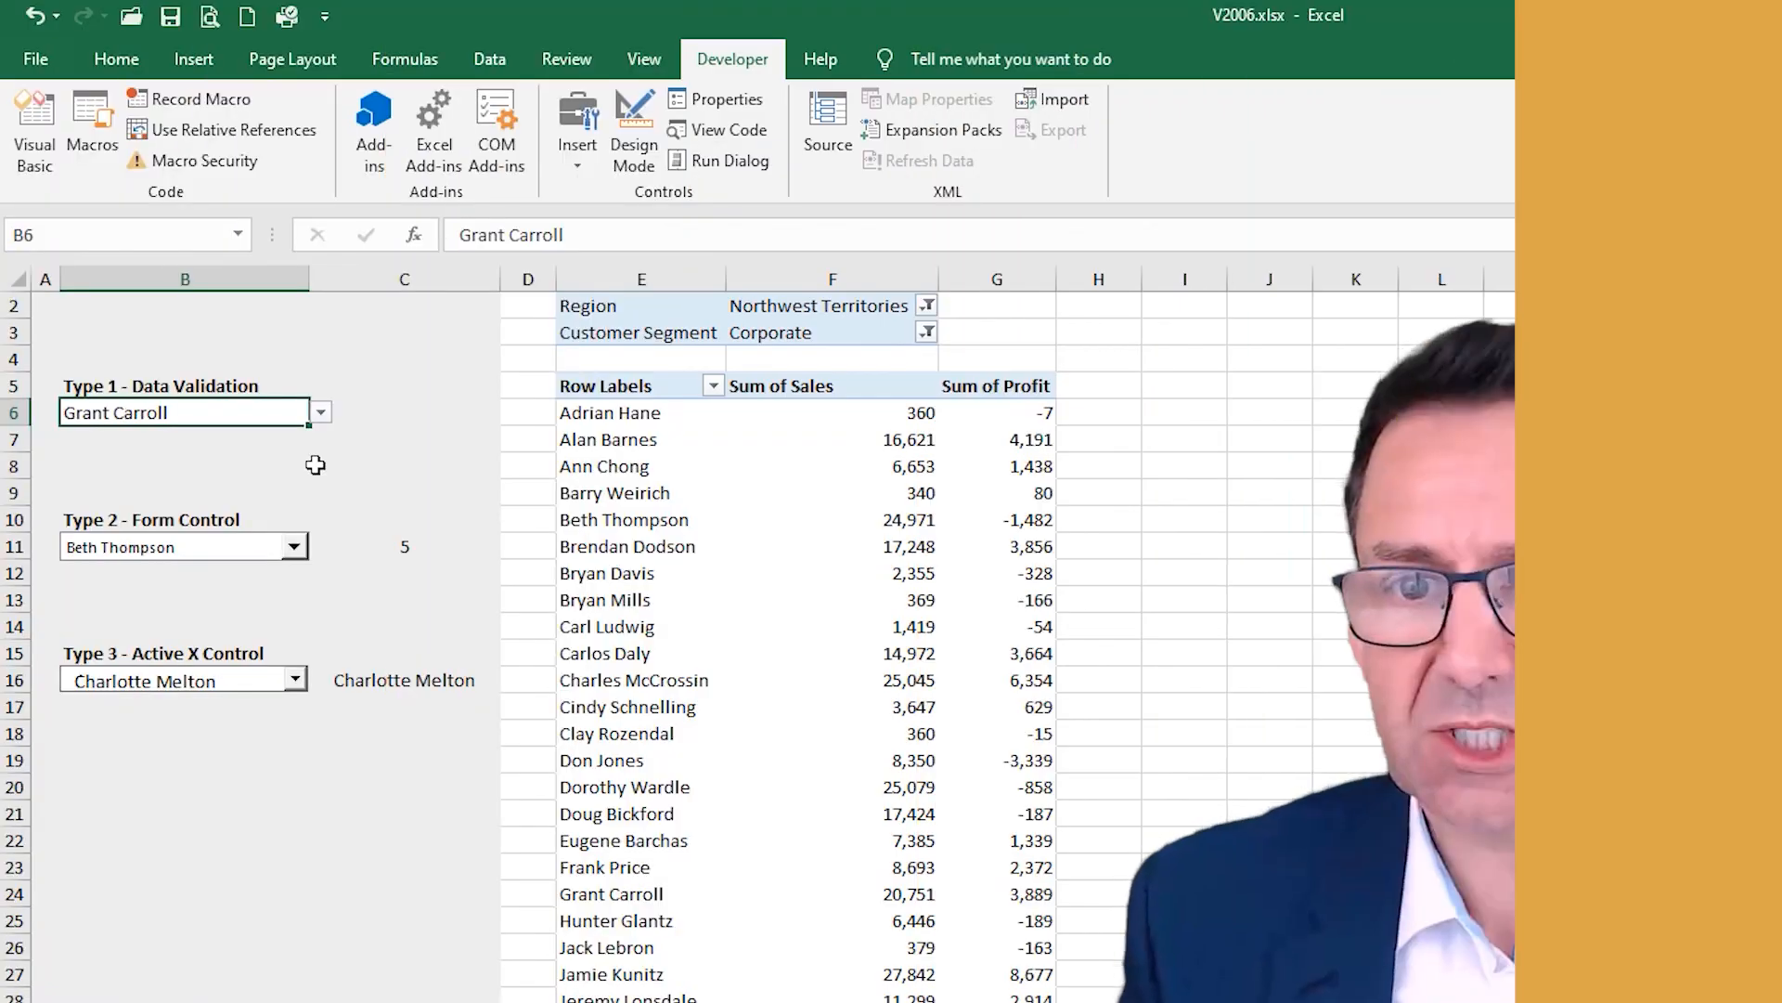
Step: Unhide row 1 and inspect the COUNTA Item Count formula in F1
left_click(45, 304)
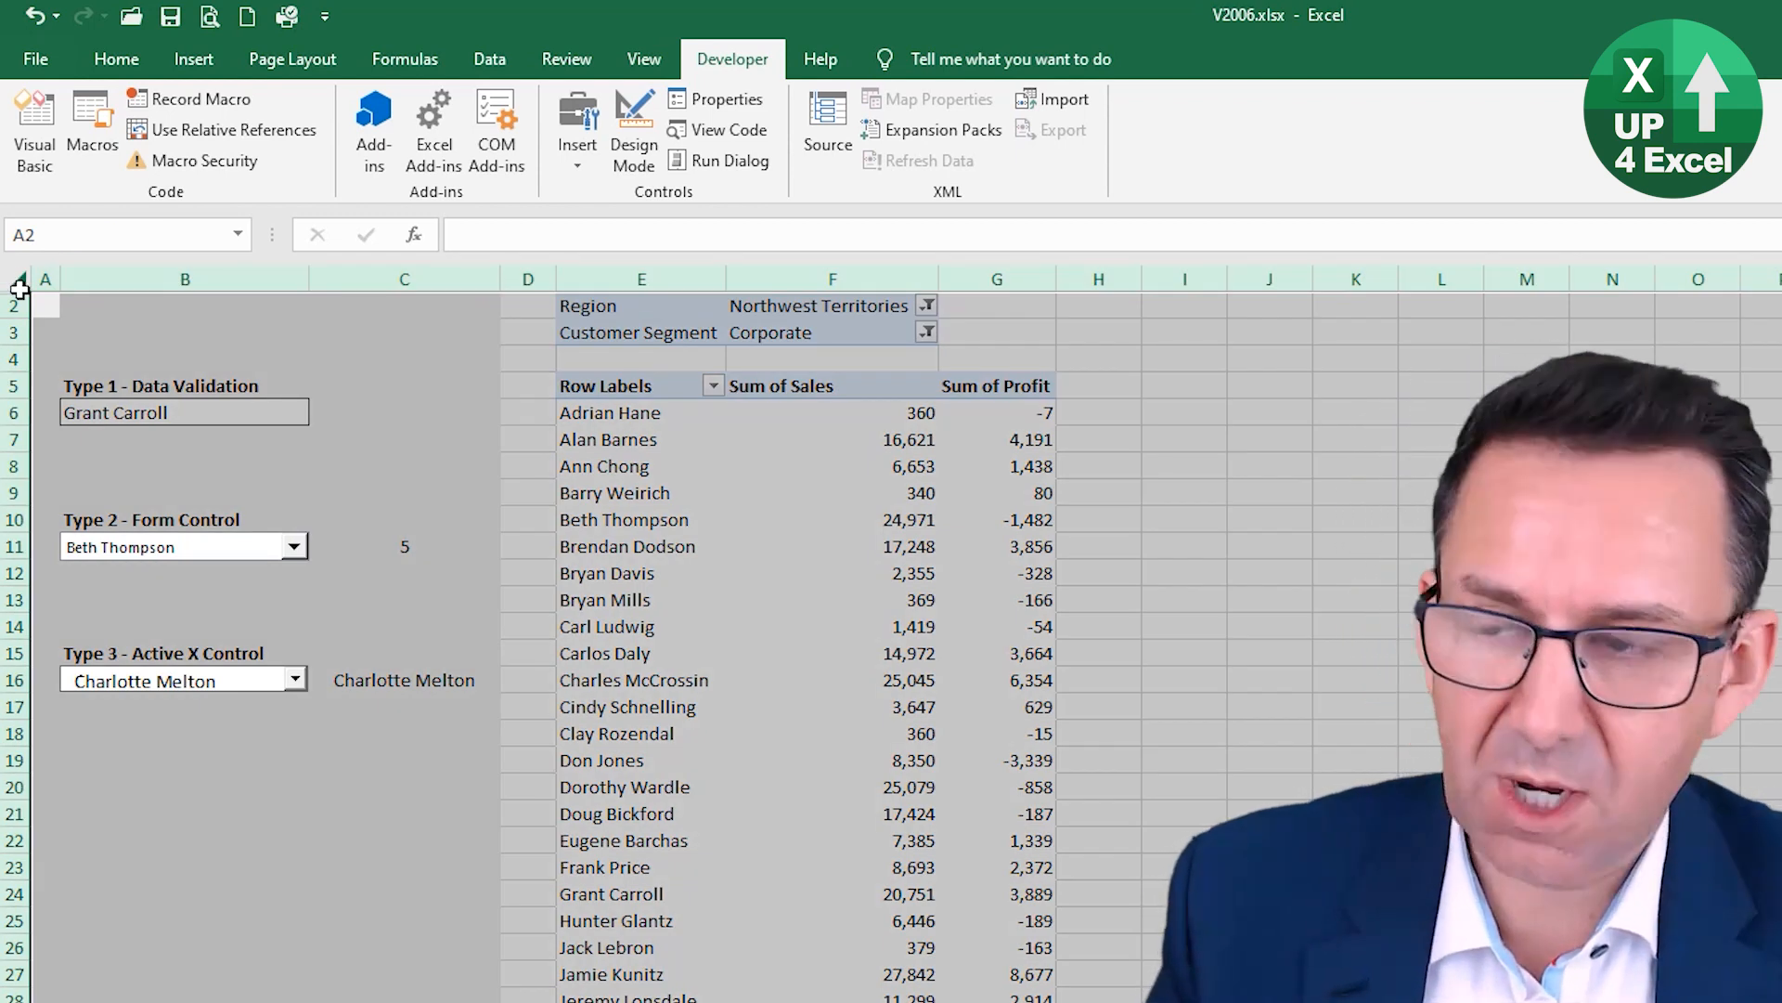
key("ctrl+shift+9")
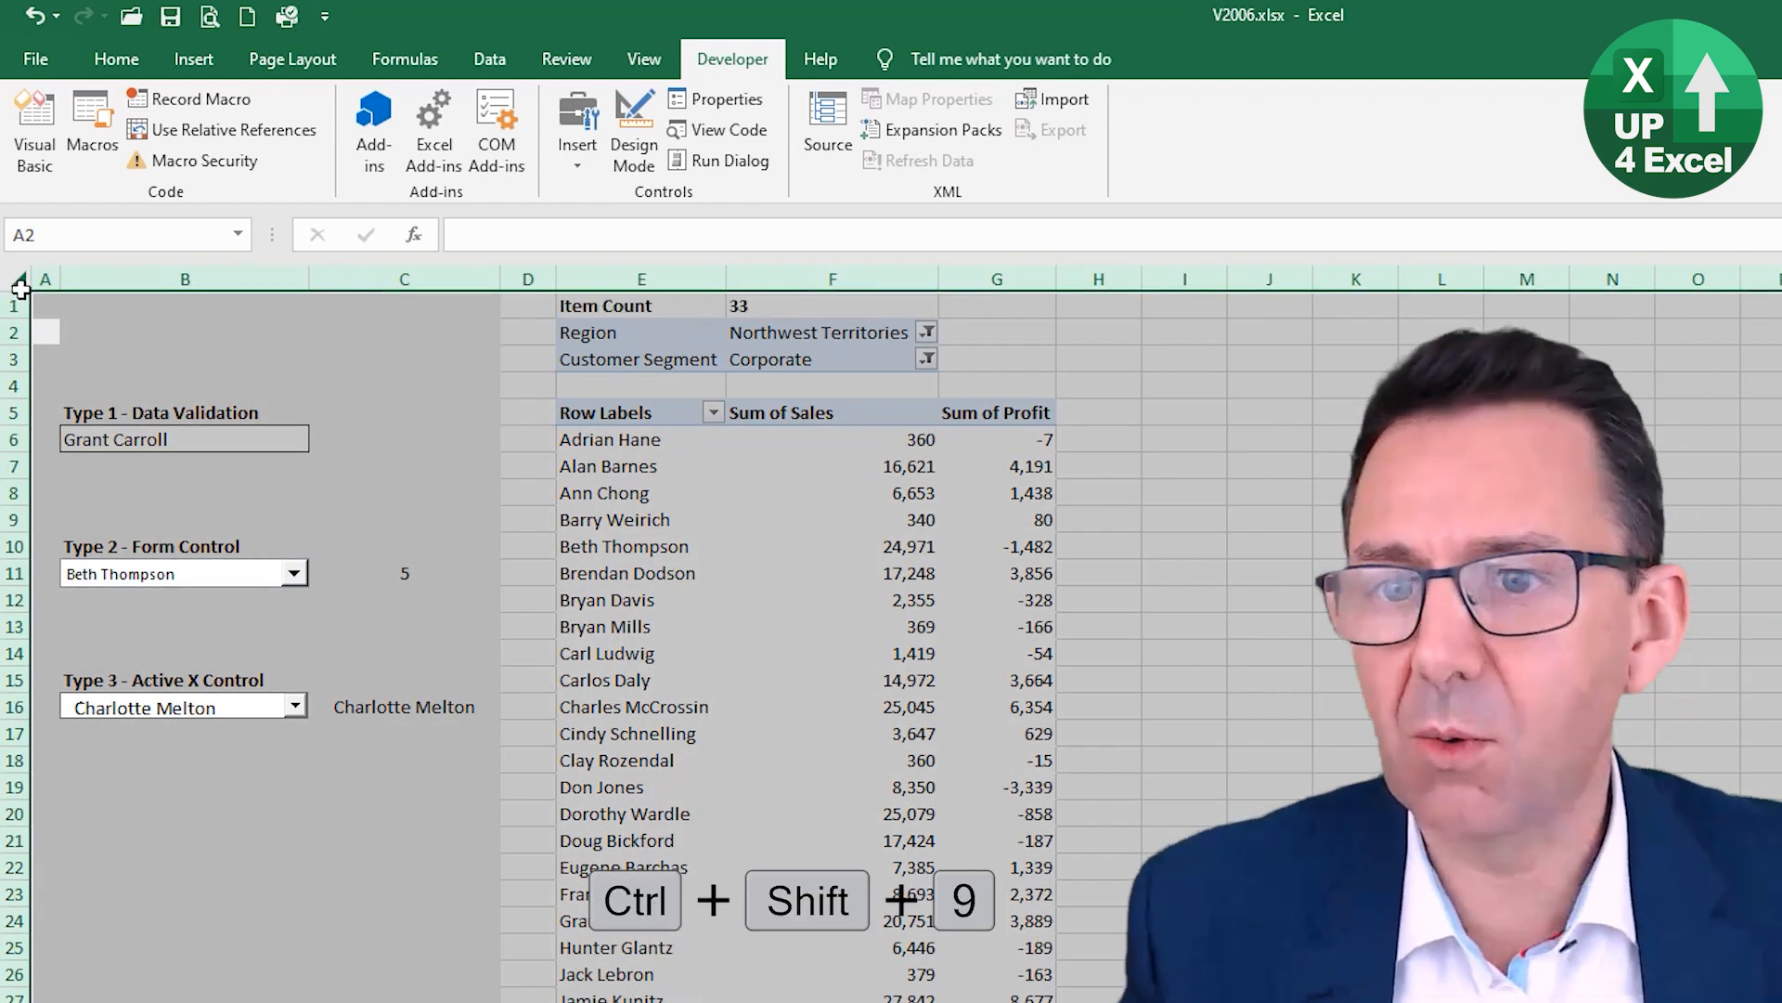
left_click(641, 305)
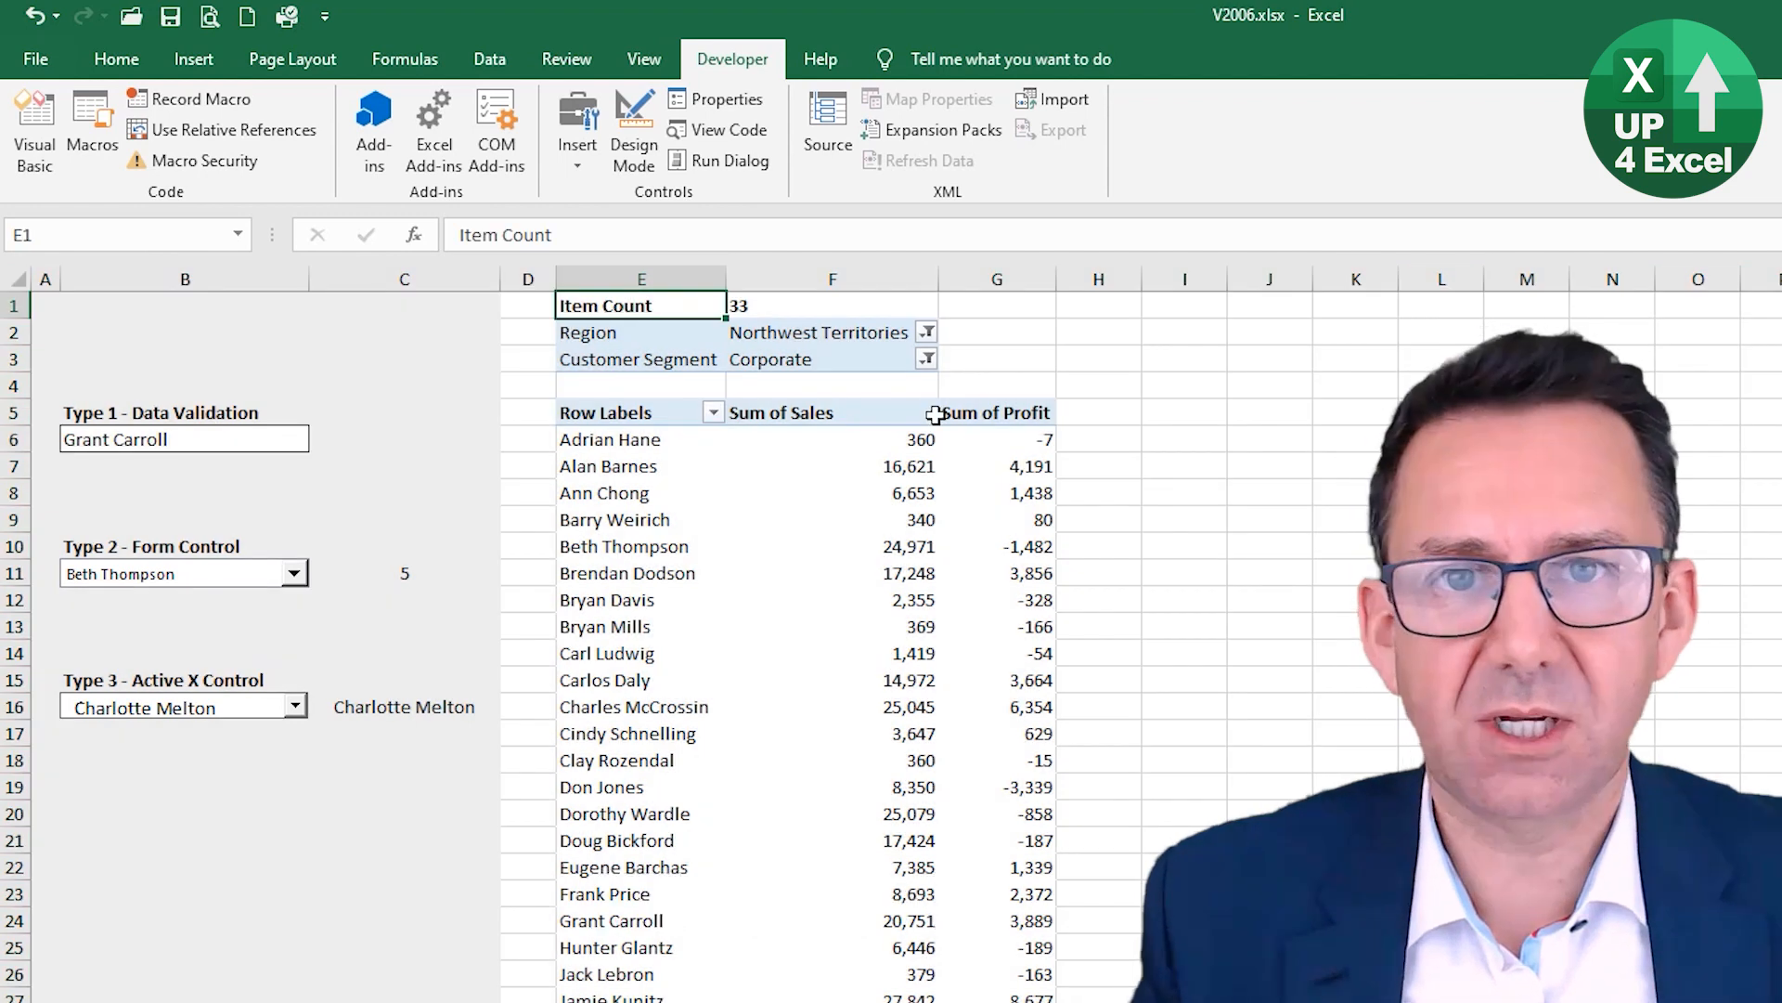
left_click(831, 304)
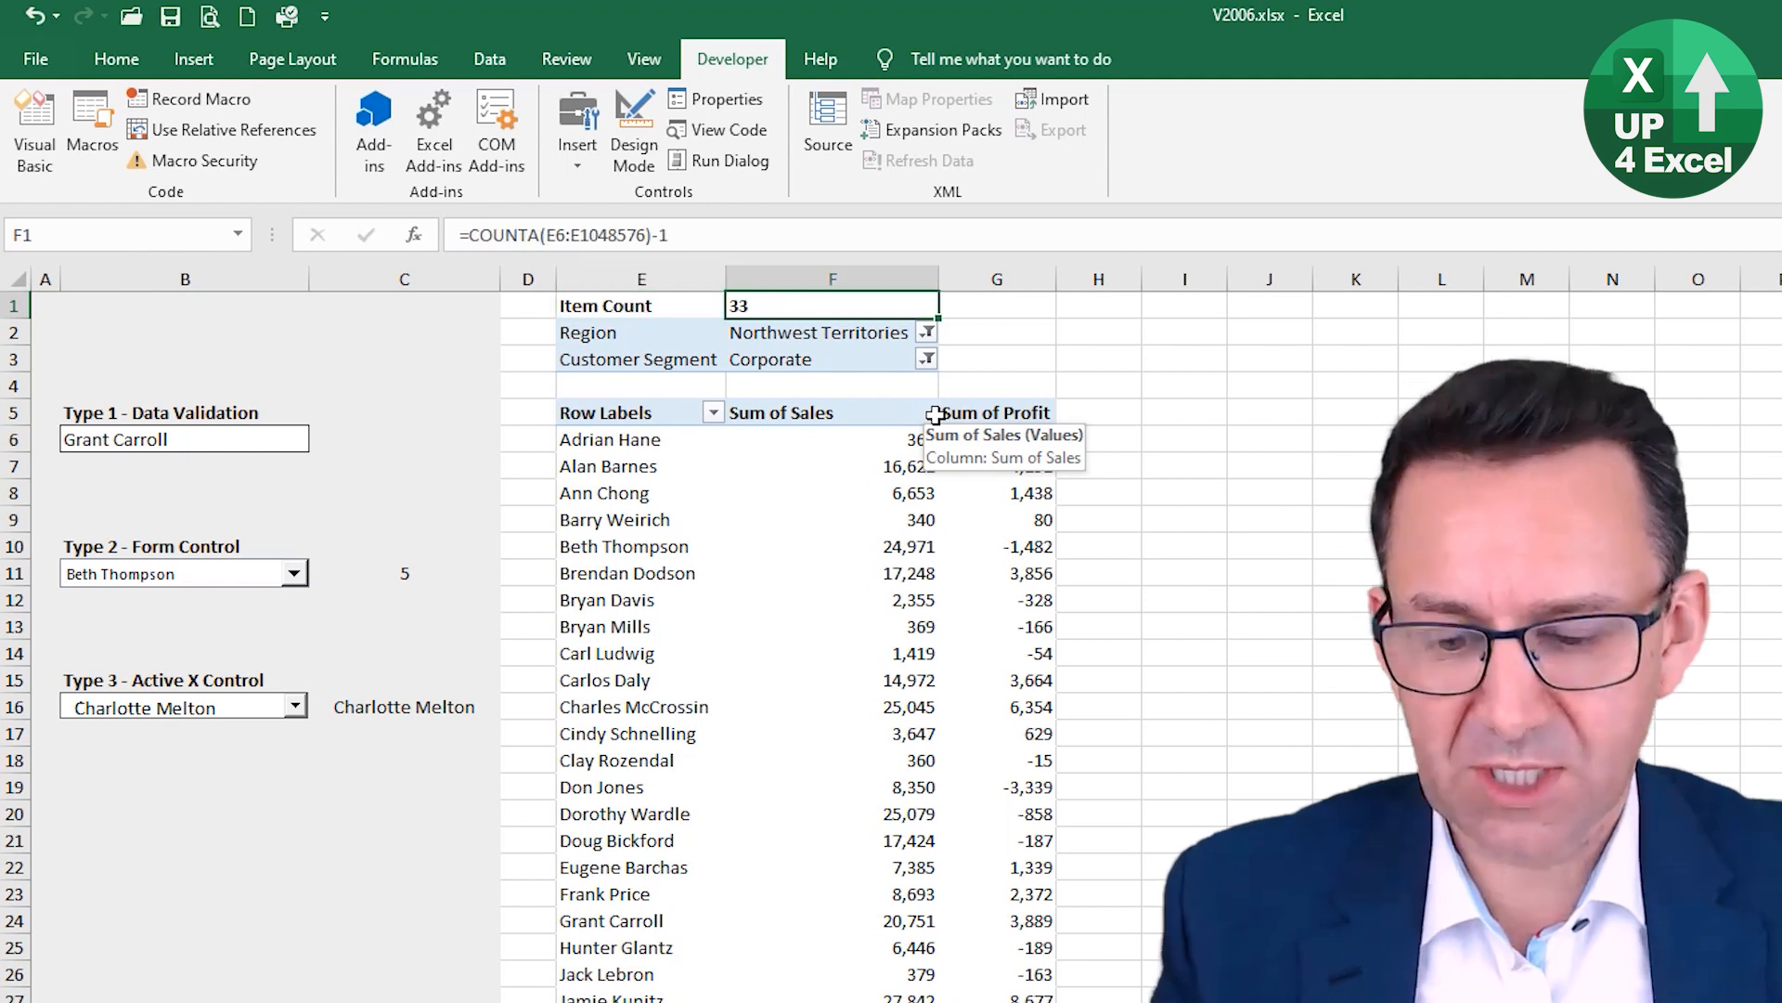
key("F2")
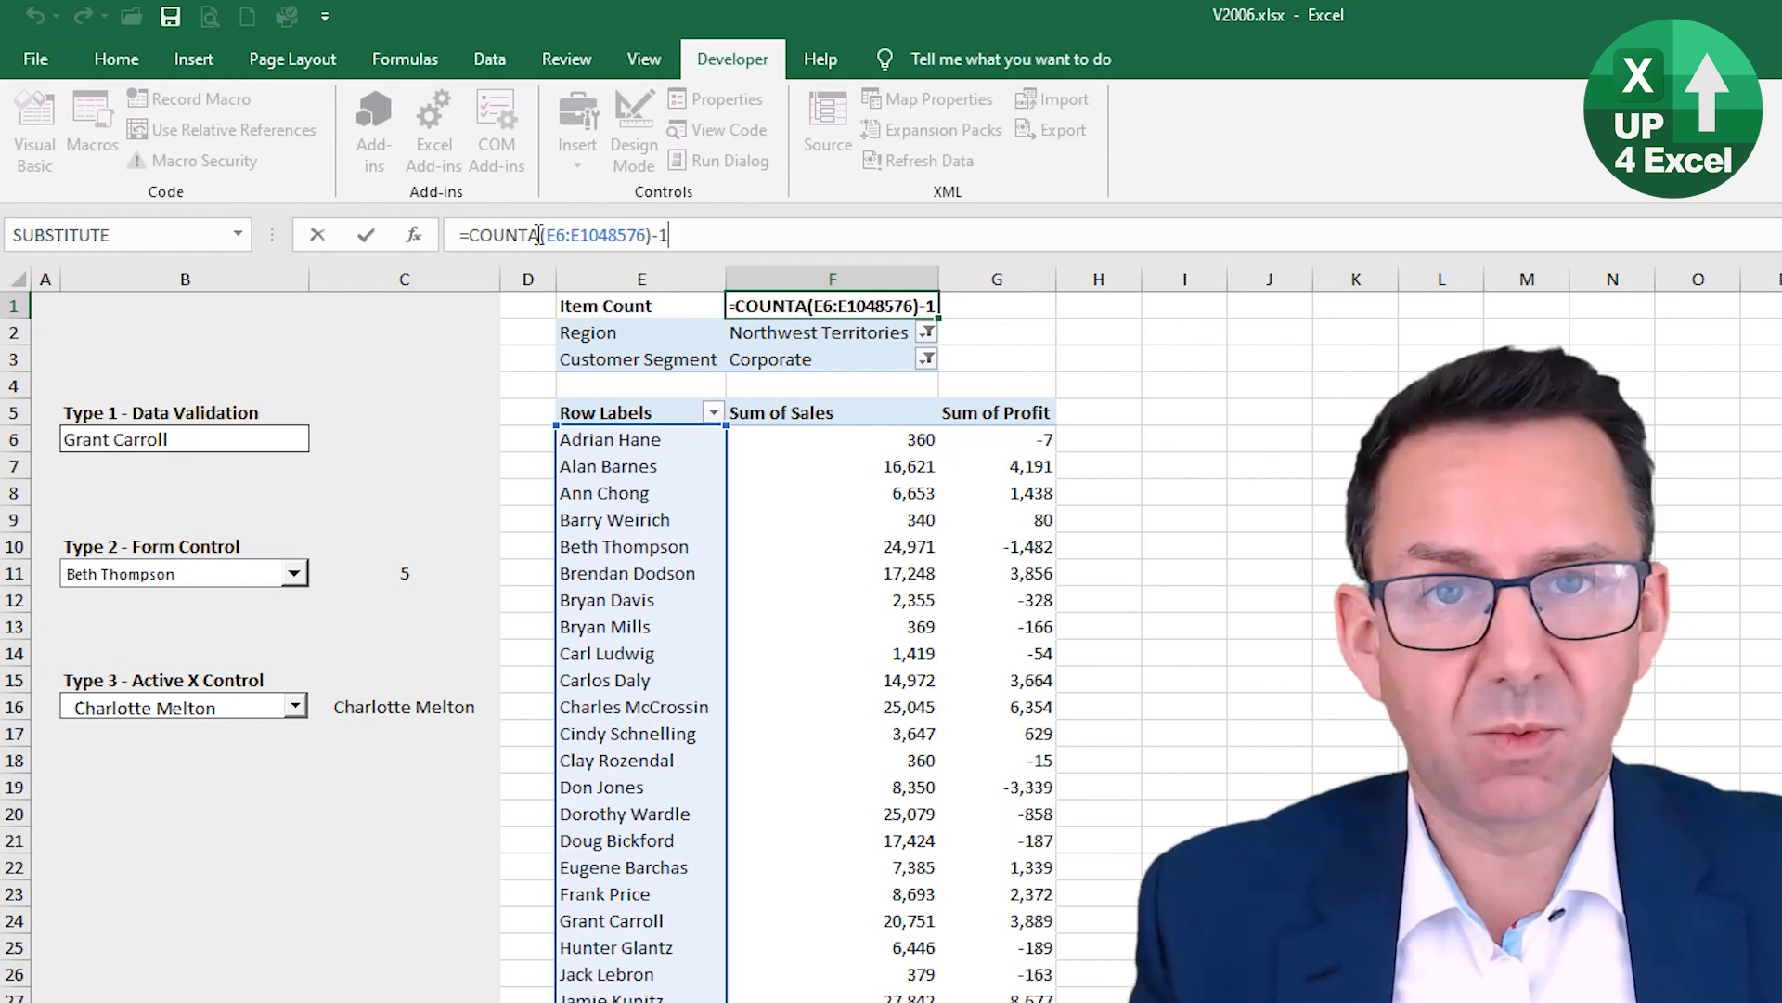
key("Return")
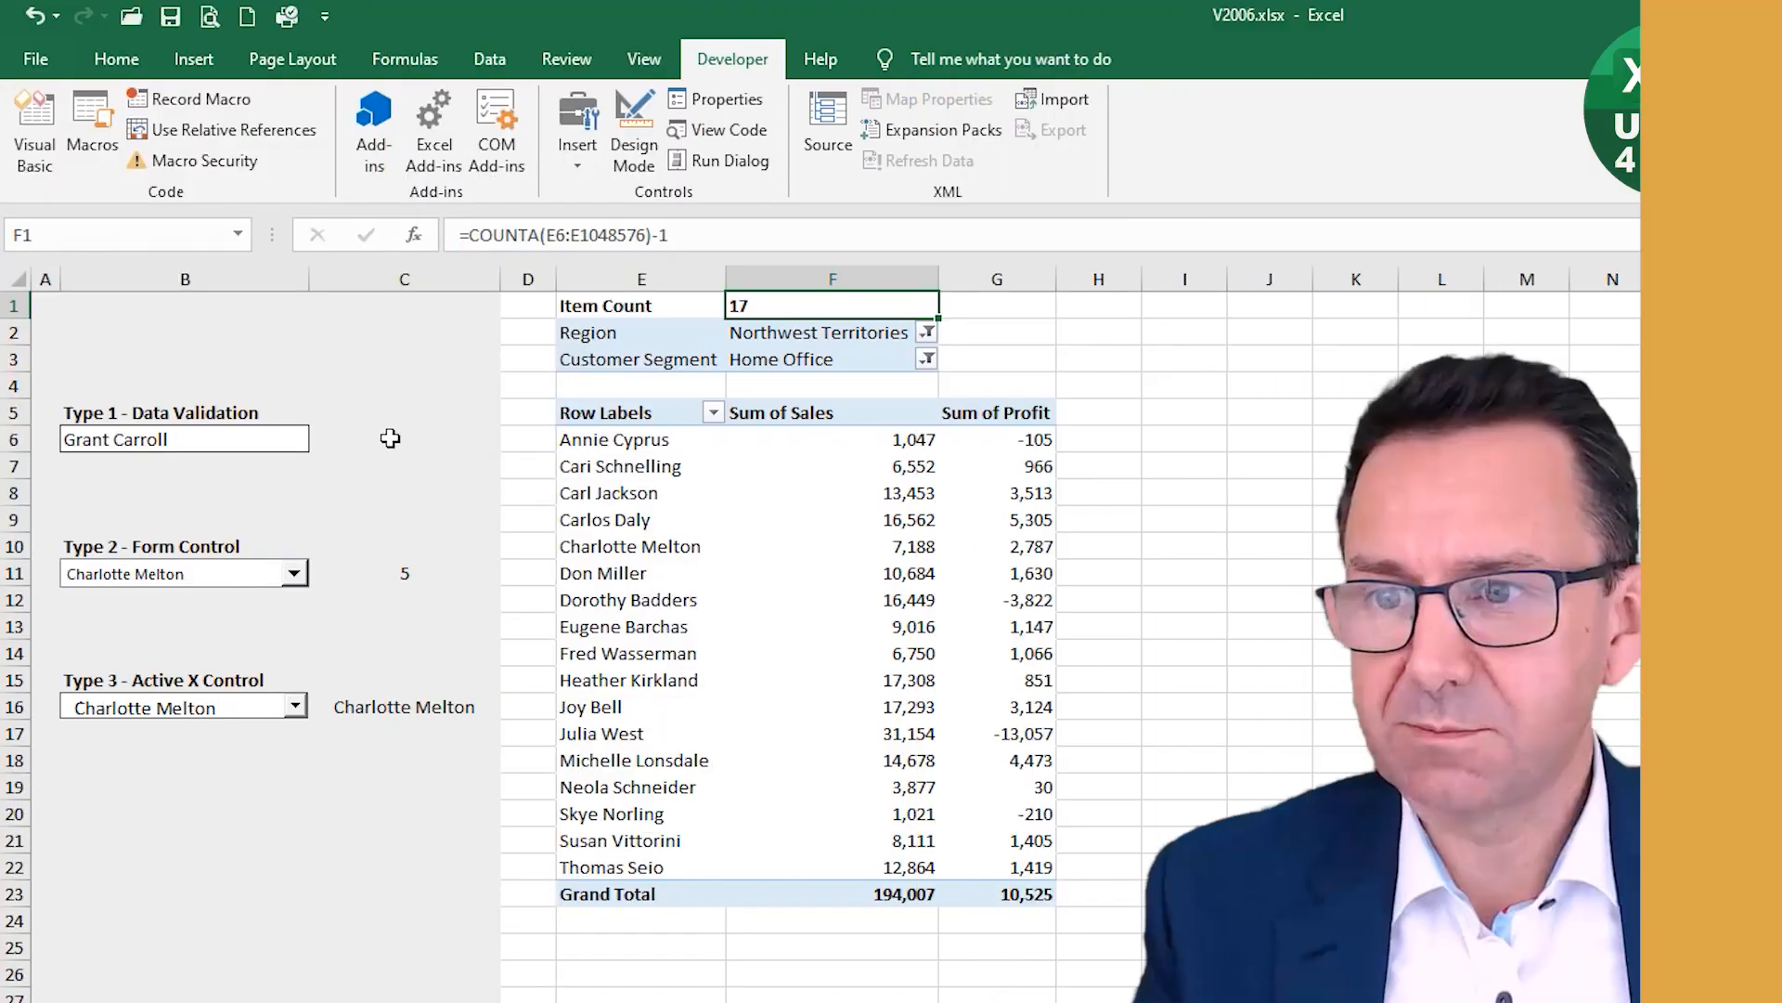
left_click(403, 440)
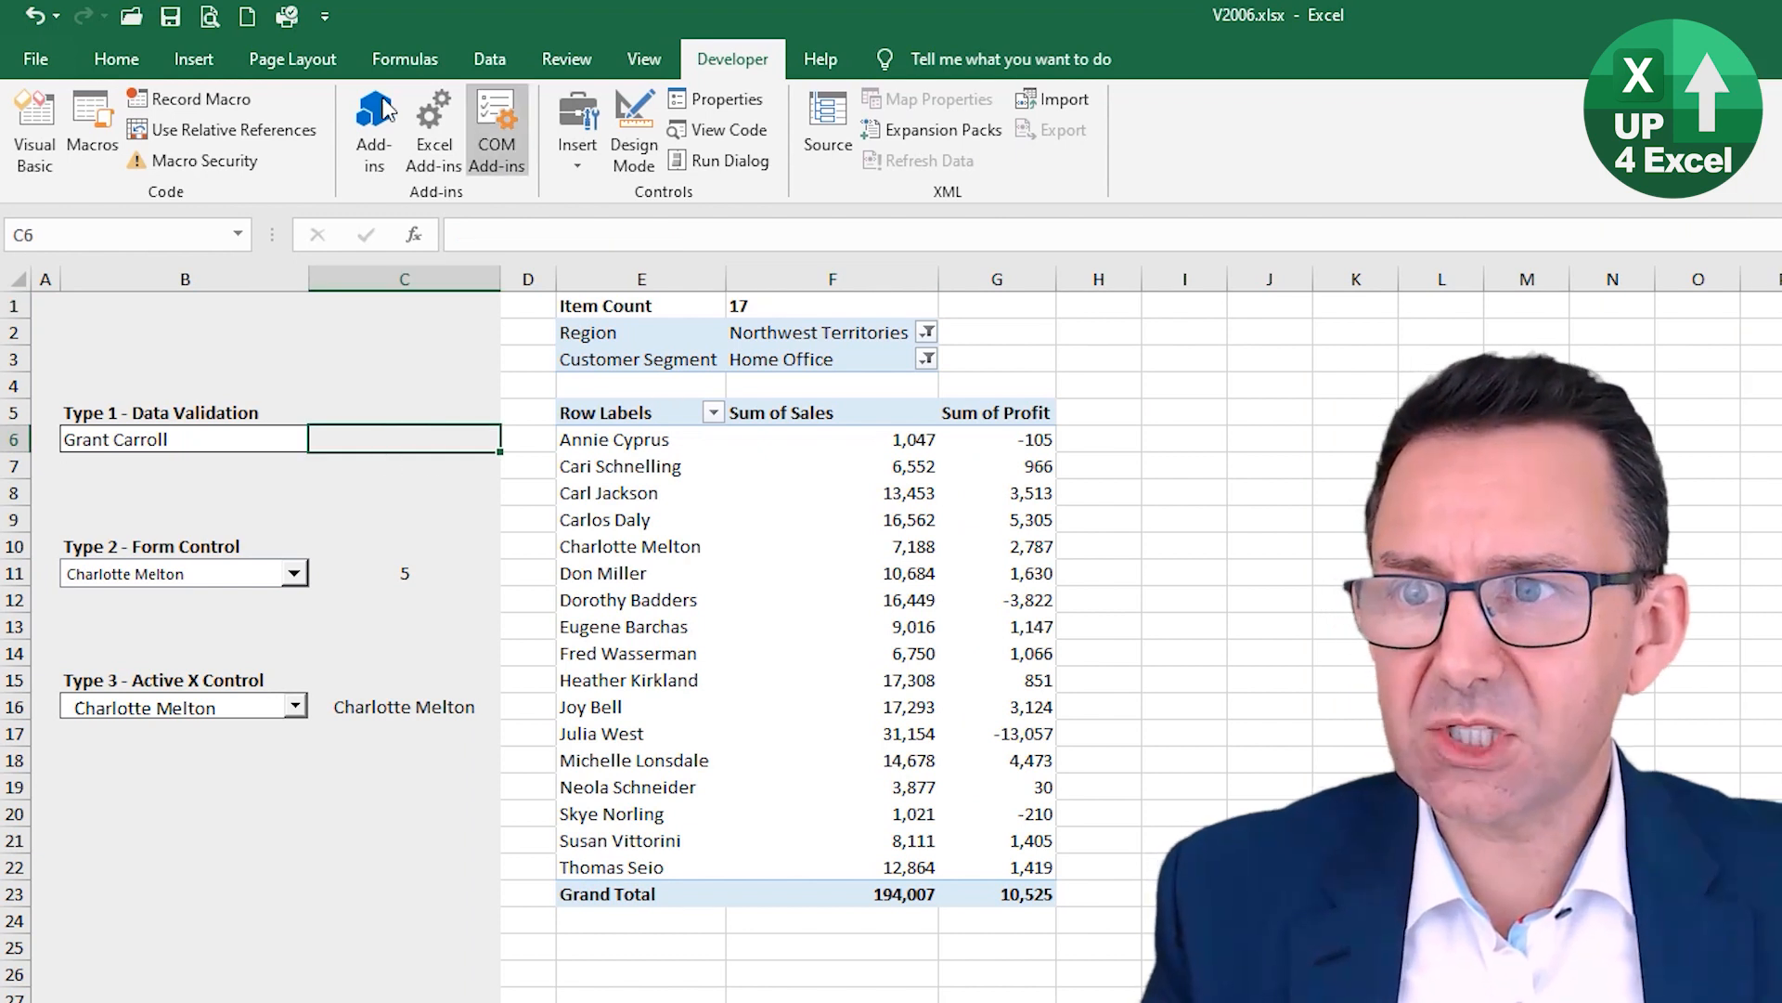
mouse_move(400, 71)
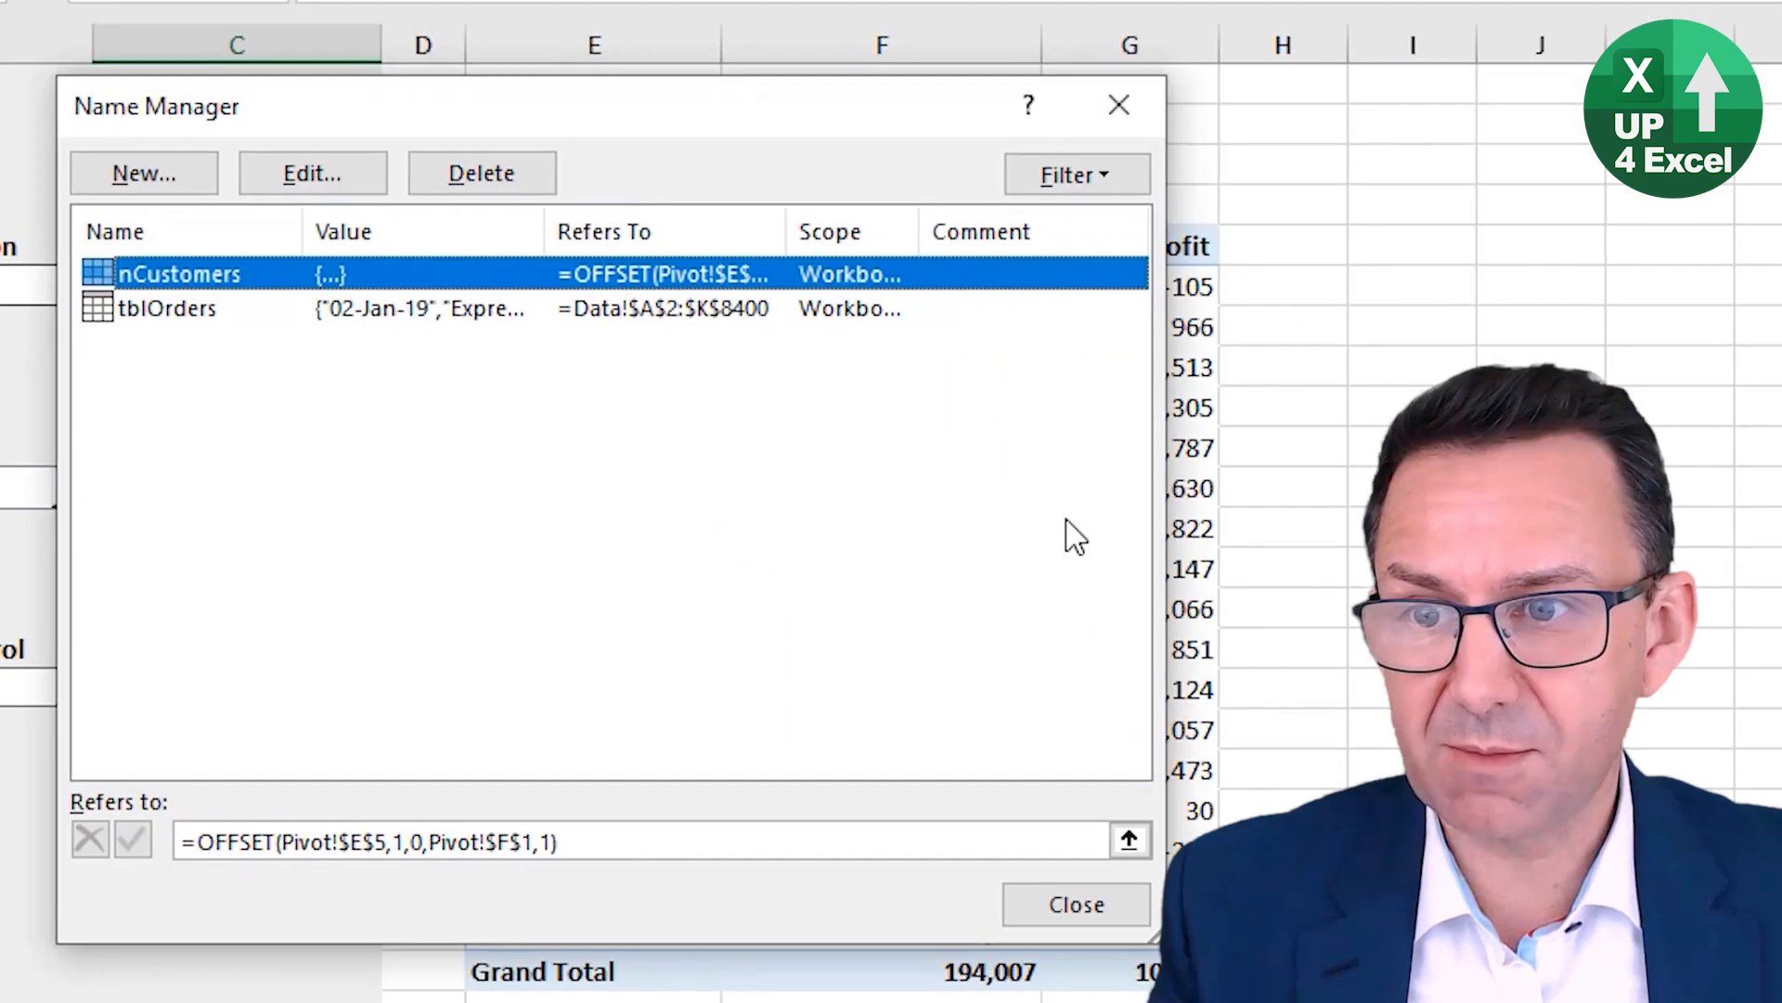
mouse_move(233, 295)
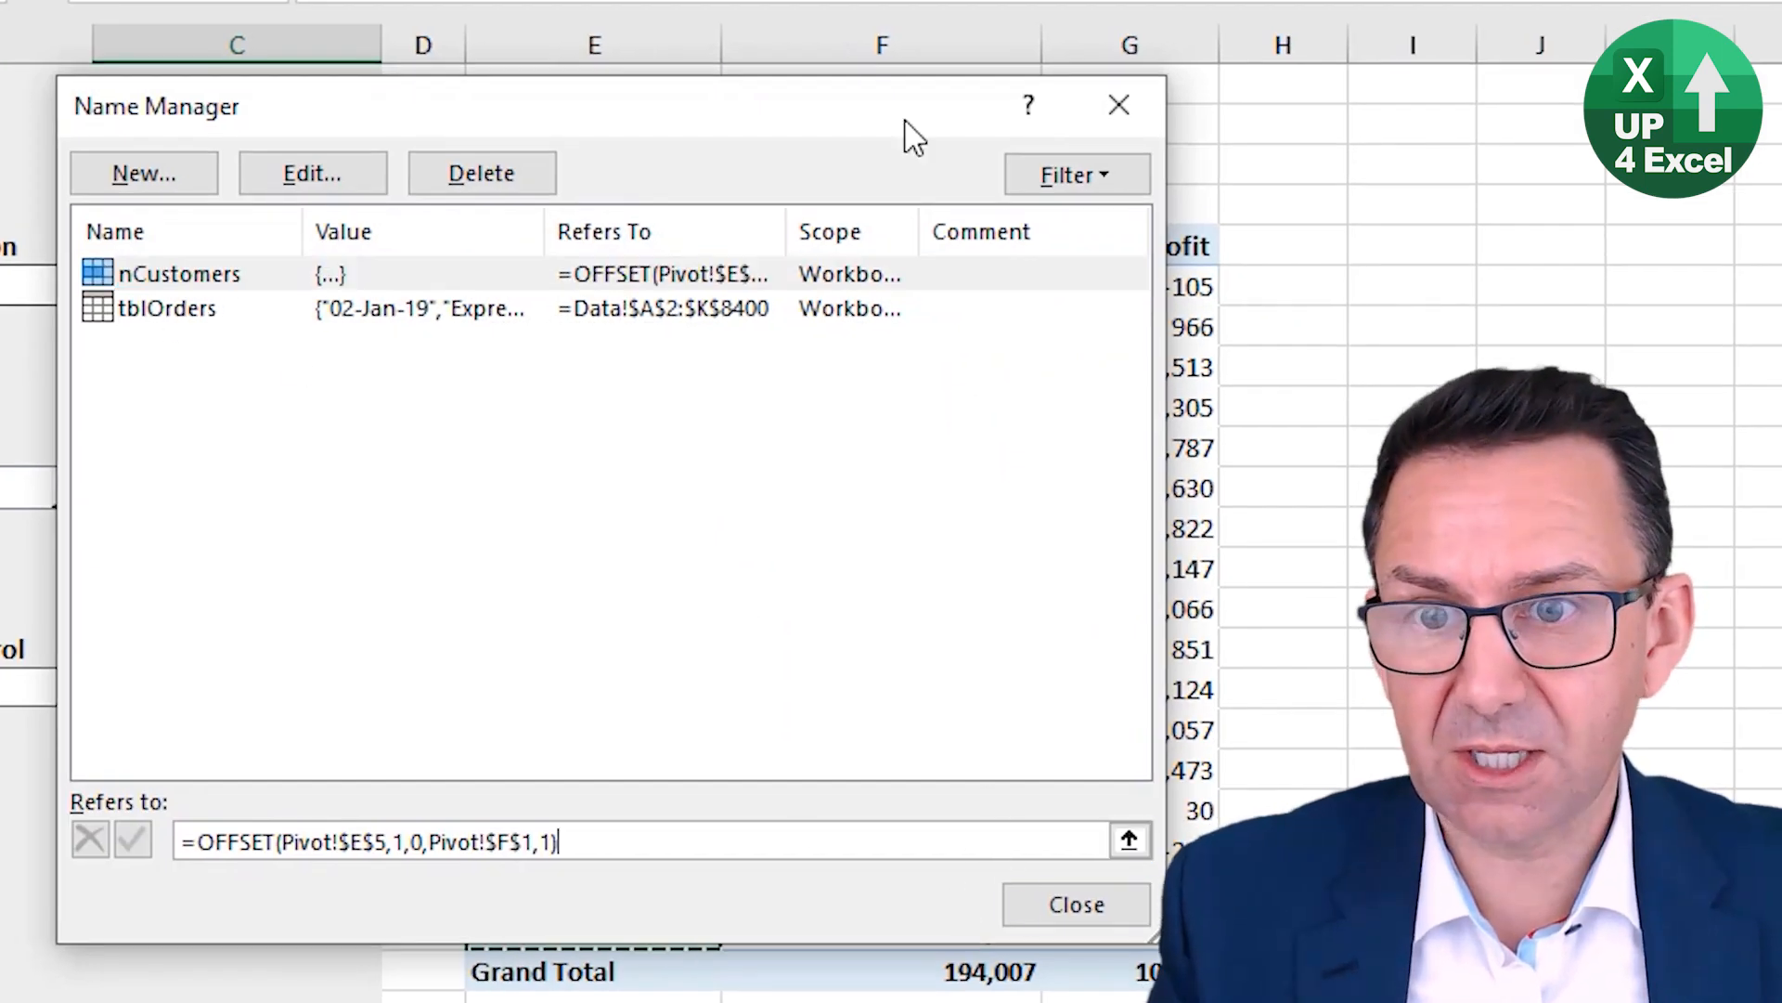
left_click(1074, 903)
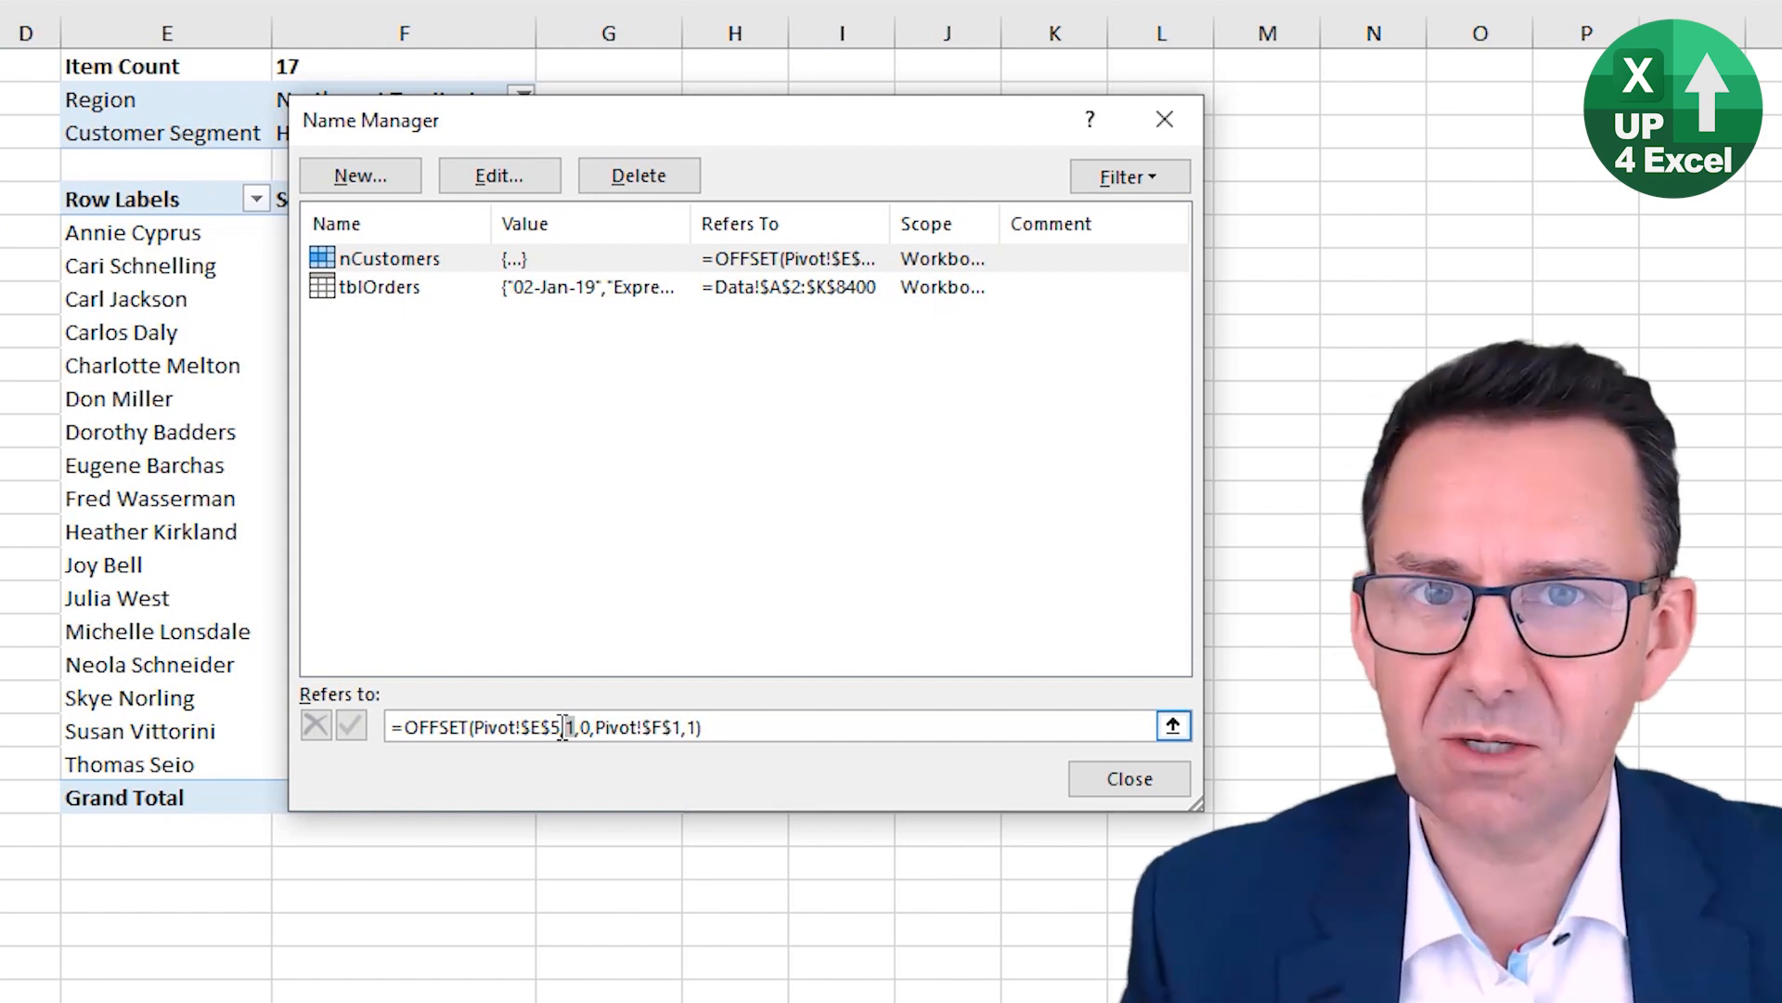
mouse_move(916, 784)
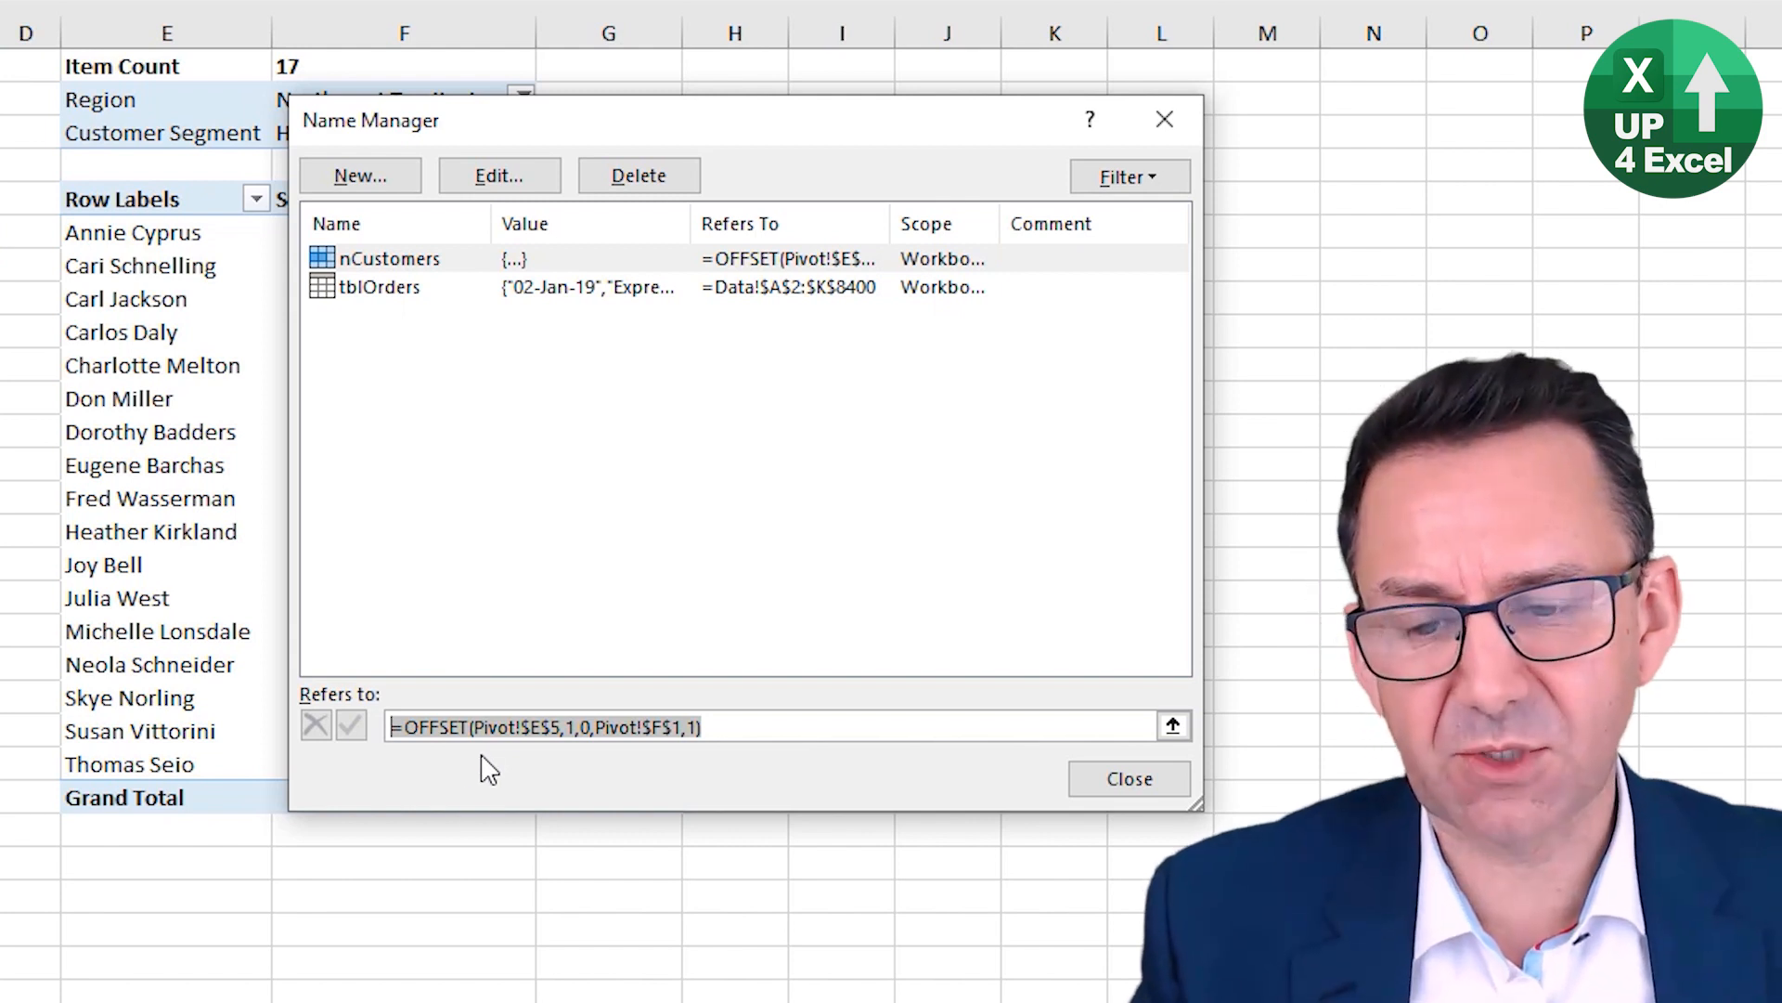
left_click(734, 726)
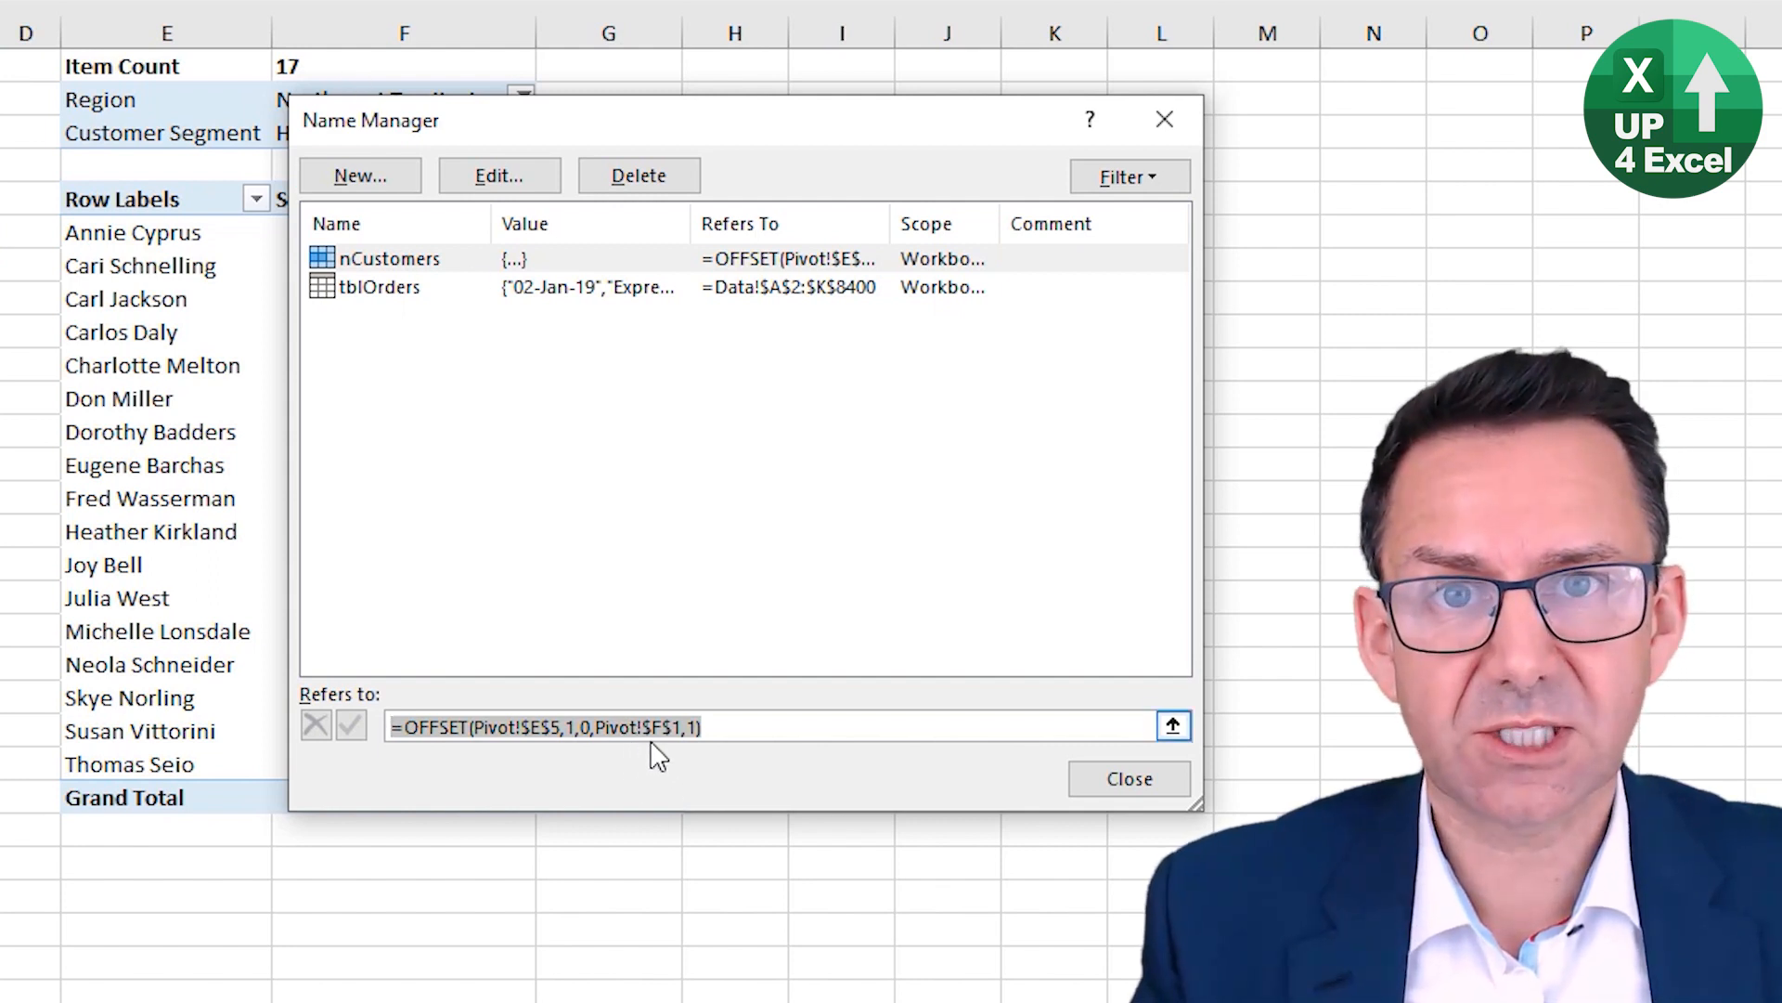
left_click(1129, 779)
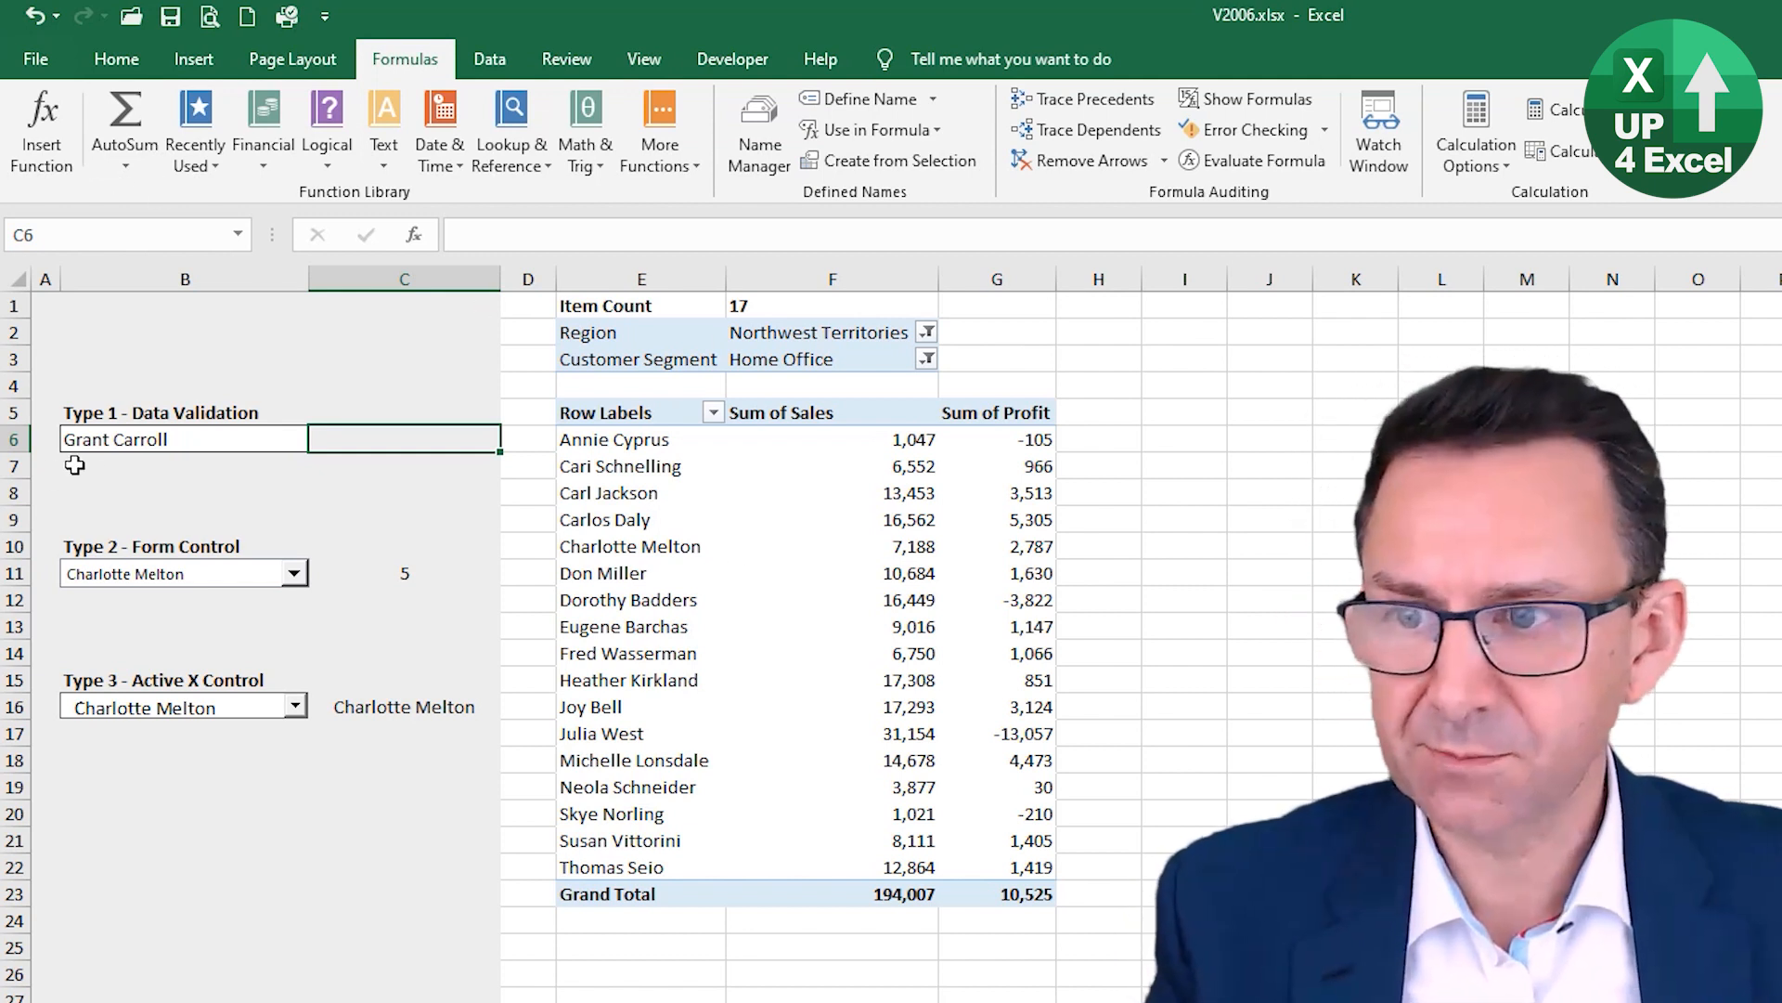
left_click(182, 439)
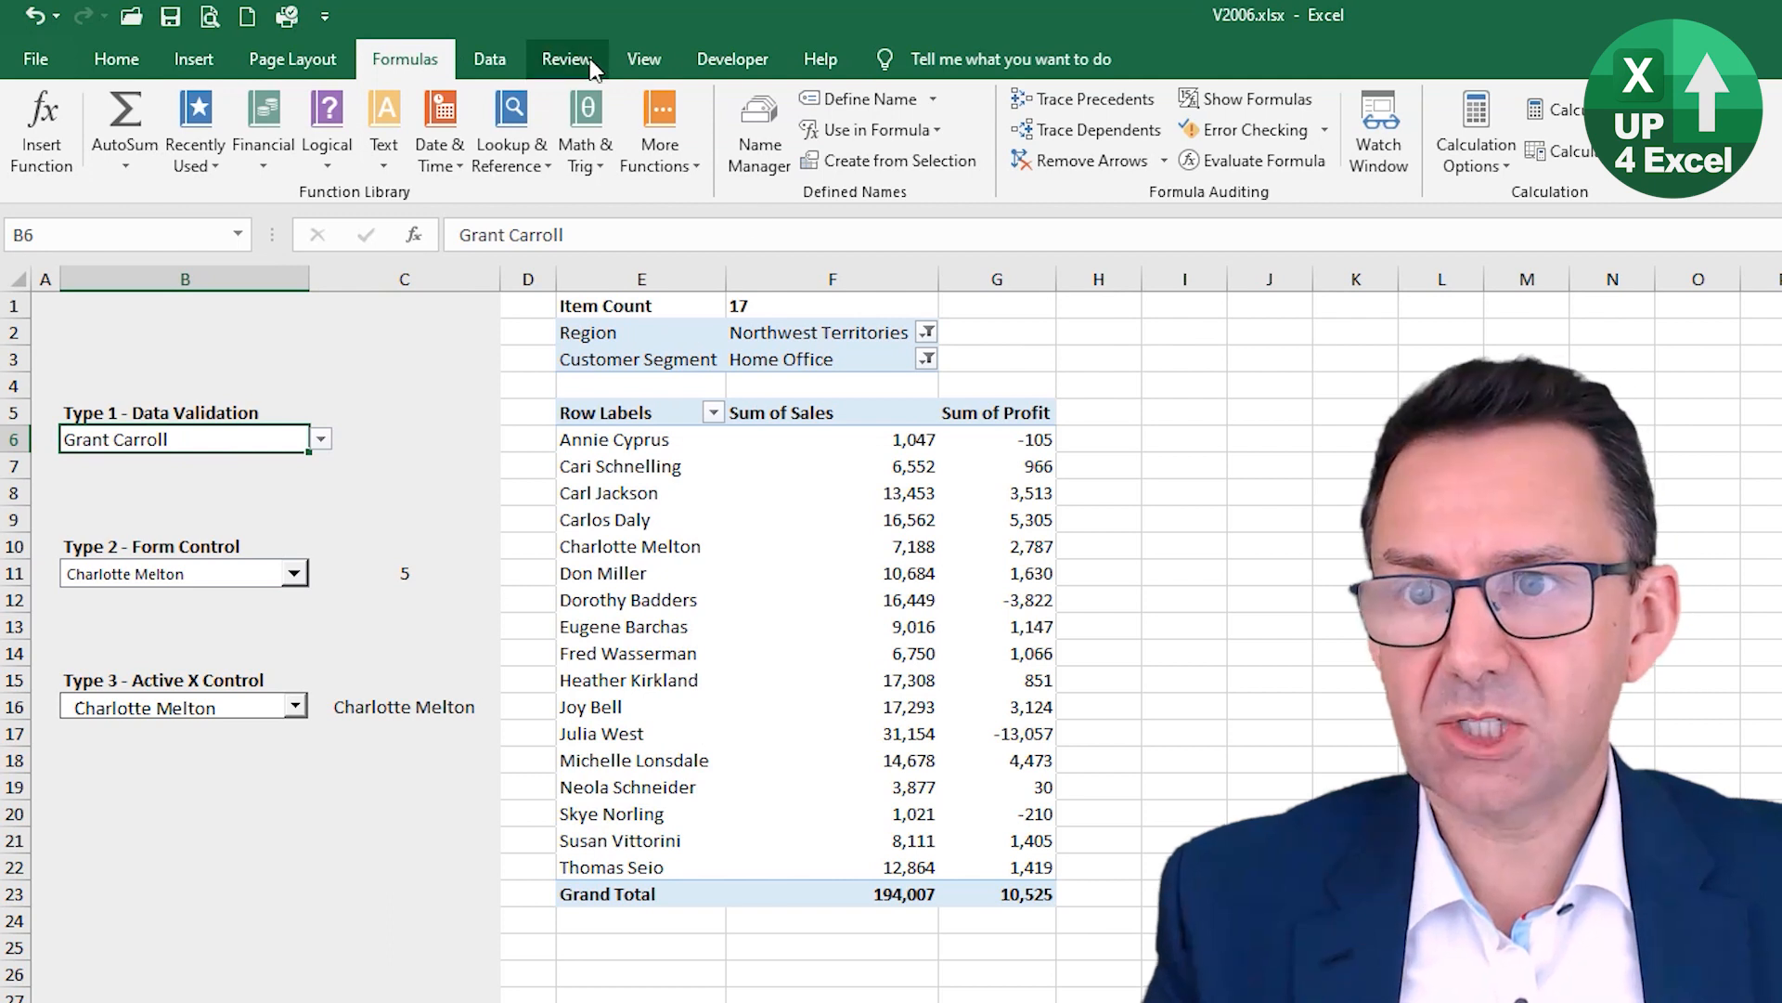
left_click(733, 59)
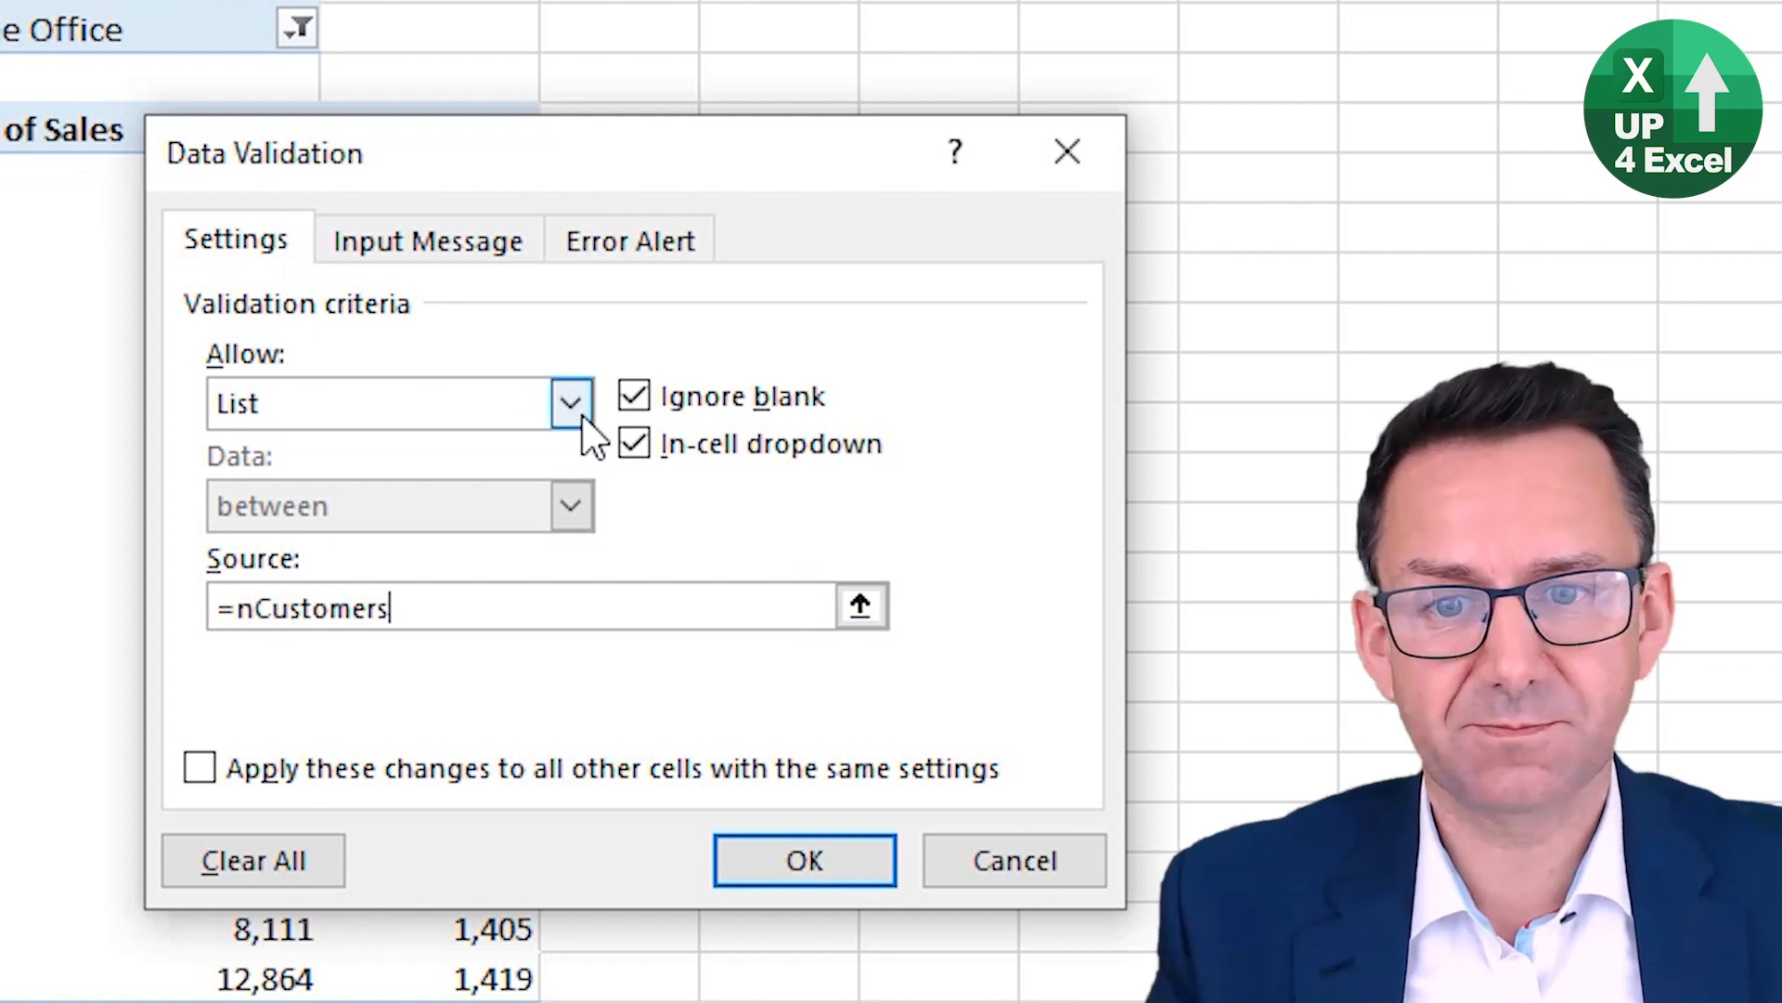
mouse_move(285, 580)
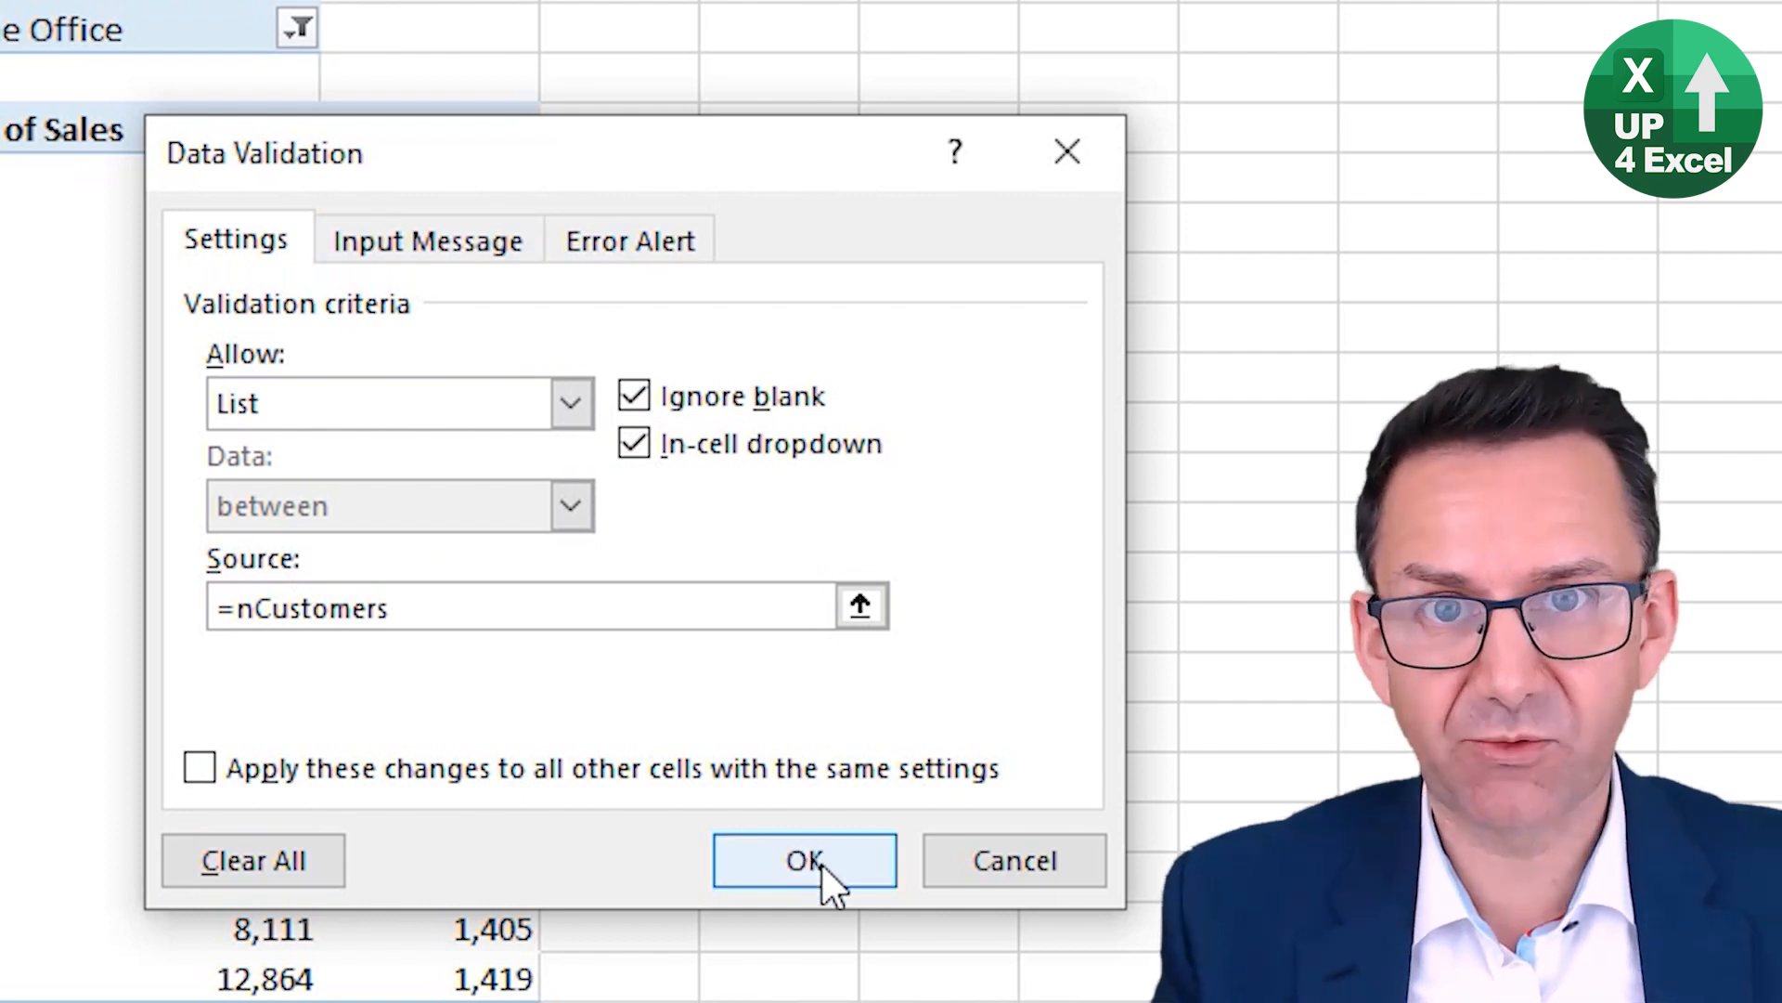
left_click(804, 861)
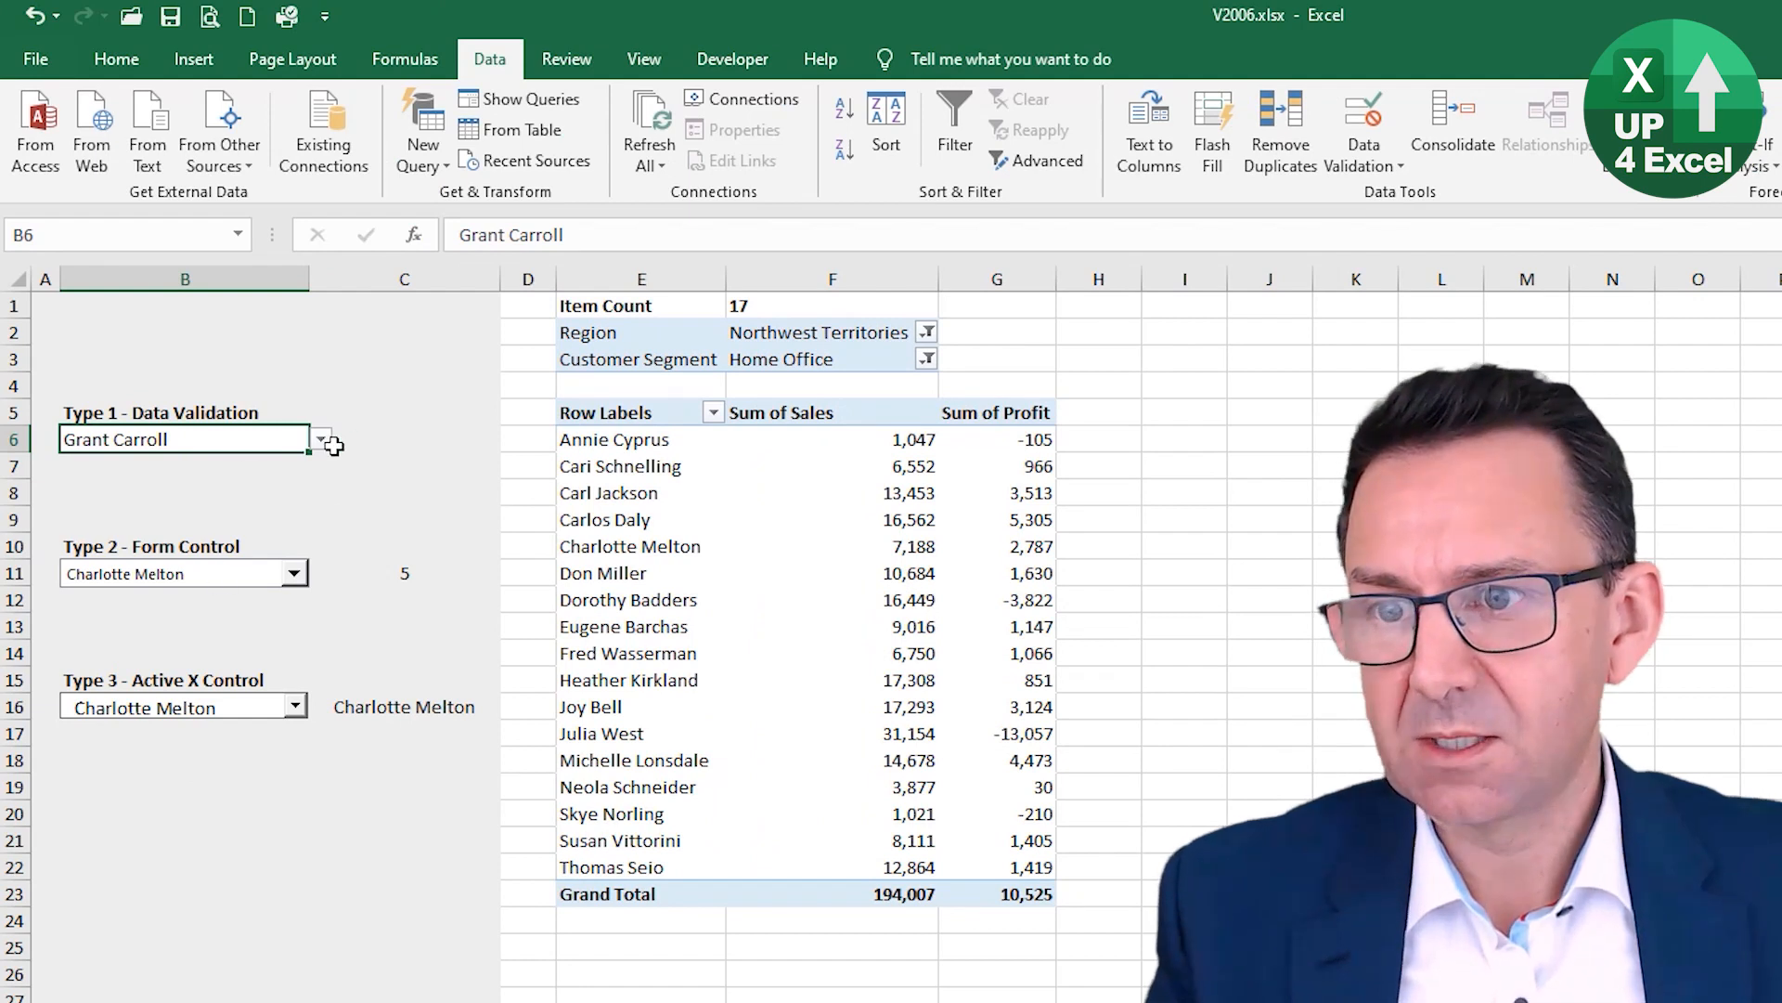
Step: Review the form-control drop-down's list source and cell link in Format Control
right_click(182, 573)
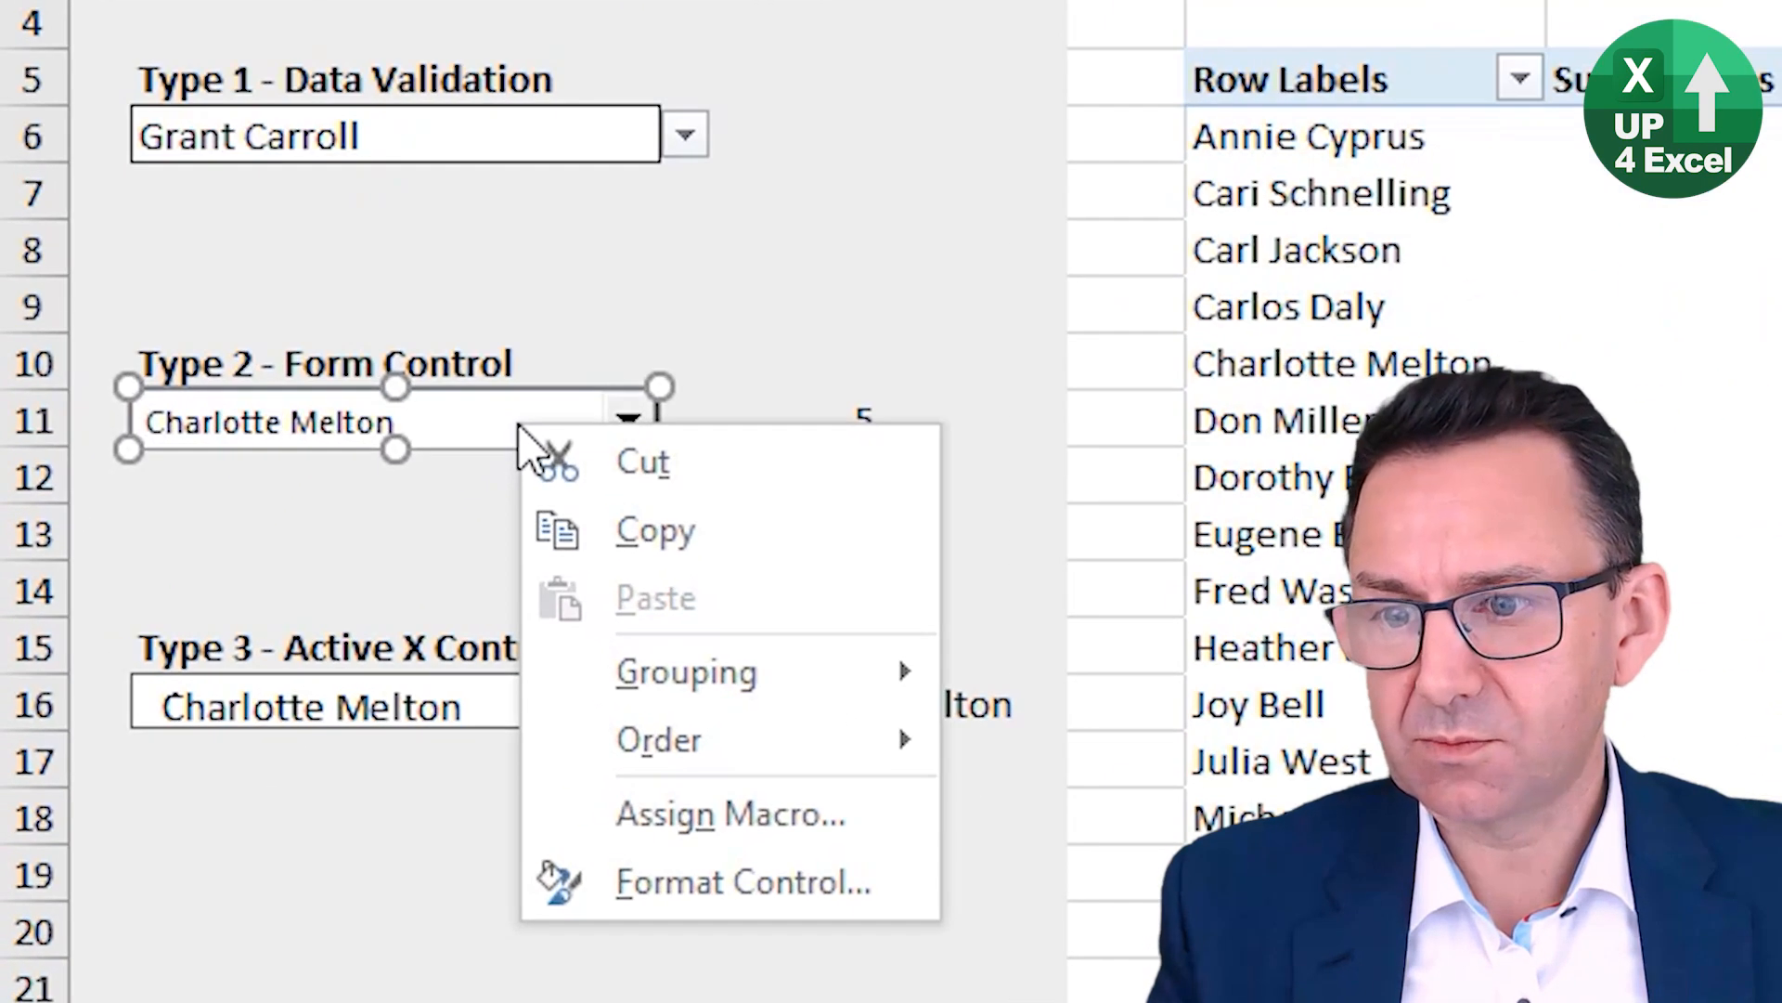
left_click(745, 882)
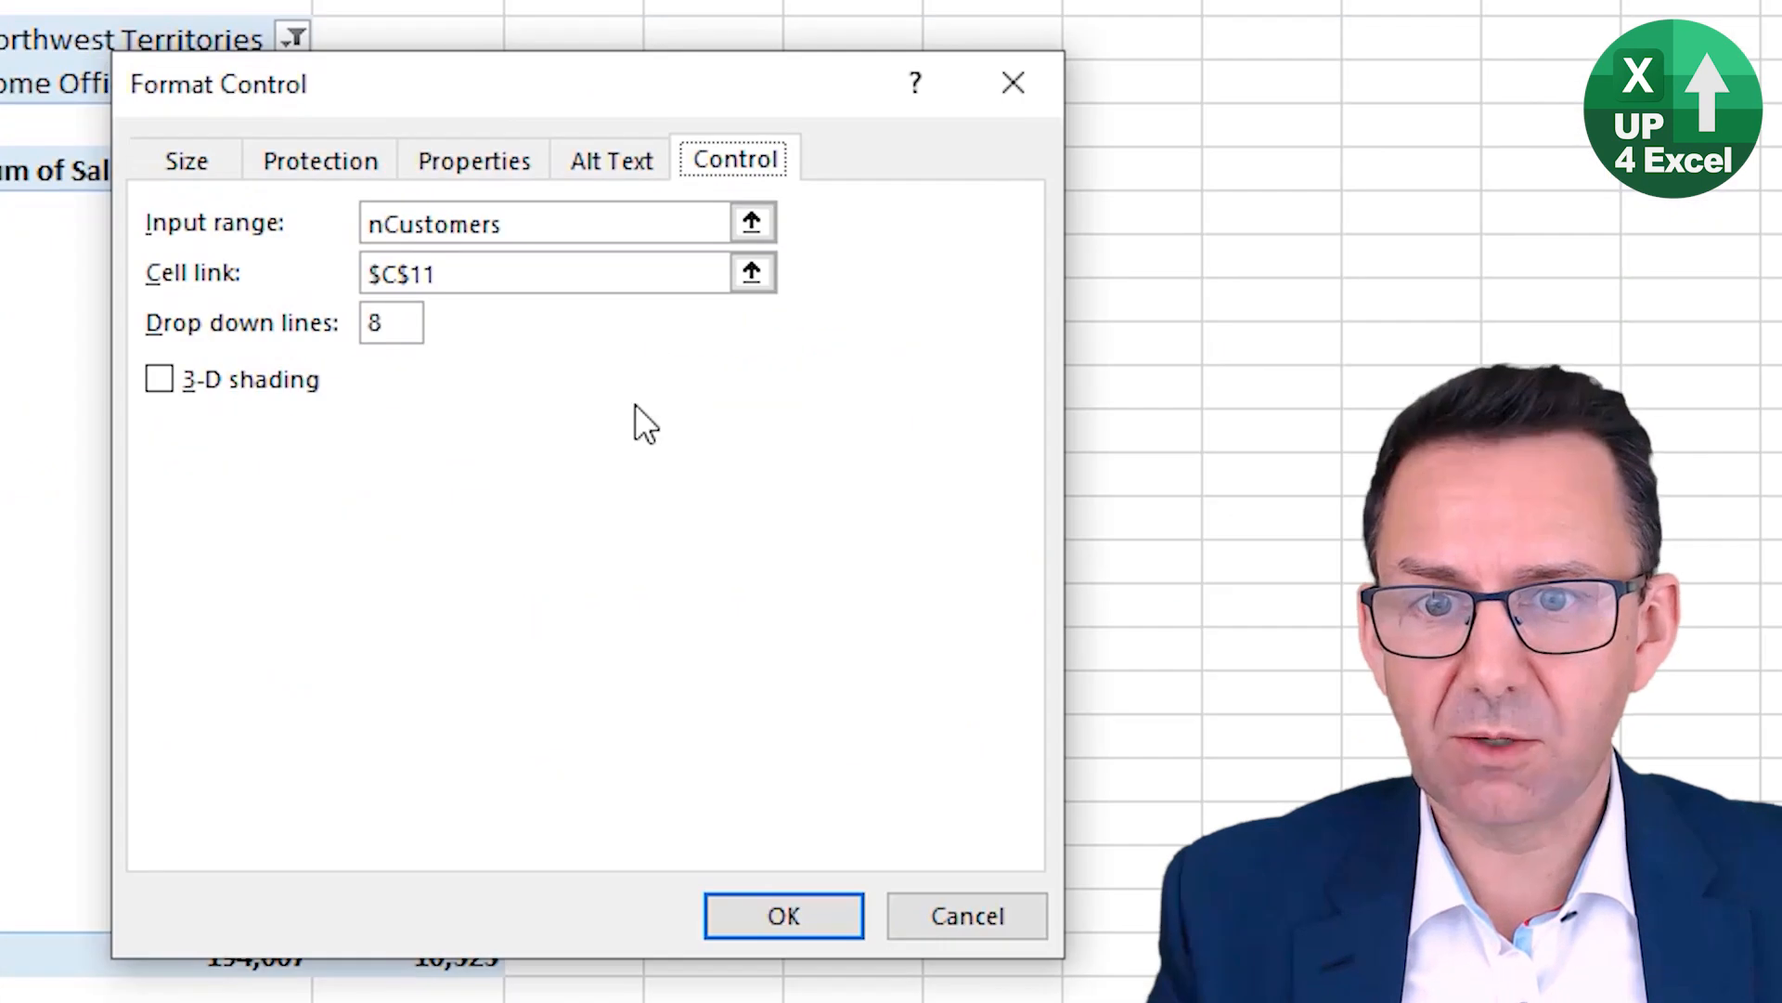
left_click(501, 223)
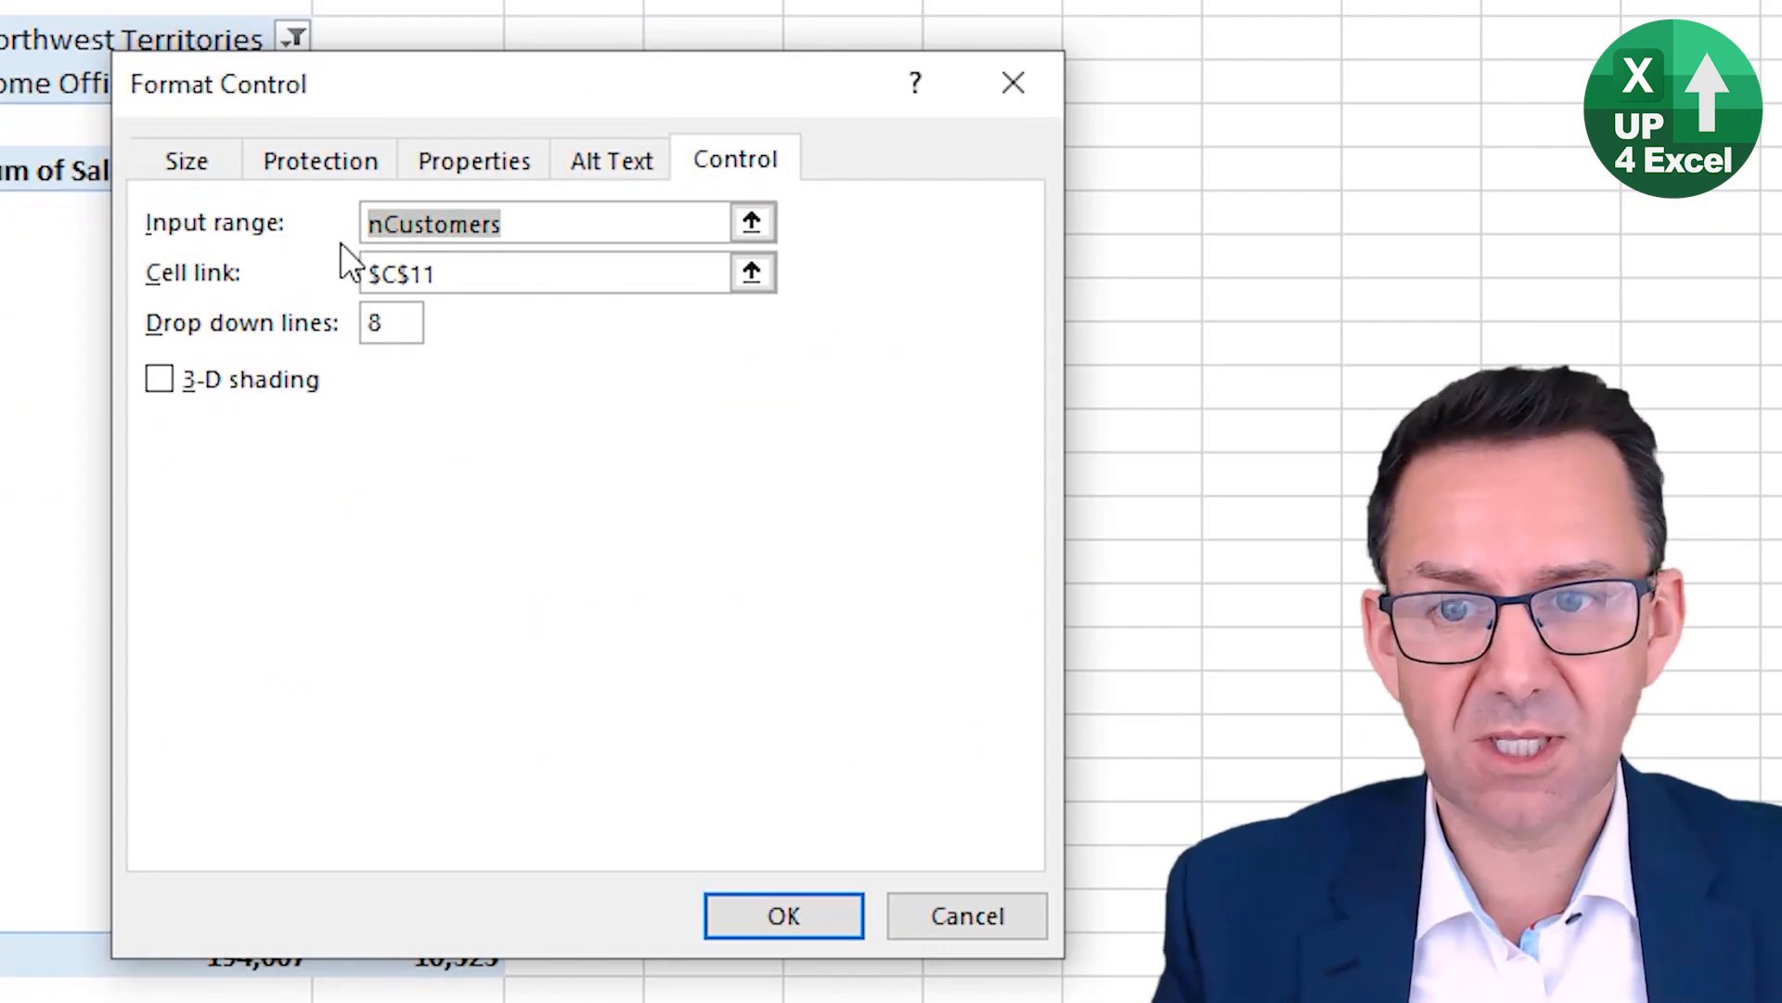
mouse_move(557, 847)
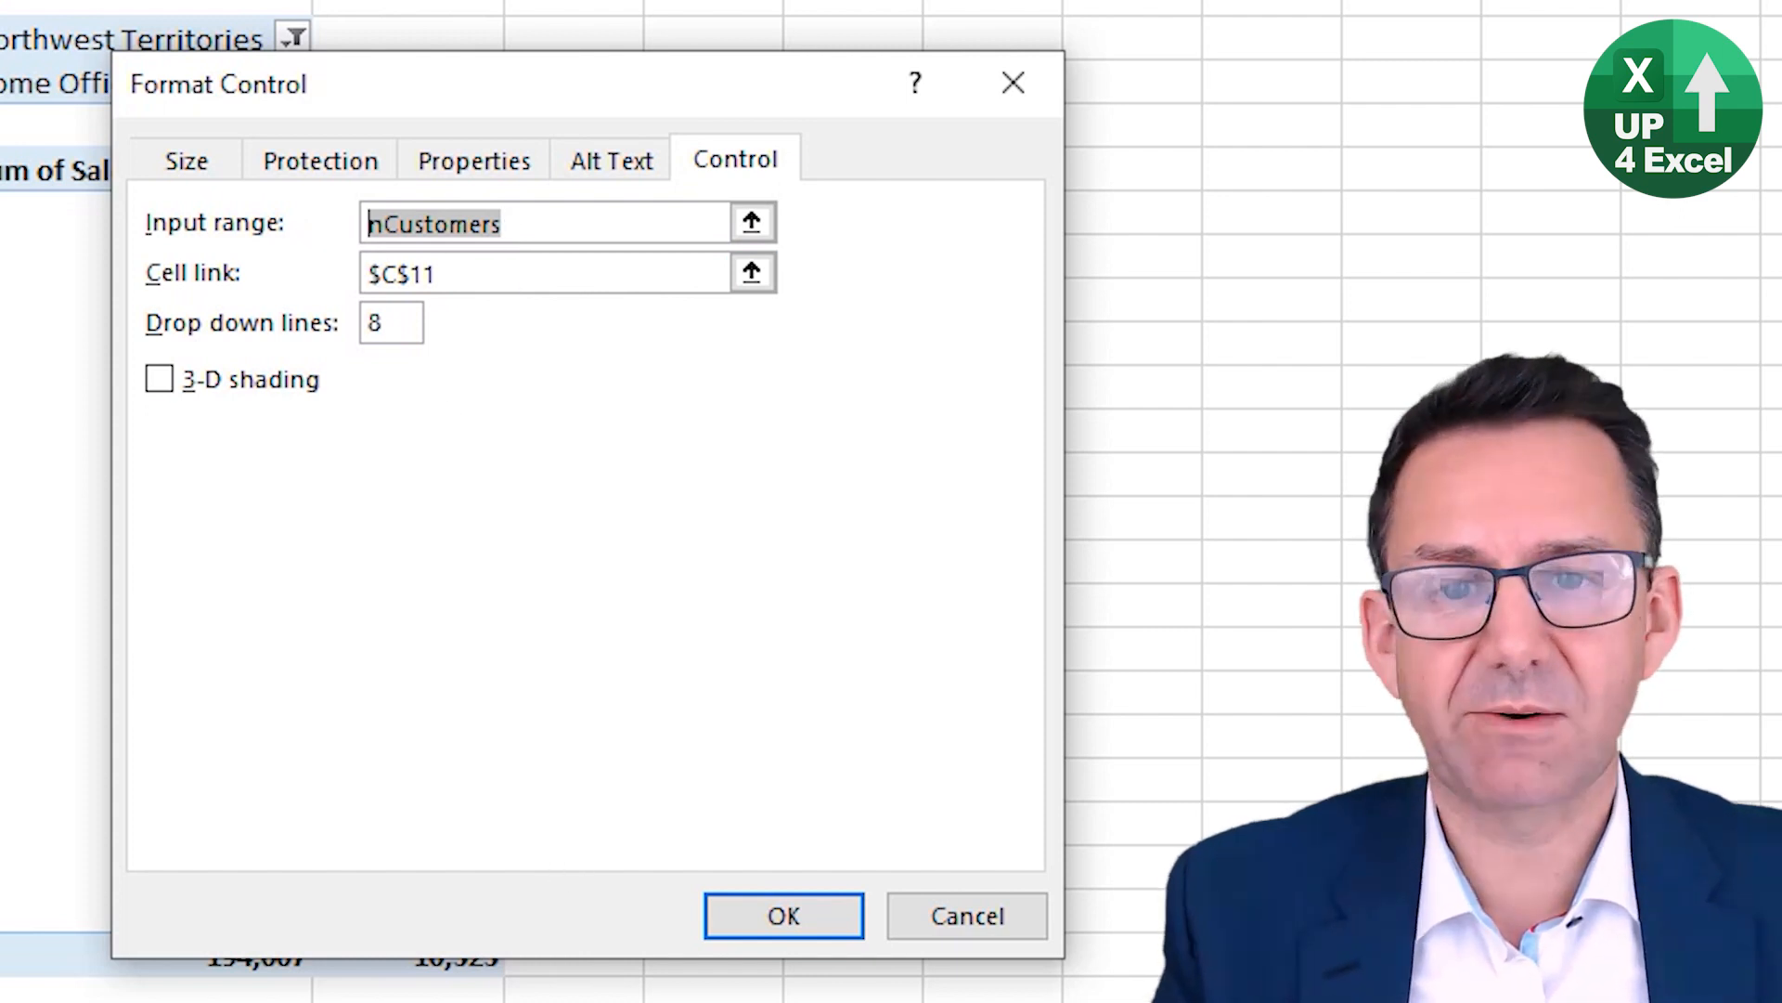
left_click(783, 915)
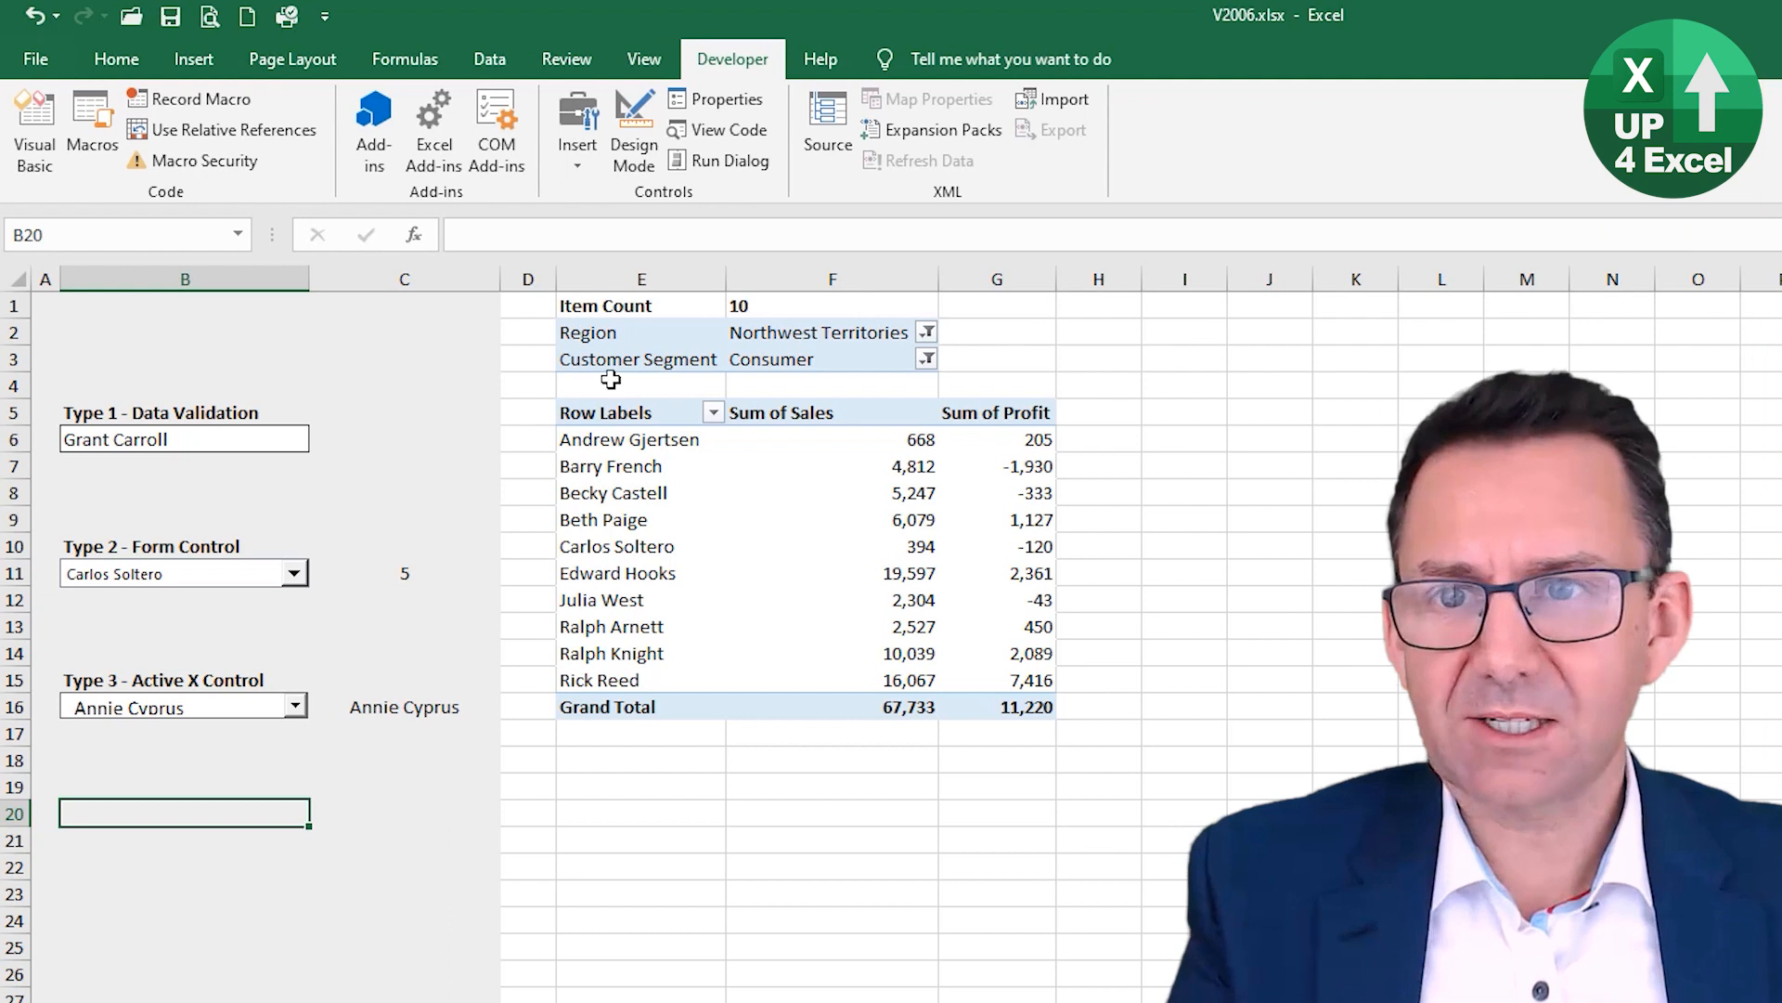
Step: Set the ActiveX combo box's ListFillRange to nCustomers, then clear it again
left_click(182, 706)
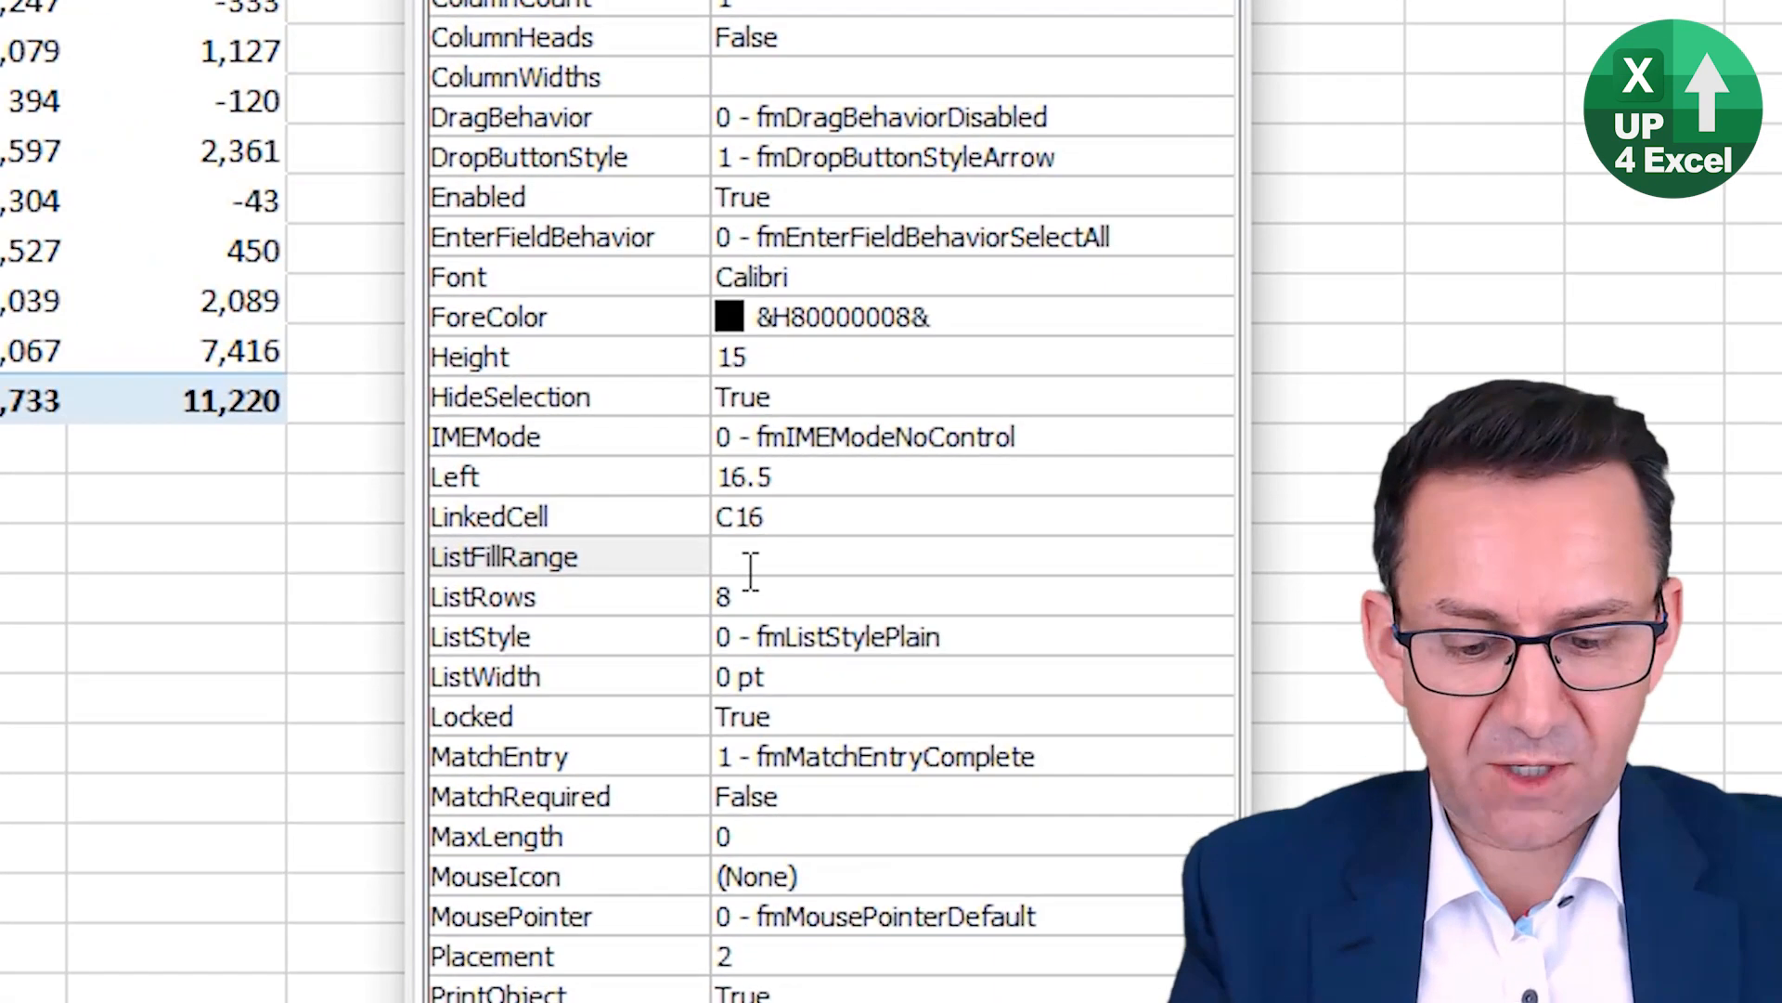
type("nCus")
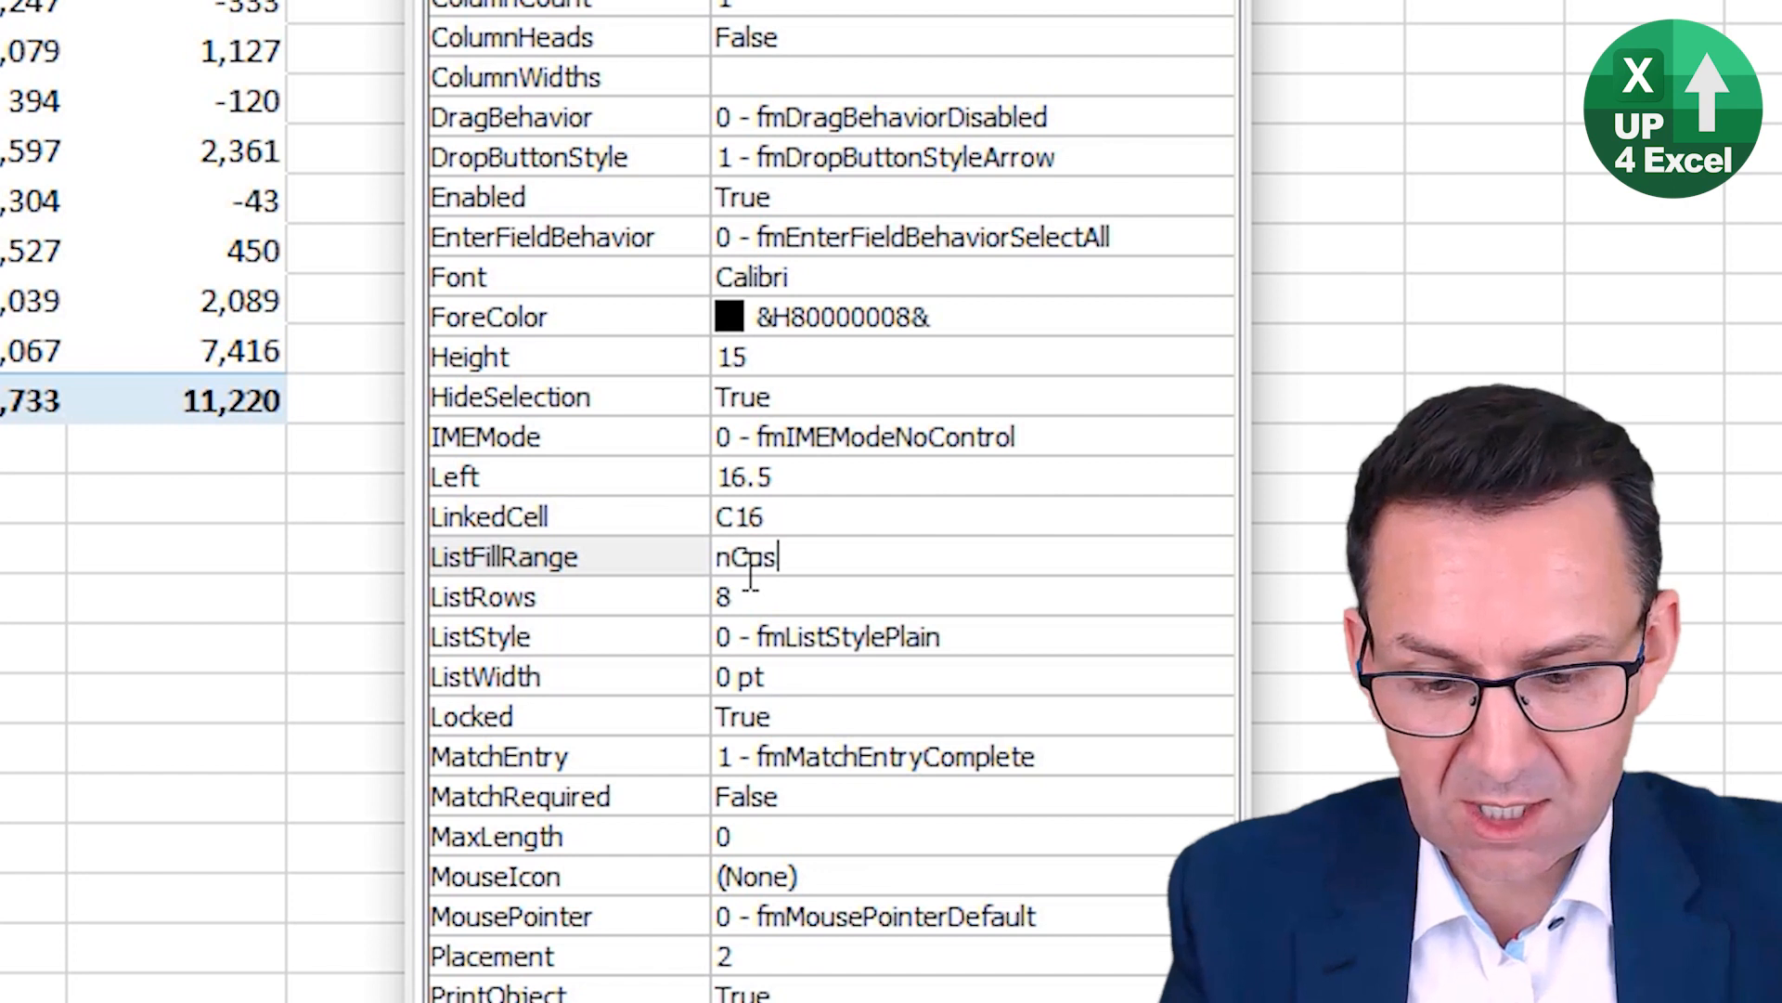
type("tomers")
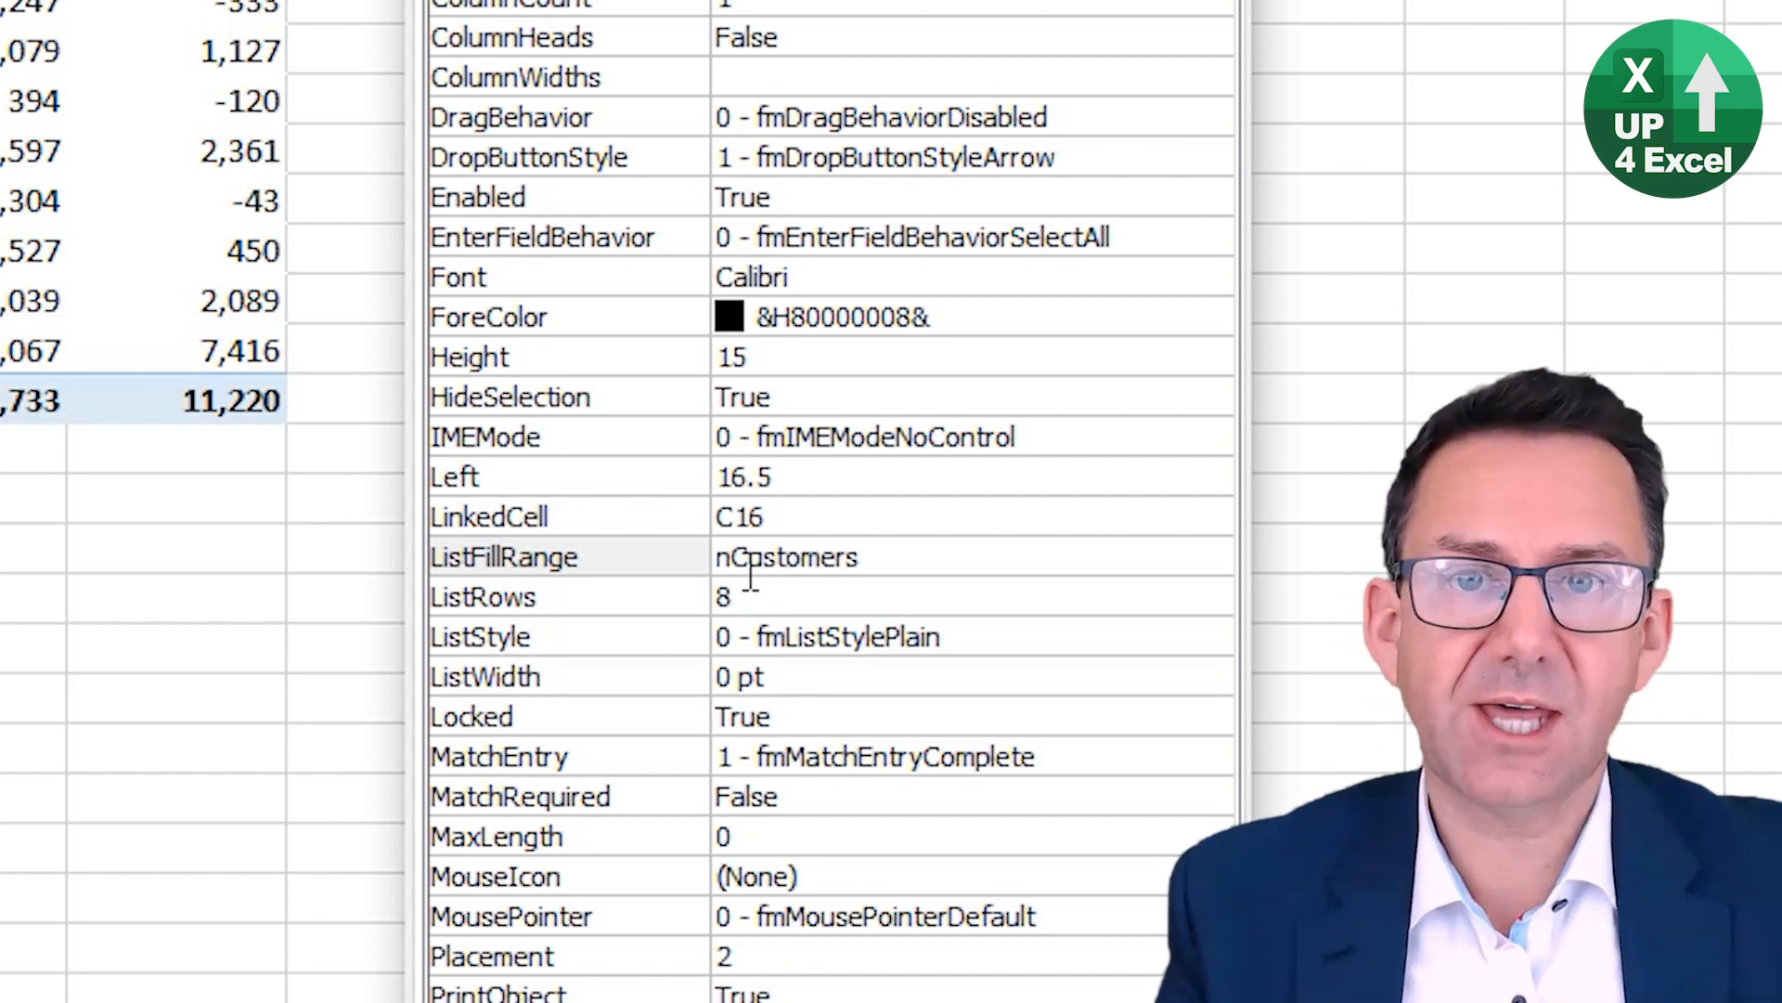
key("Tab")
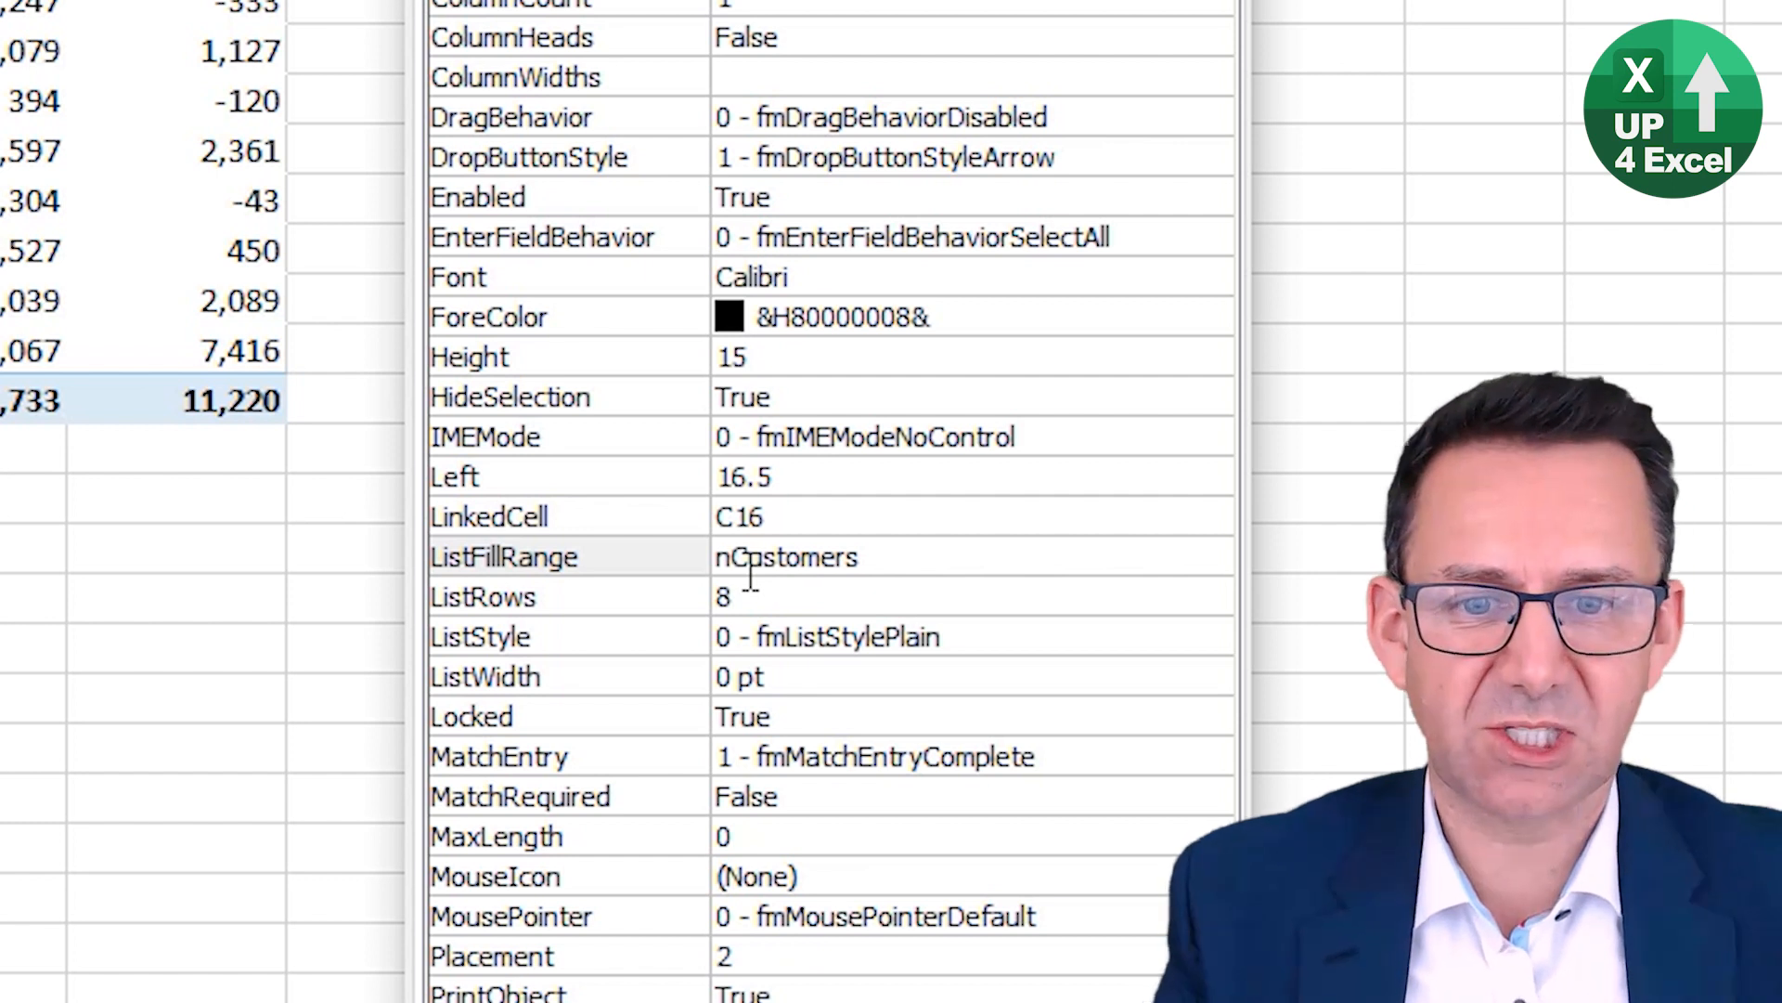
double_click(784, 557)
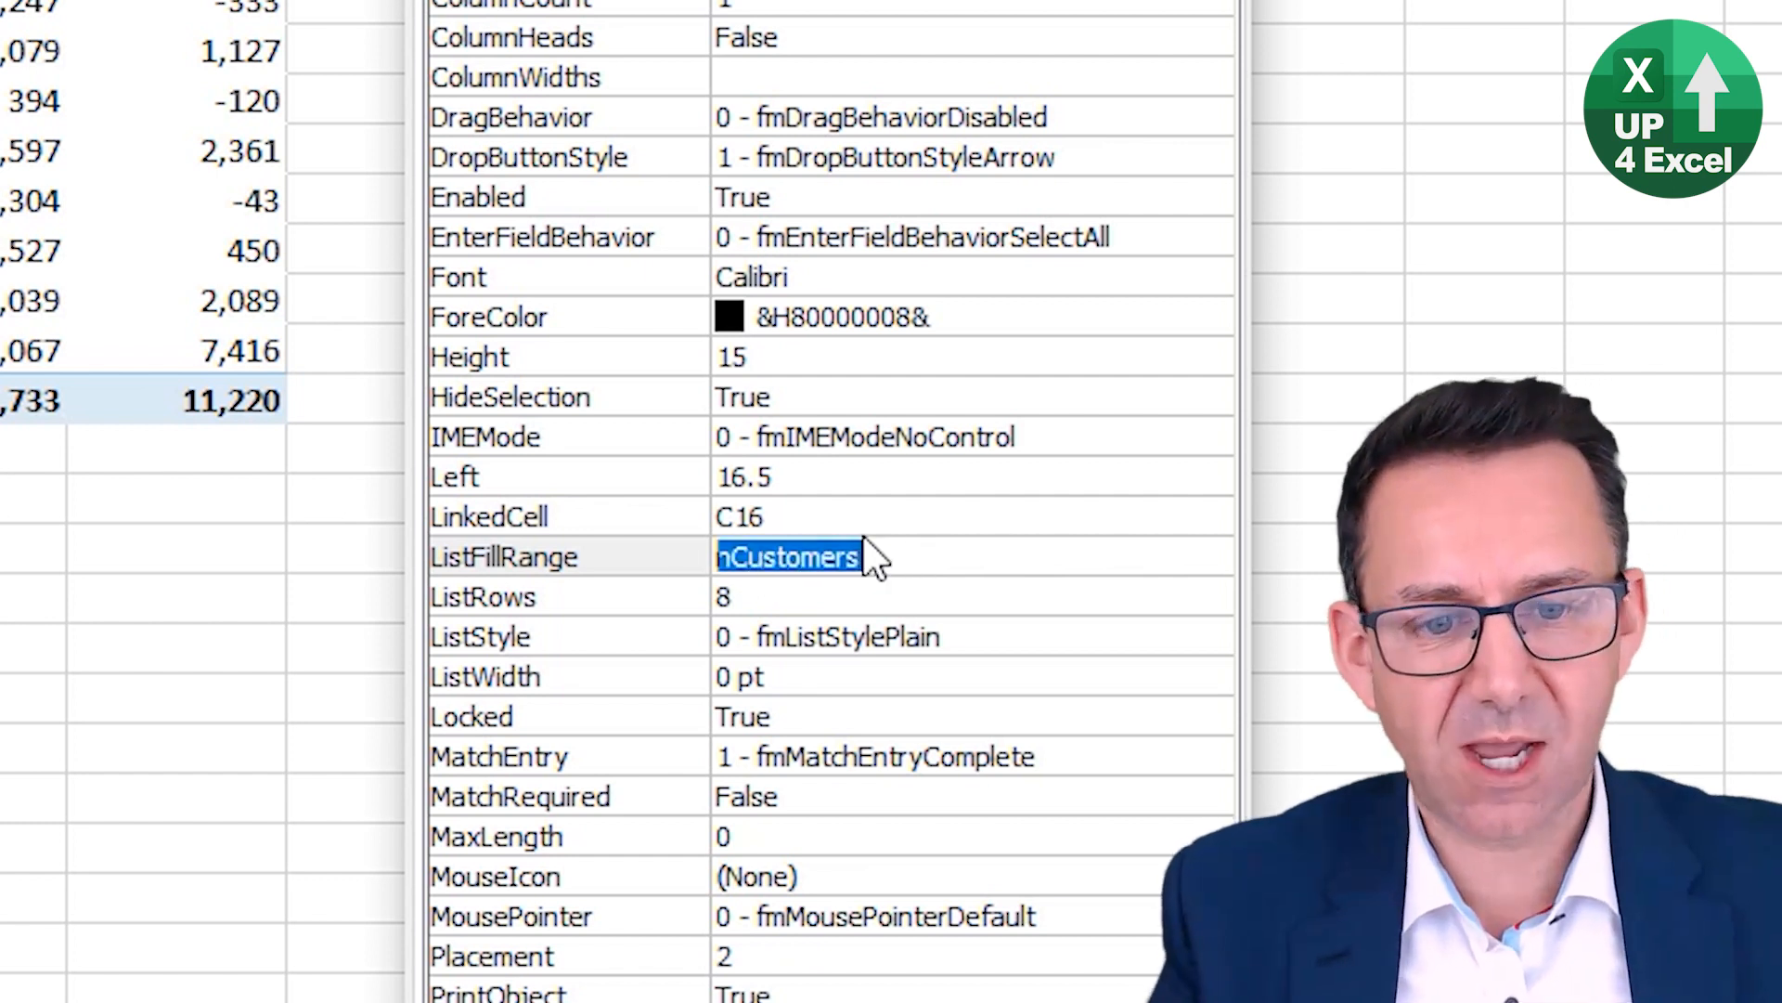
key("Delete")
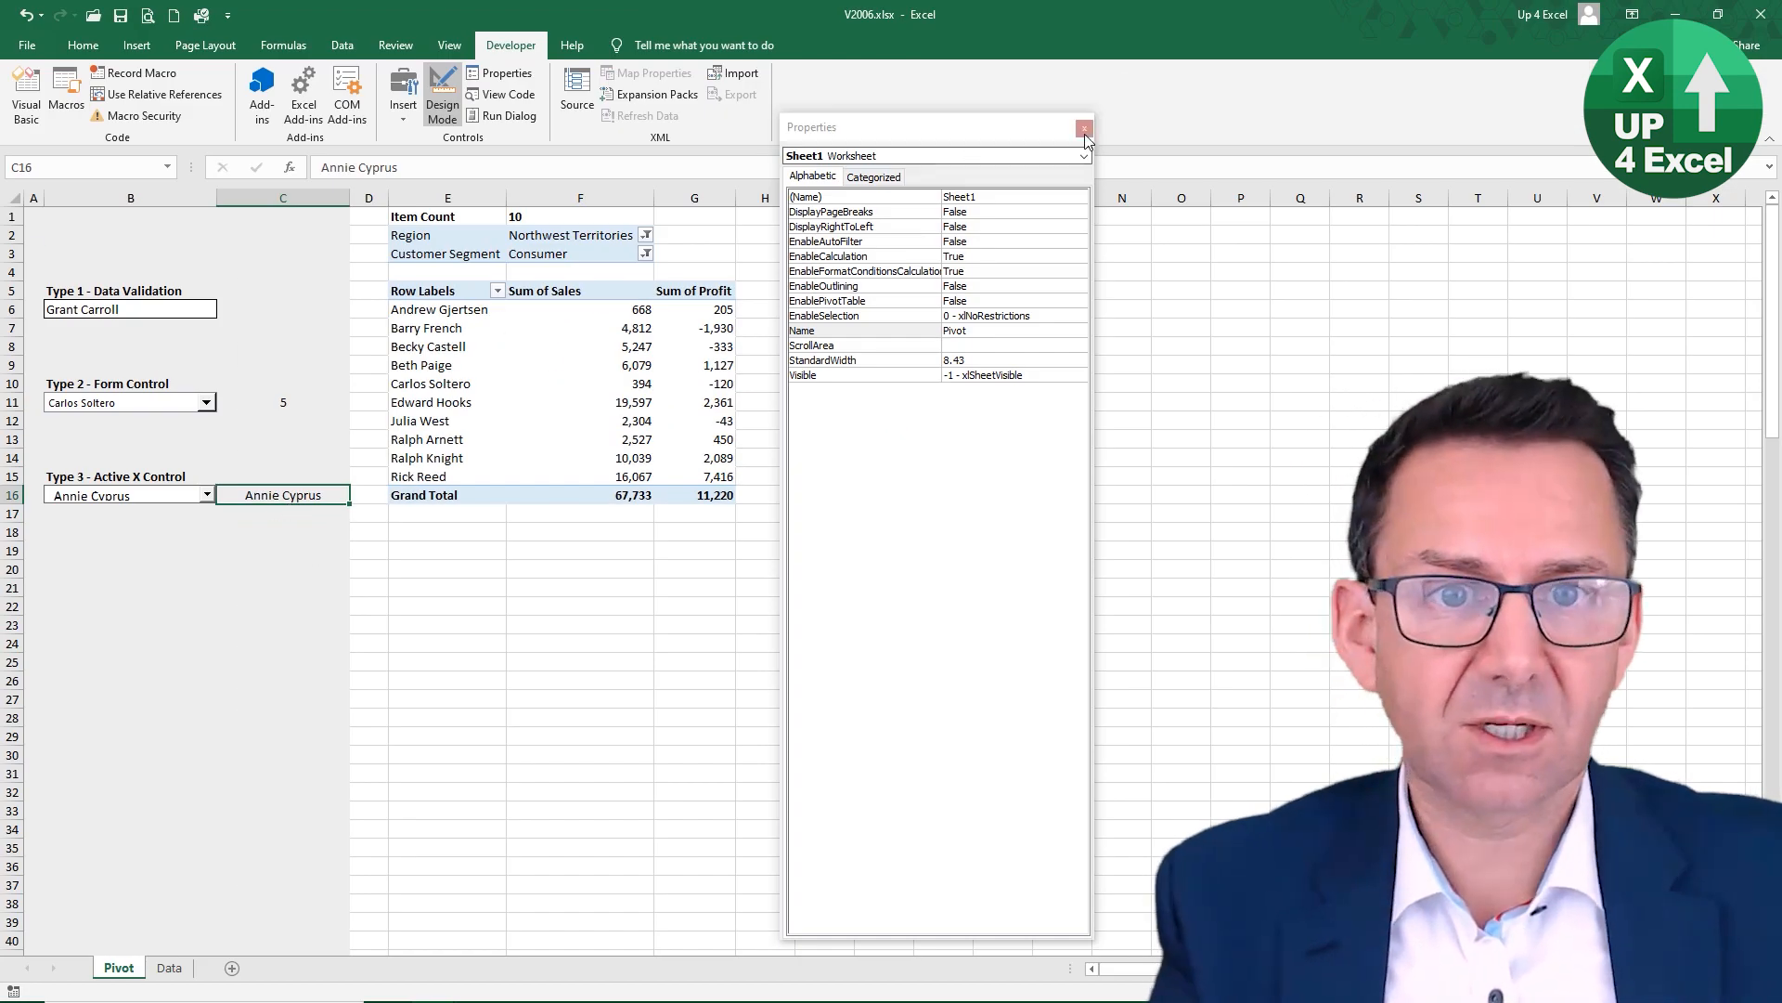
Step: Open the ActiveX combo box's DropButtonClick procedure in the VBA editor and examine it
left_click(1081, 126)
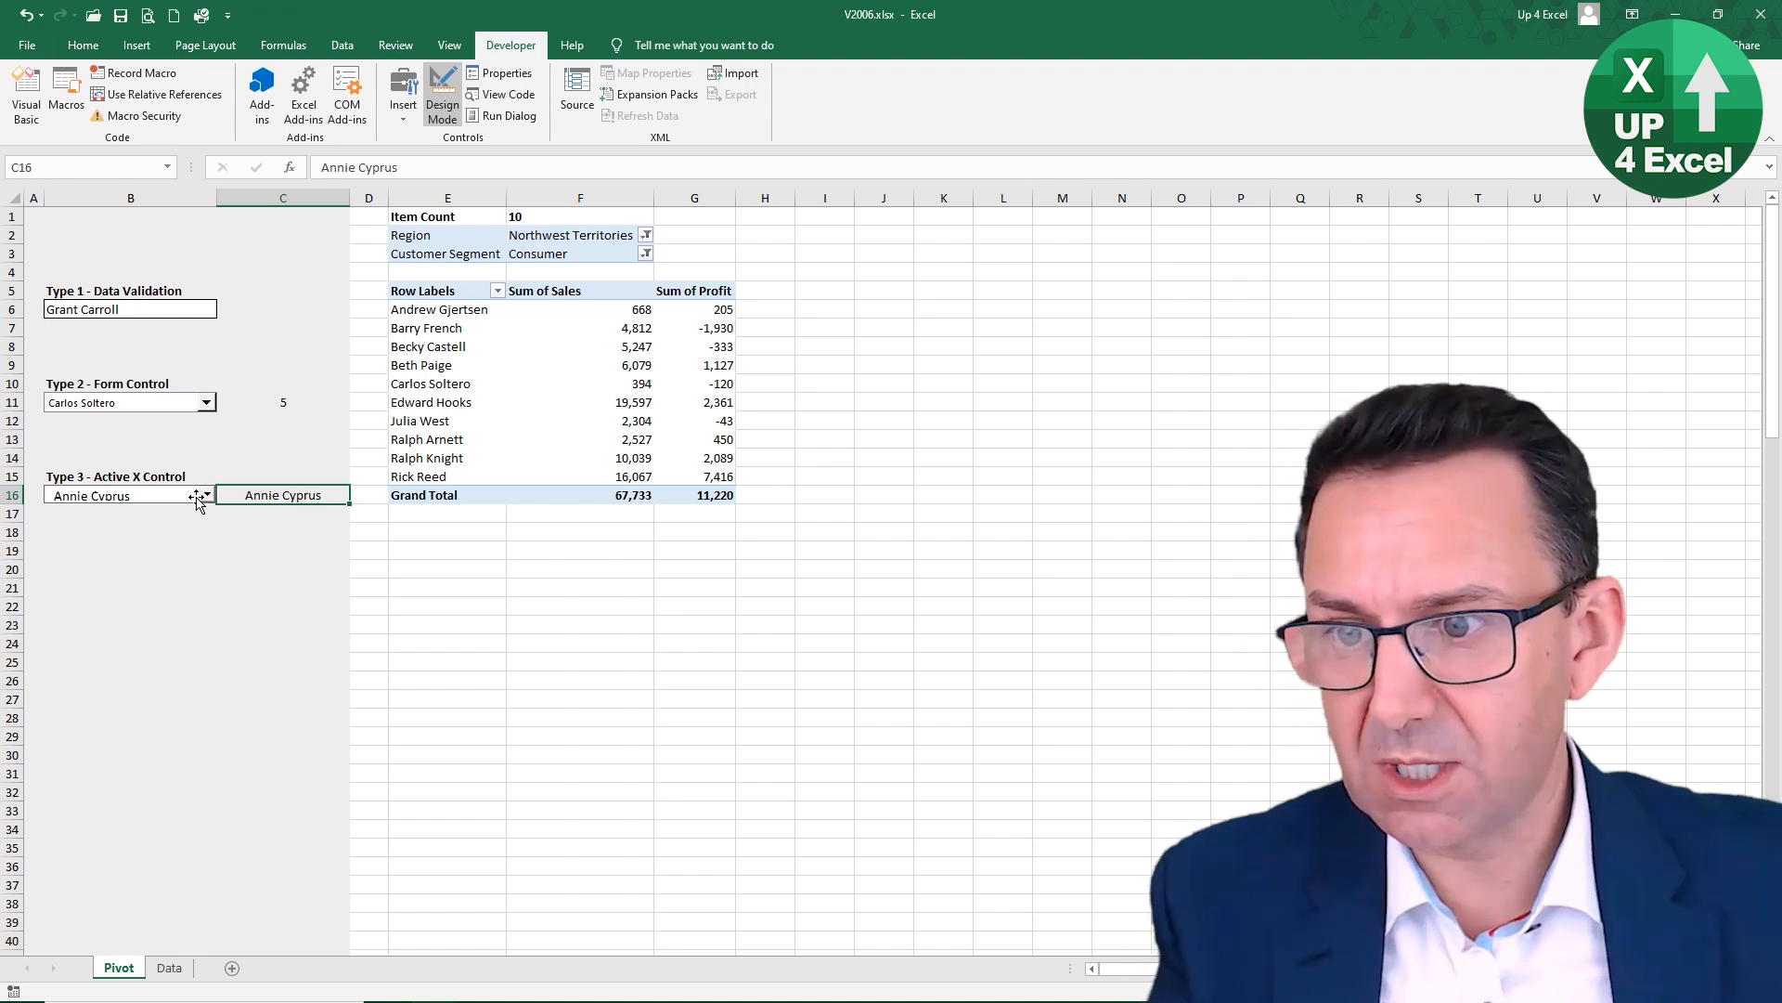
right_click(129, 495)
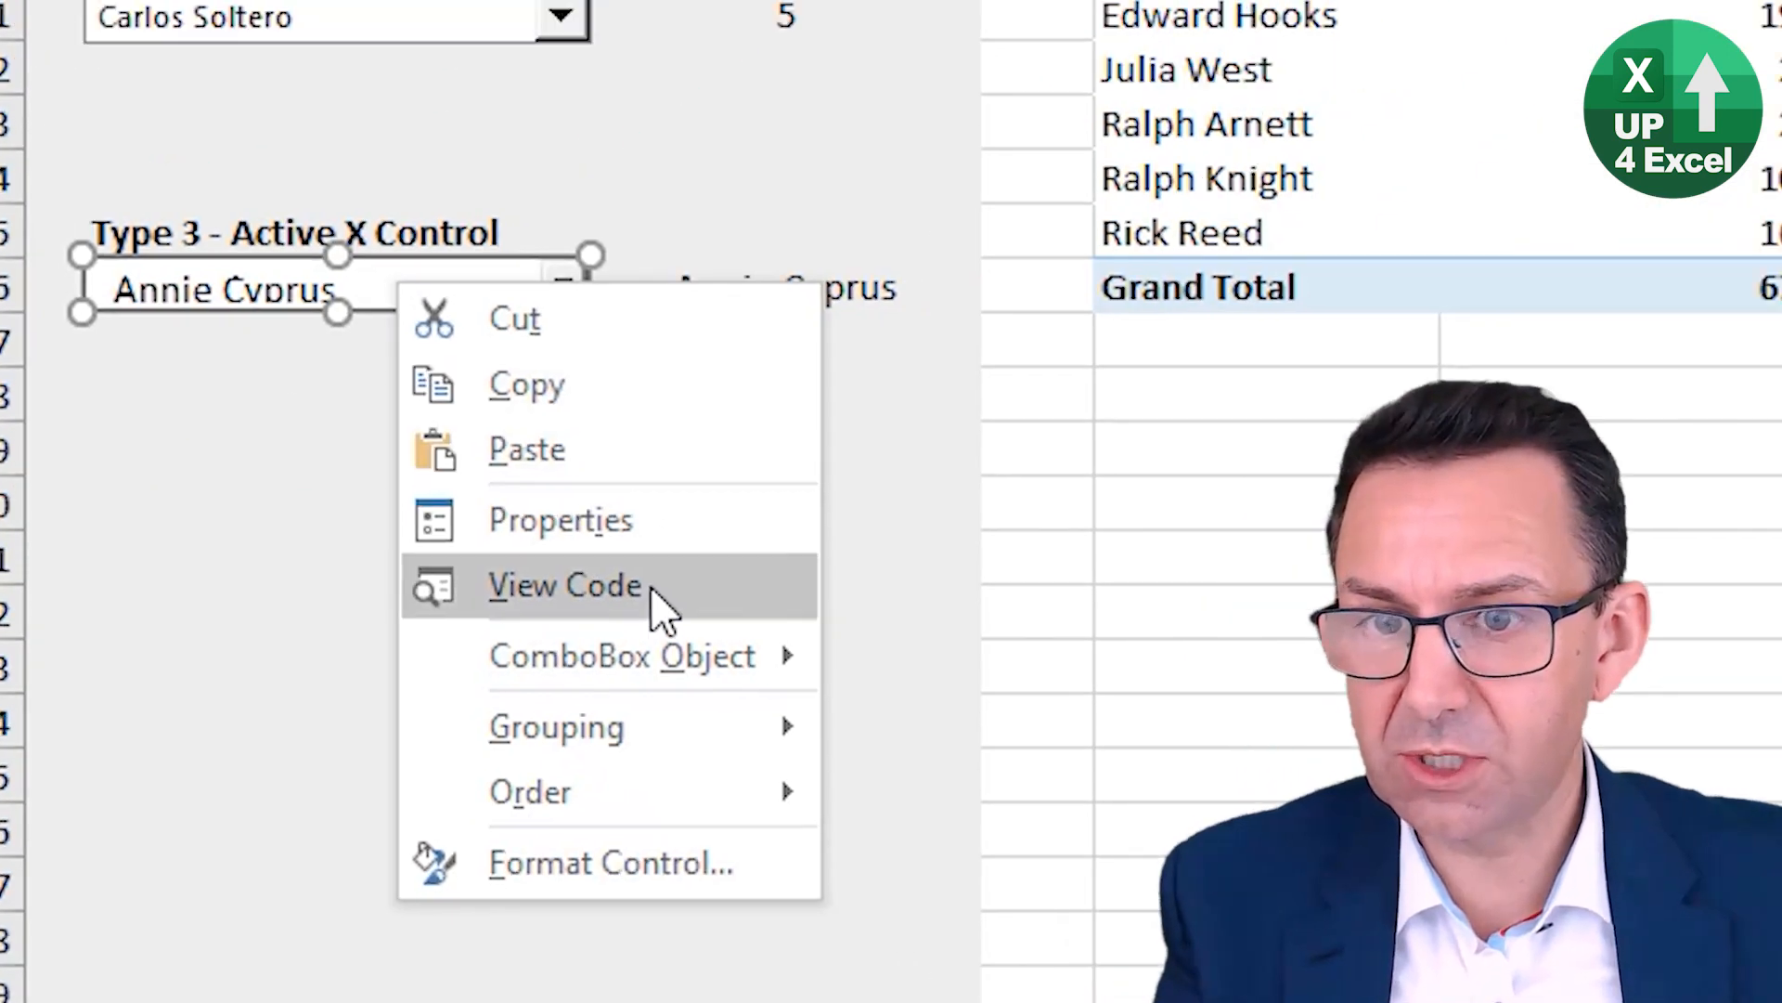
left_click(565, 584)
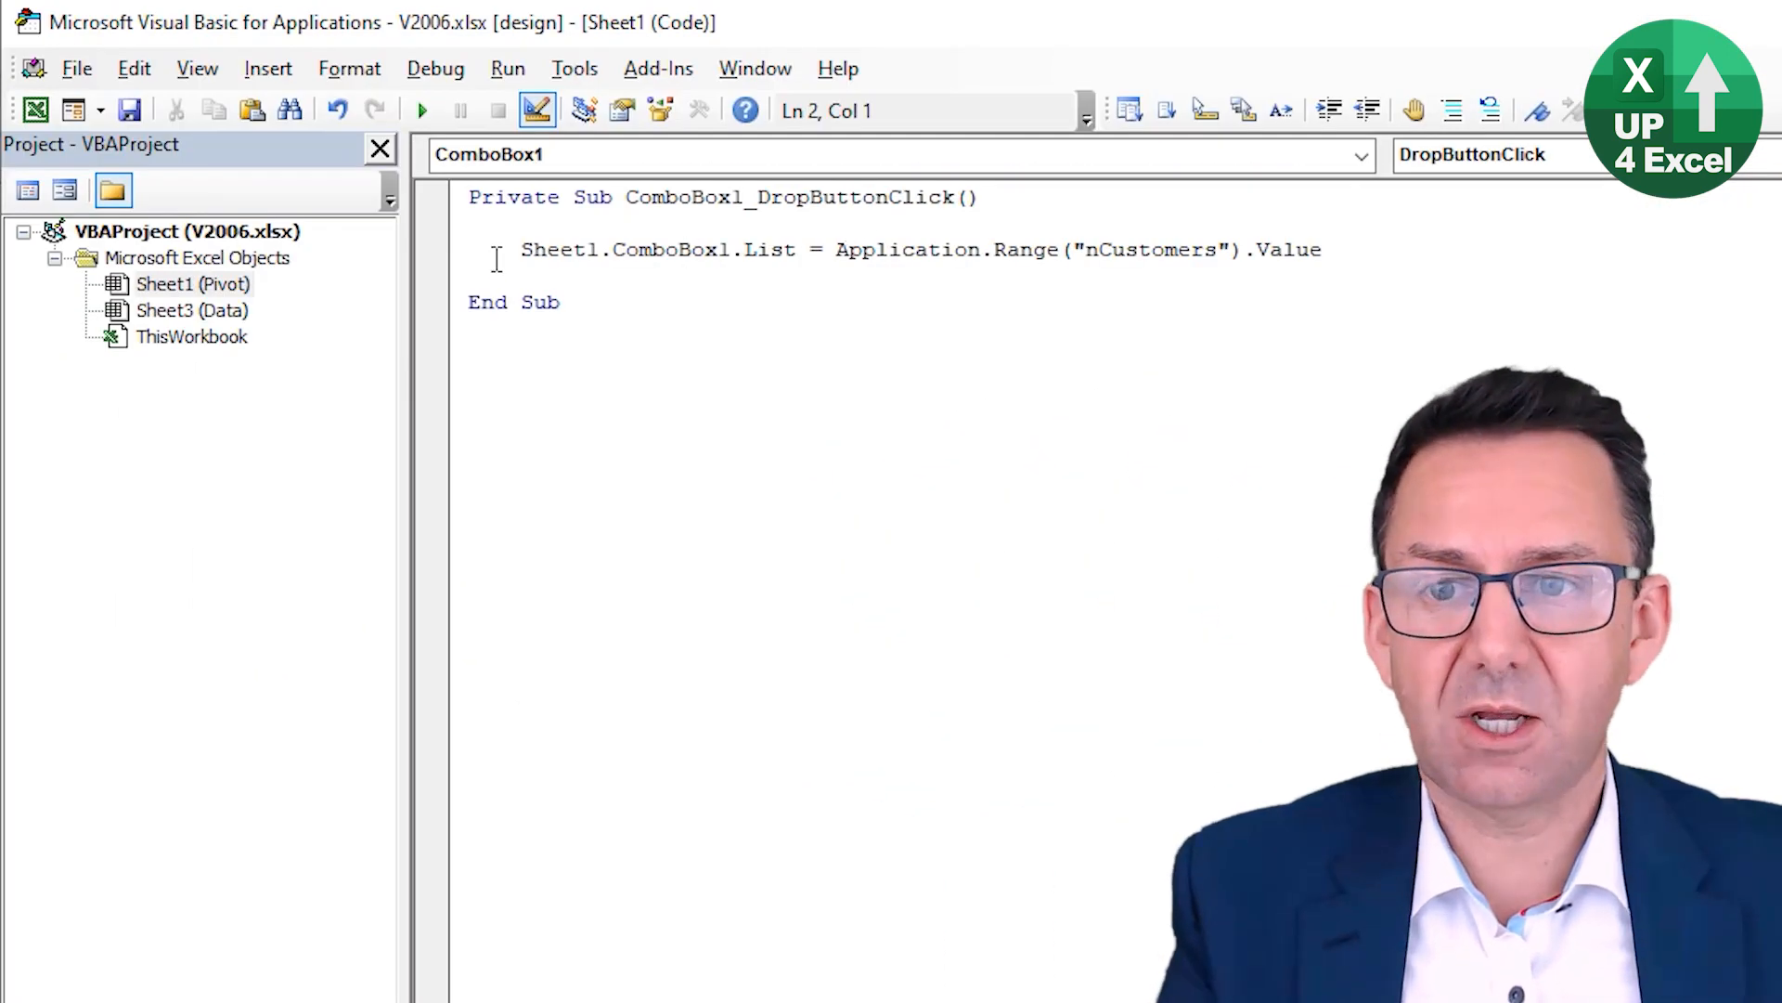
left_click(755, 197)
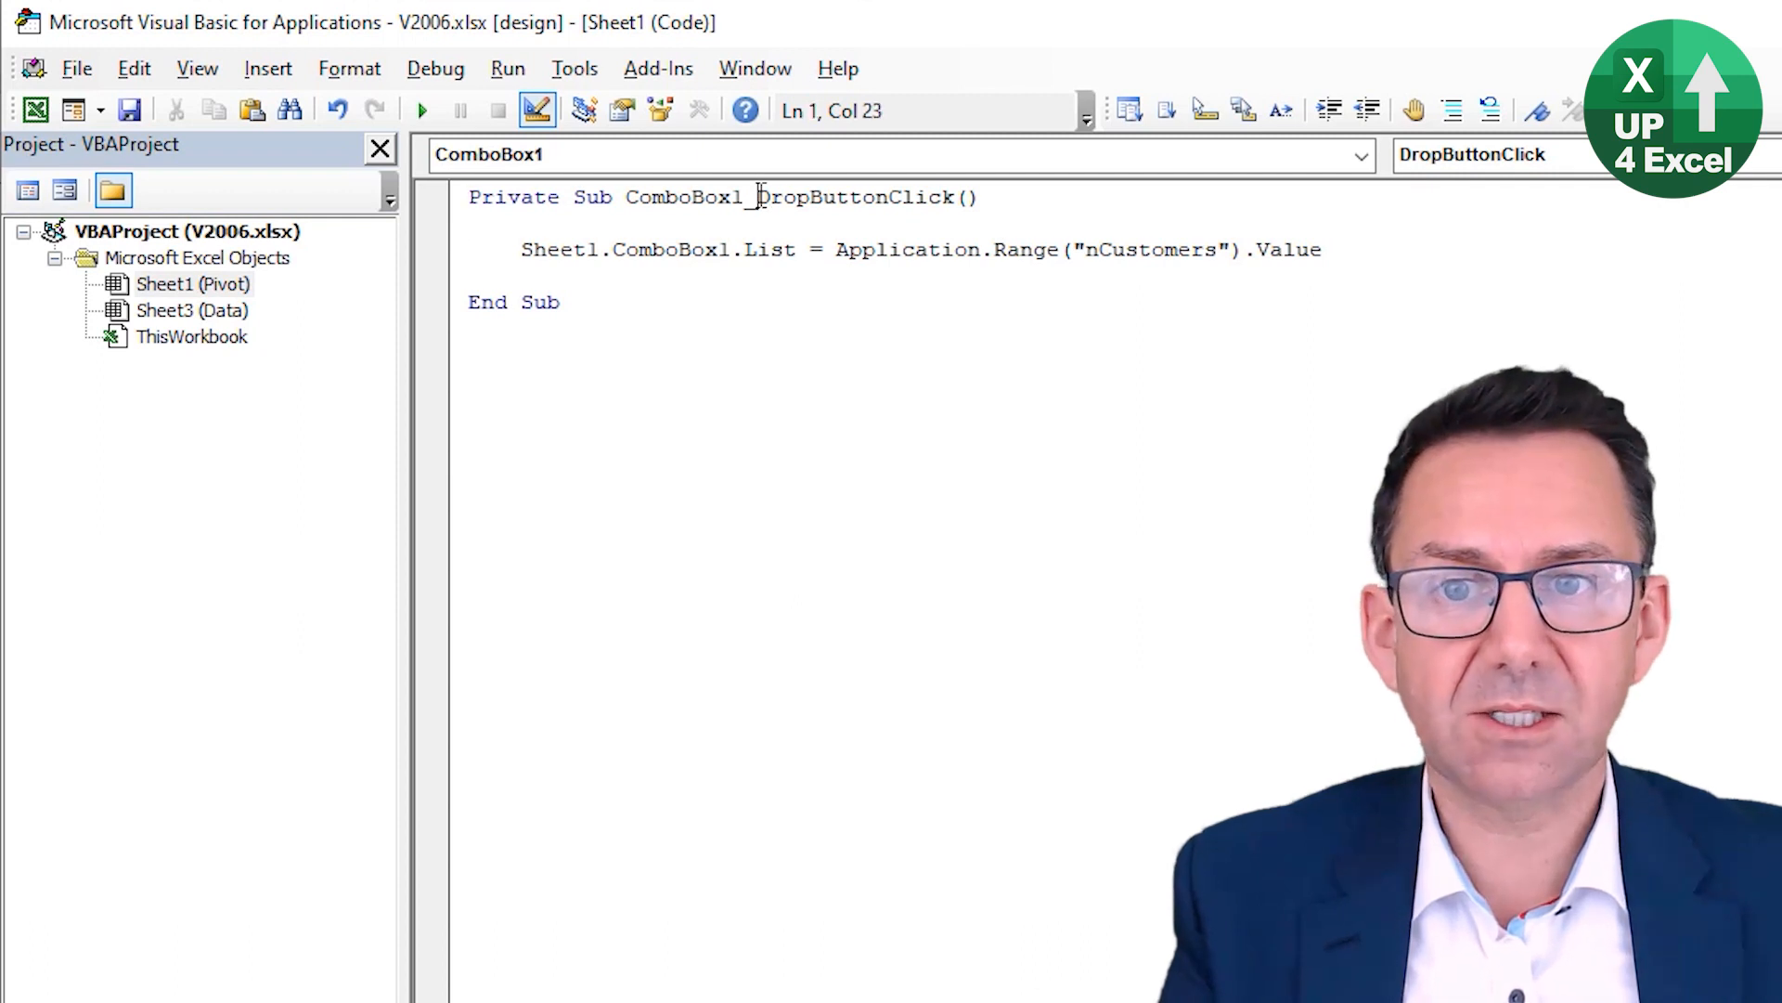
double_click(854, 196)
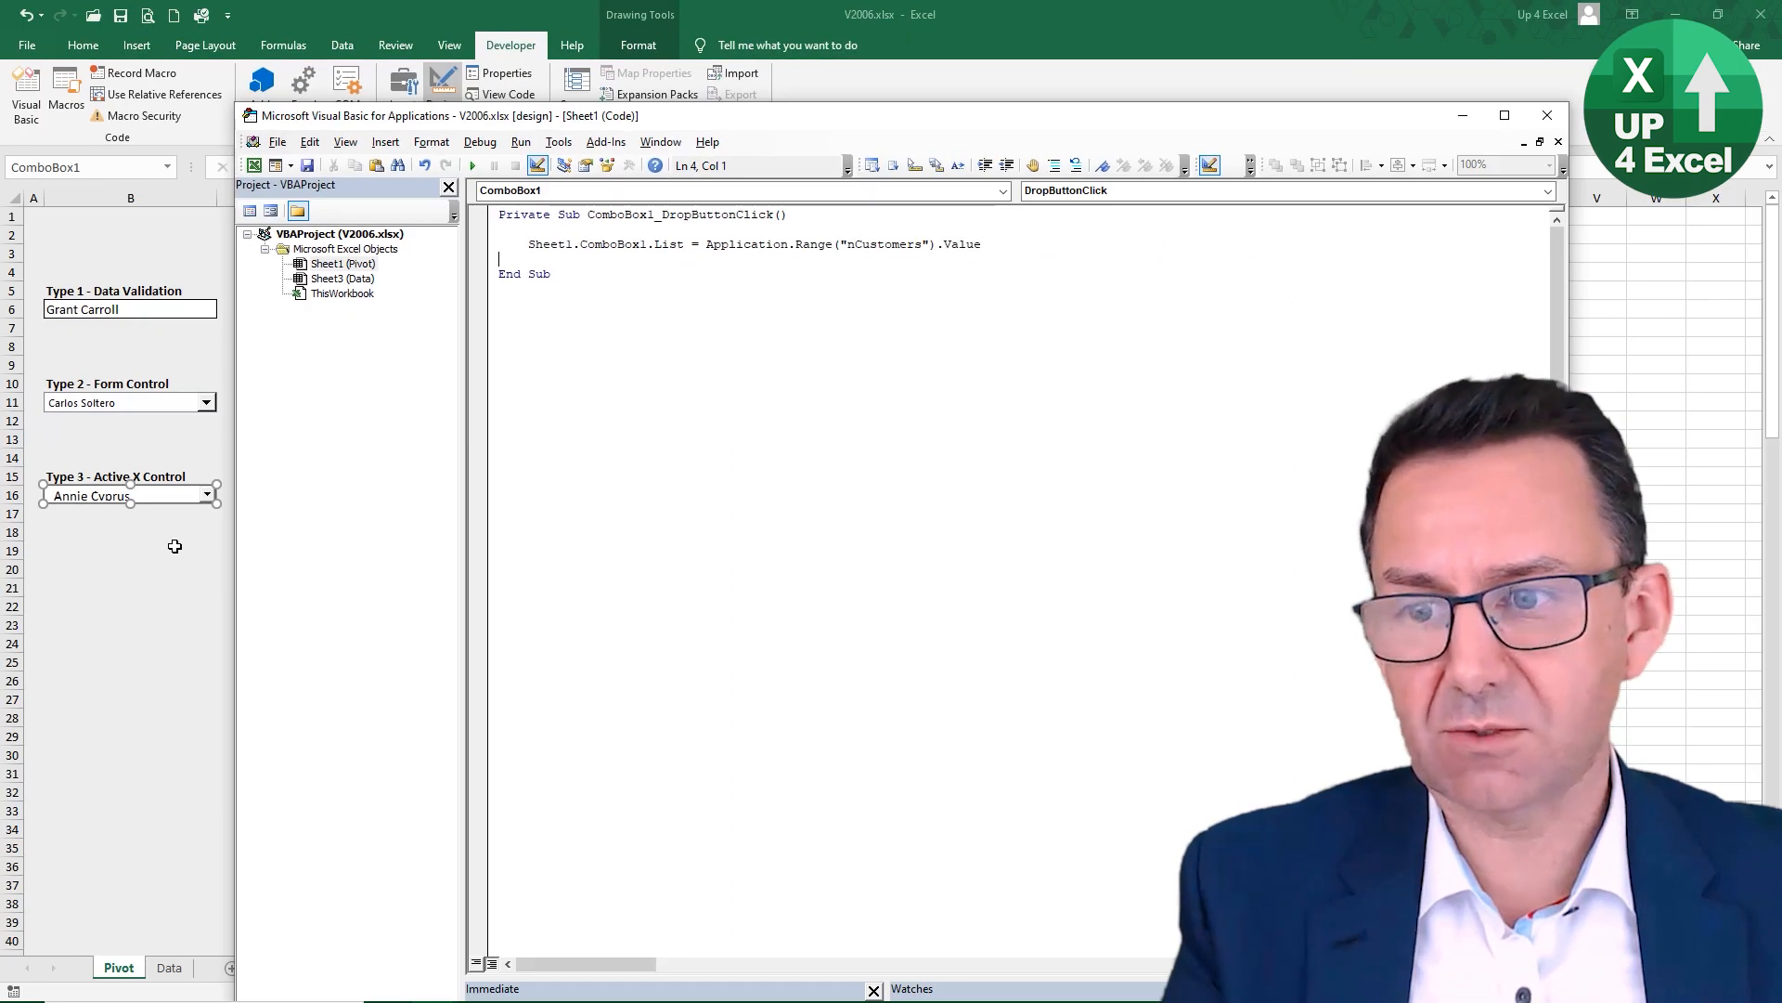
left_click(1546, 115)
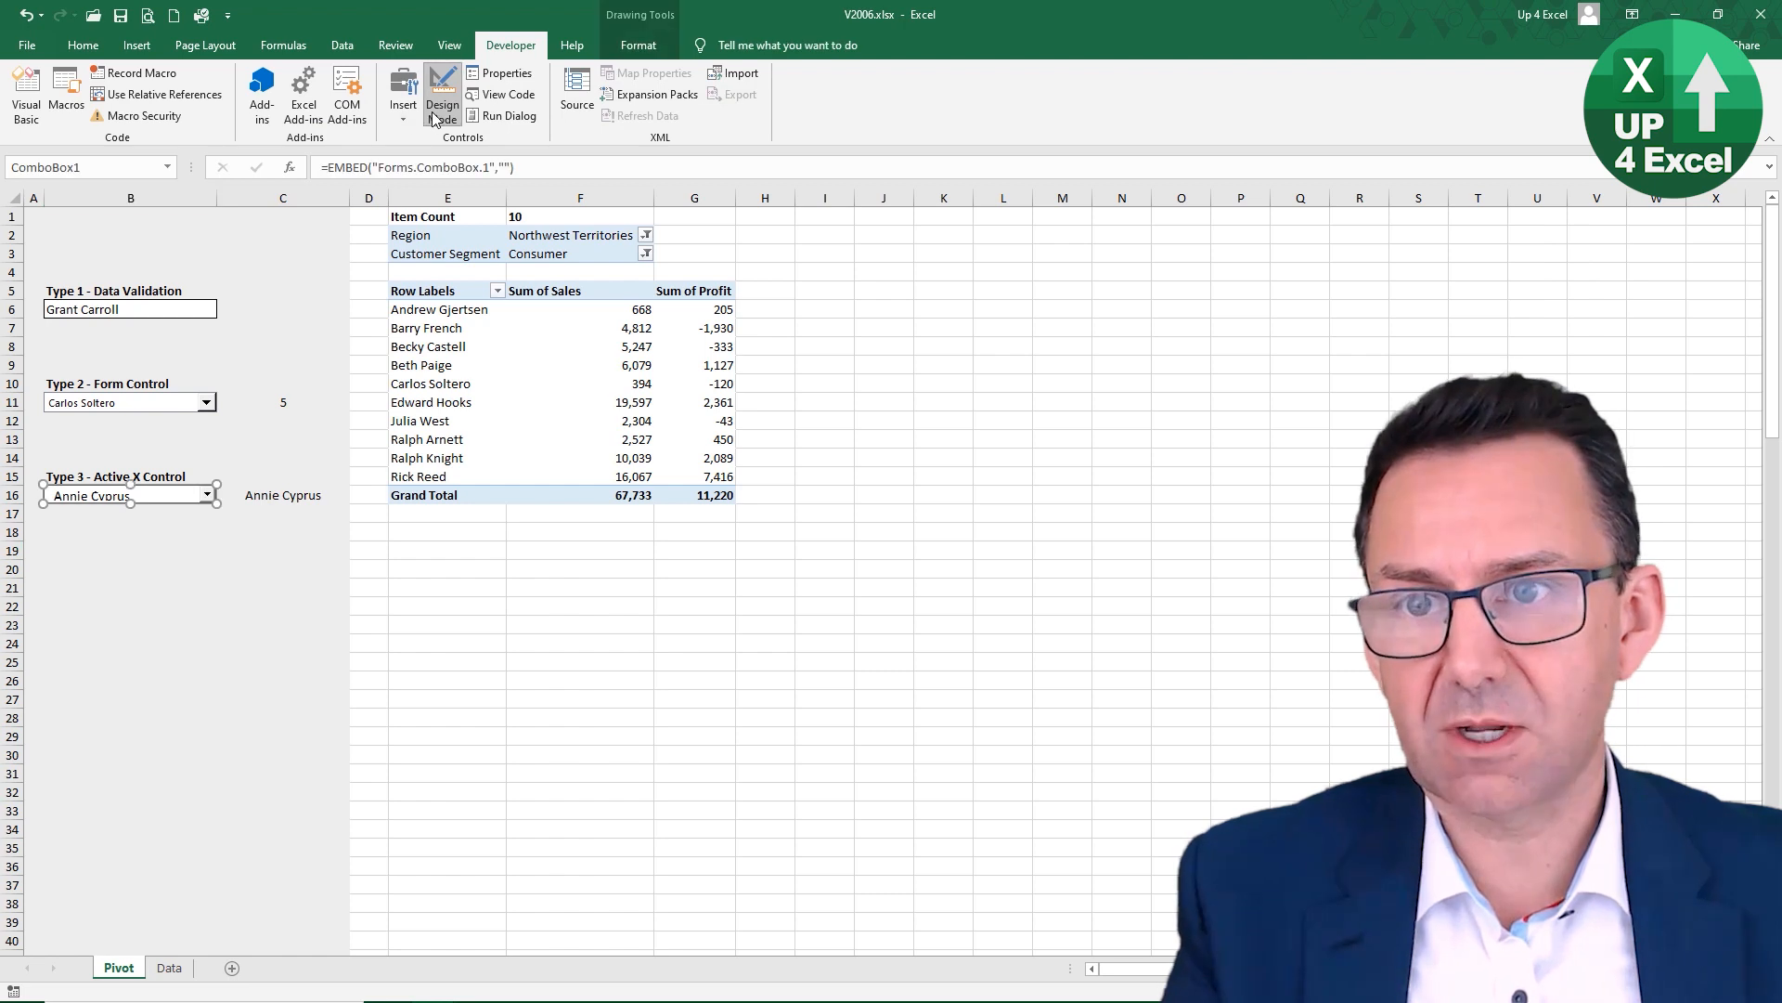
left_click(205, 495)
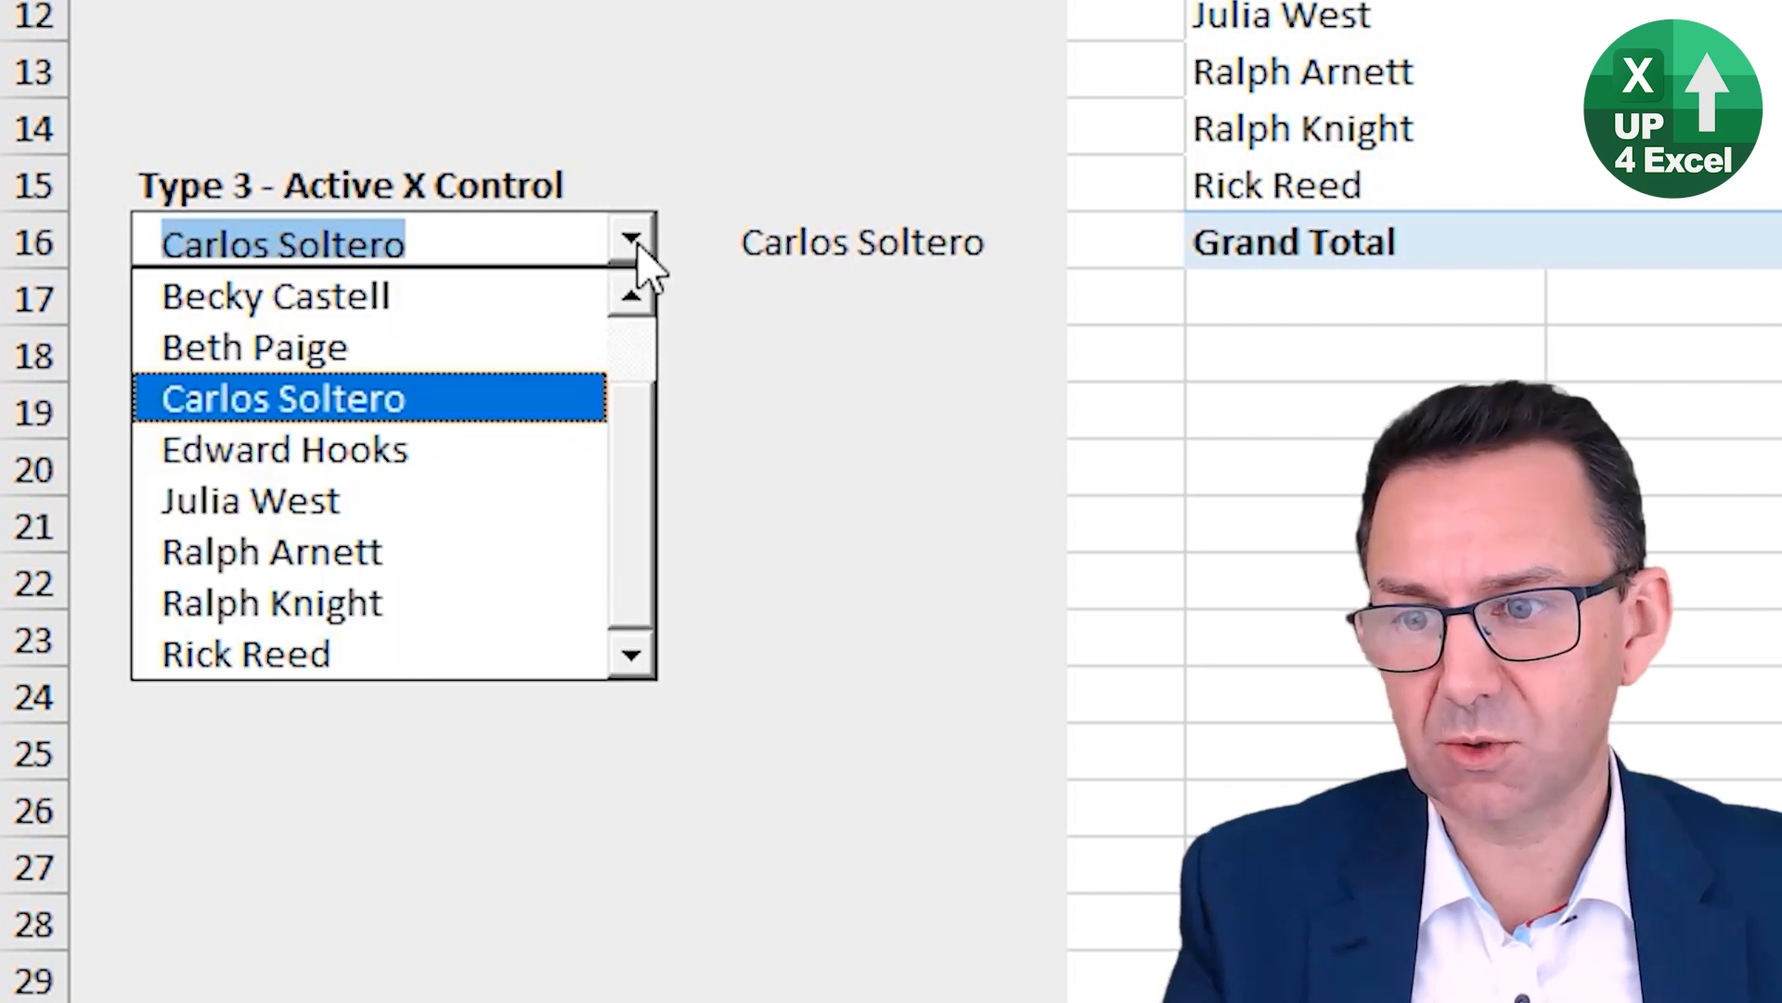
left_click(275, 295)
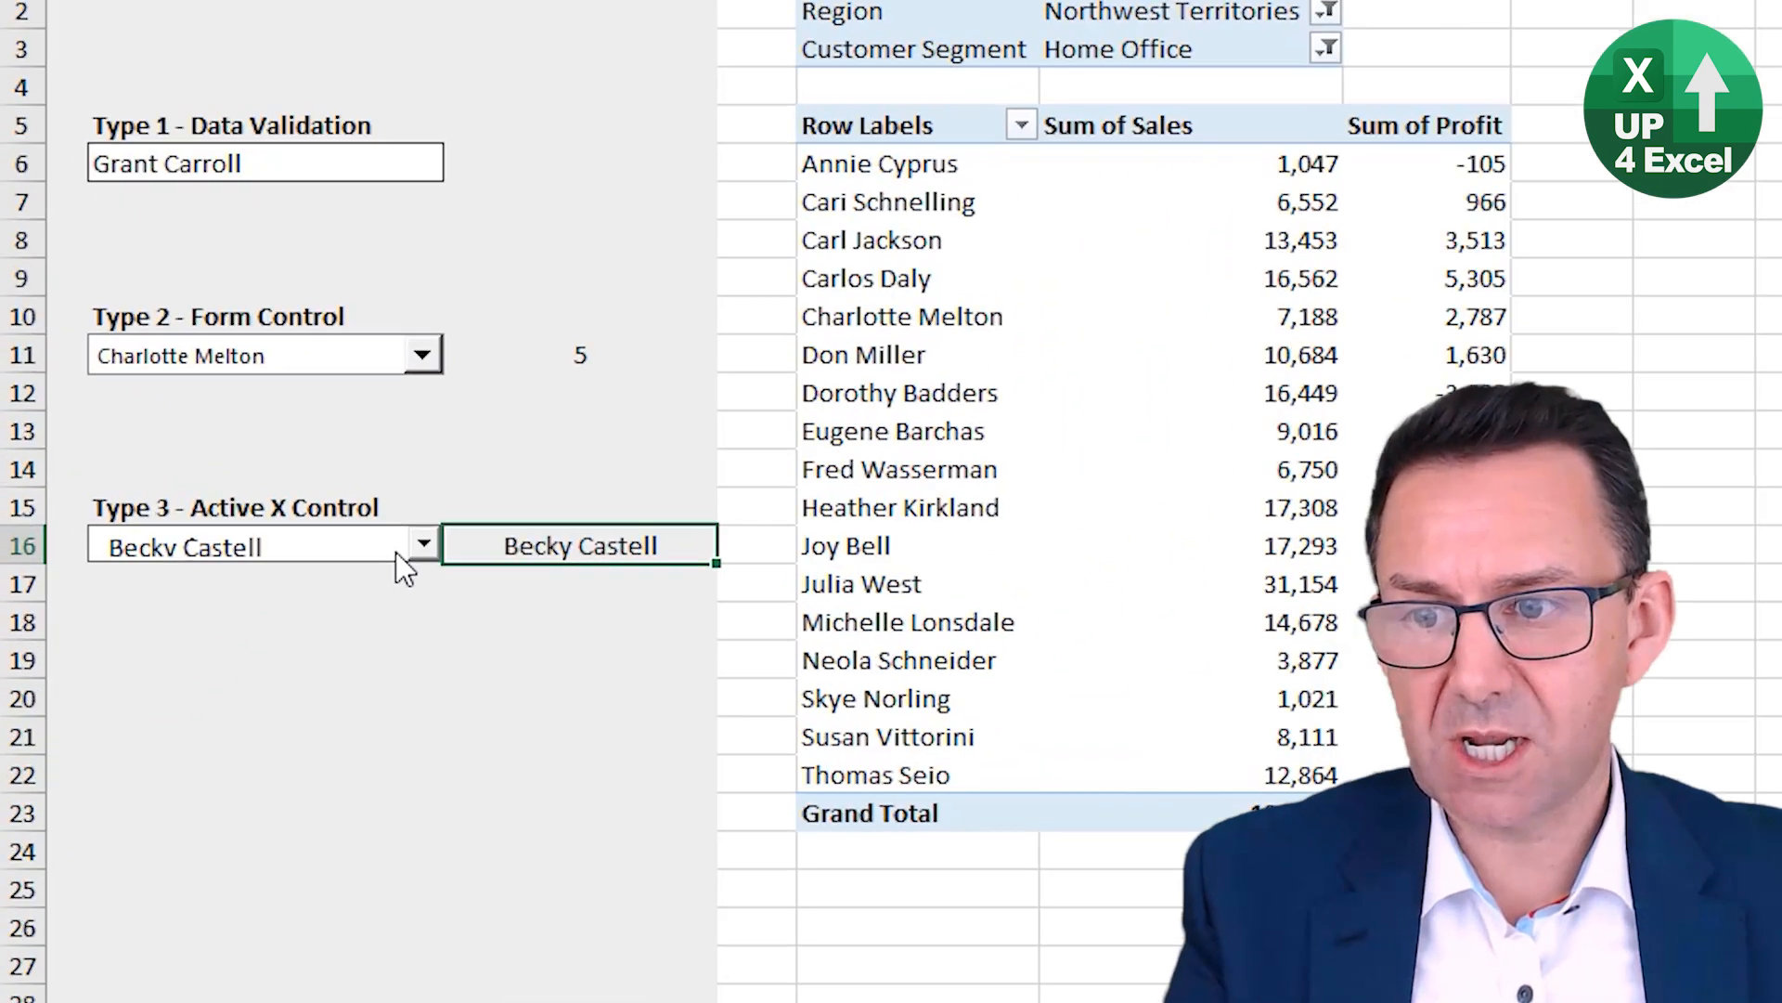
left_click(424, 544)
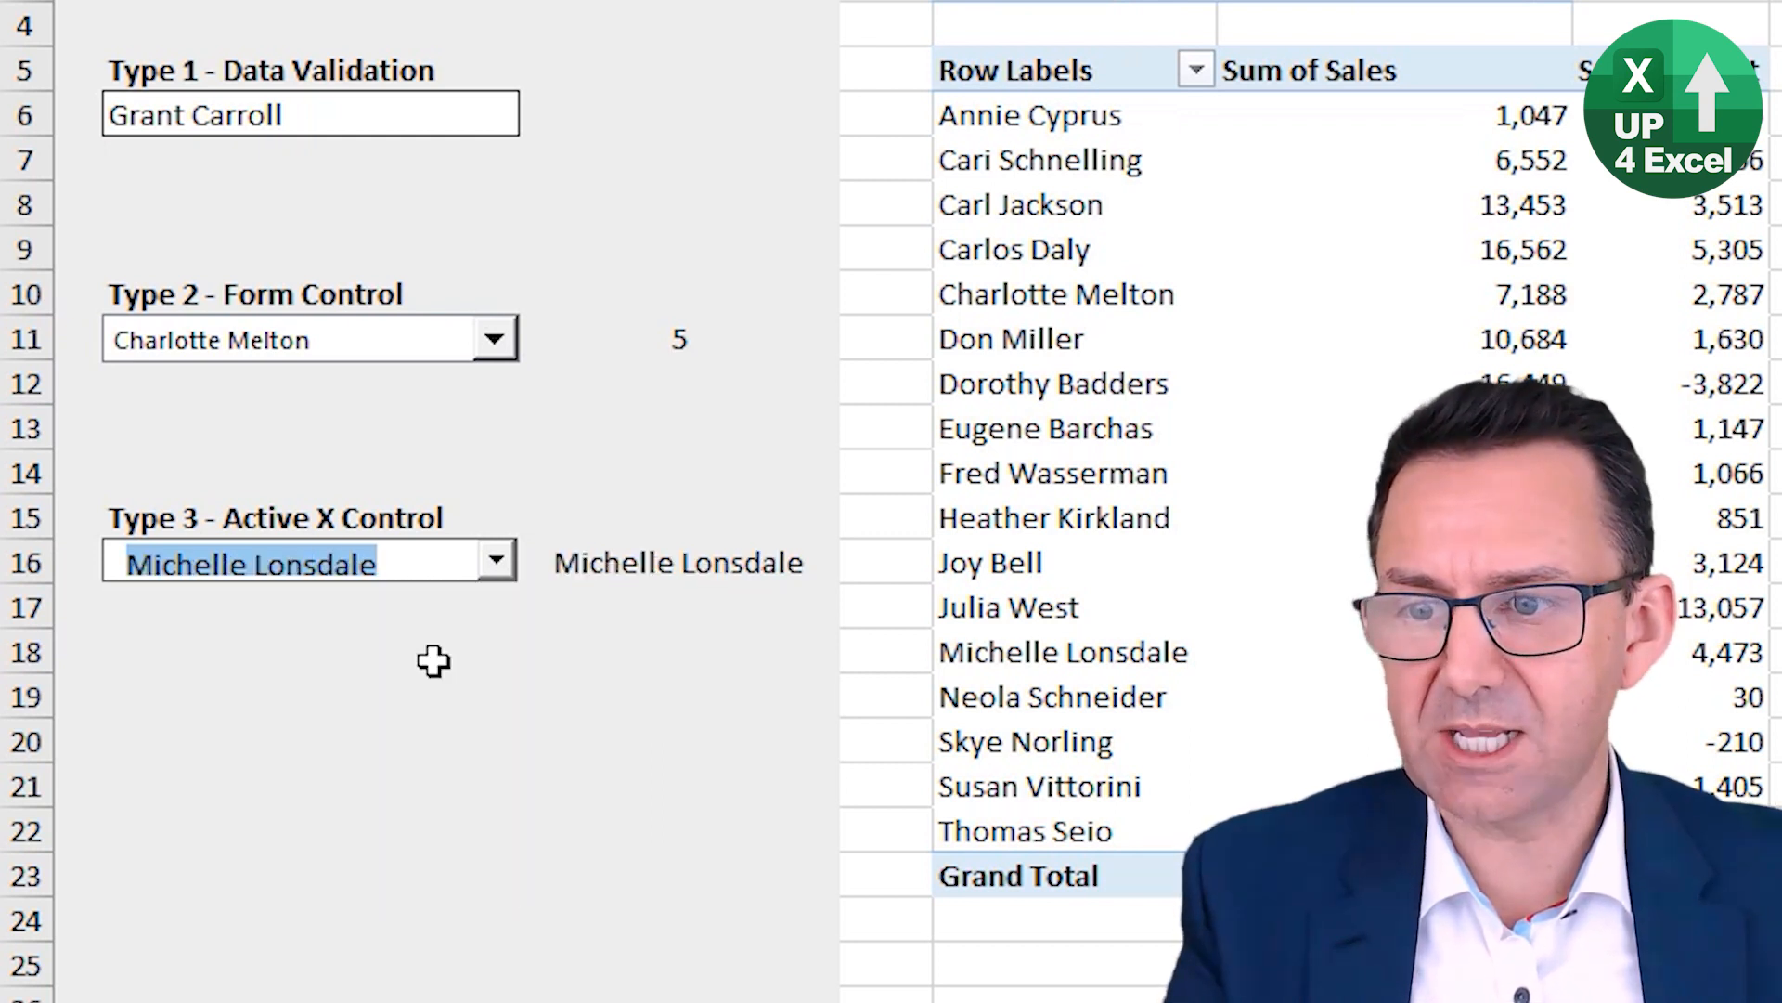
left_click(310, 649)
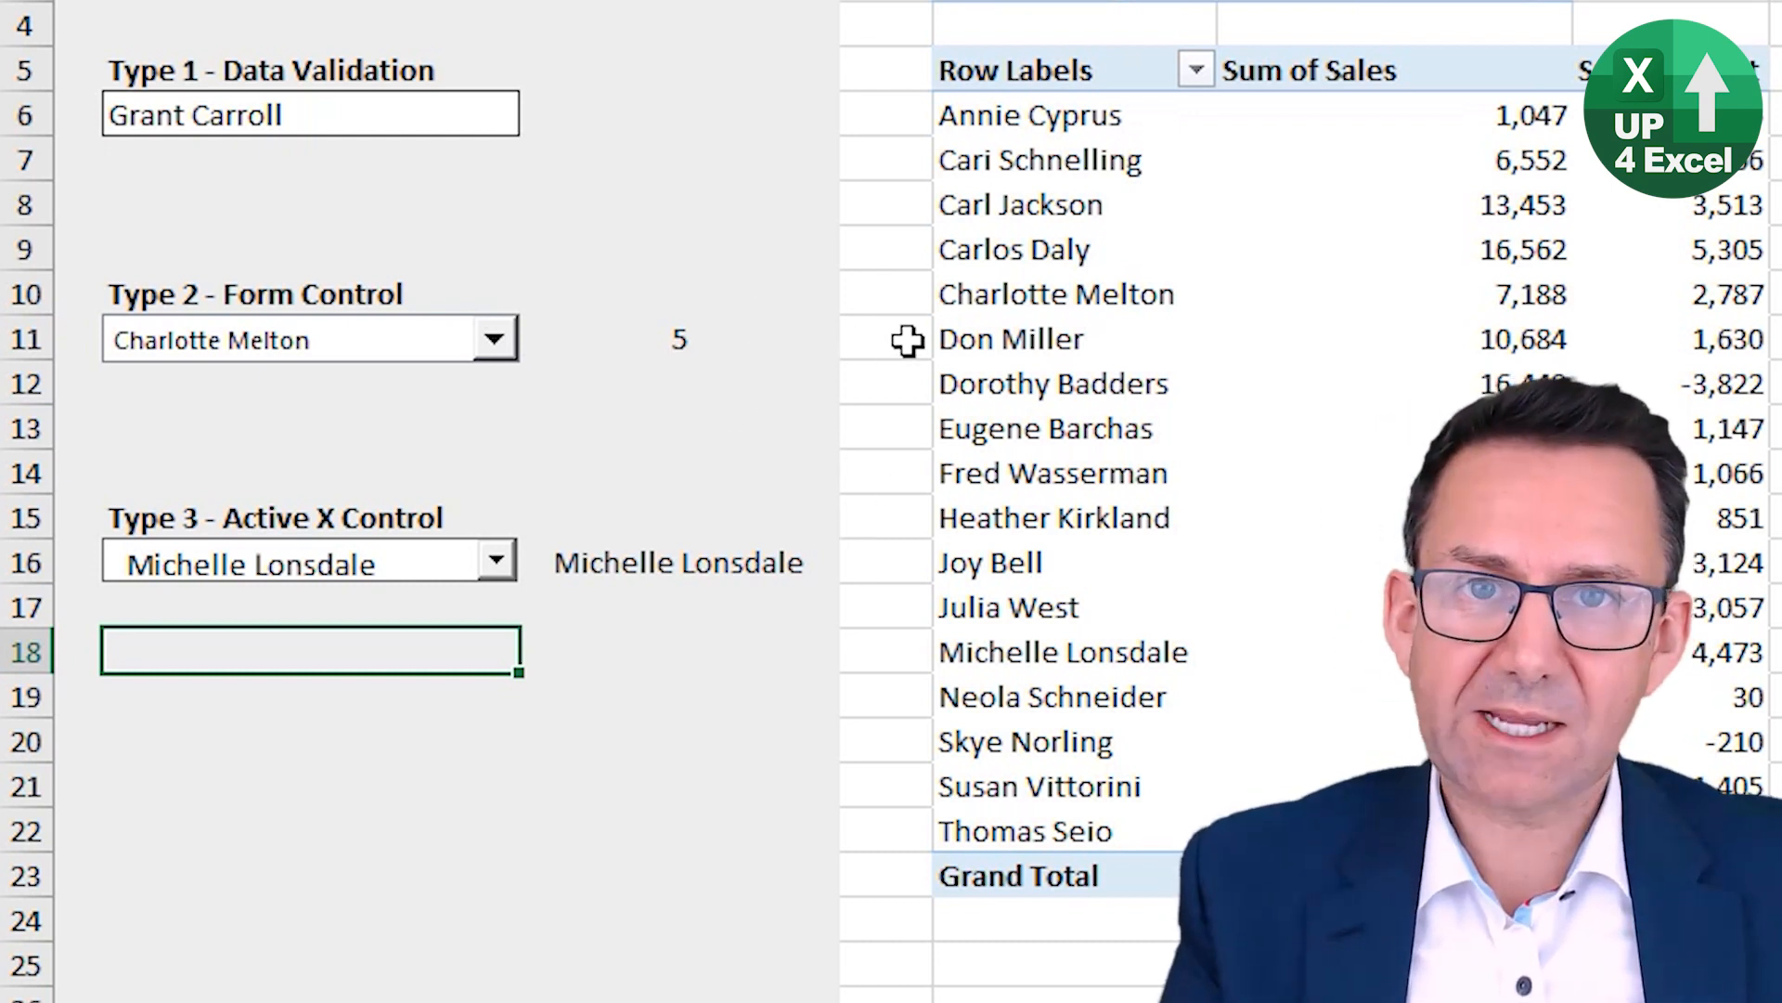
mouse_move(500, 586)
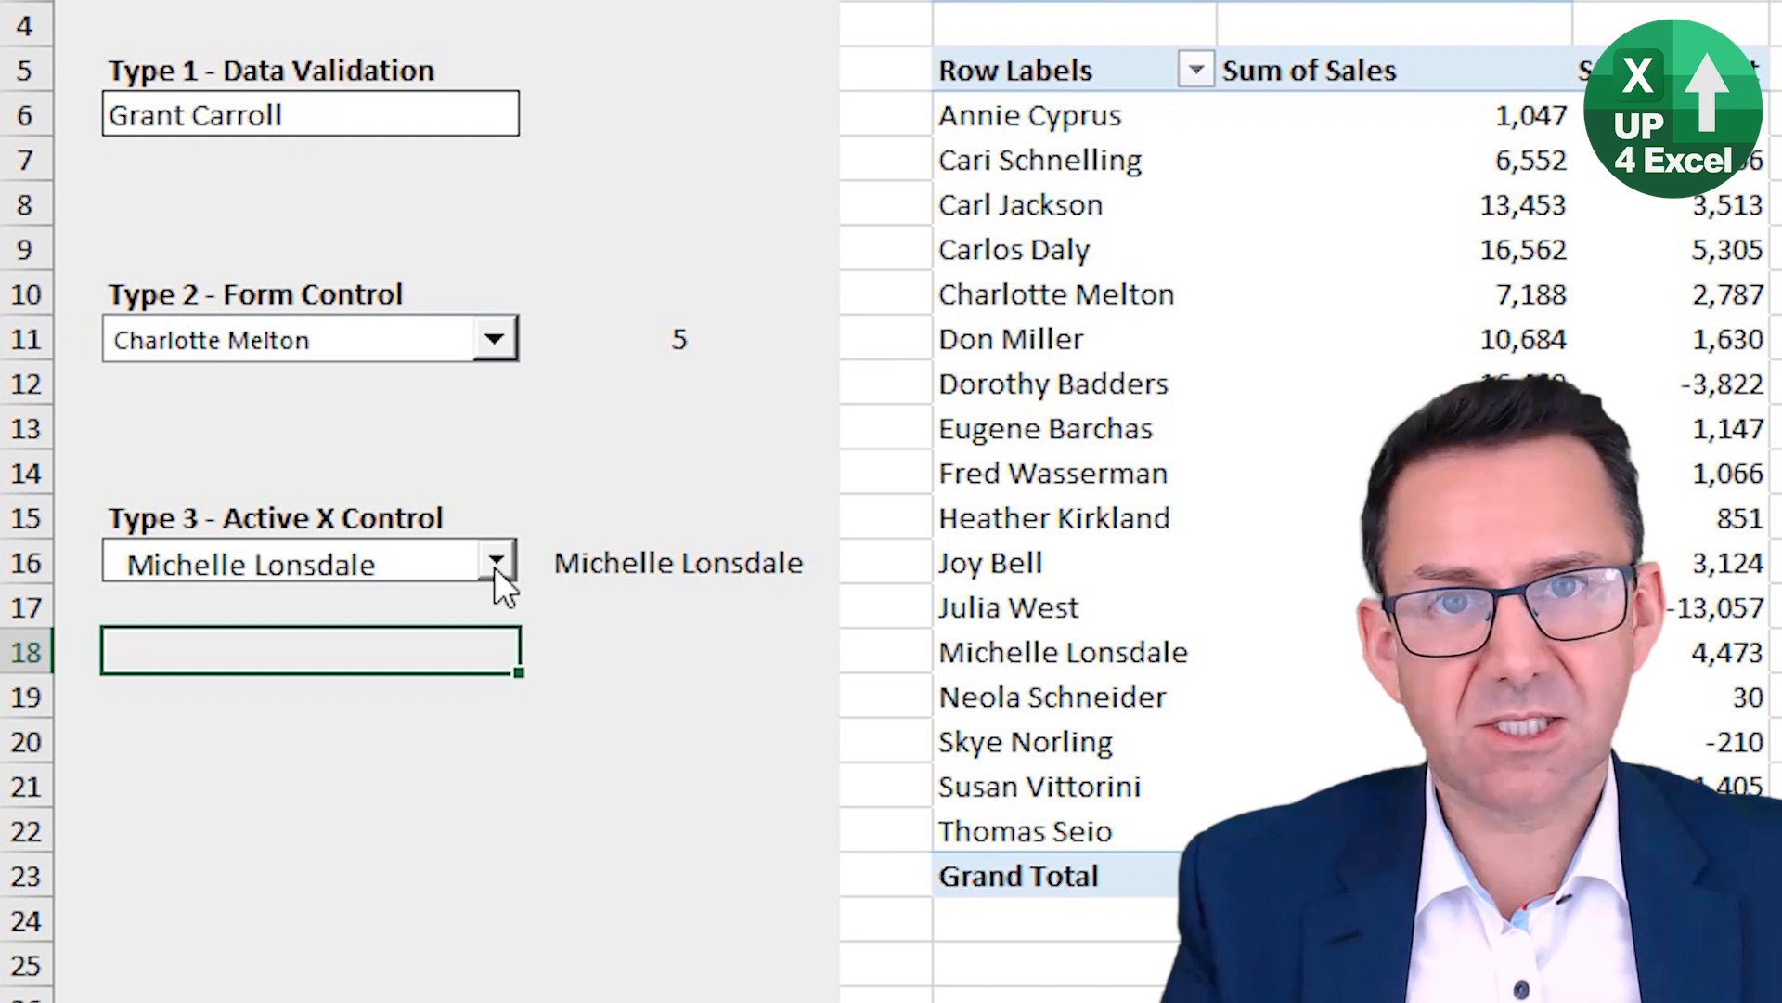
left_click(493, 562)
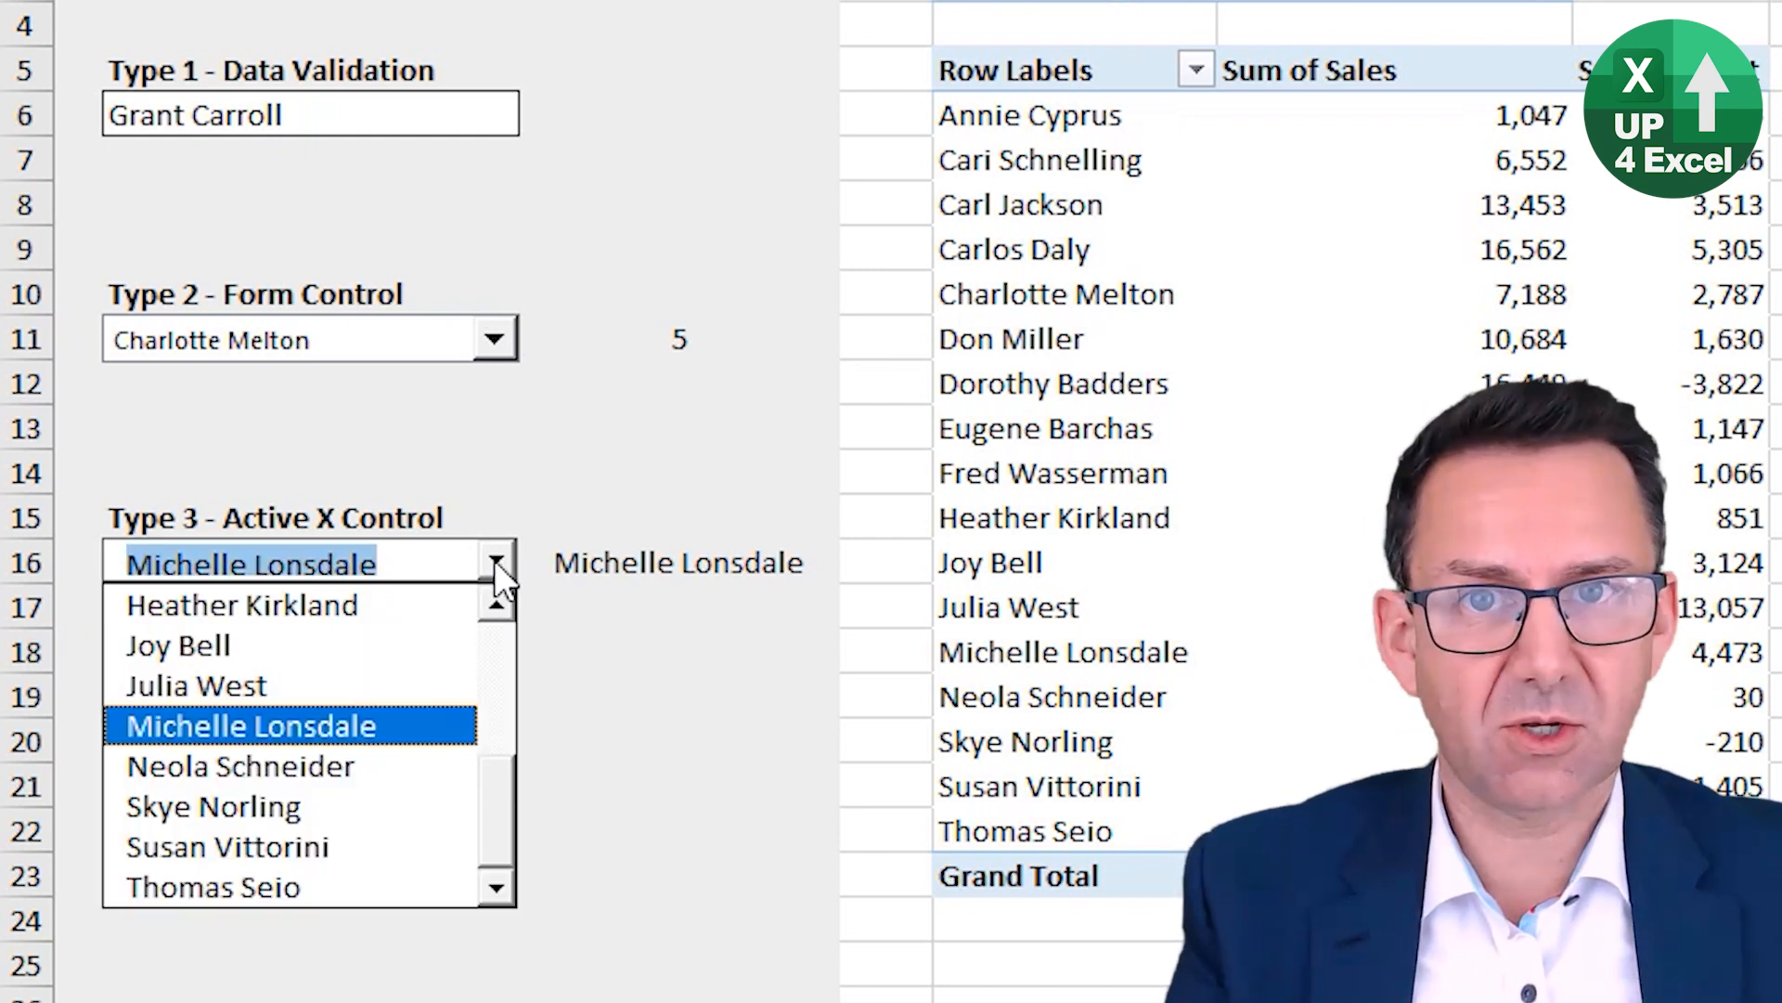
left_click(289, 725)
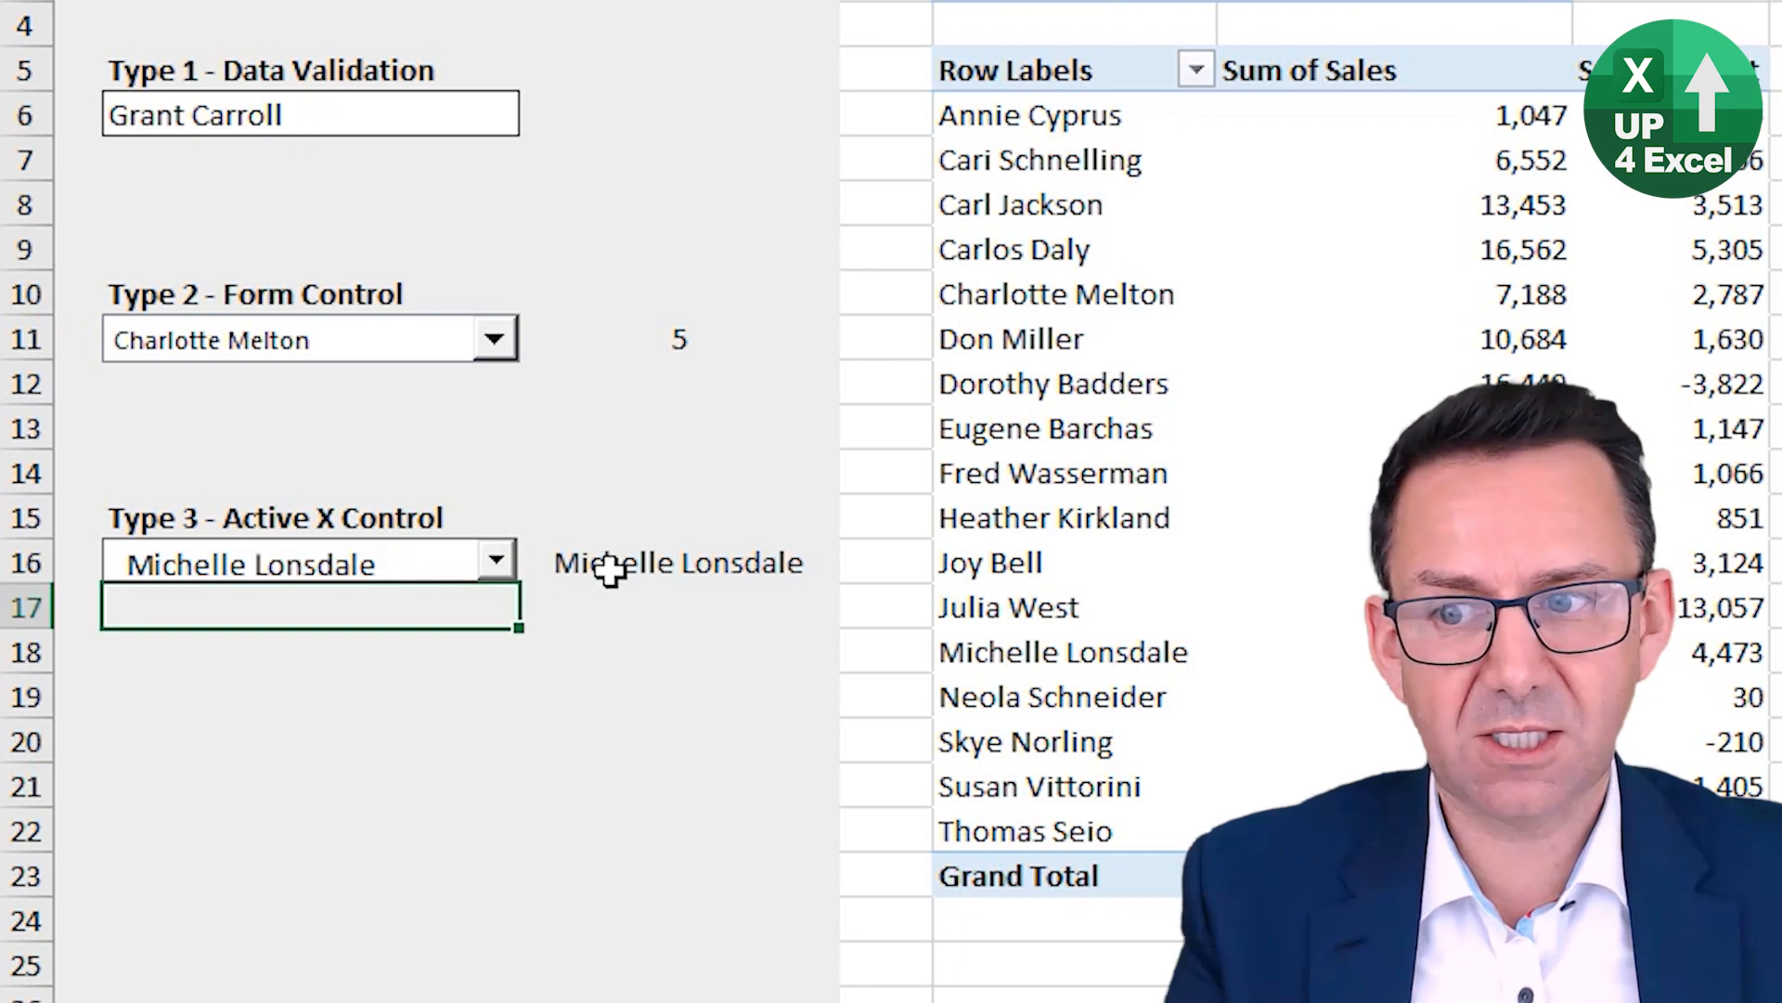
left_click(678, 562)
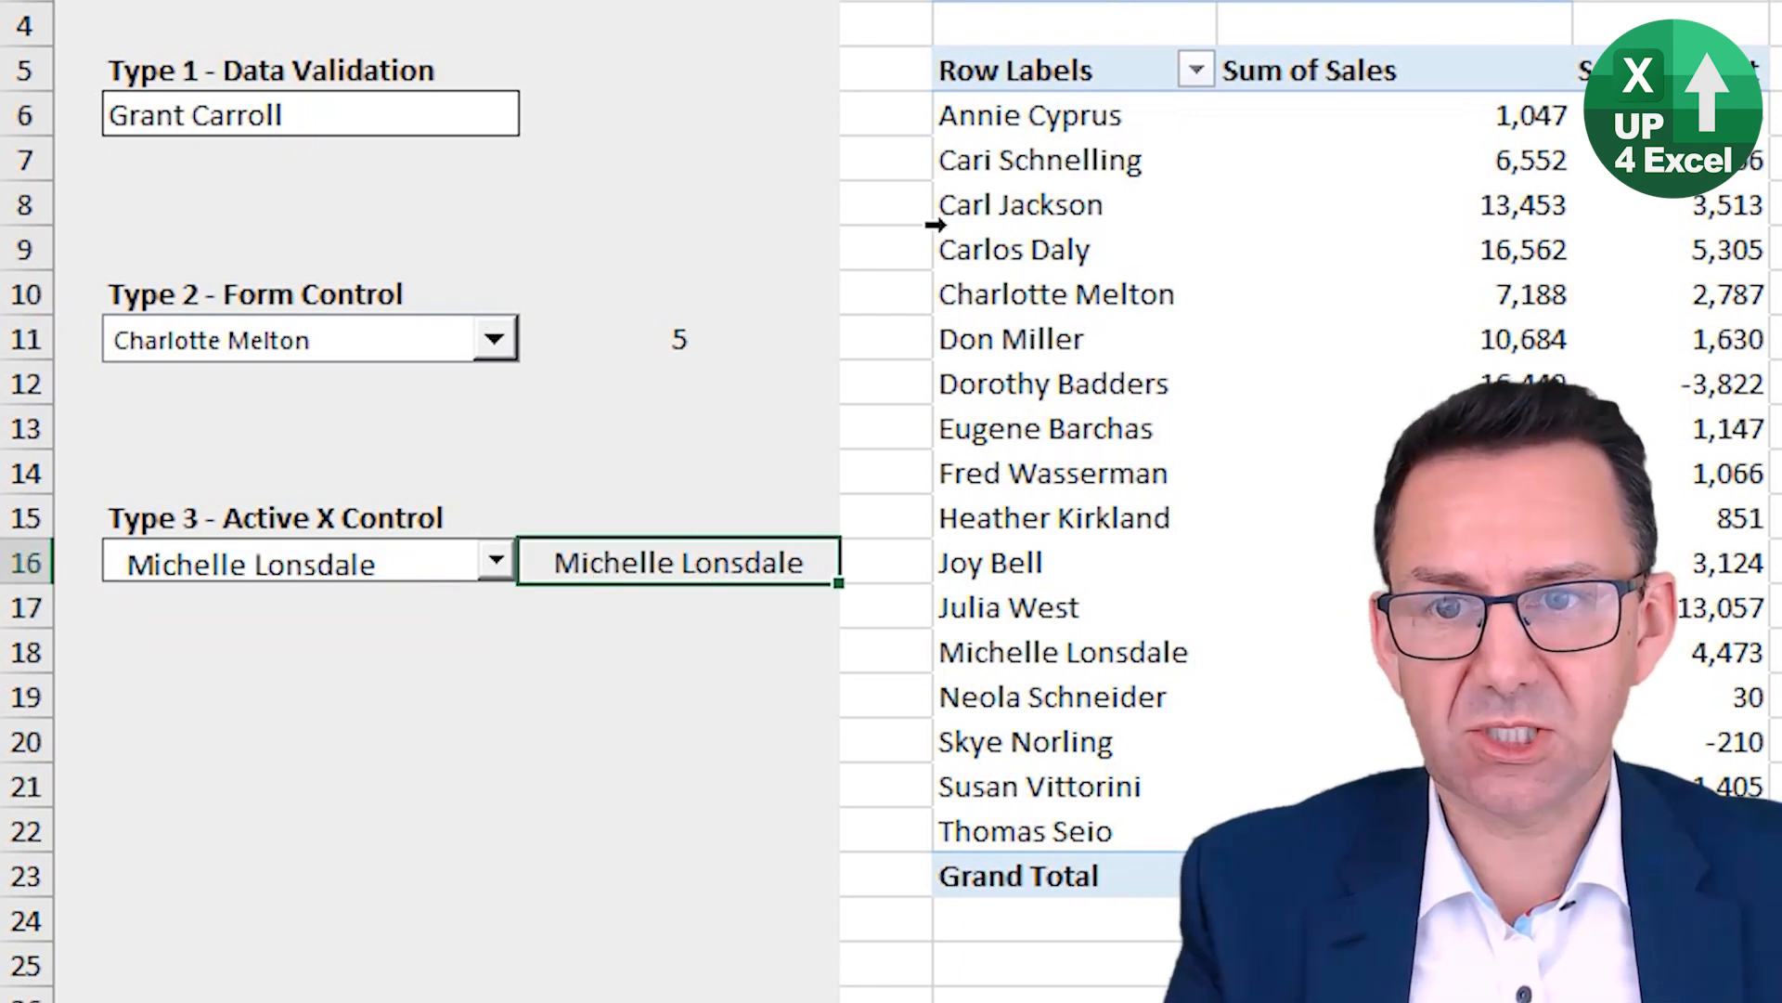
Step: Add a Worksheet_PivotTableUpdate event stub and examine its Target argument
key("Alt+F11")
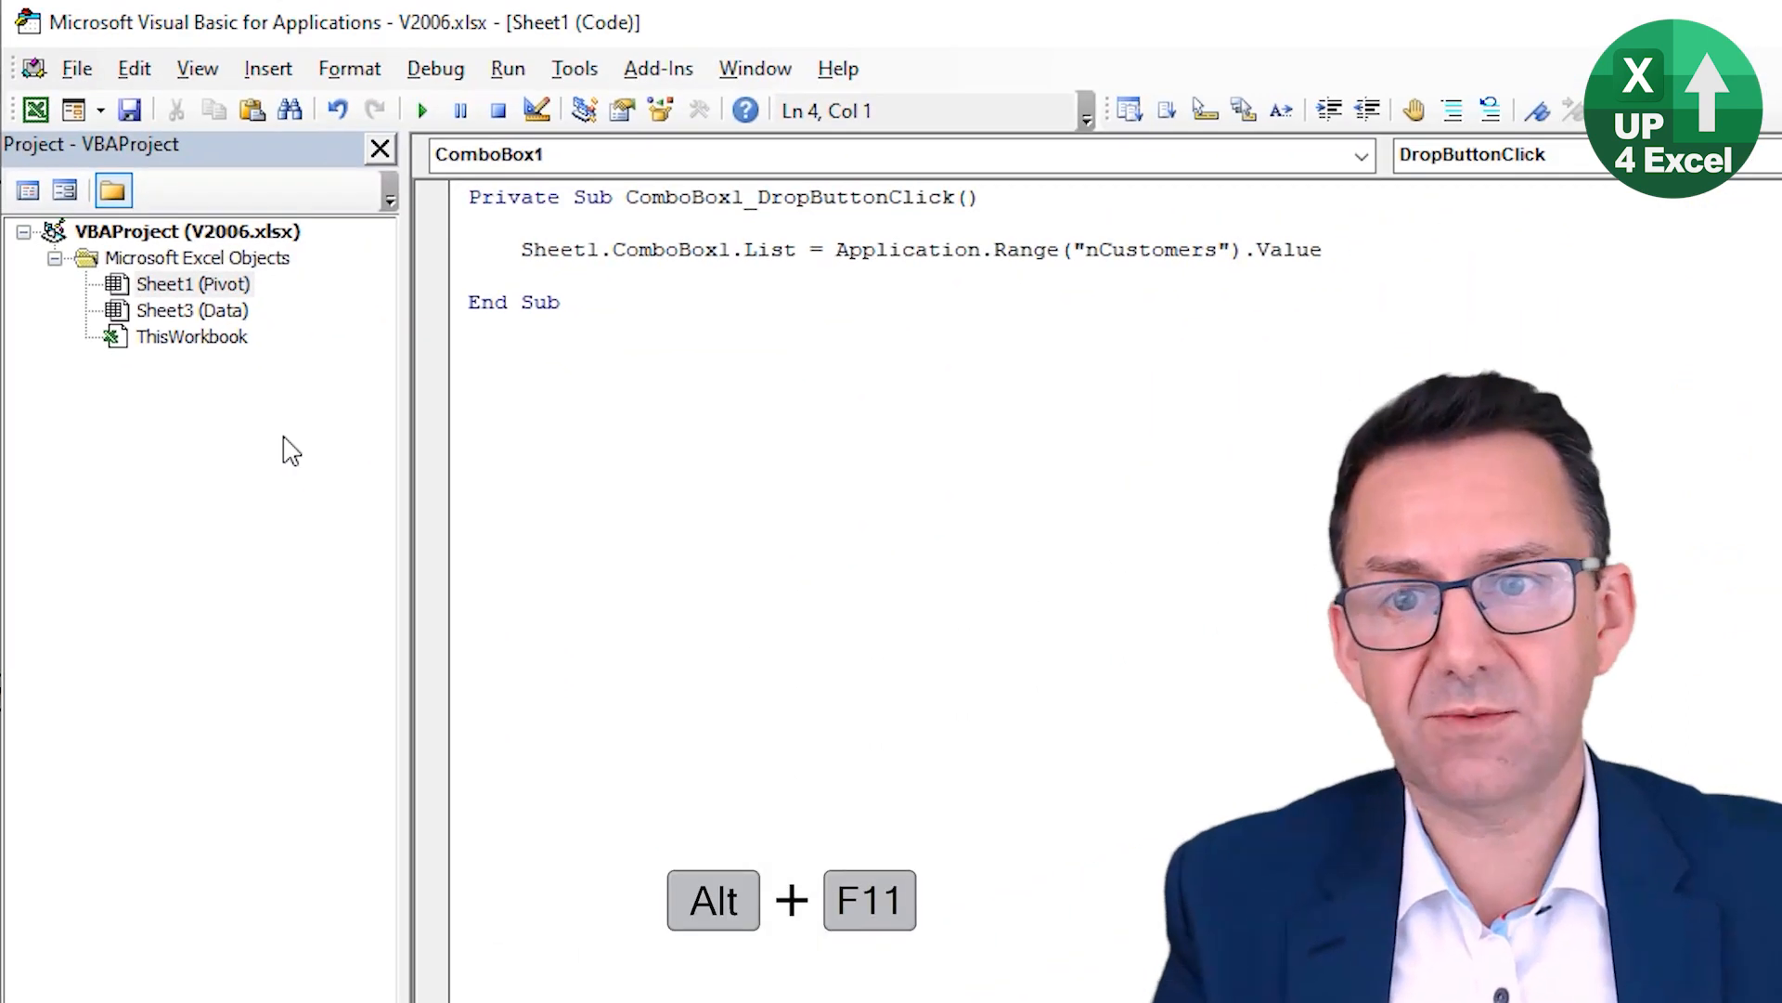
left_click(1364, 156)
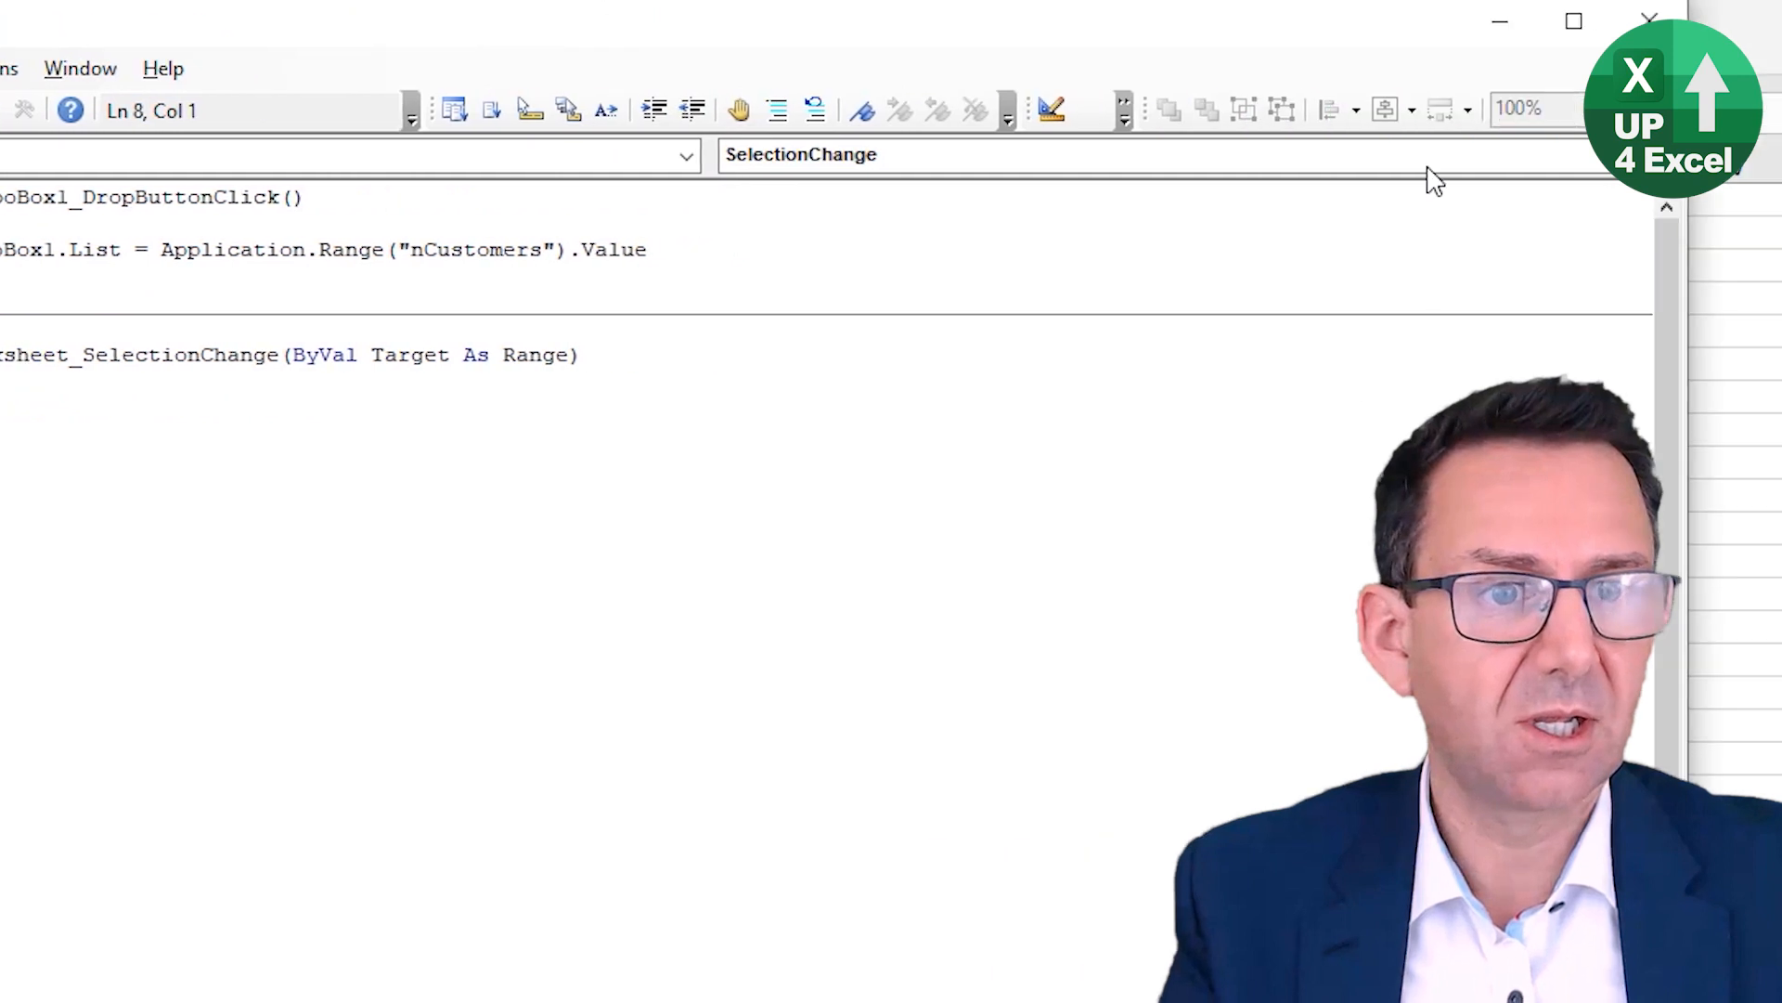
left_click(1481, 155)
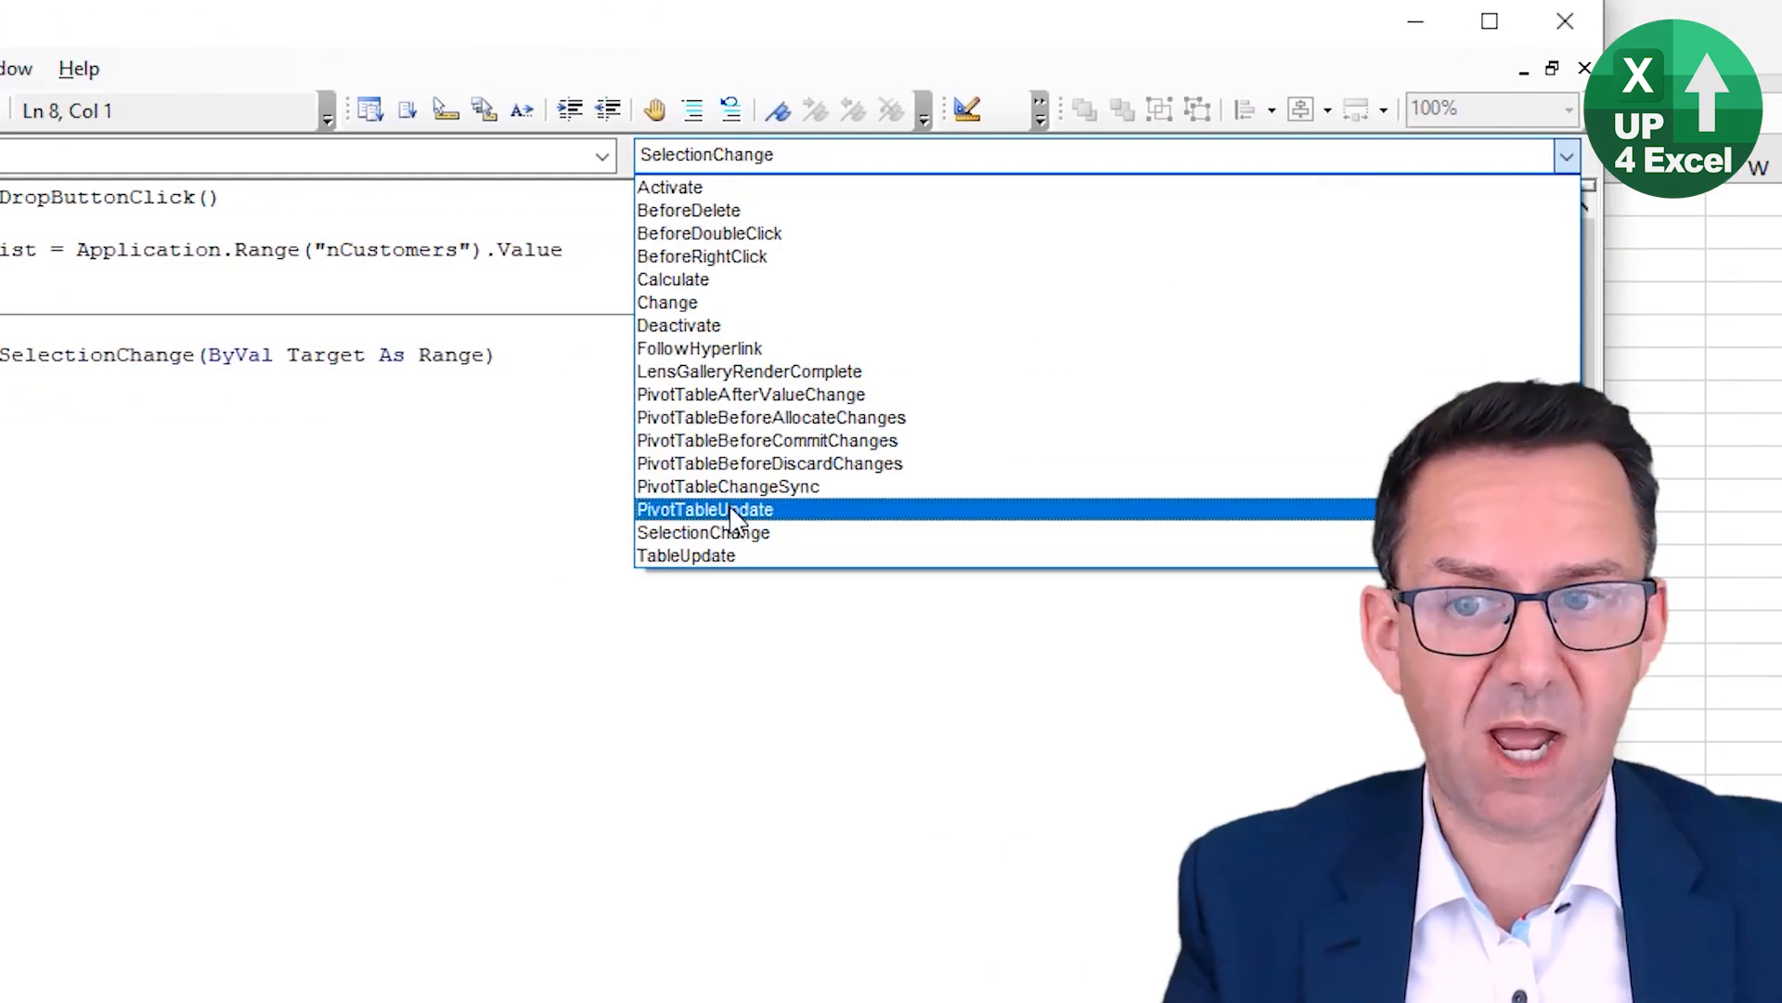
left_click(704, 508)
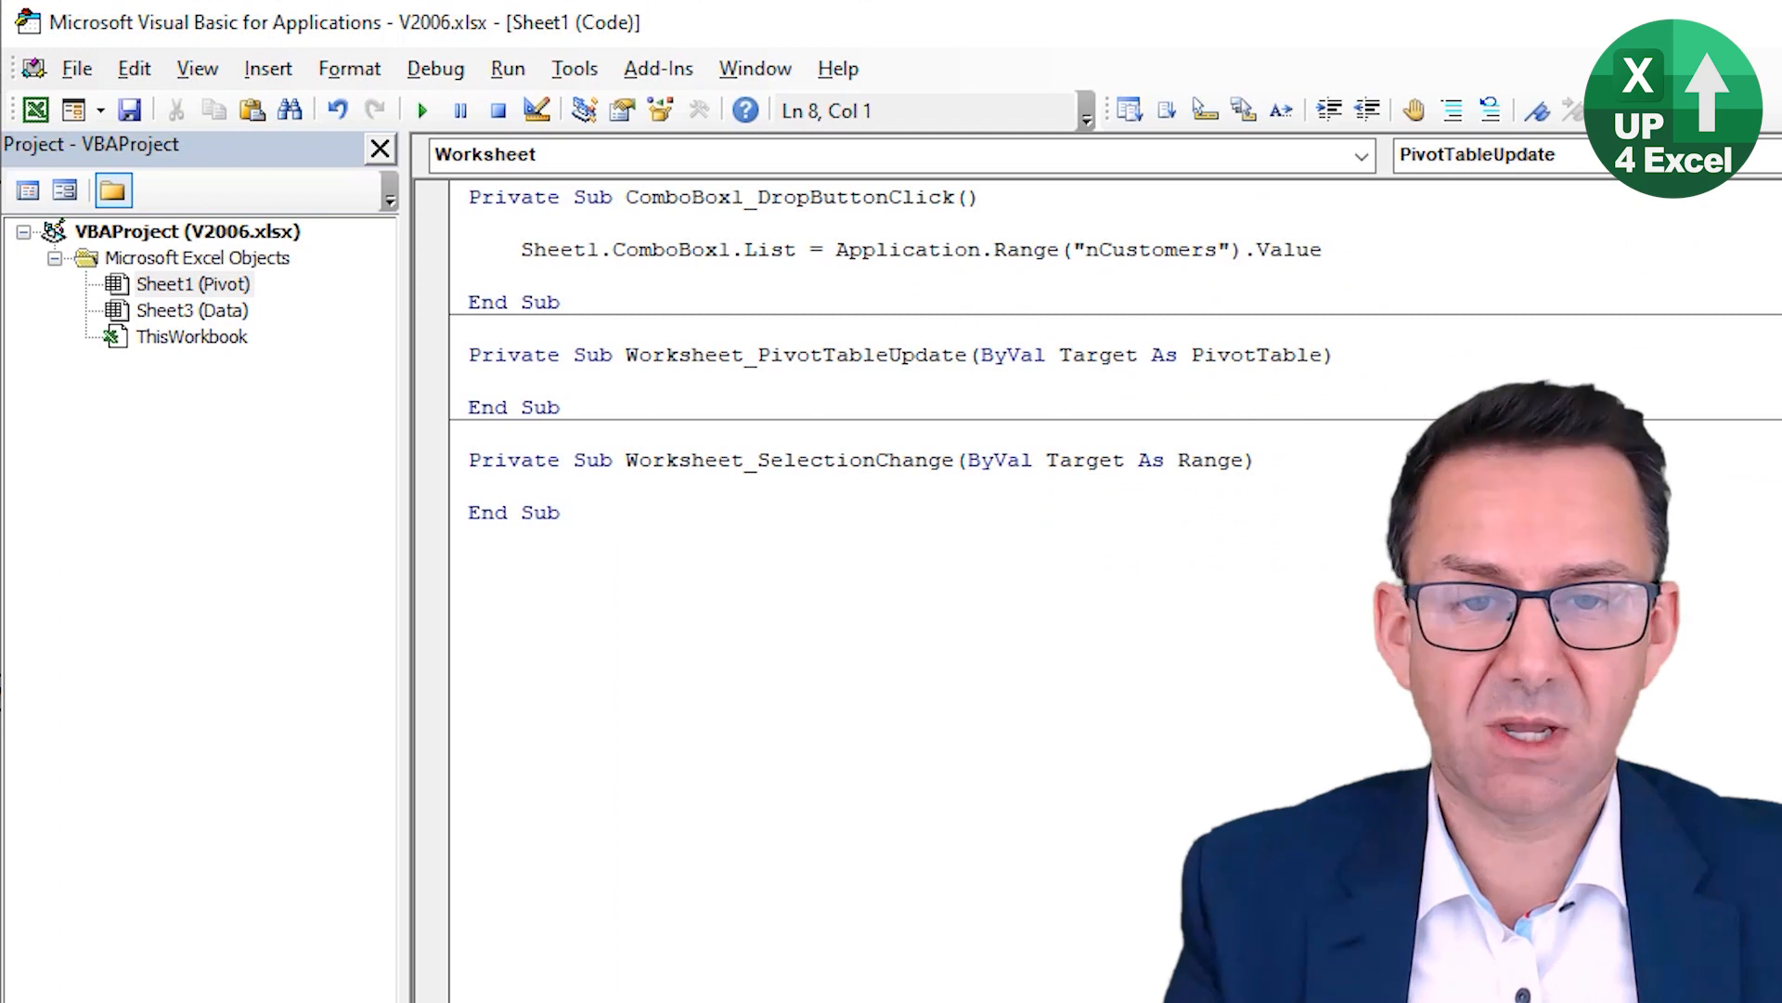
left_click(1061, 355)
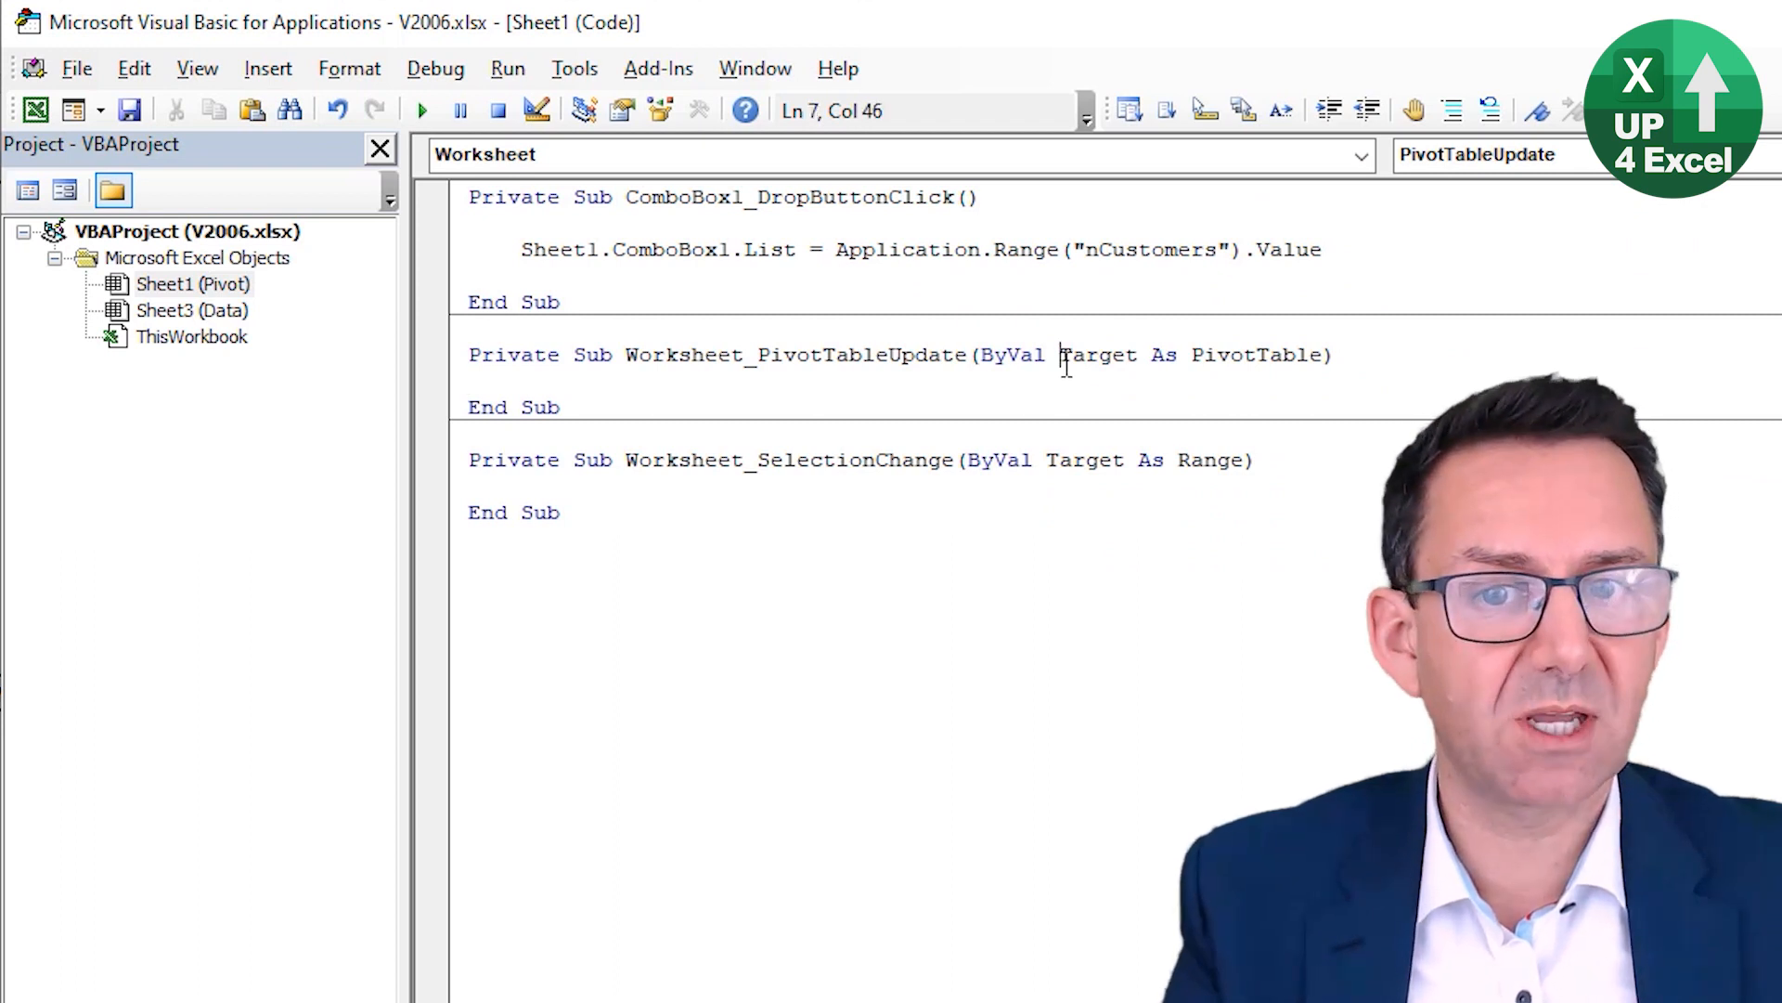
double_click(1098, 355)
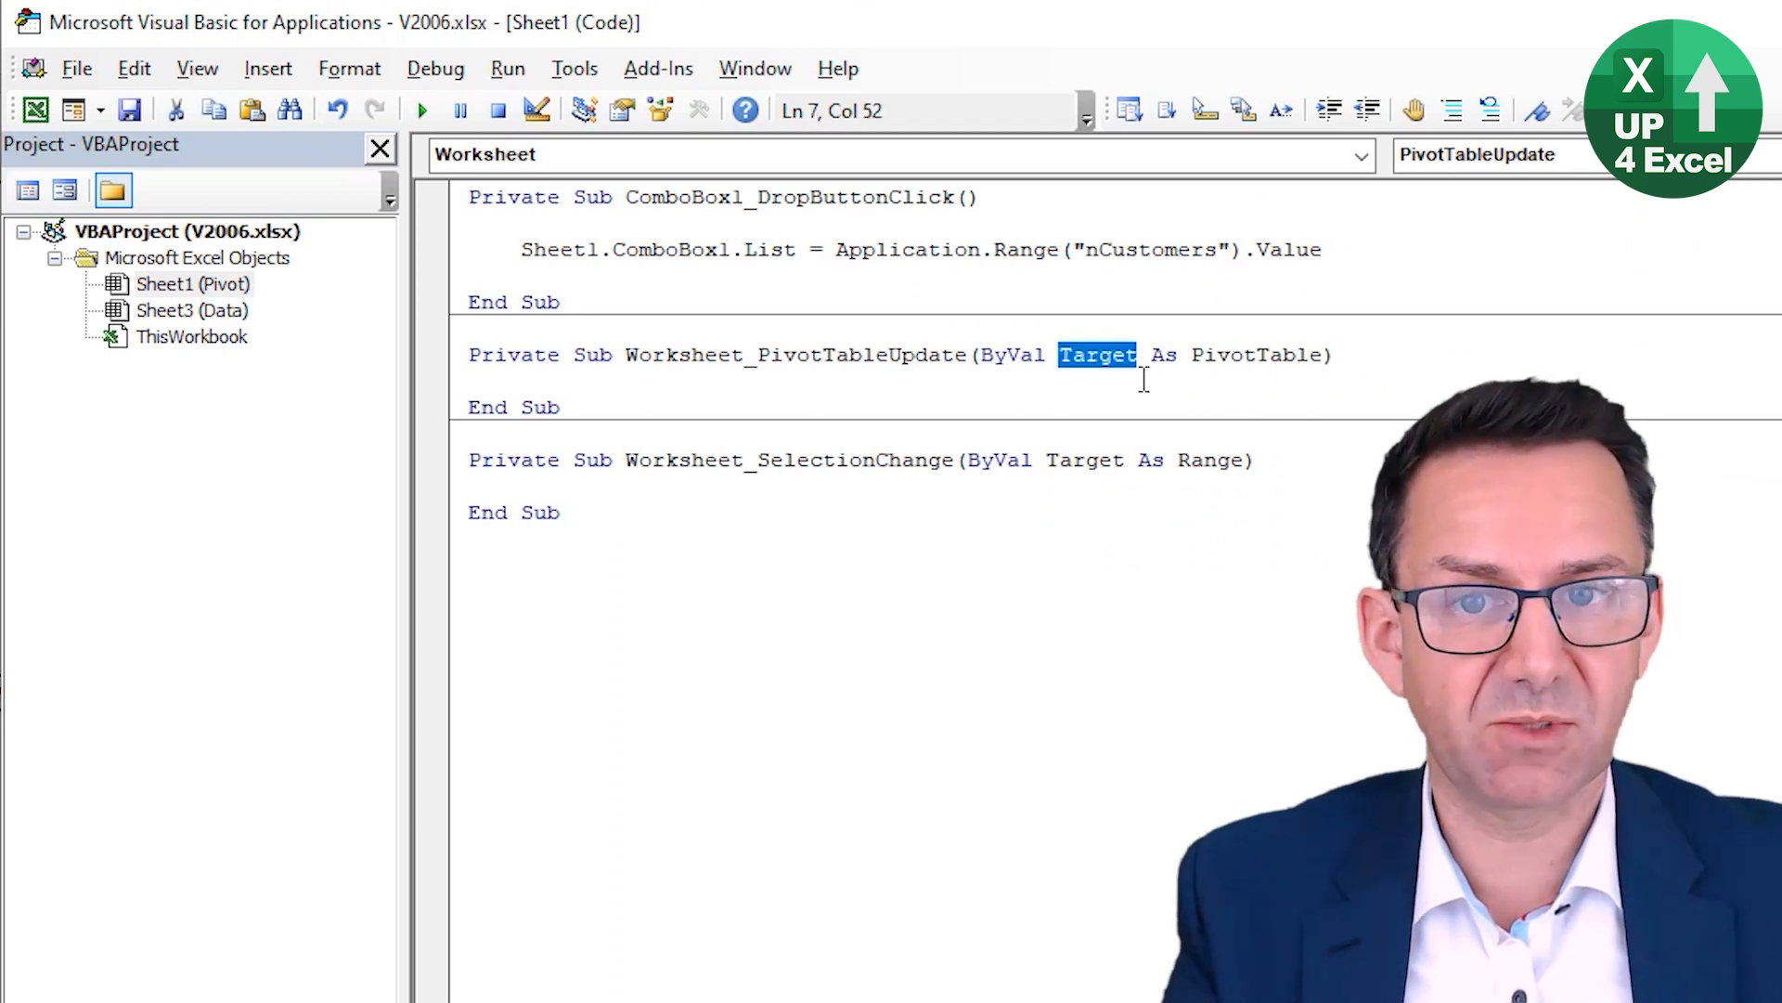
left_click(1019, 406)
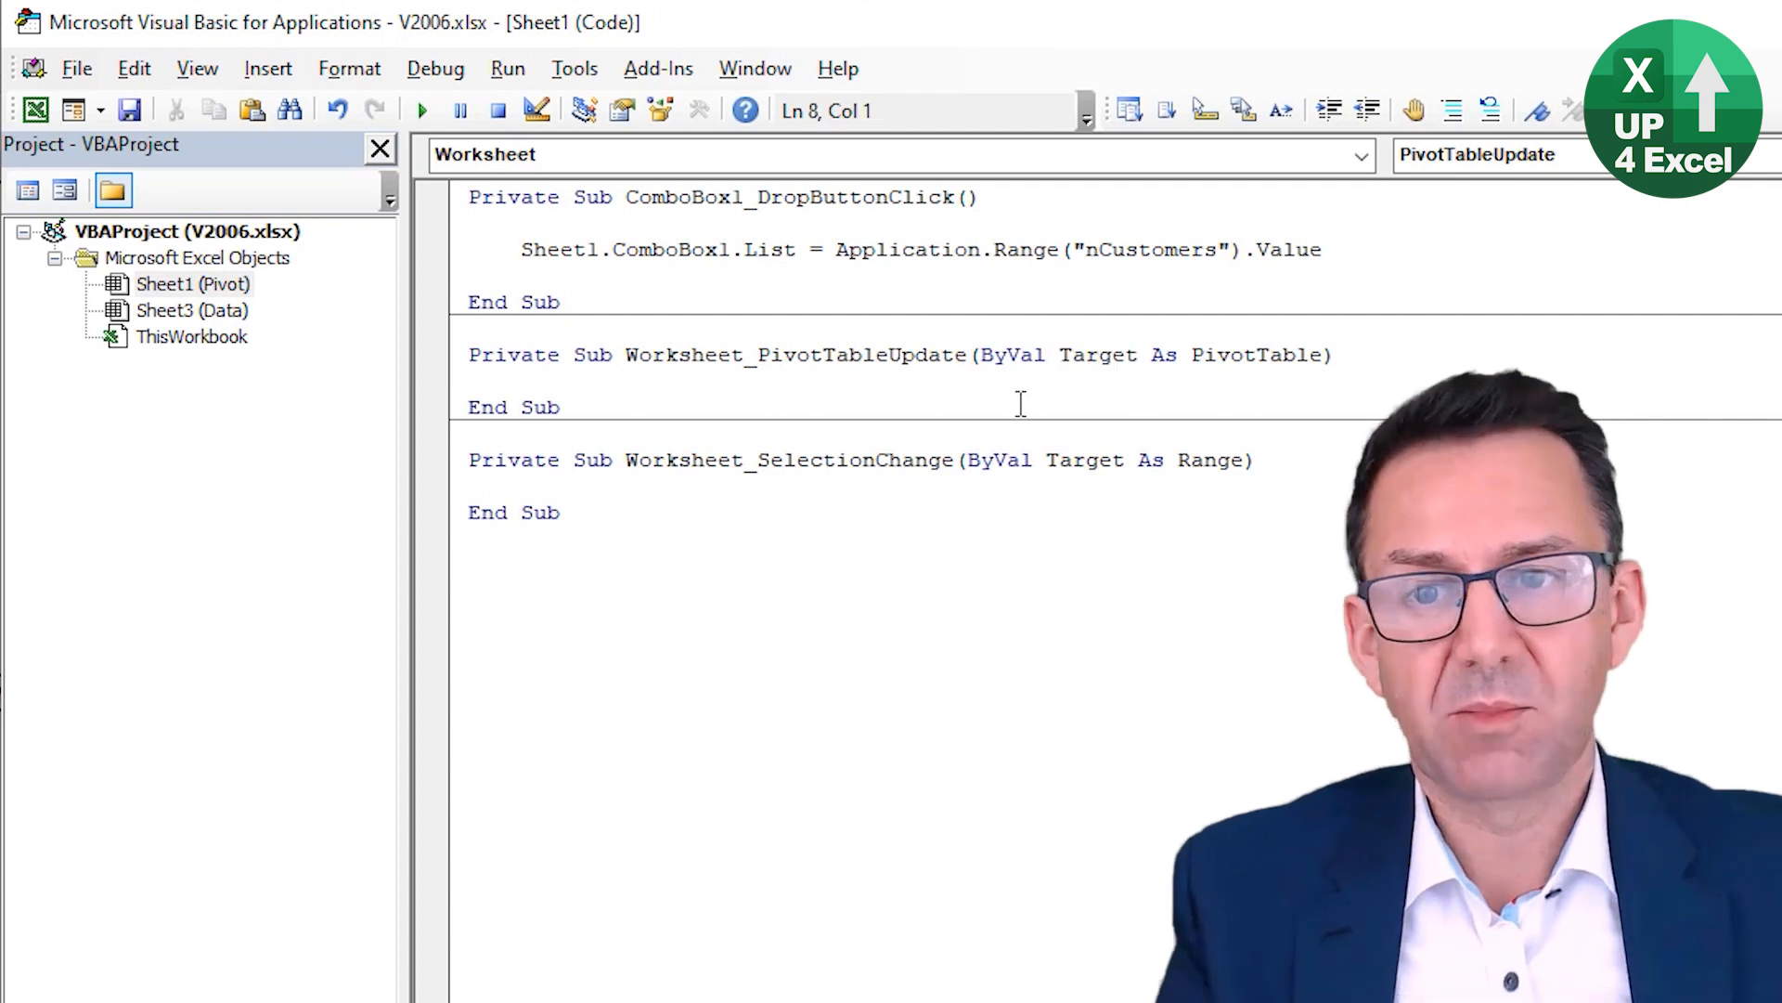
Step: Delete the SelectionChange stub and cut the List-filling line from DropButtonClick
key("shift+down")
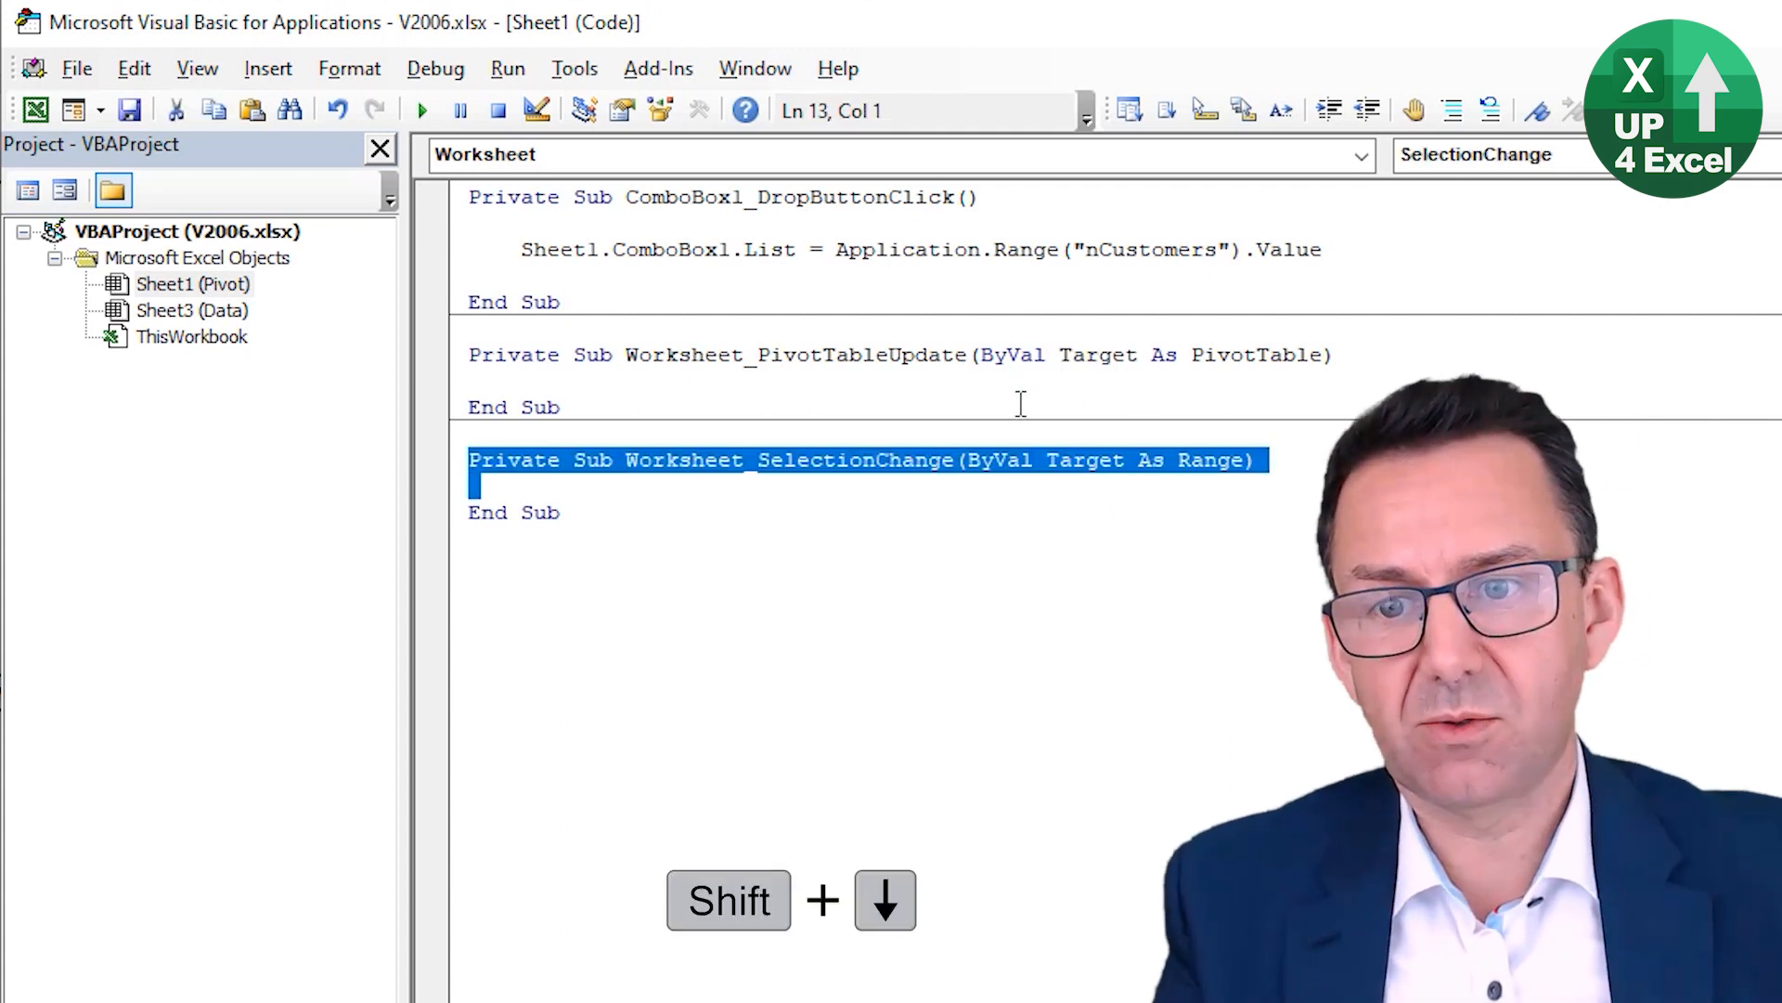
key("Delete")
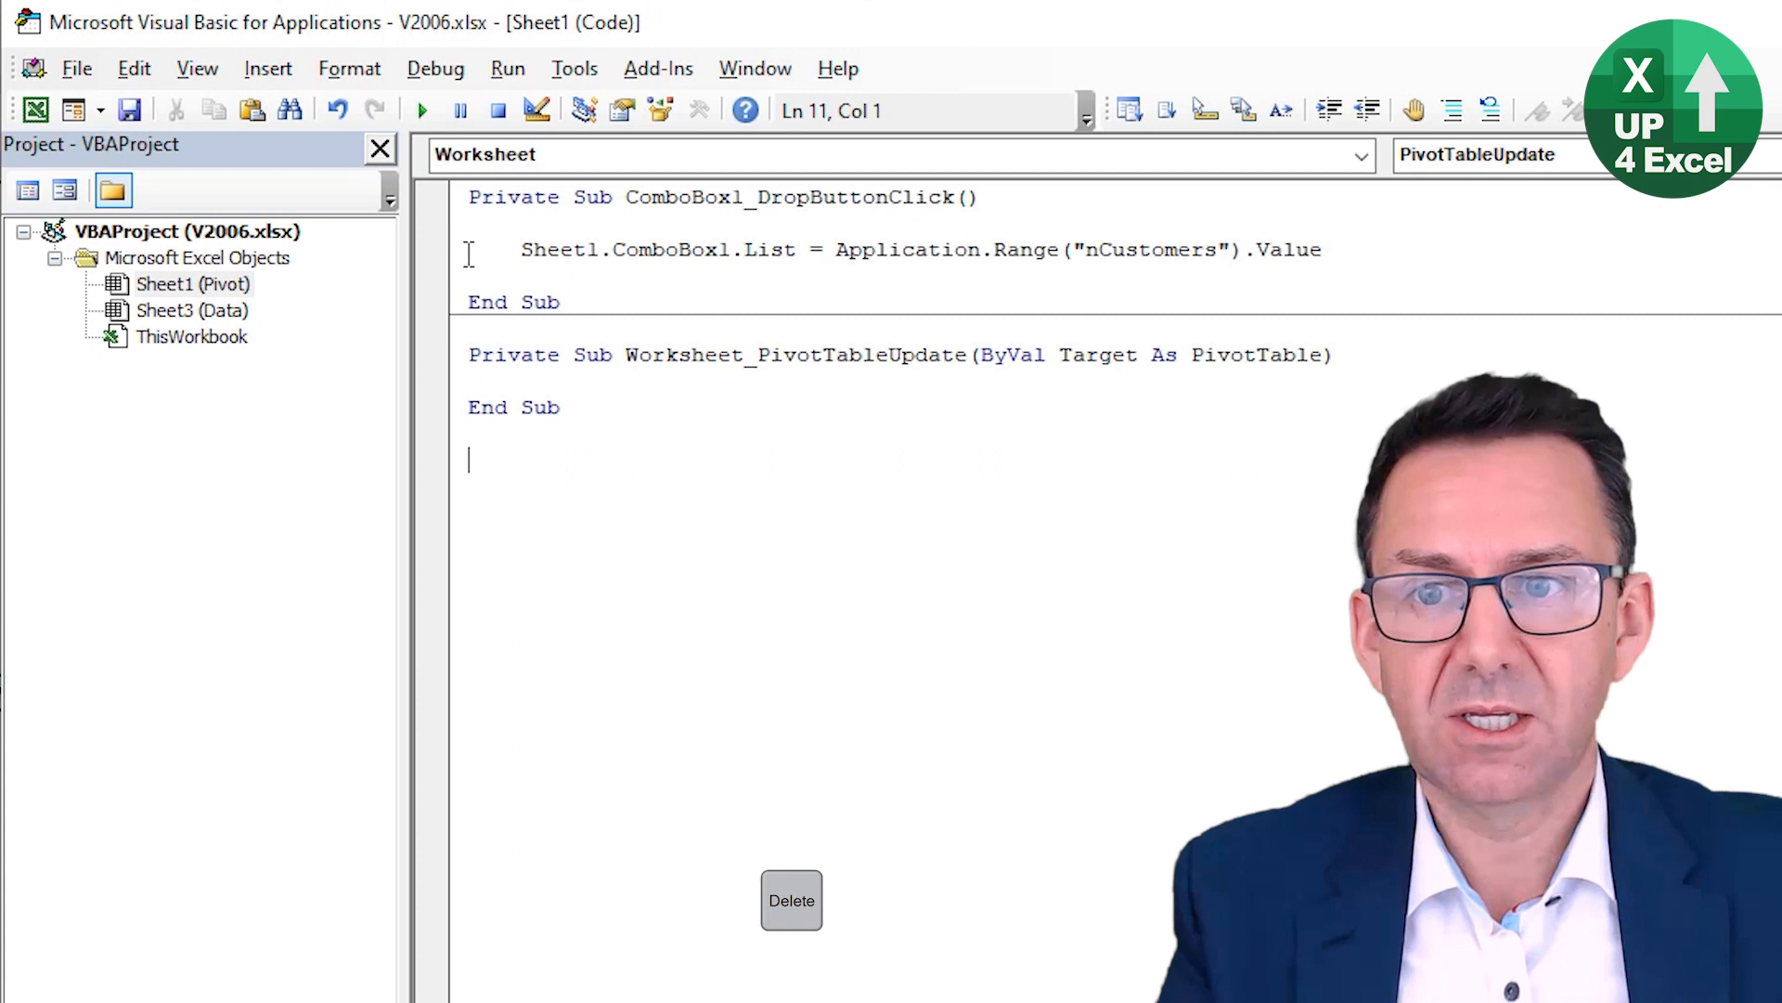
key("Ctrl+x")
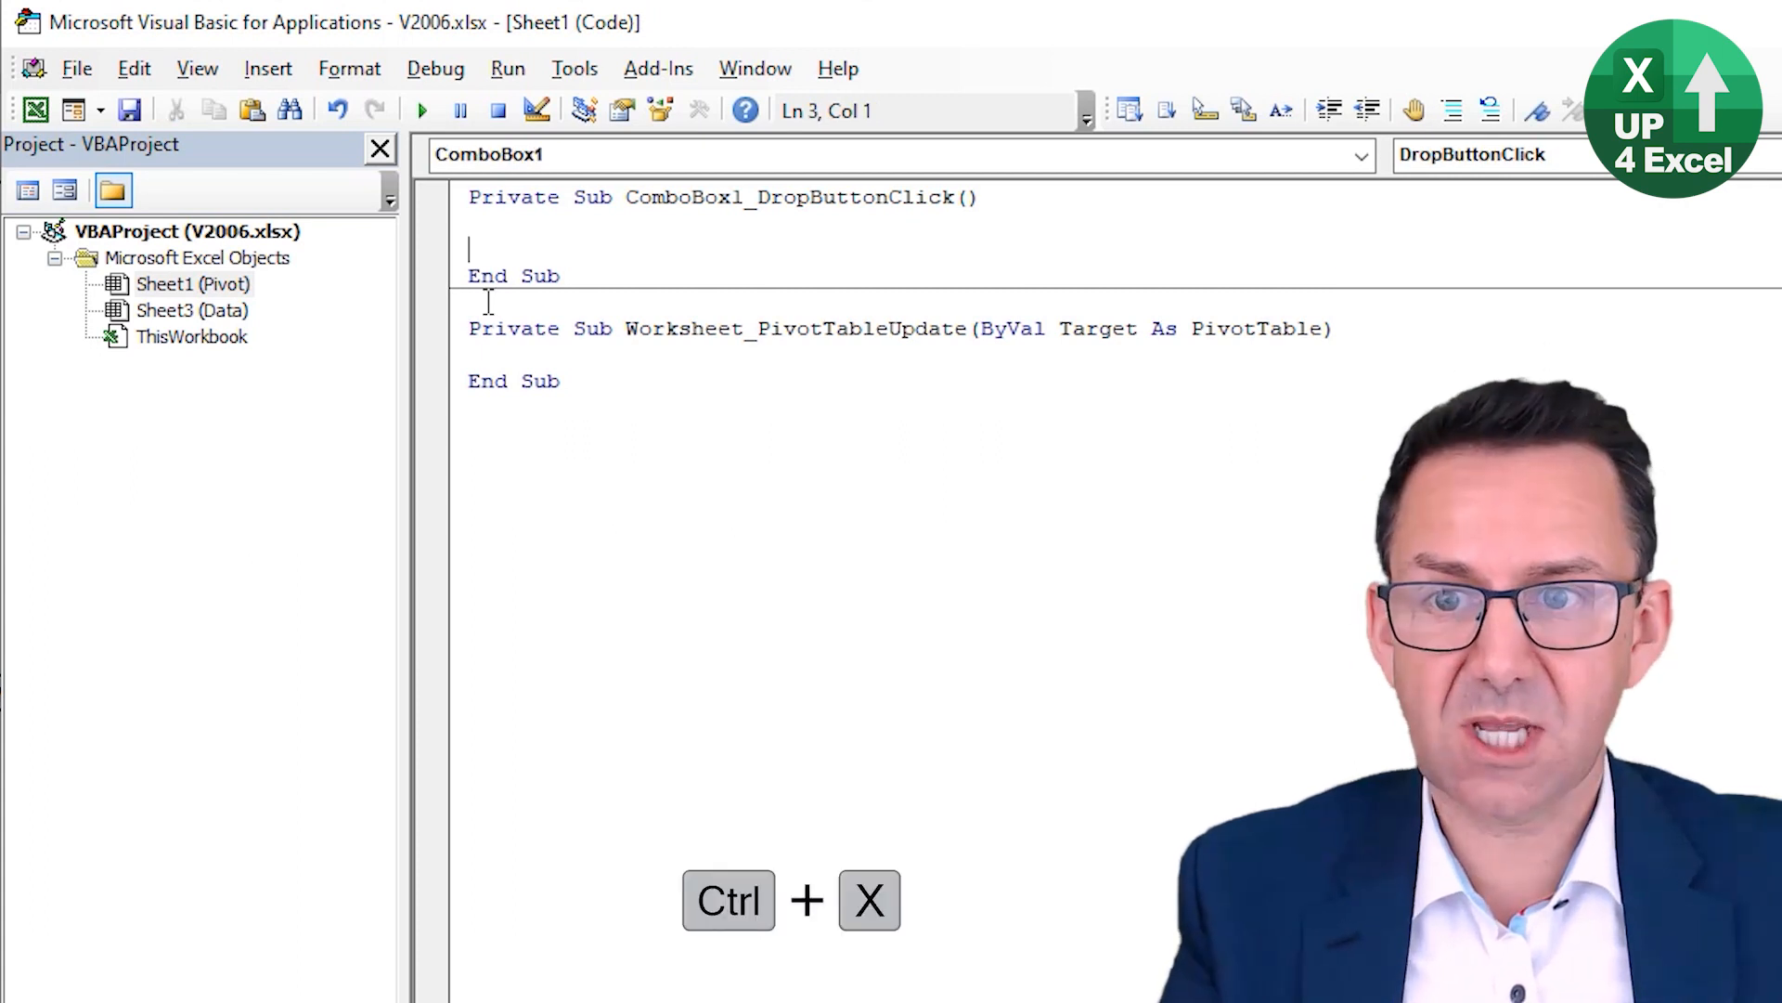
Step: Paste the Sheet1.ComboBox1.List line into PivotTableUpdate and review its Sheet1 and nCustomers references
key("ctrl+v")
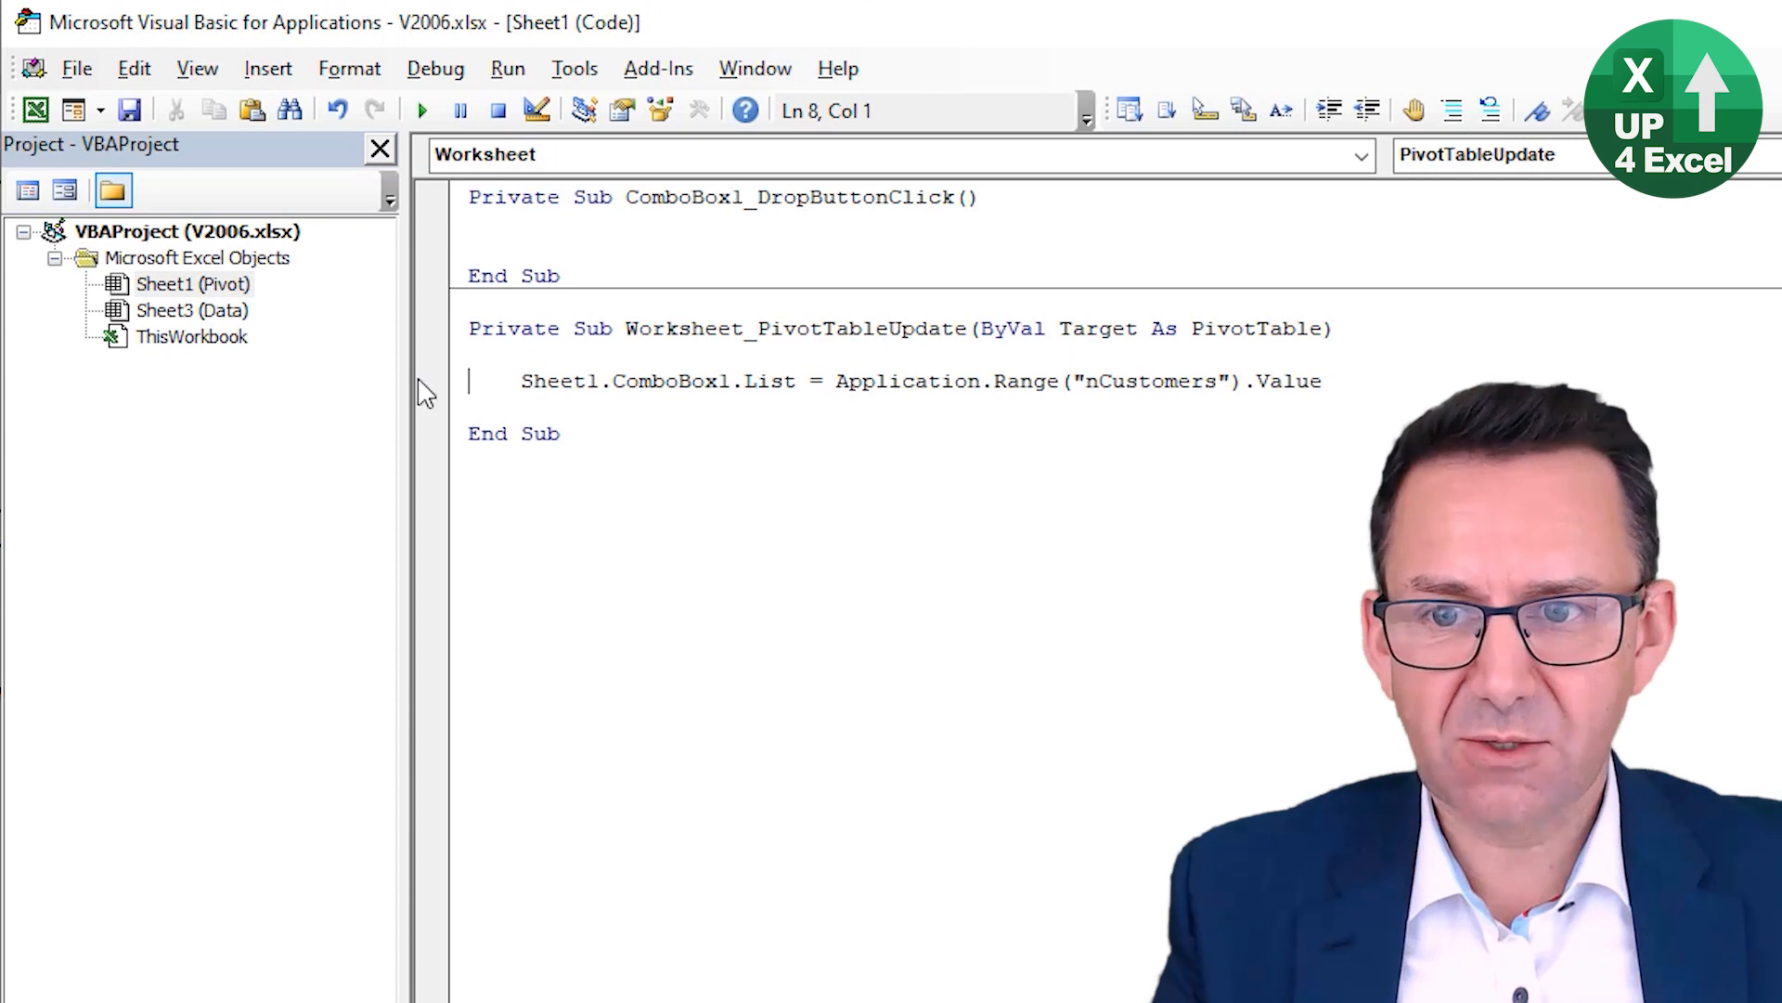
left_click(527, 381)
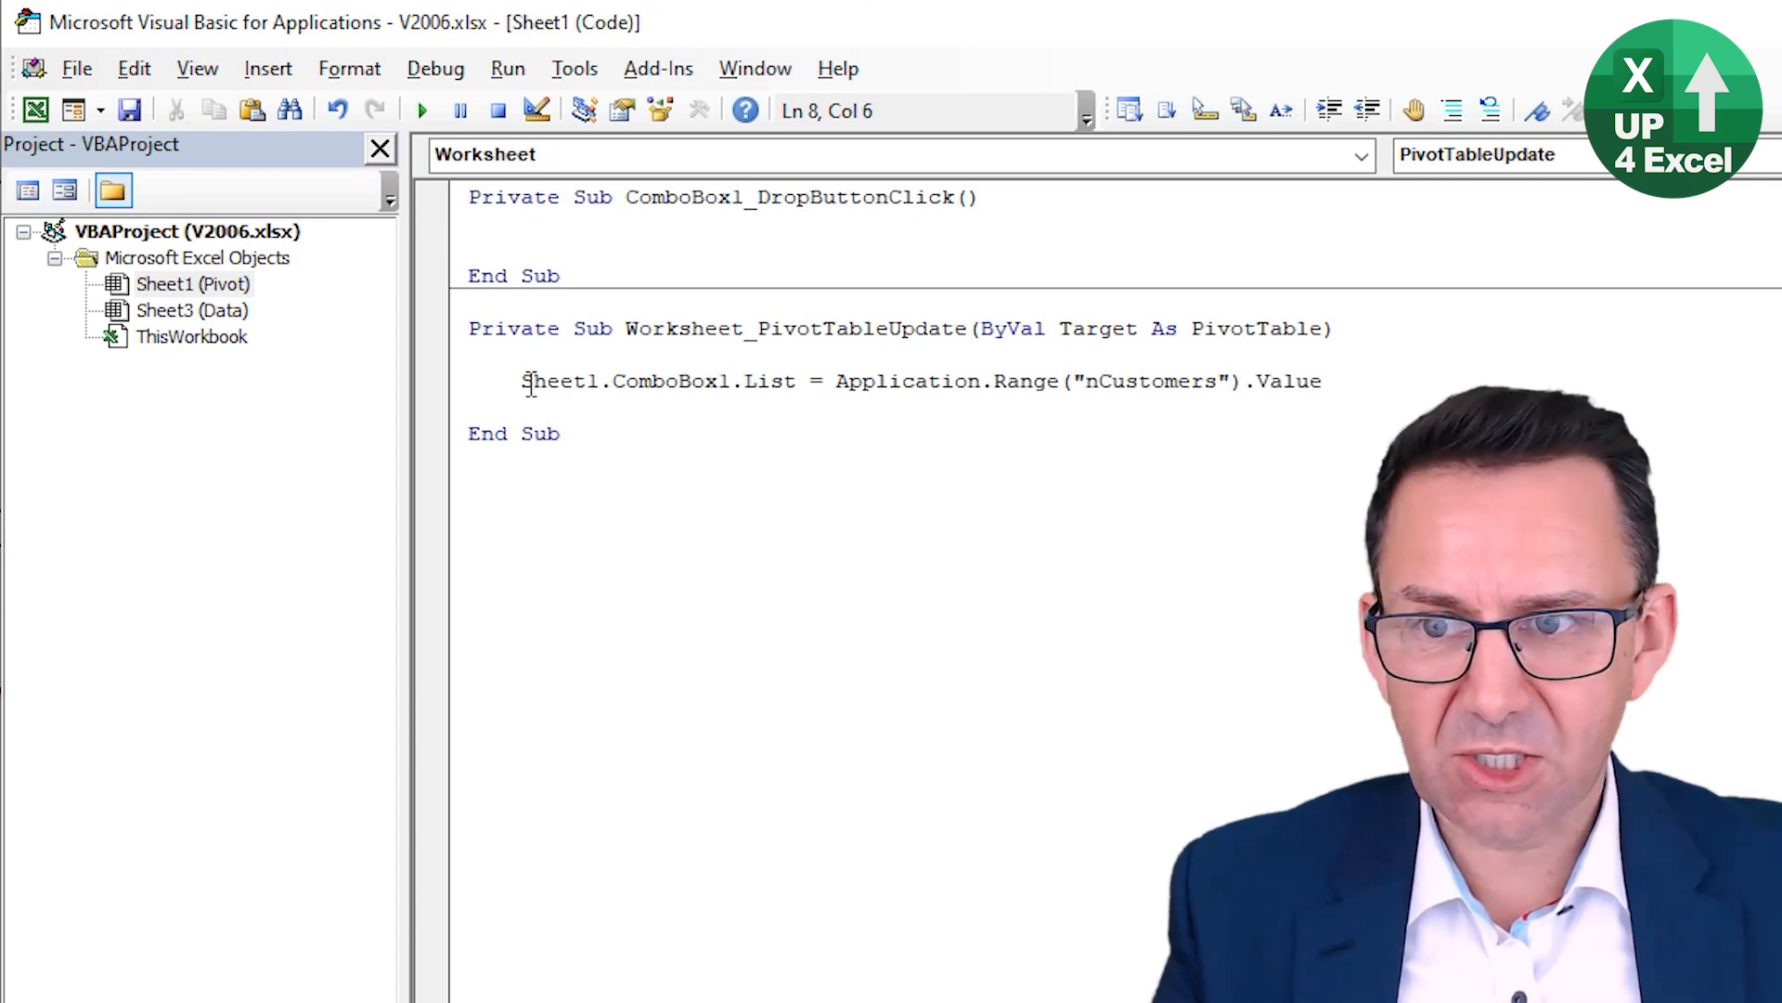
double_click(552, 381)
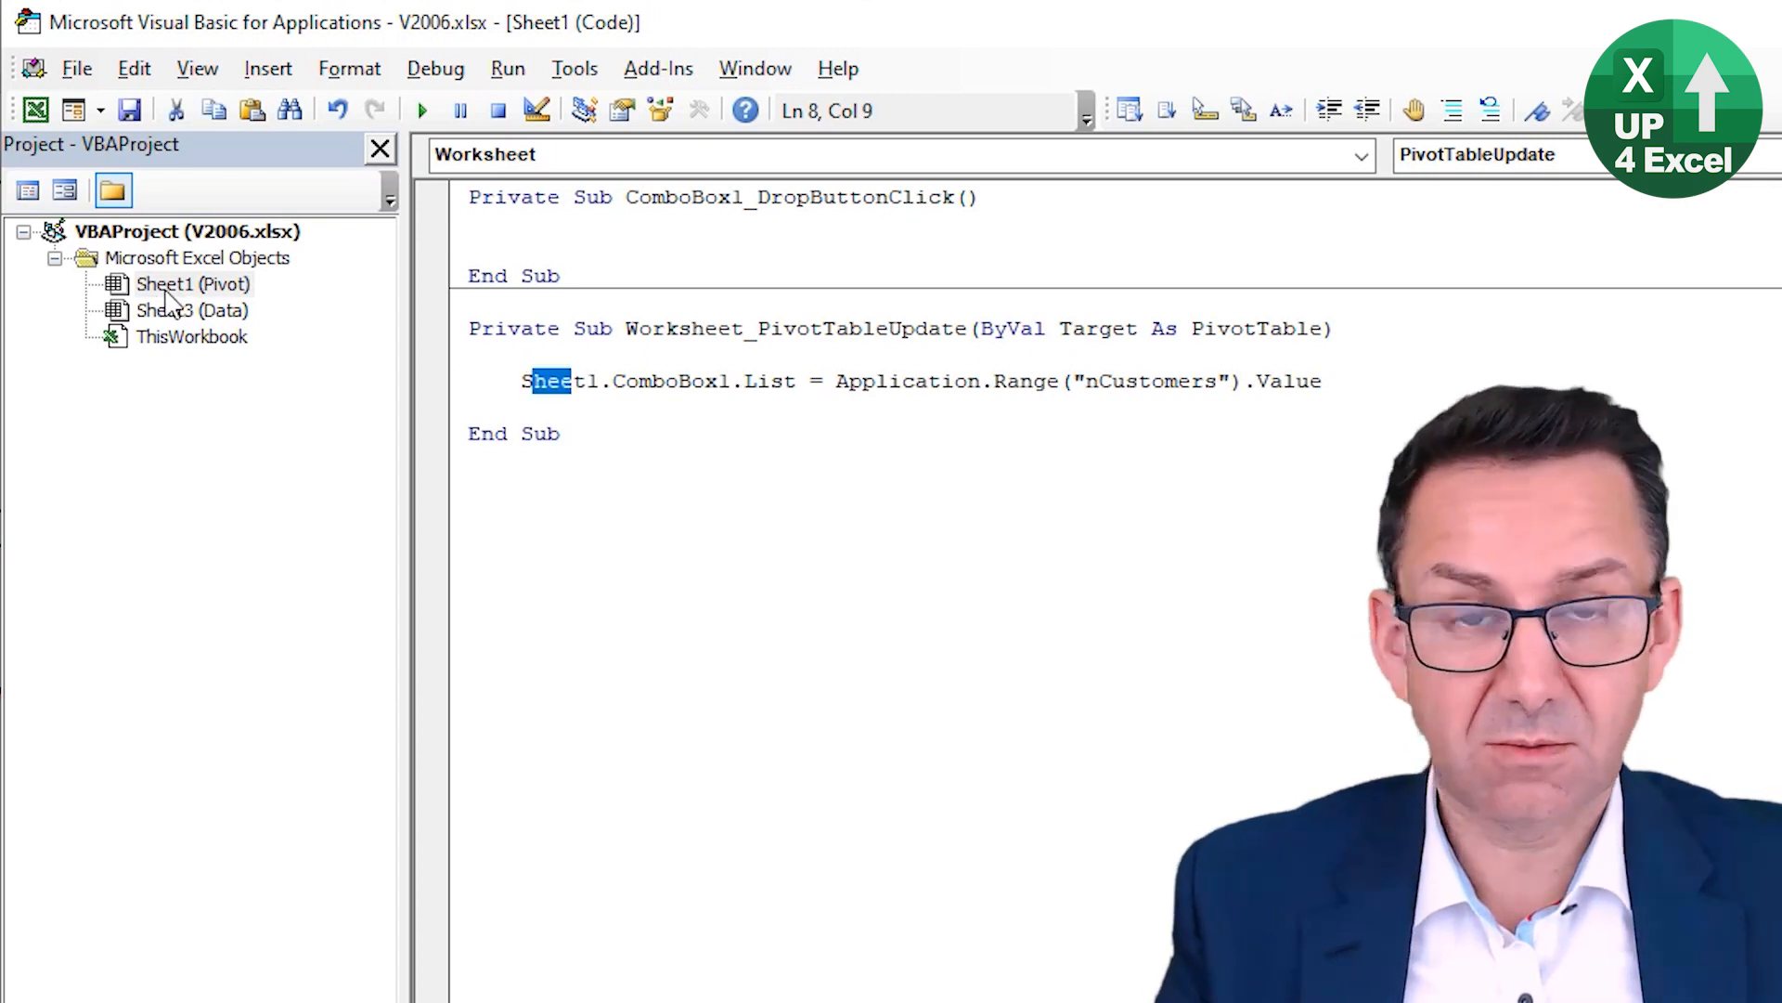
left_click(192, 283)
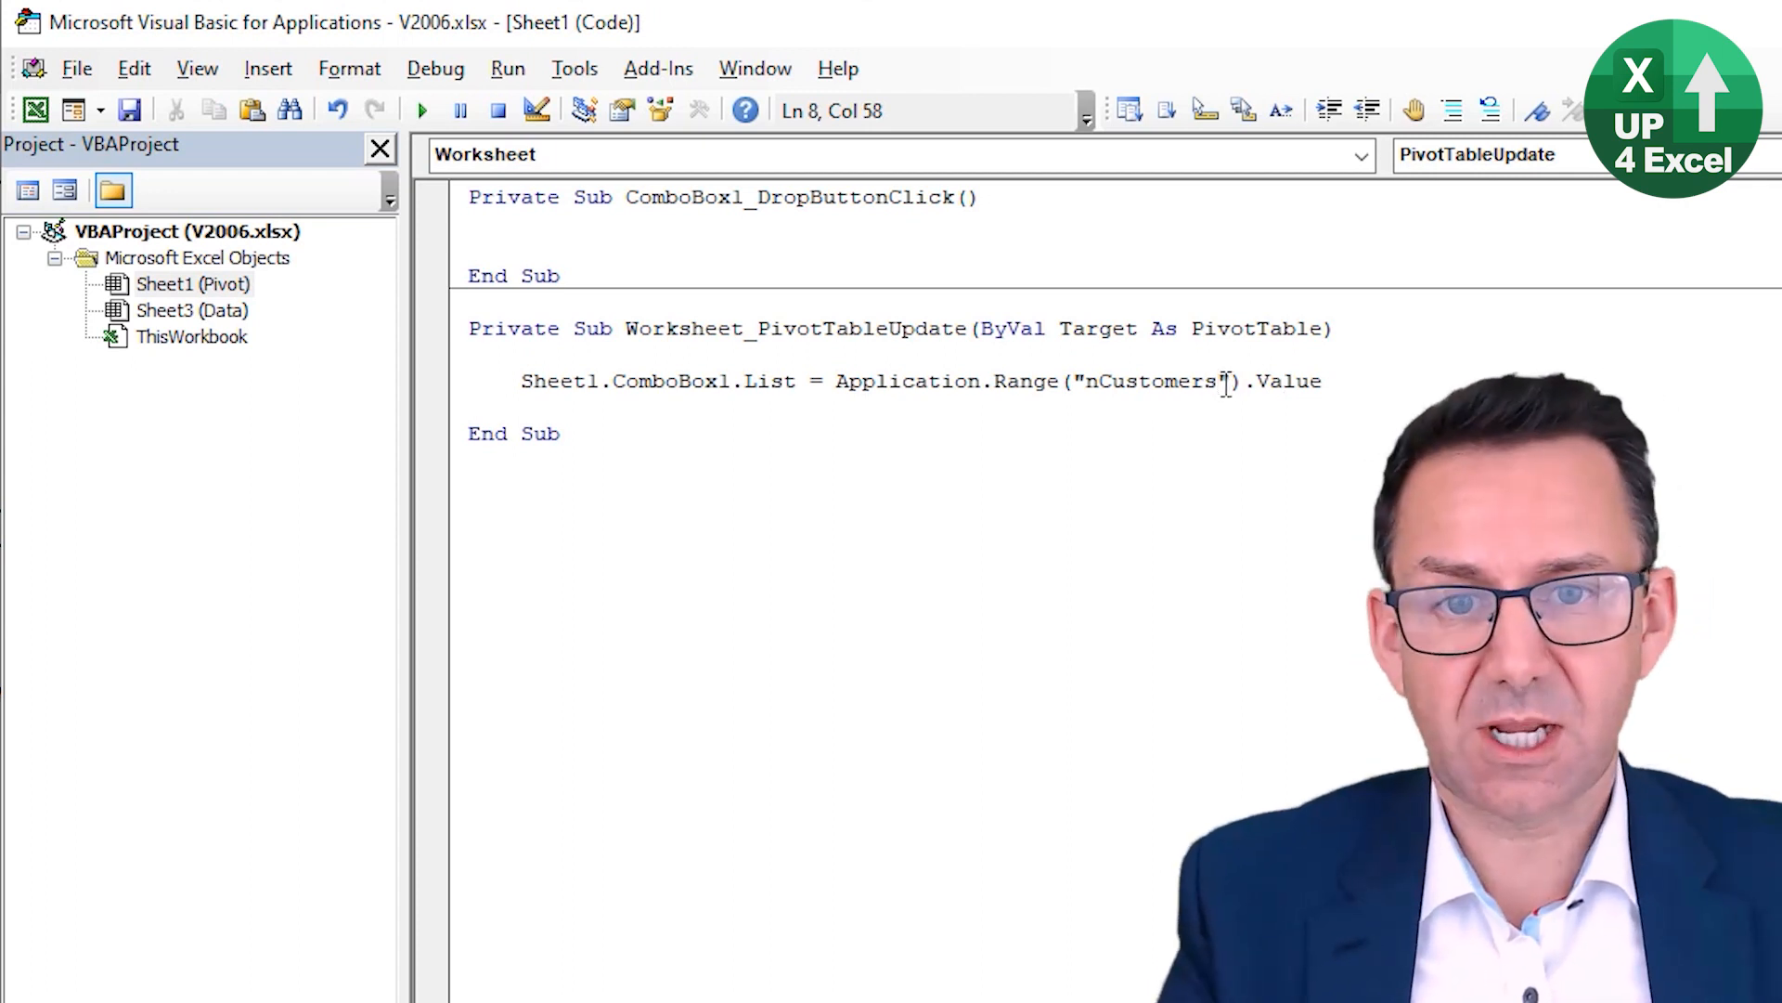
double_click(1137, 381)
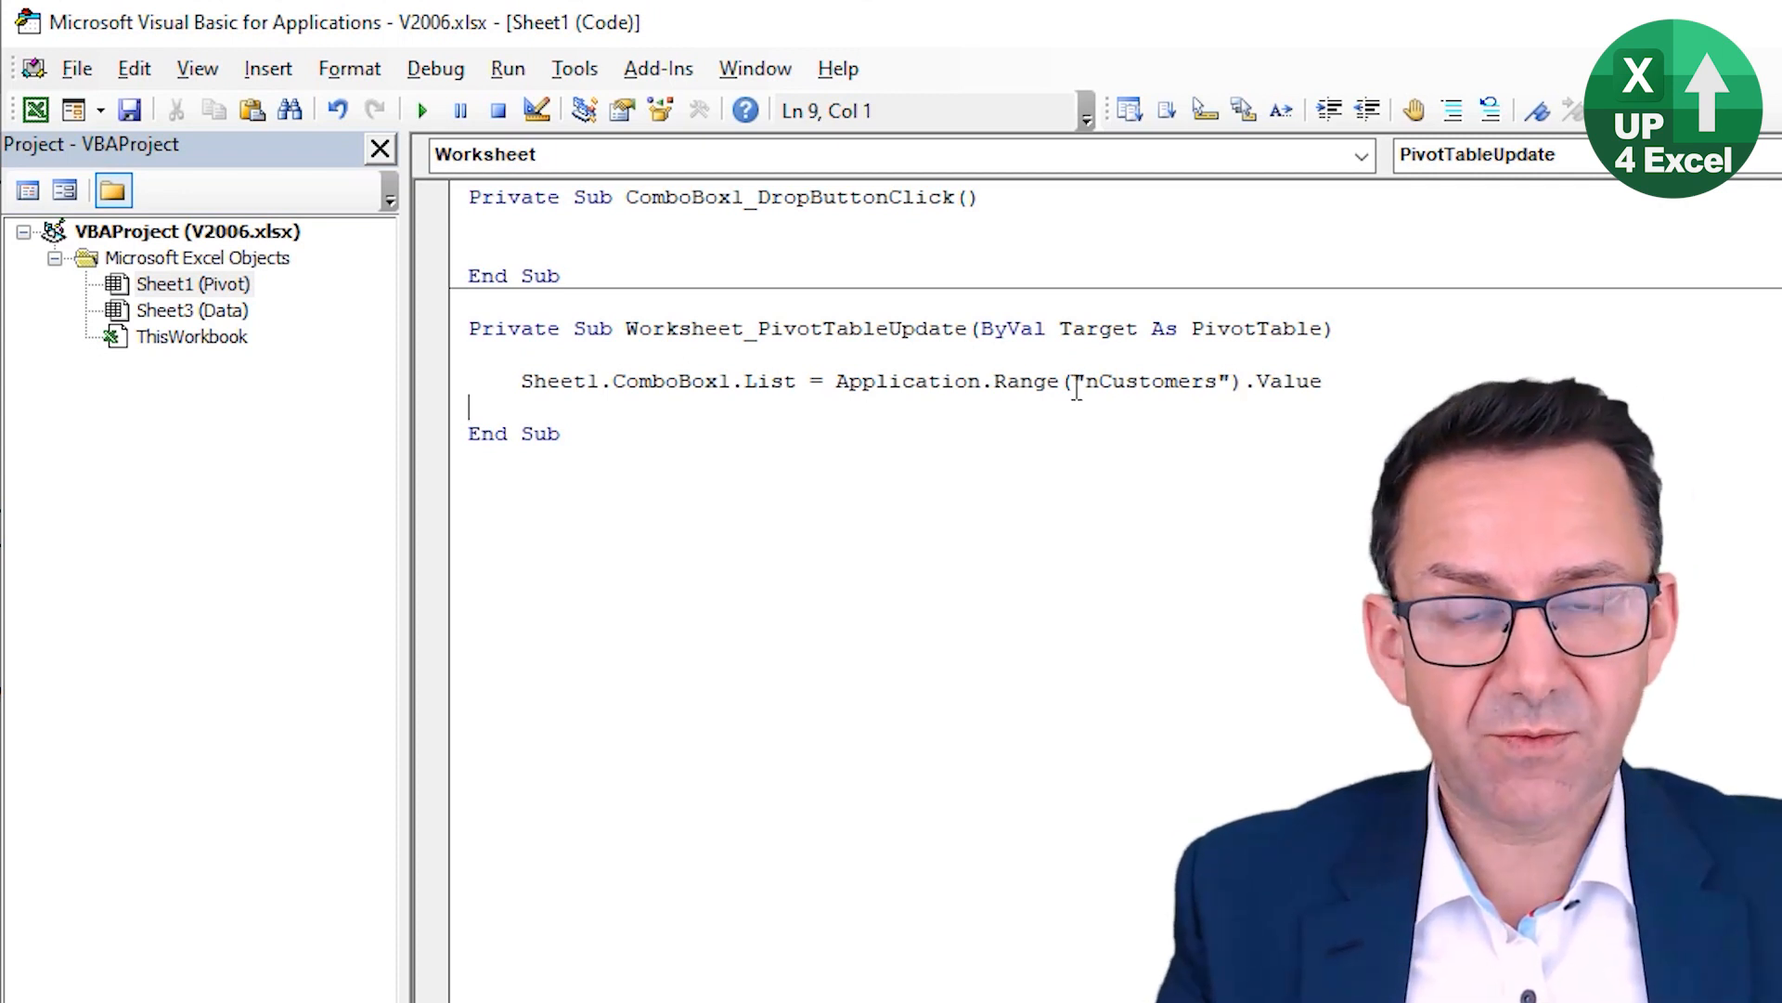
mouse_move(455, 420)
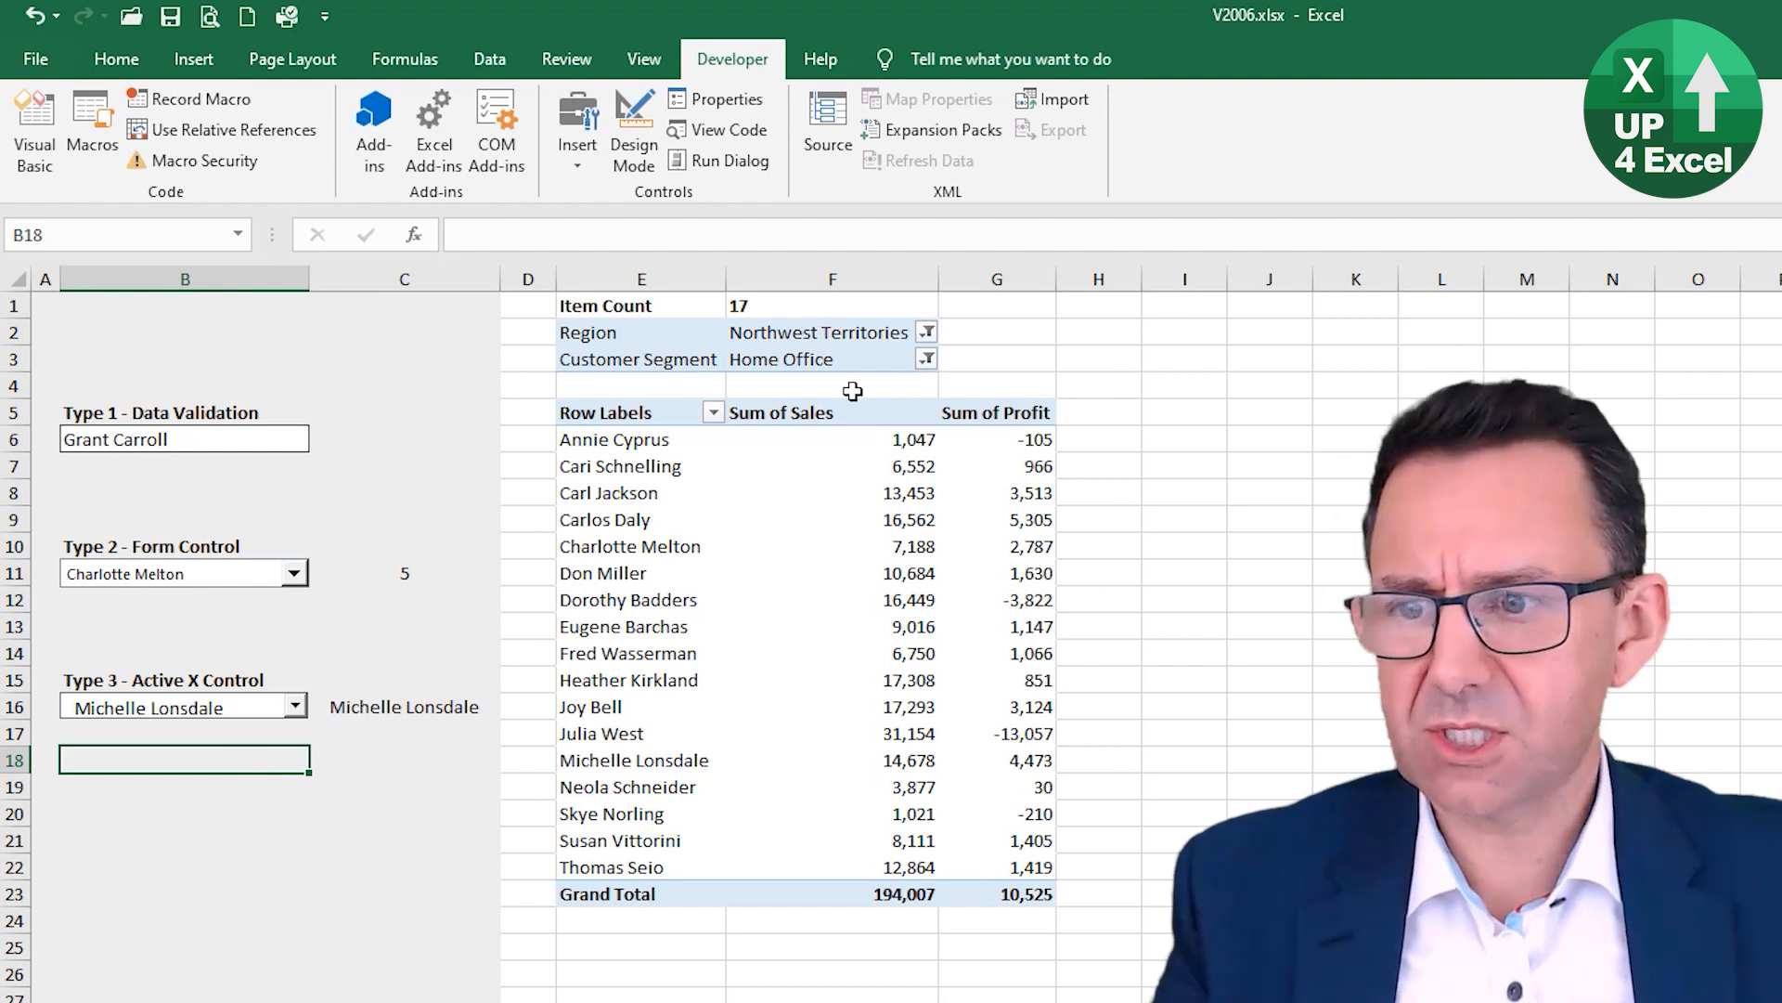
Step: Filter the pivot's Region to Quebec and check the refreshed ActiveX customer list
left_click(293, 706)
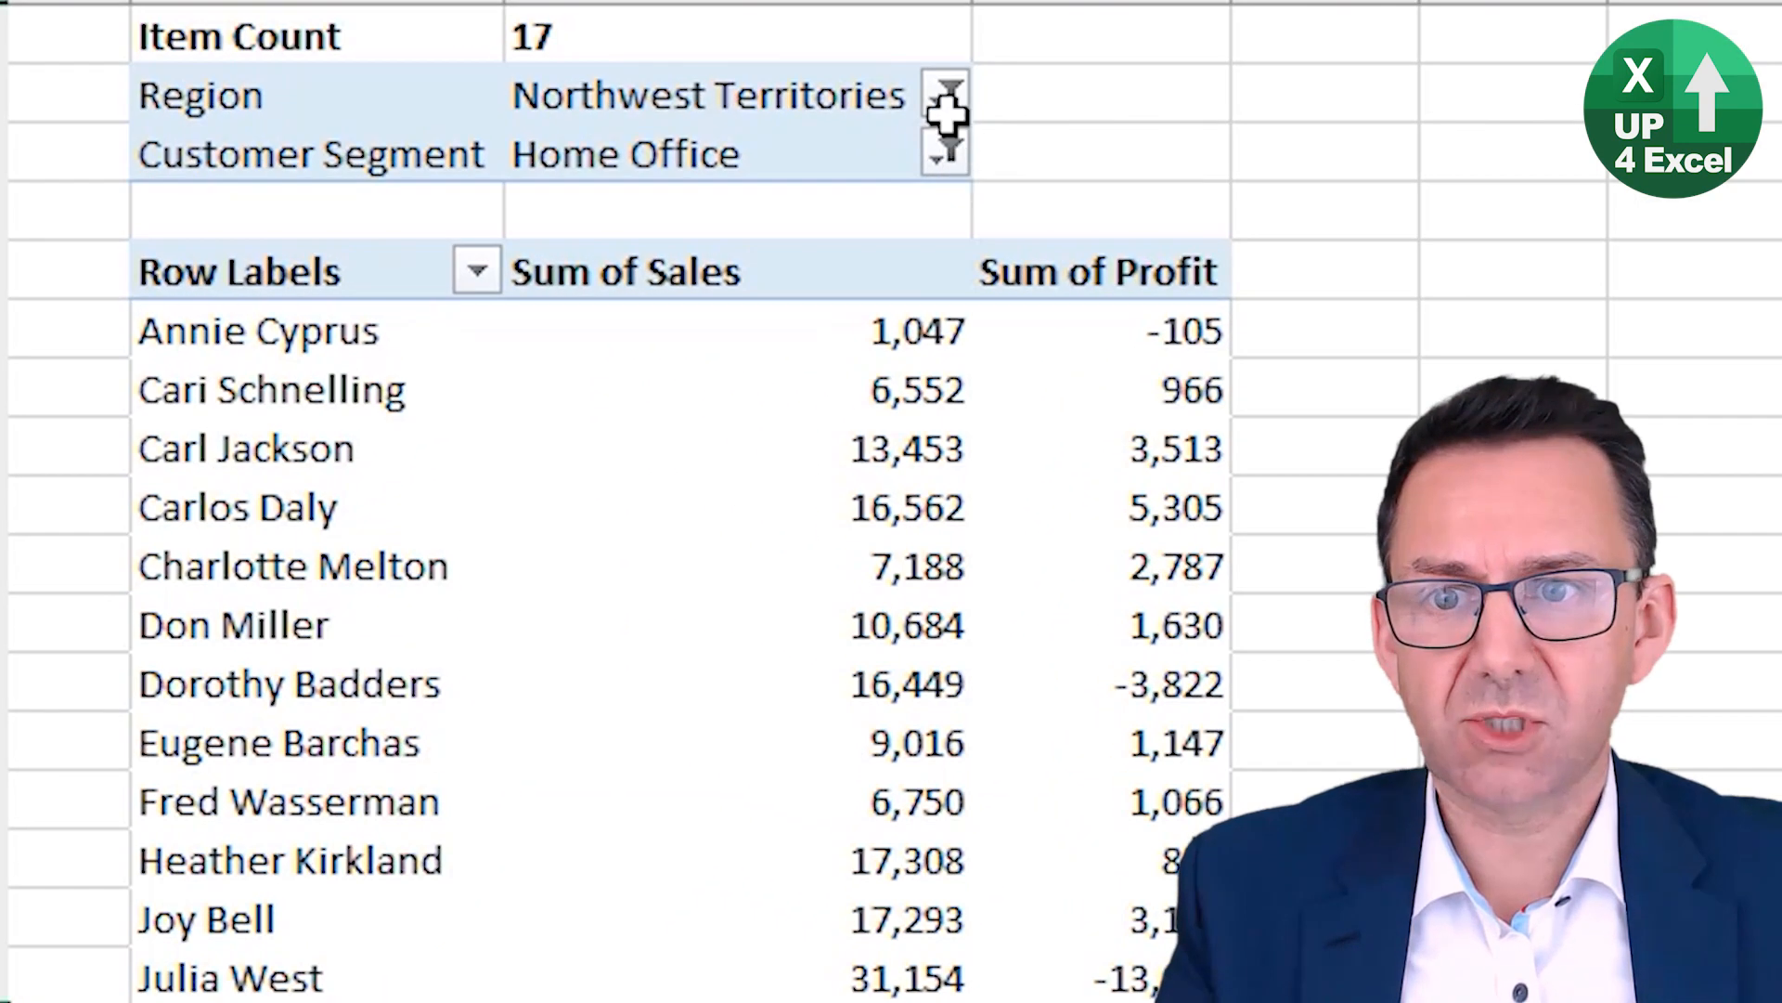
left_click(945, 95)
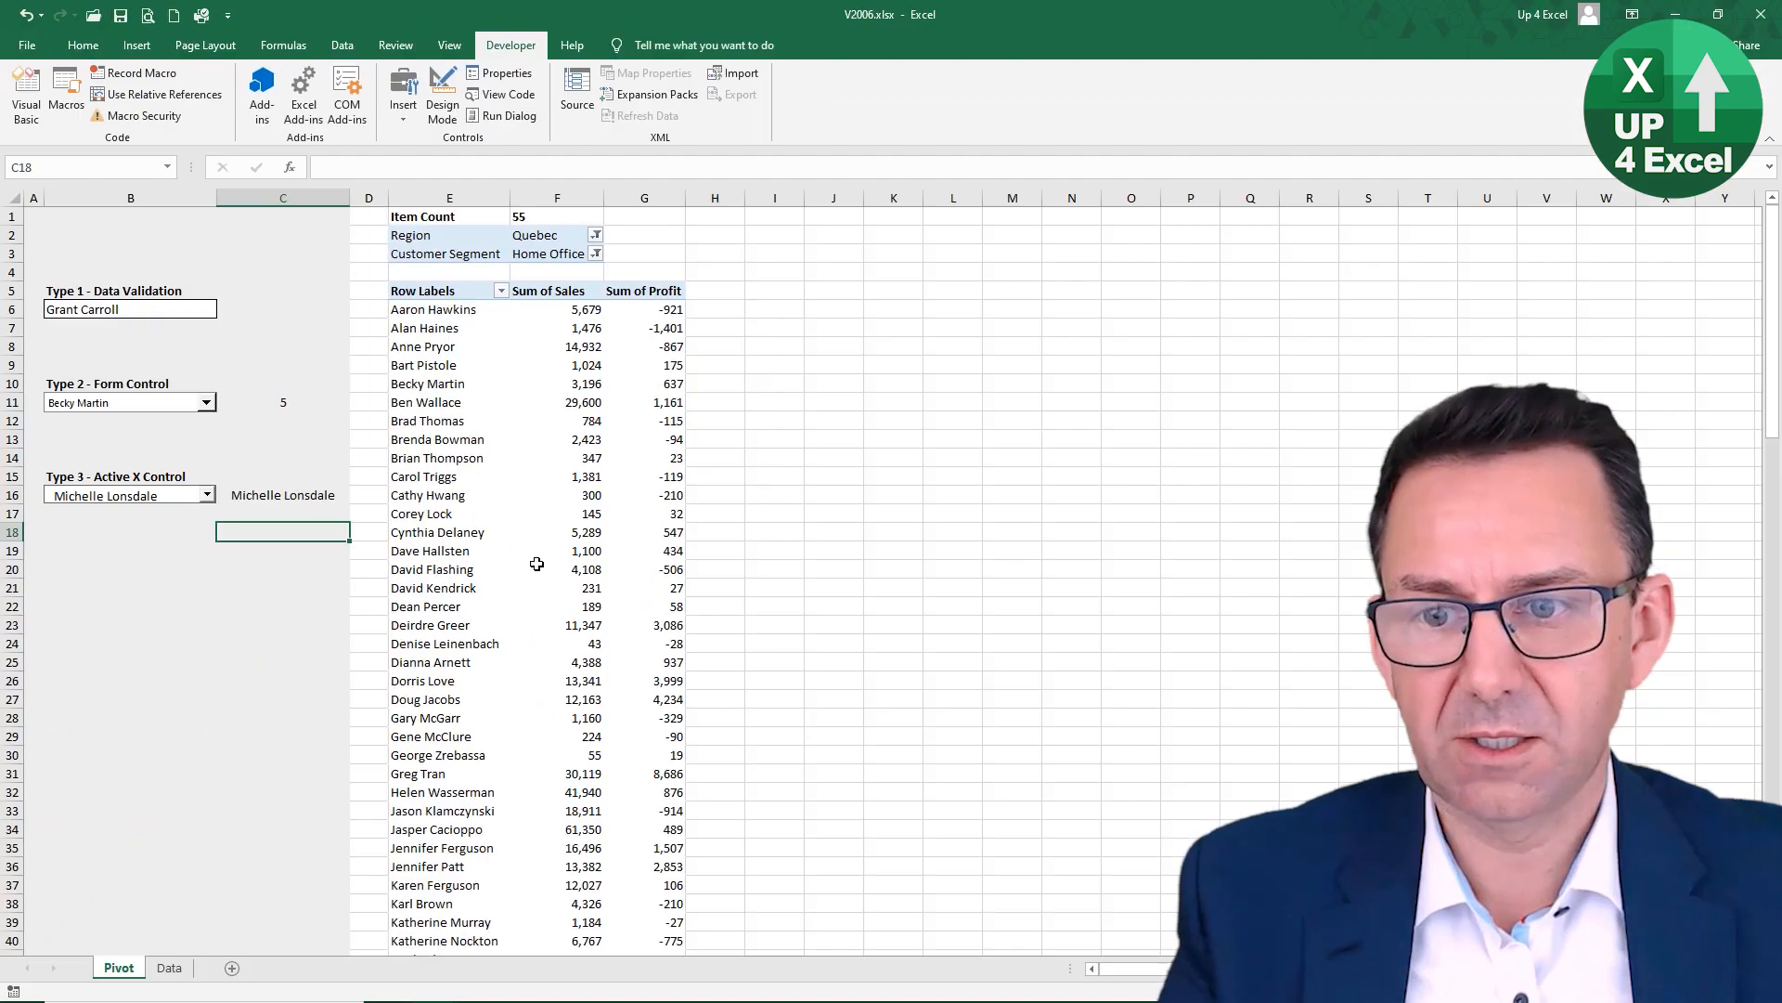
left_click(207, 495)
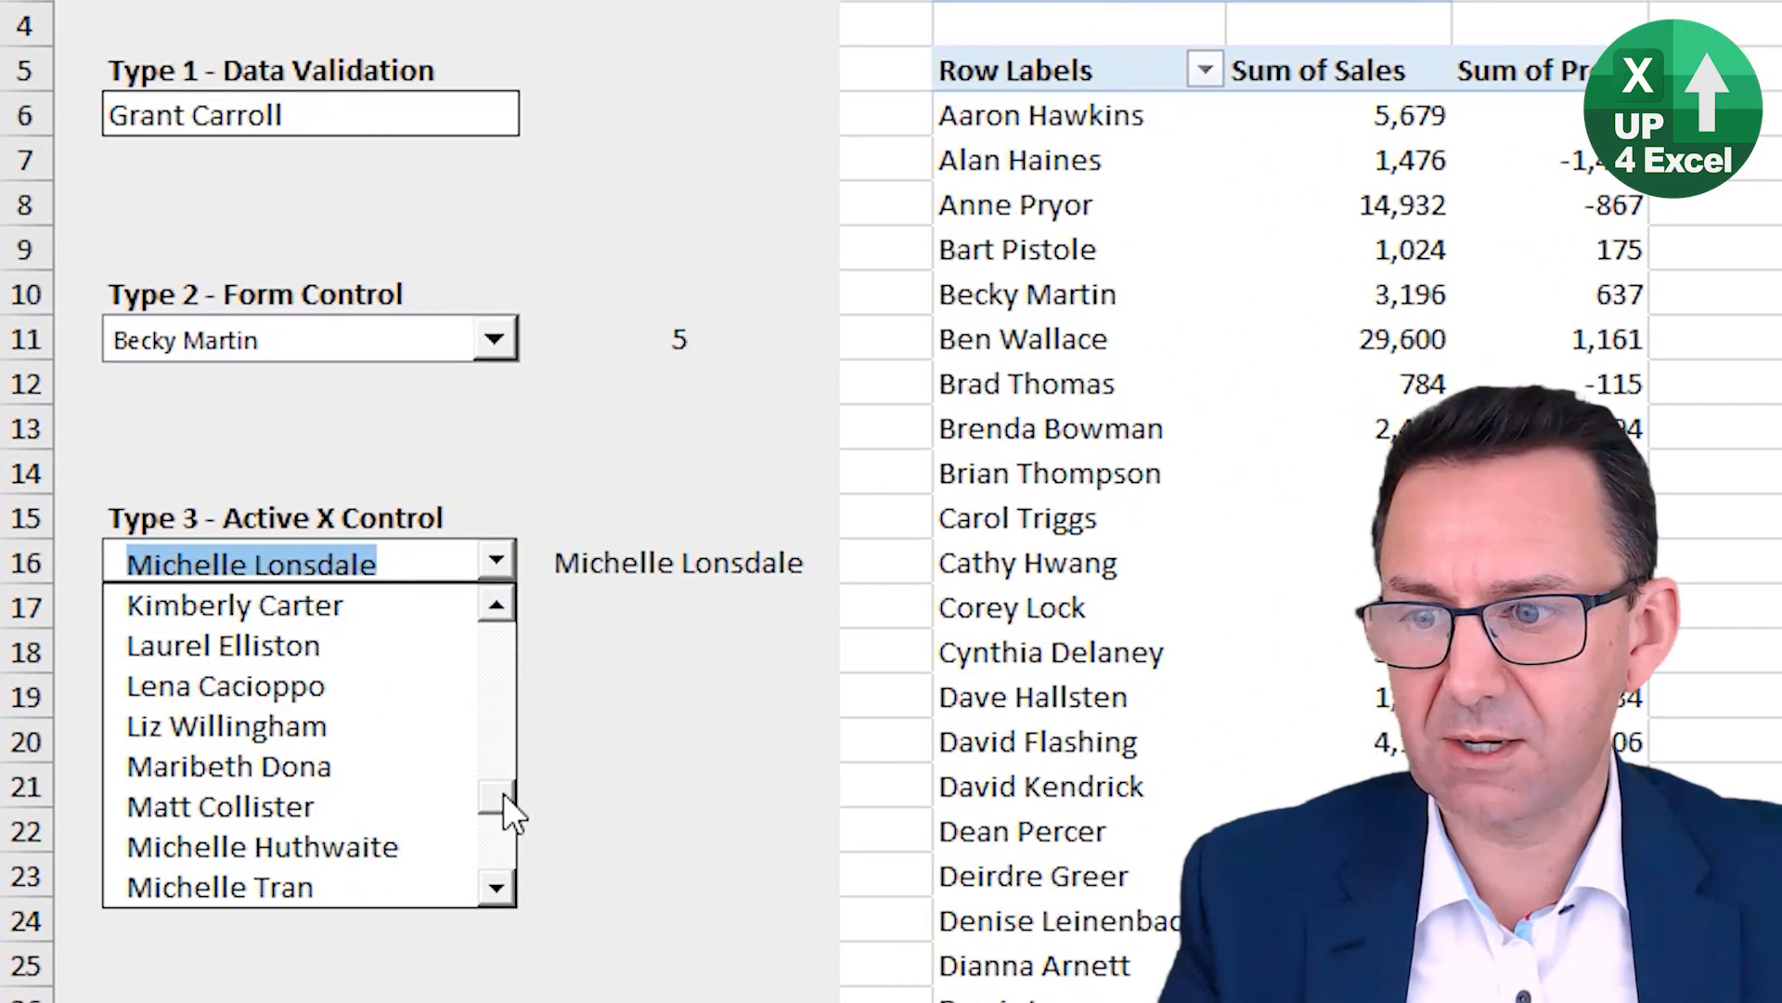
left_click(495, 603)
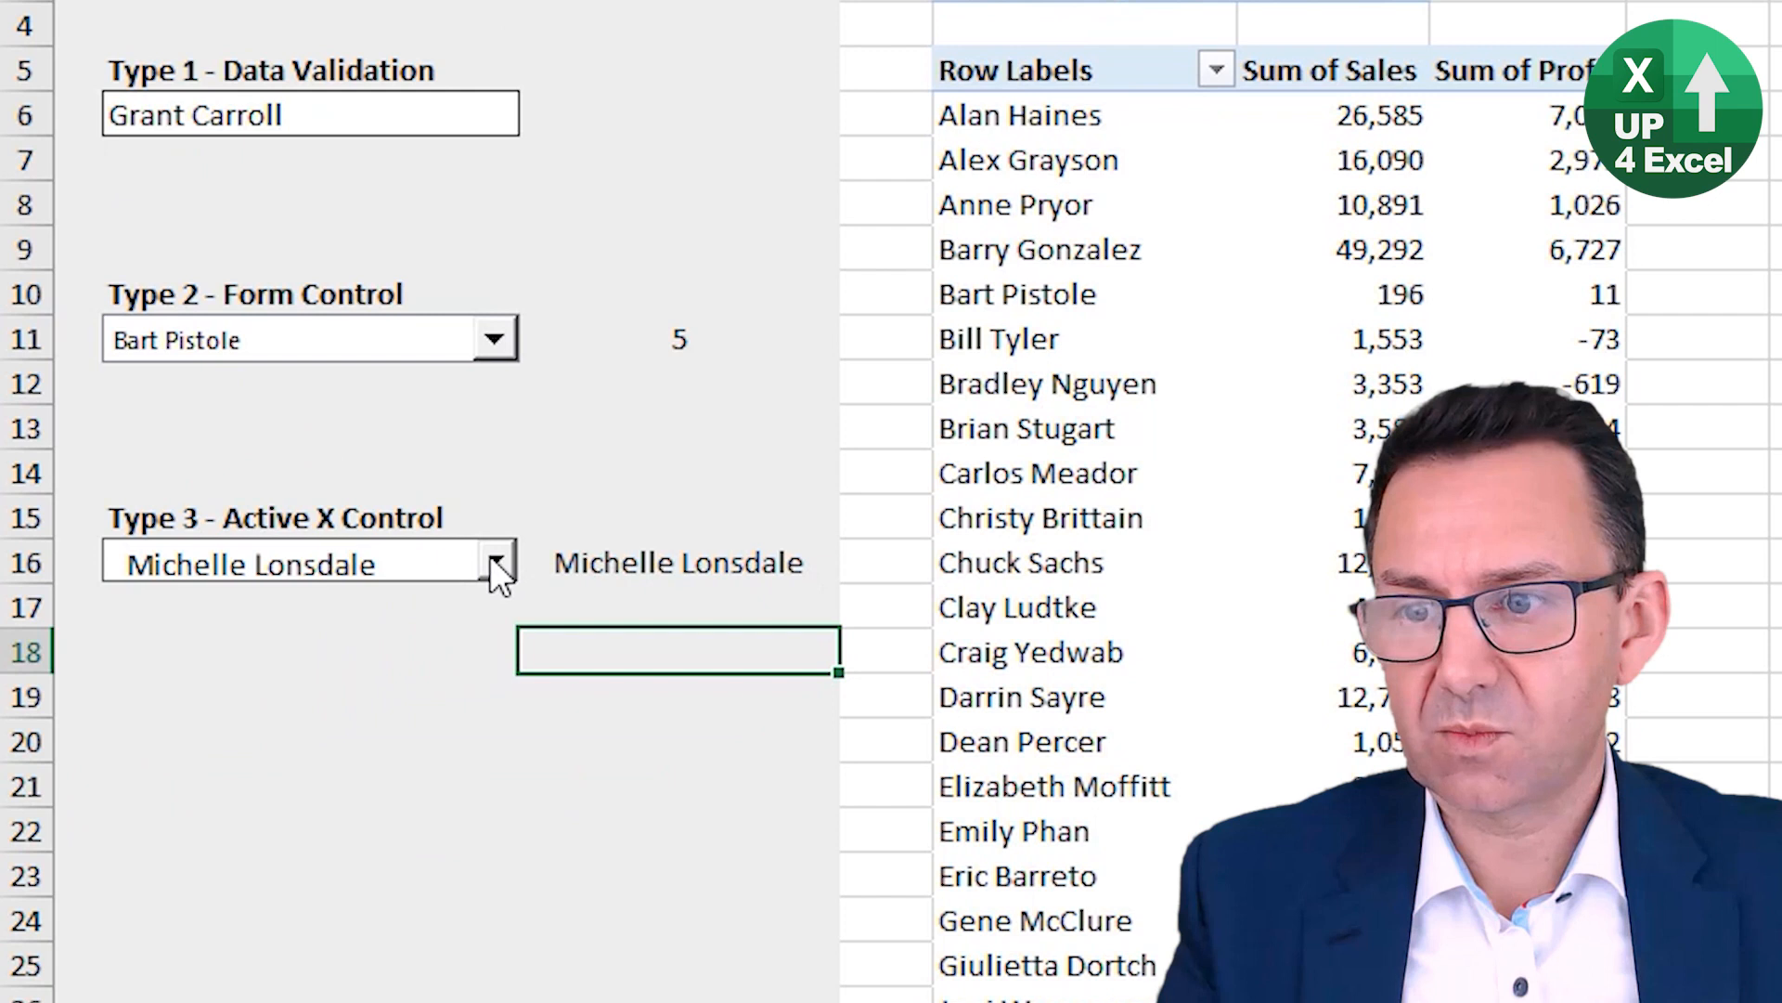
left_click(495, 562)
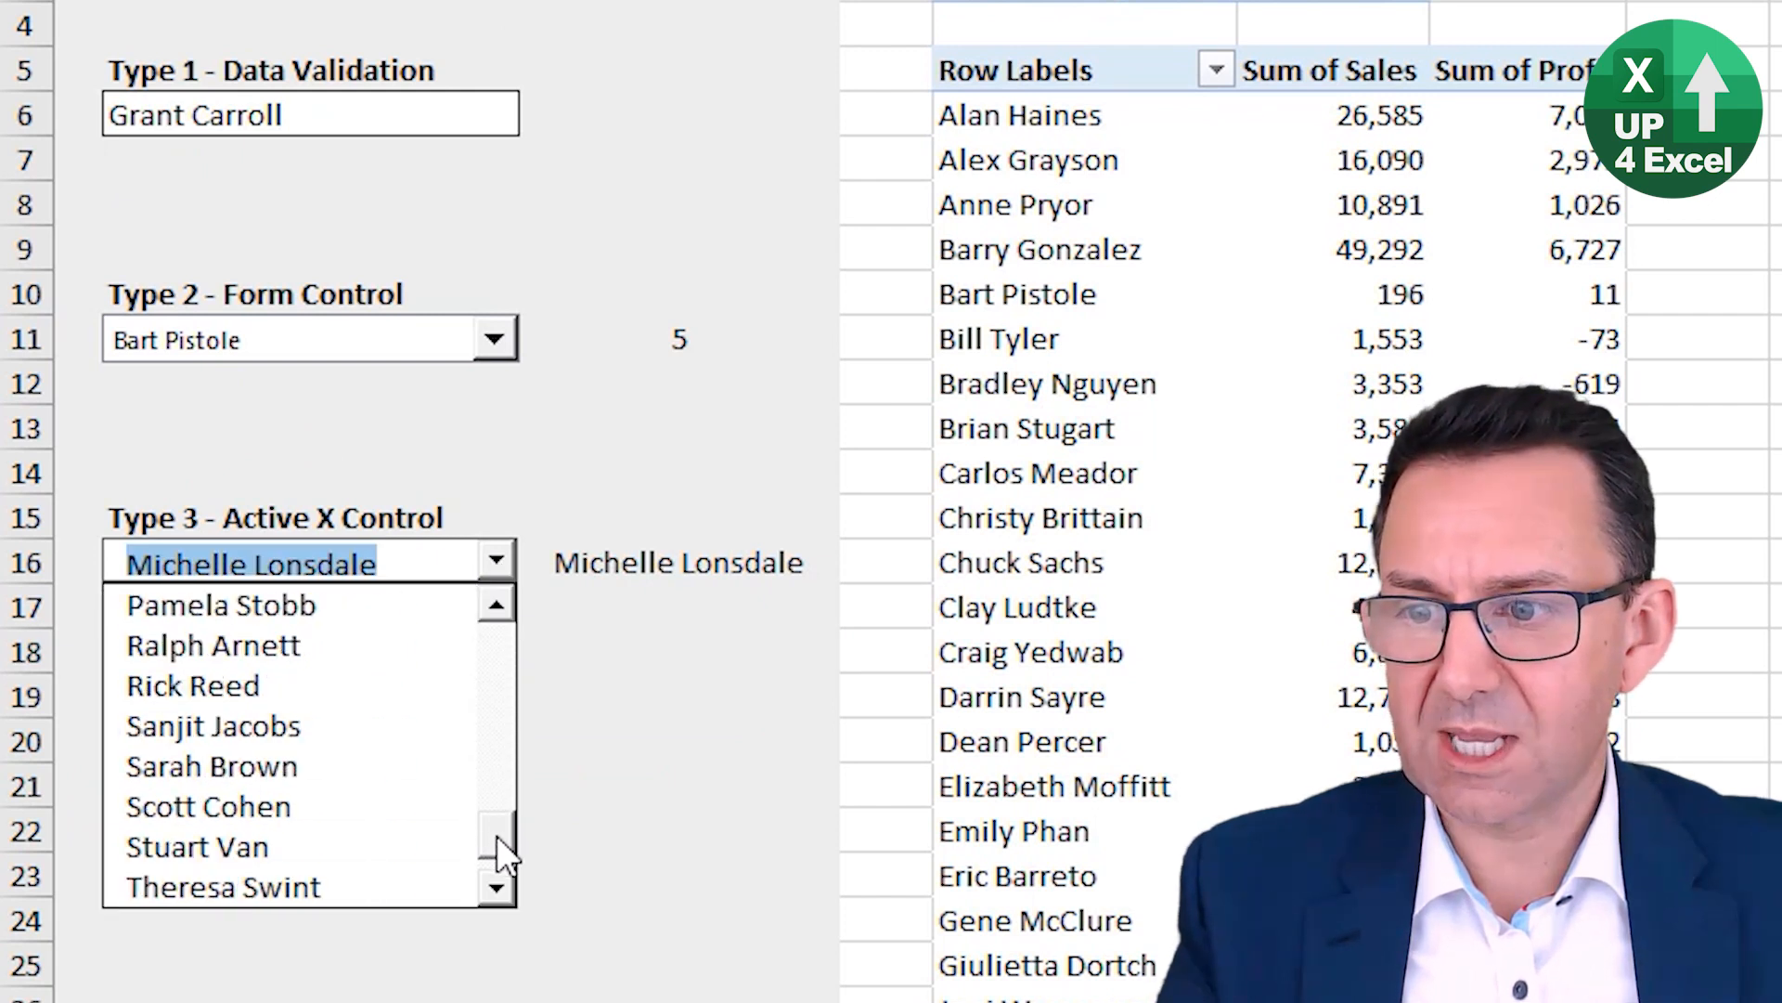
left_click(495, 602)
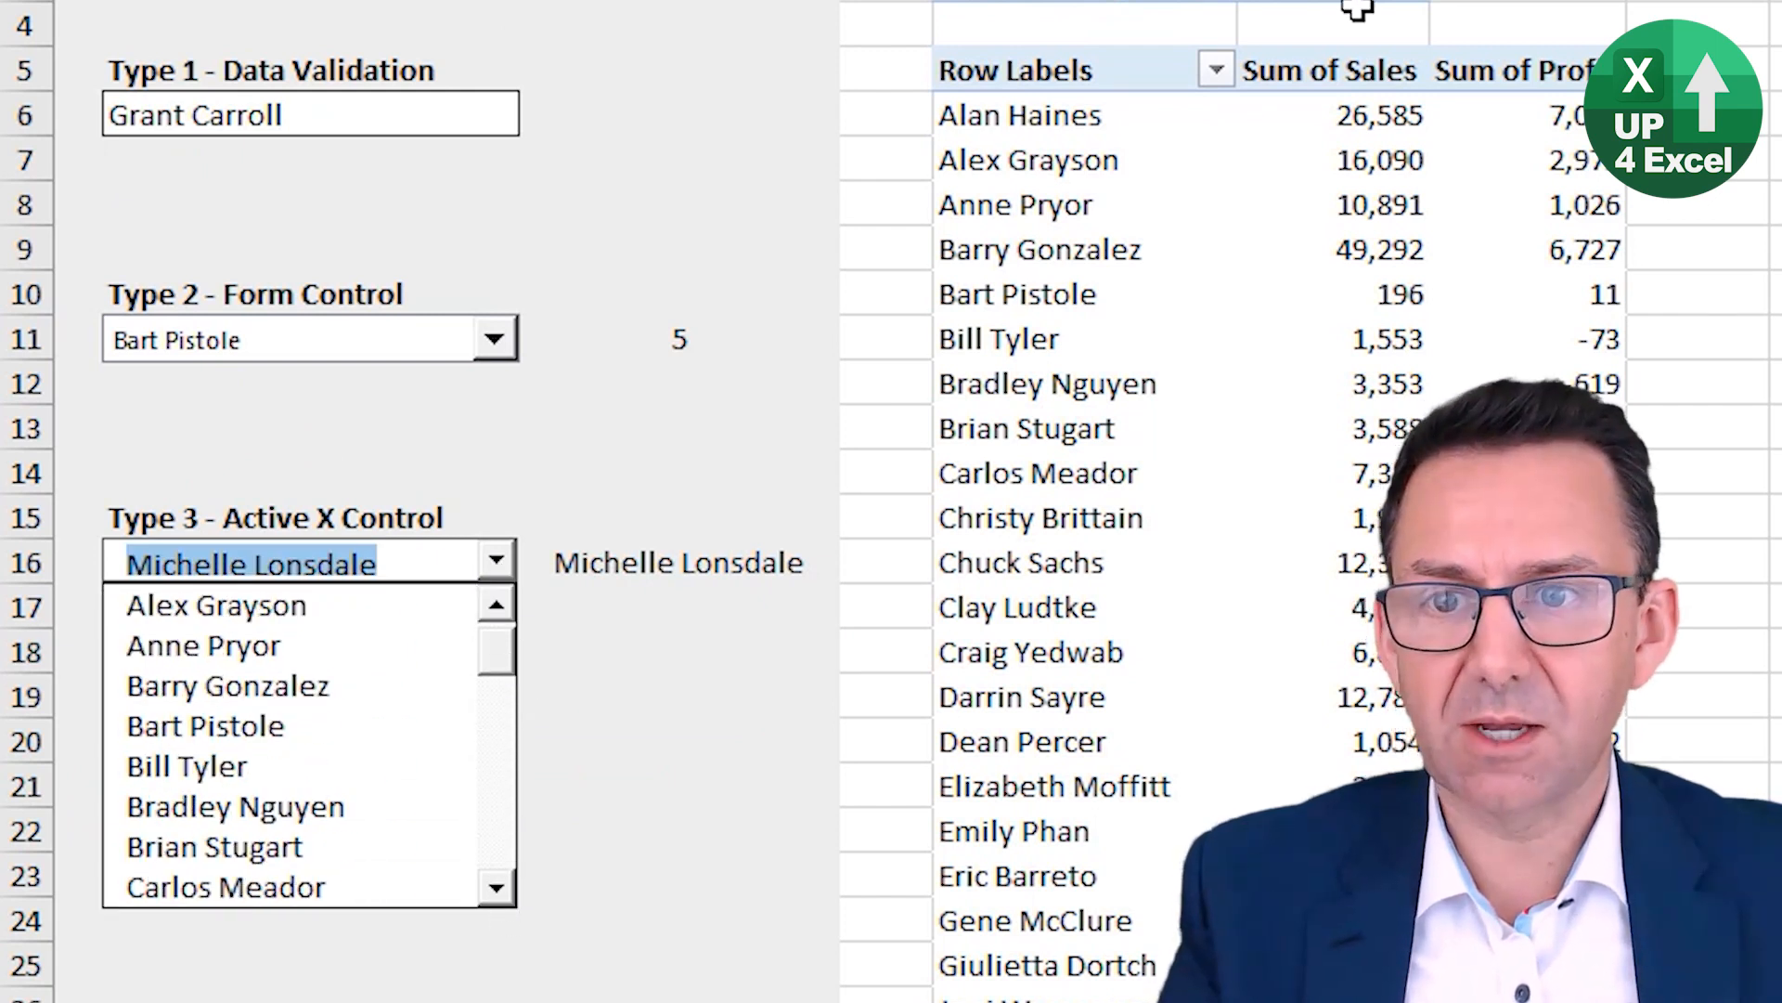
left_click(679, 517)
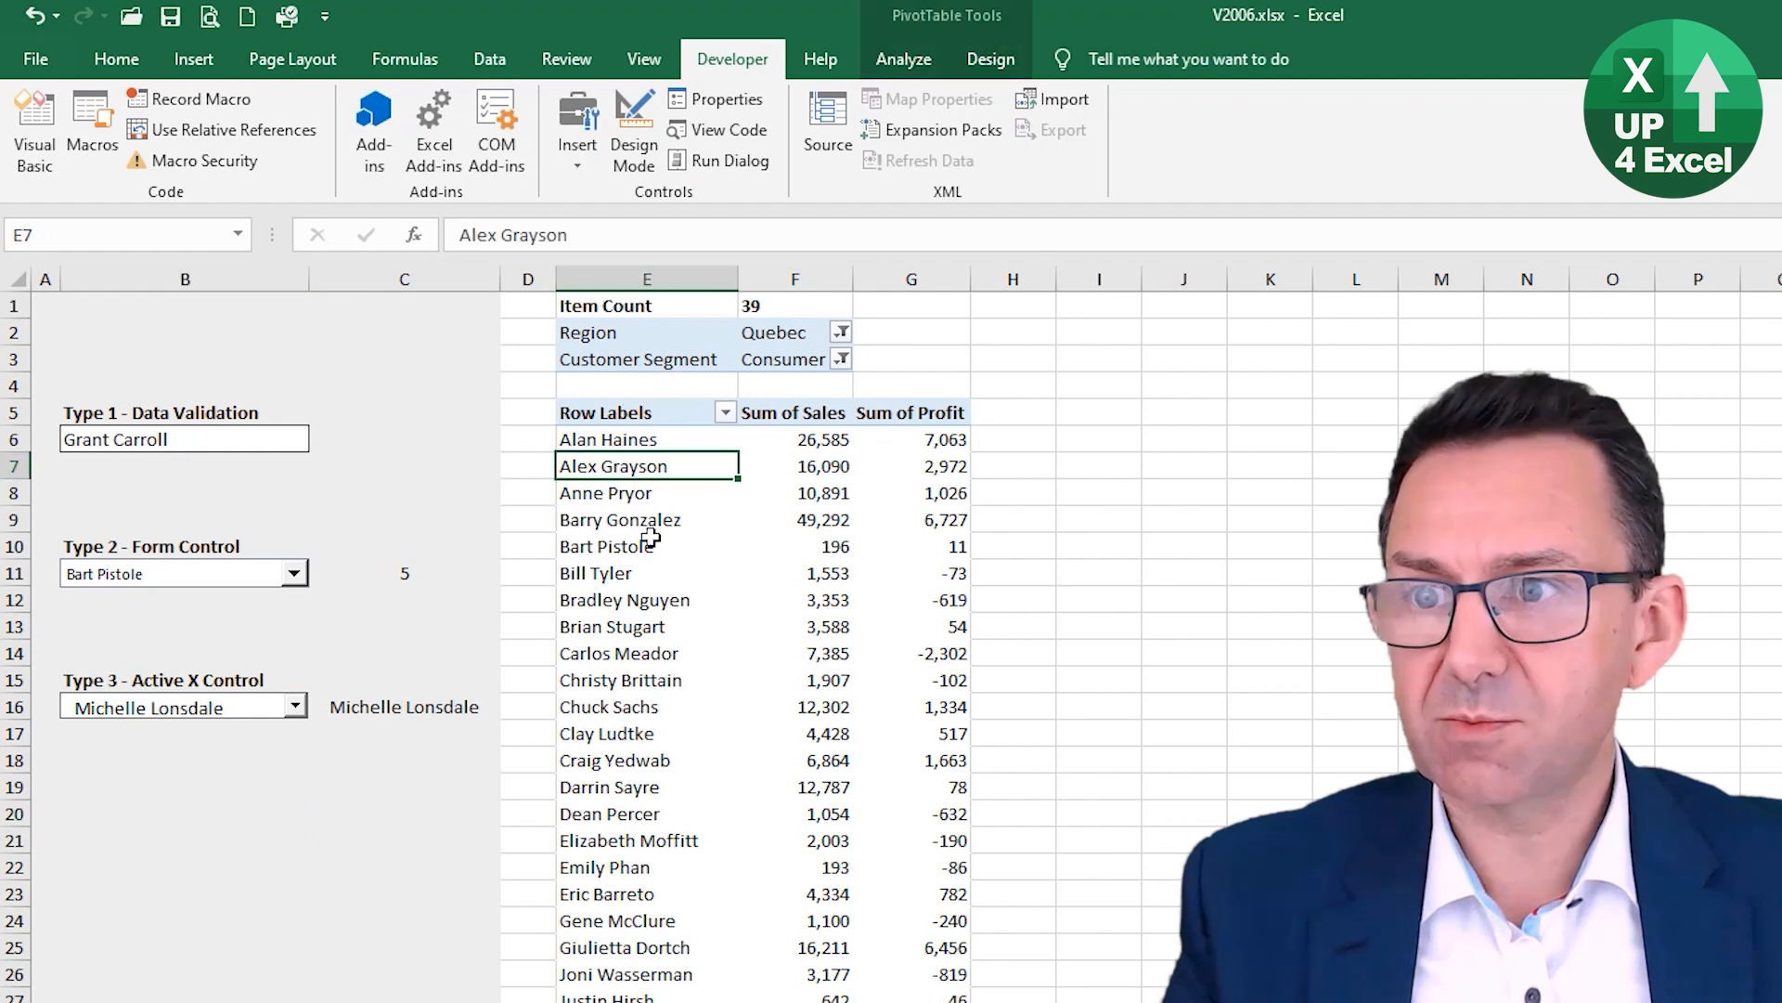
Step: Copy PivotTable1 into I1 and filter the copy's Customer Segment to Small Business
left_click(903, 59)
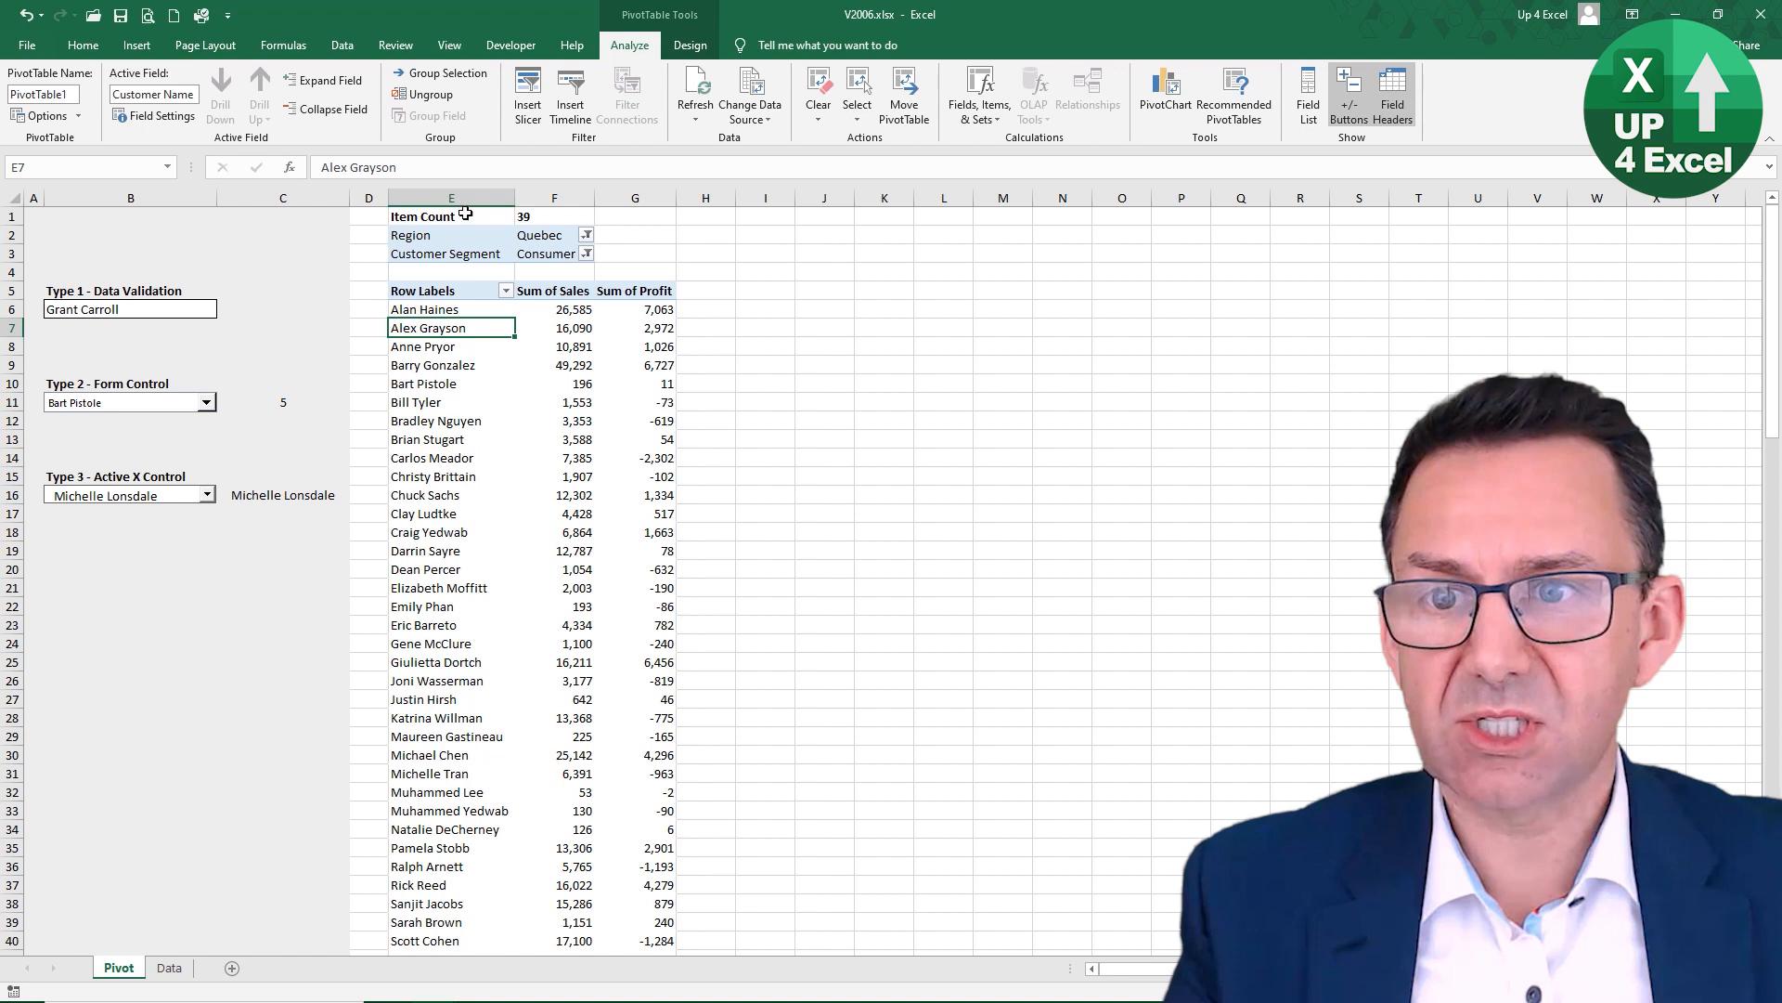
key("ctrl+c")
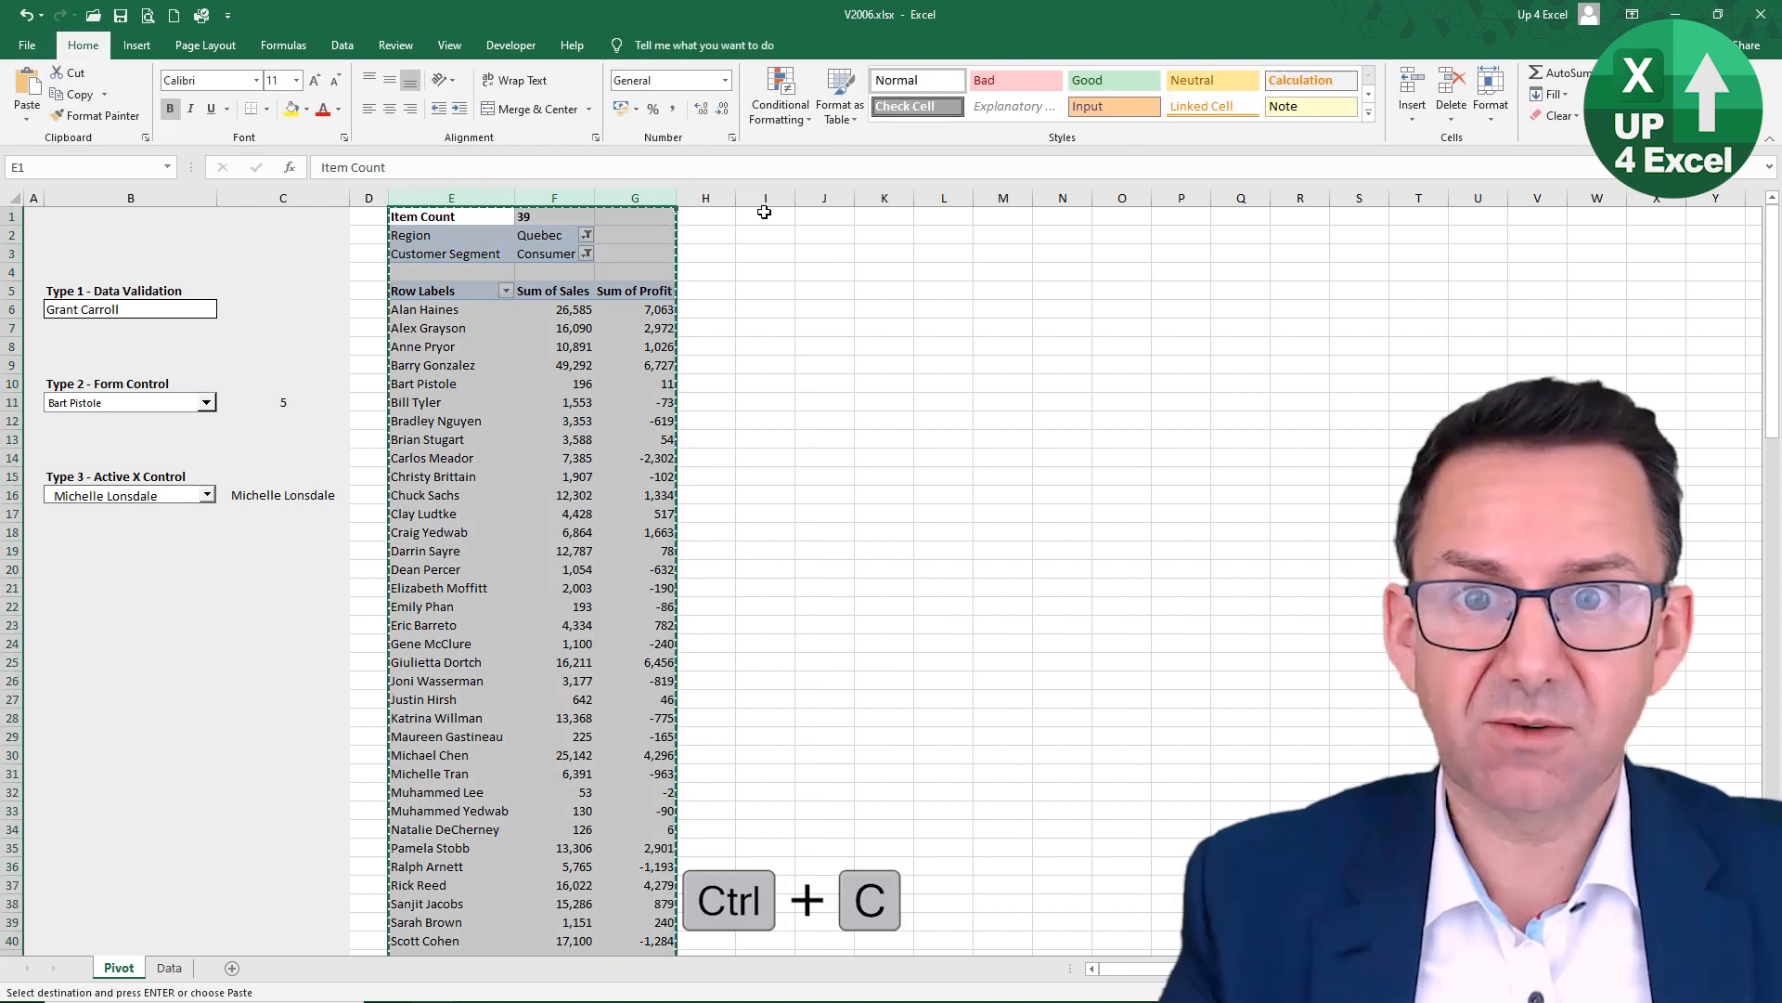
key("ctrl+v")
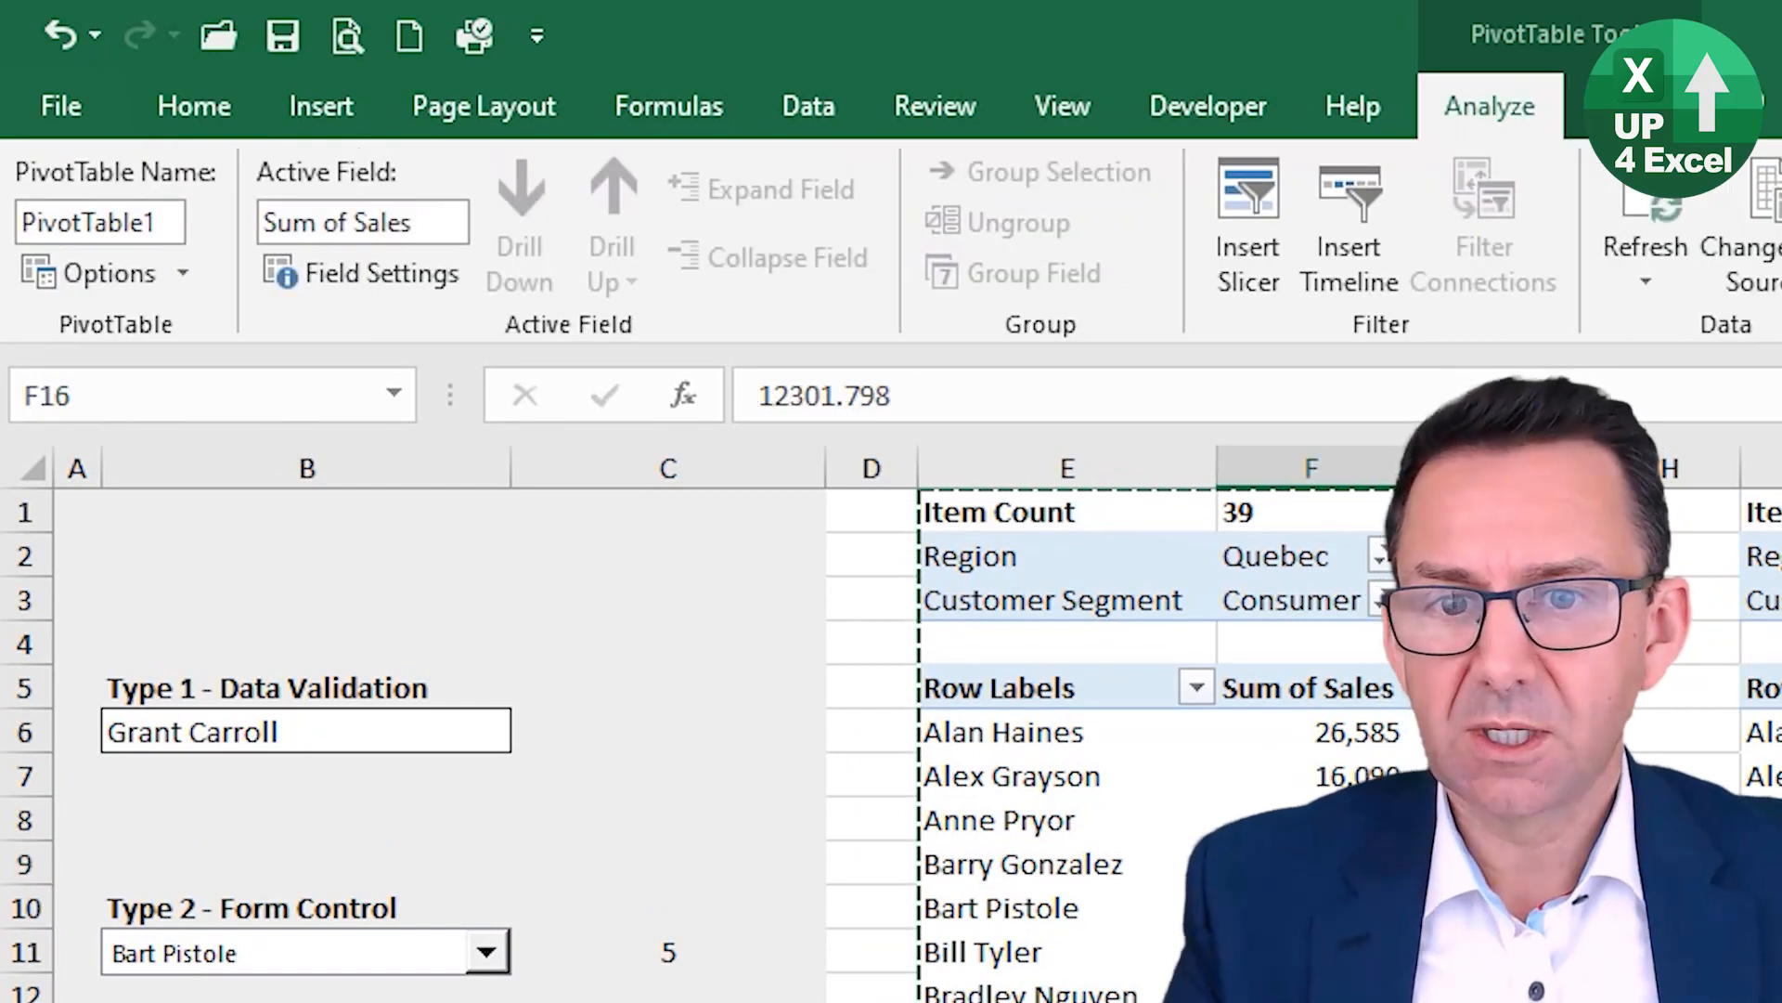
left_click(1378, 600)
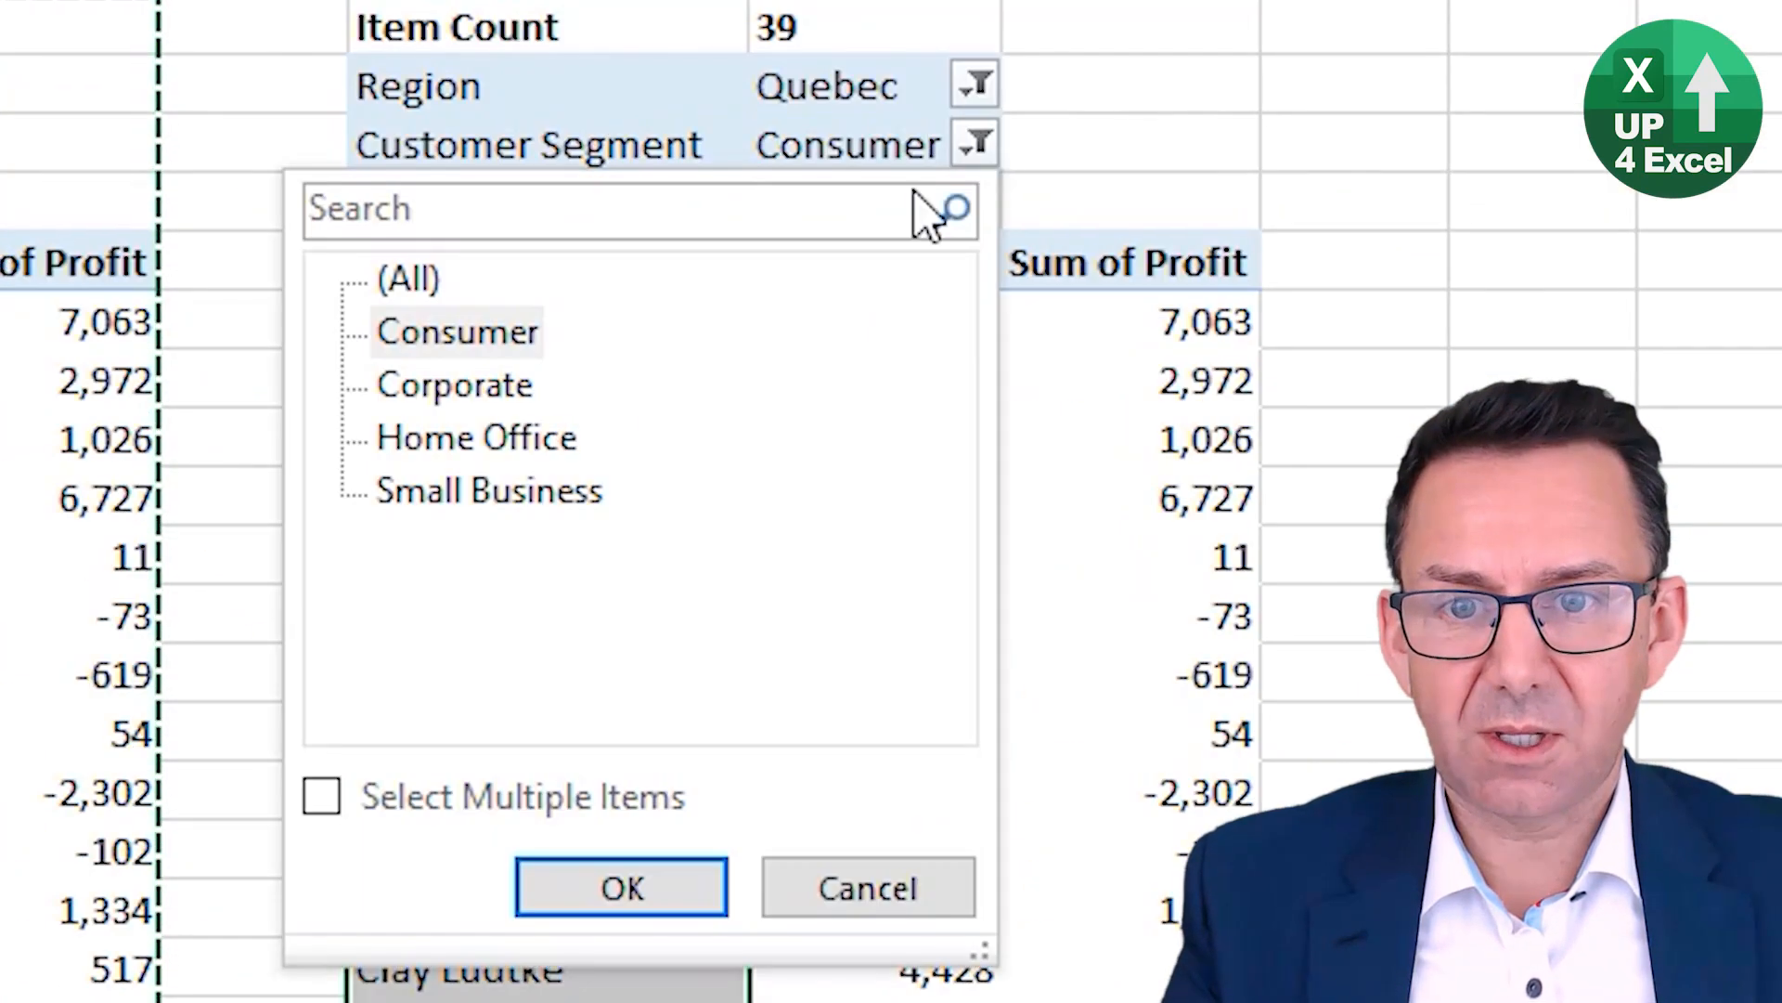
left_click(621, 887)
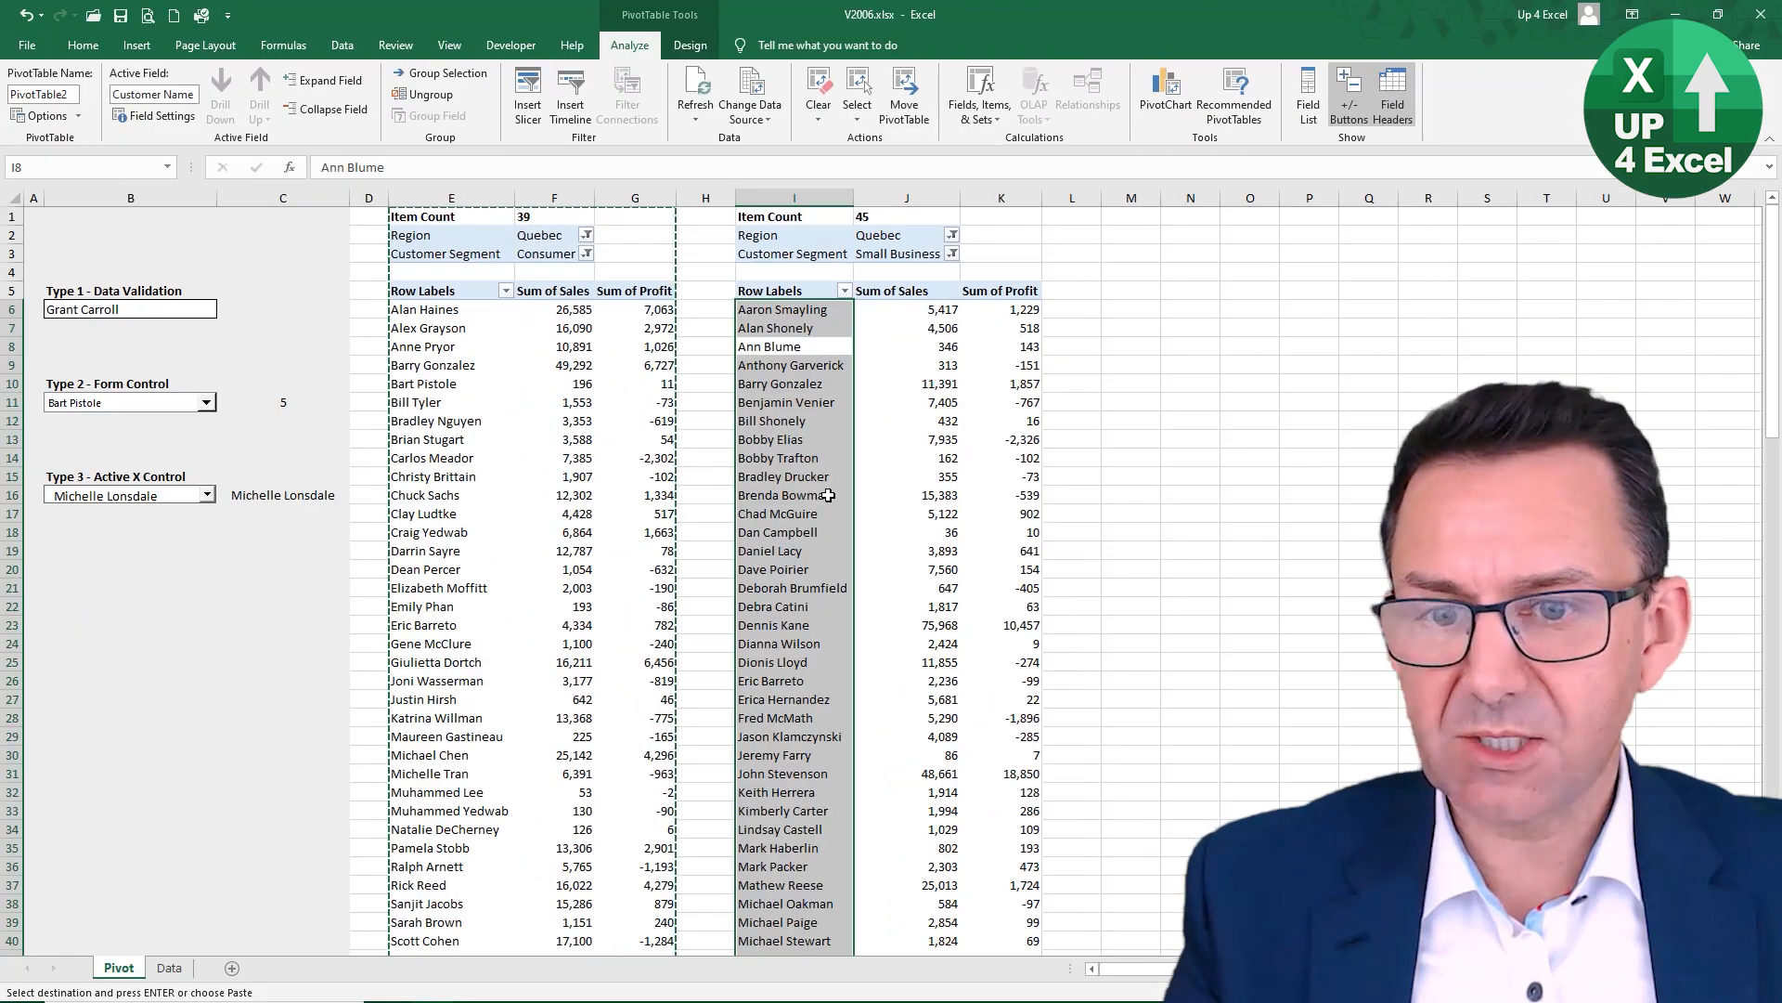
left_click(906, 551)
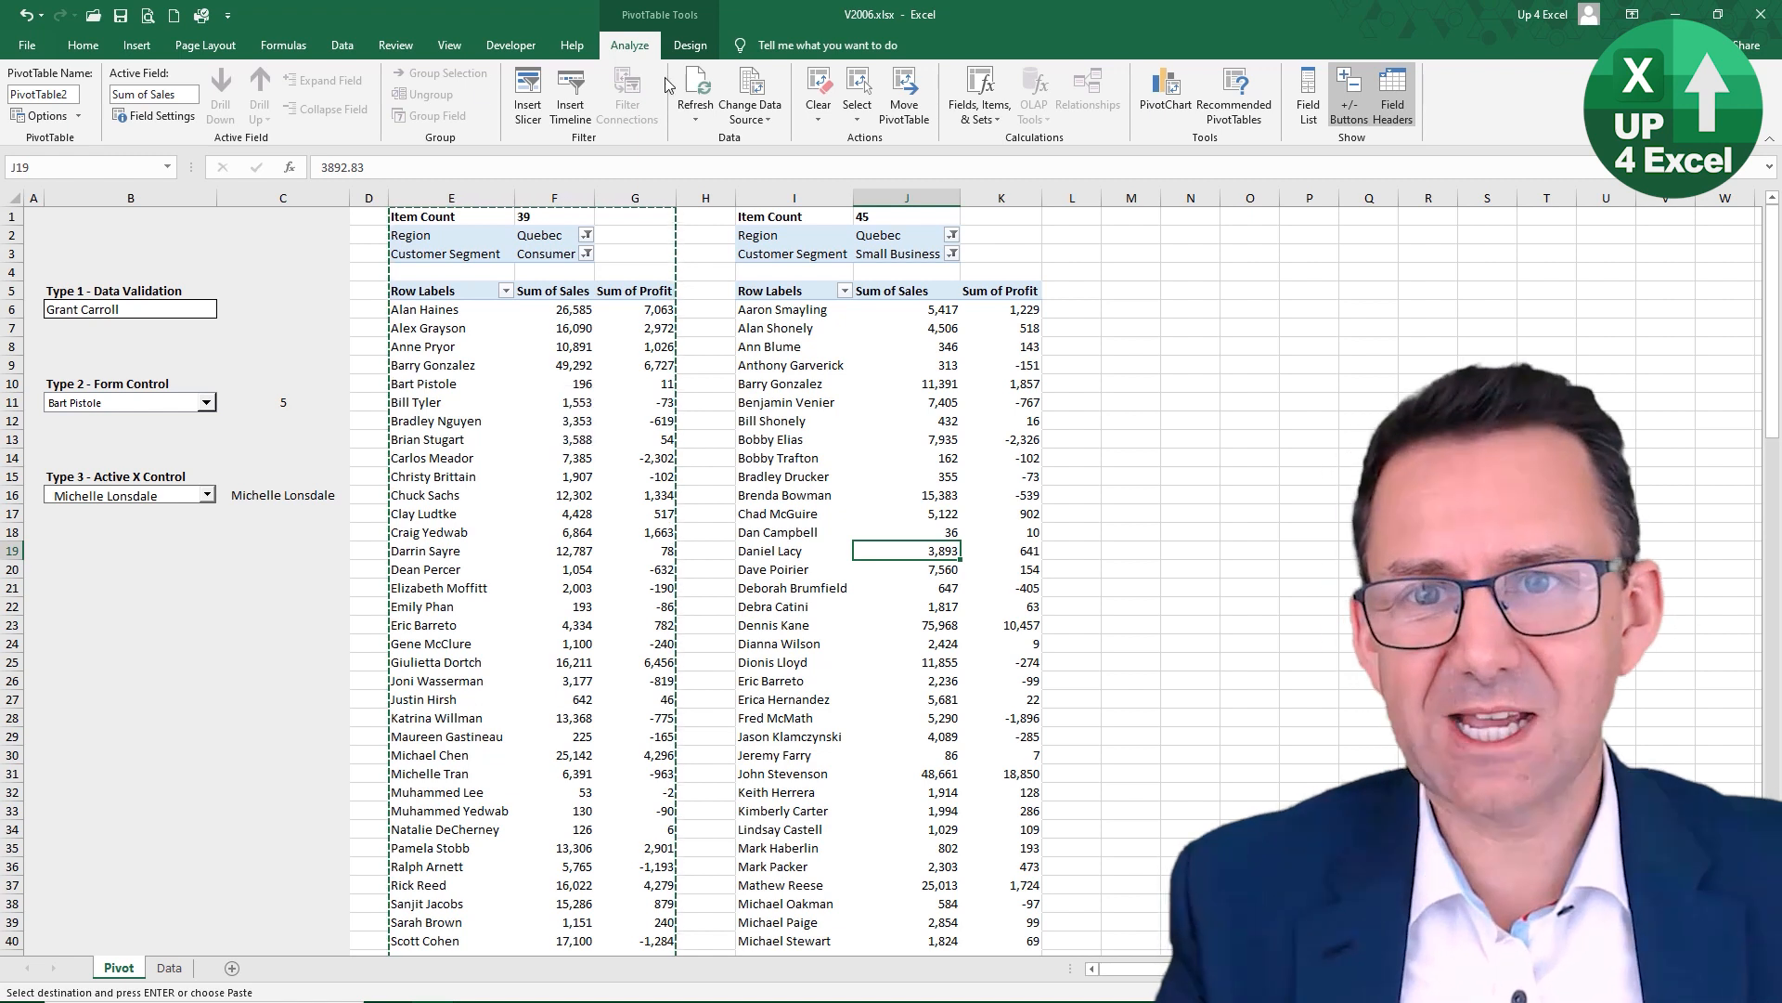
mouse_move(634, 346)
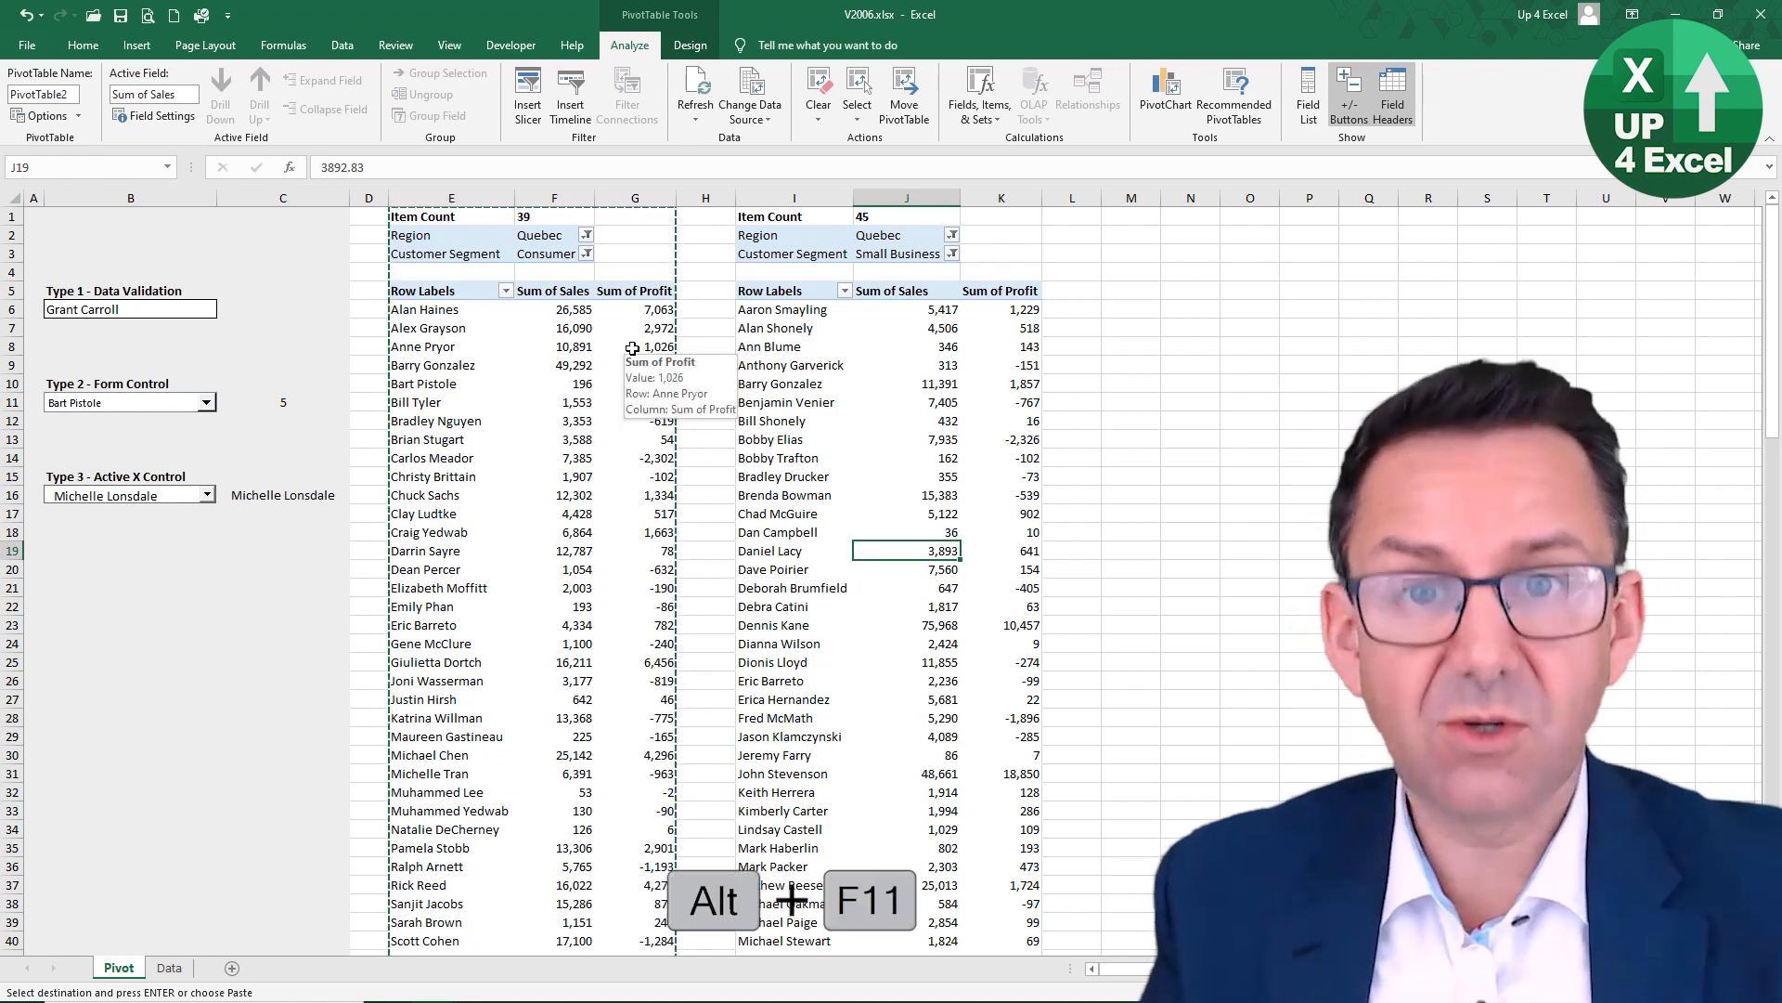
Step: Wrap the ComboBox1.List line in If Target.Name = "PivotTable1" Then … End If
key("Alt+F11")
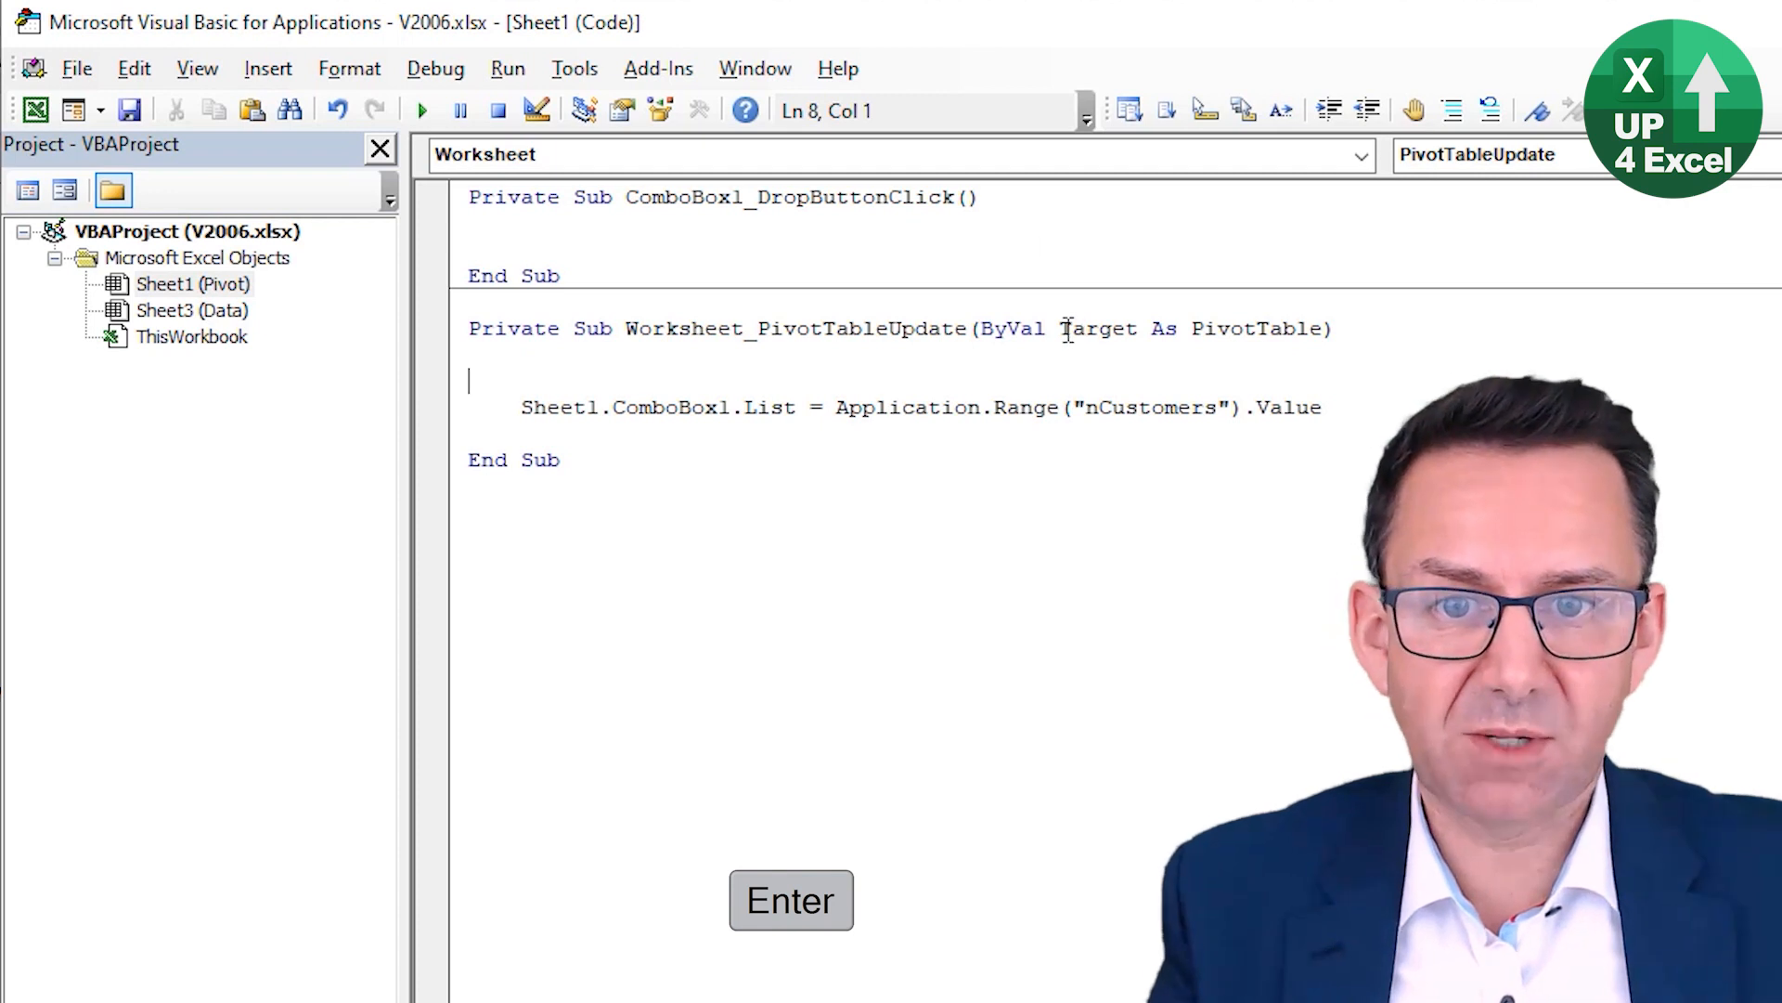
key("ctrl+c")
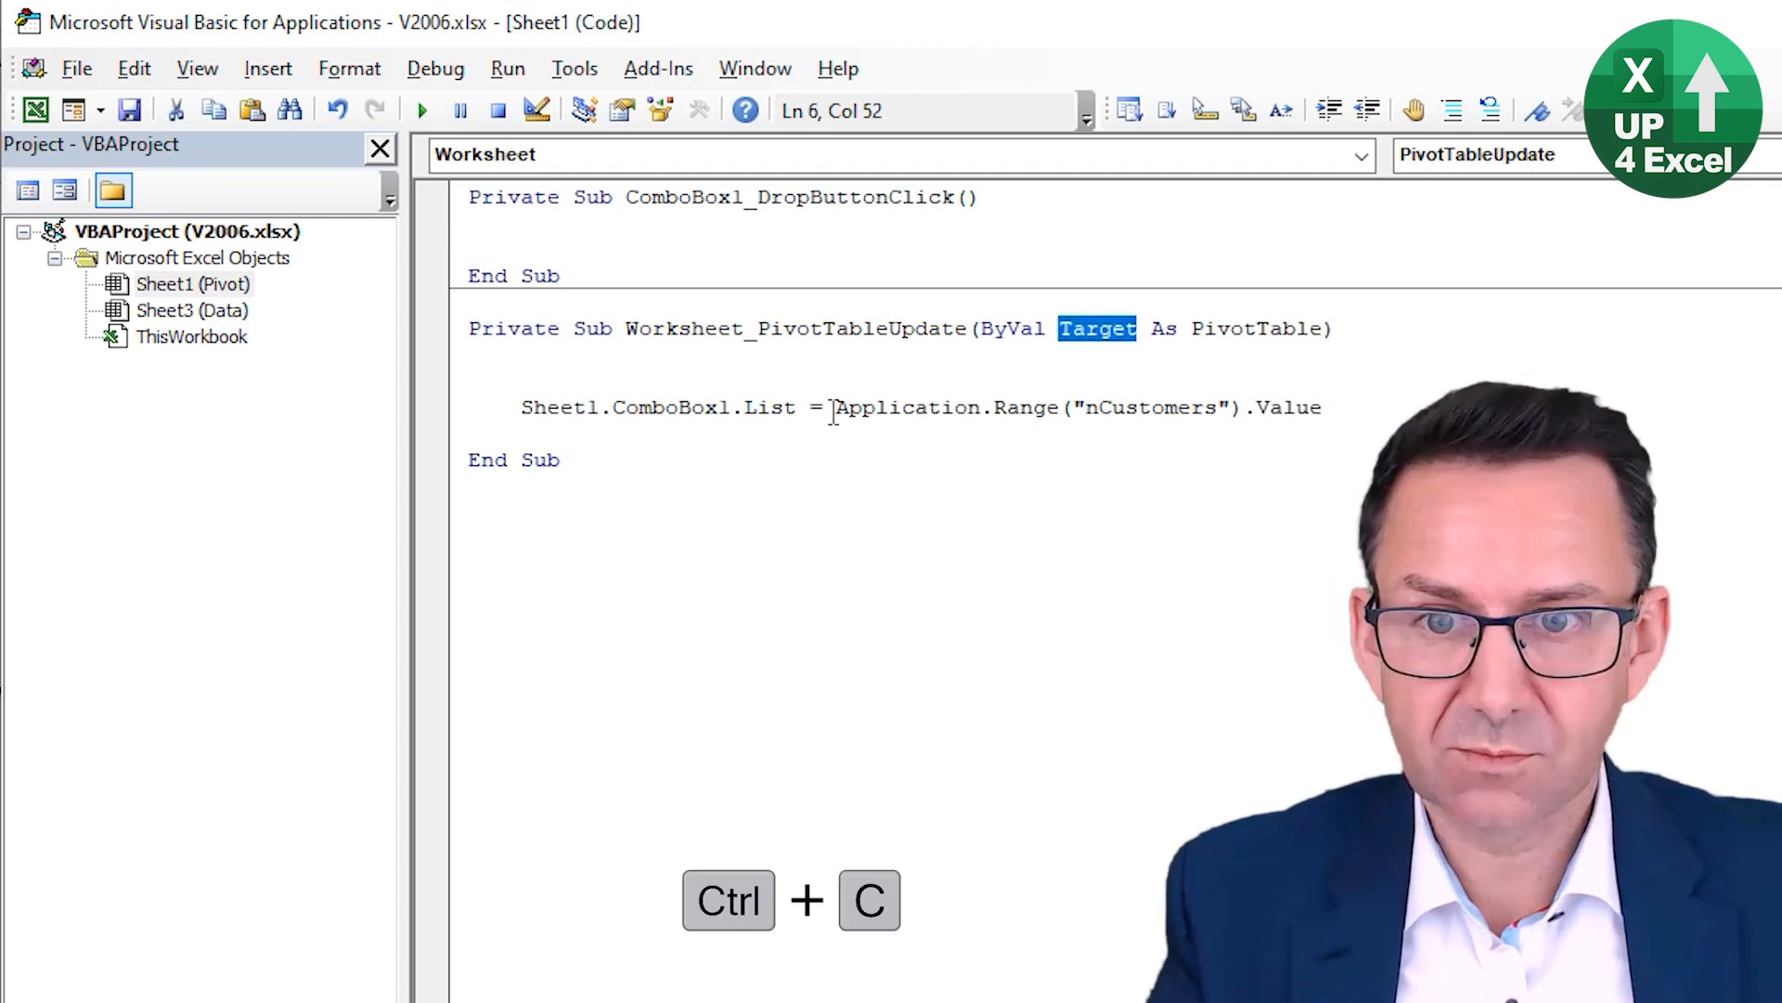
type("if Target")
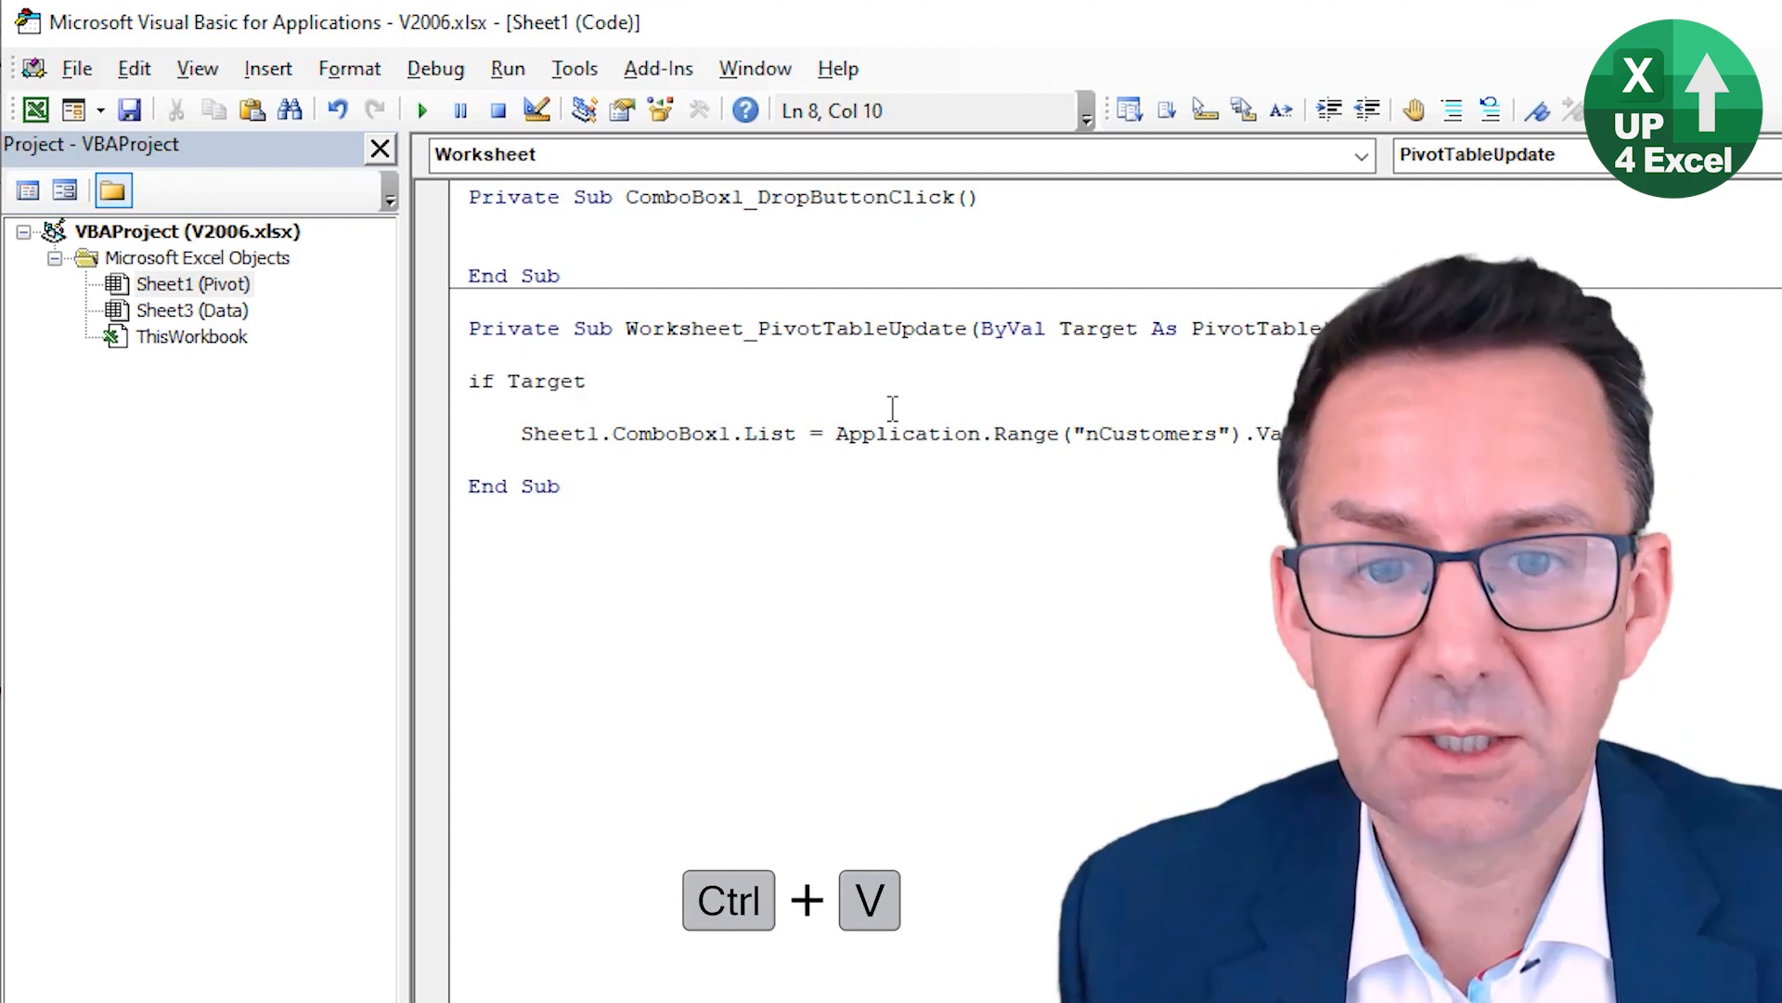
type(".")
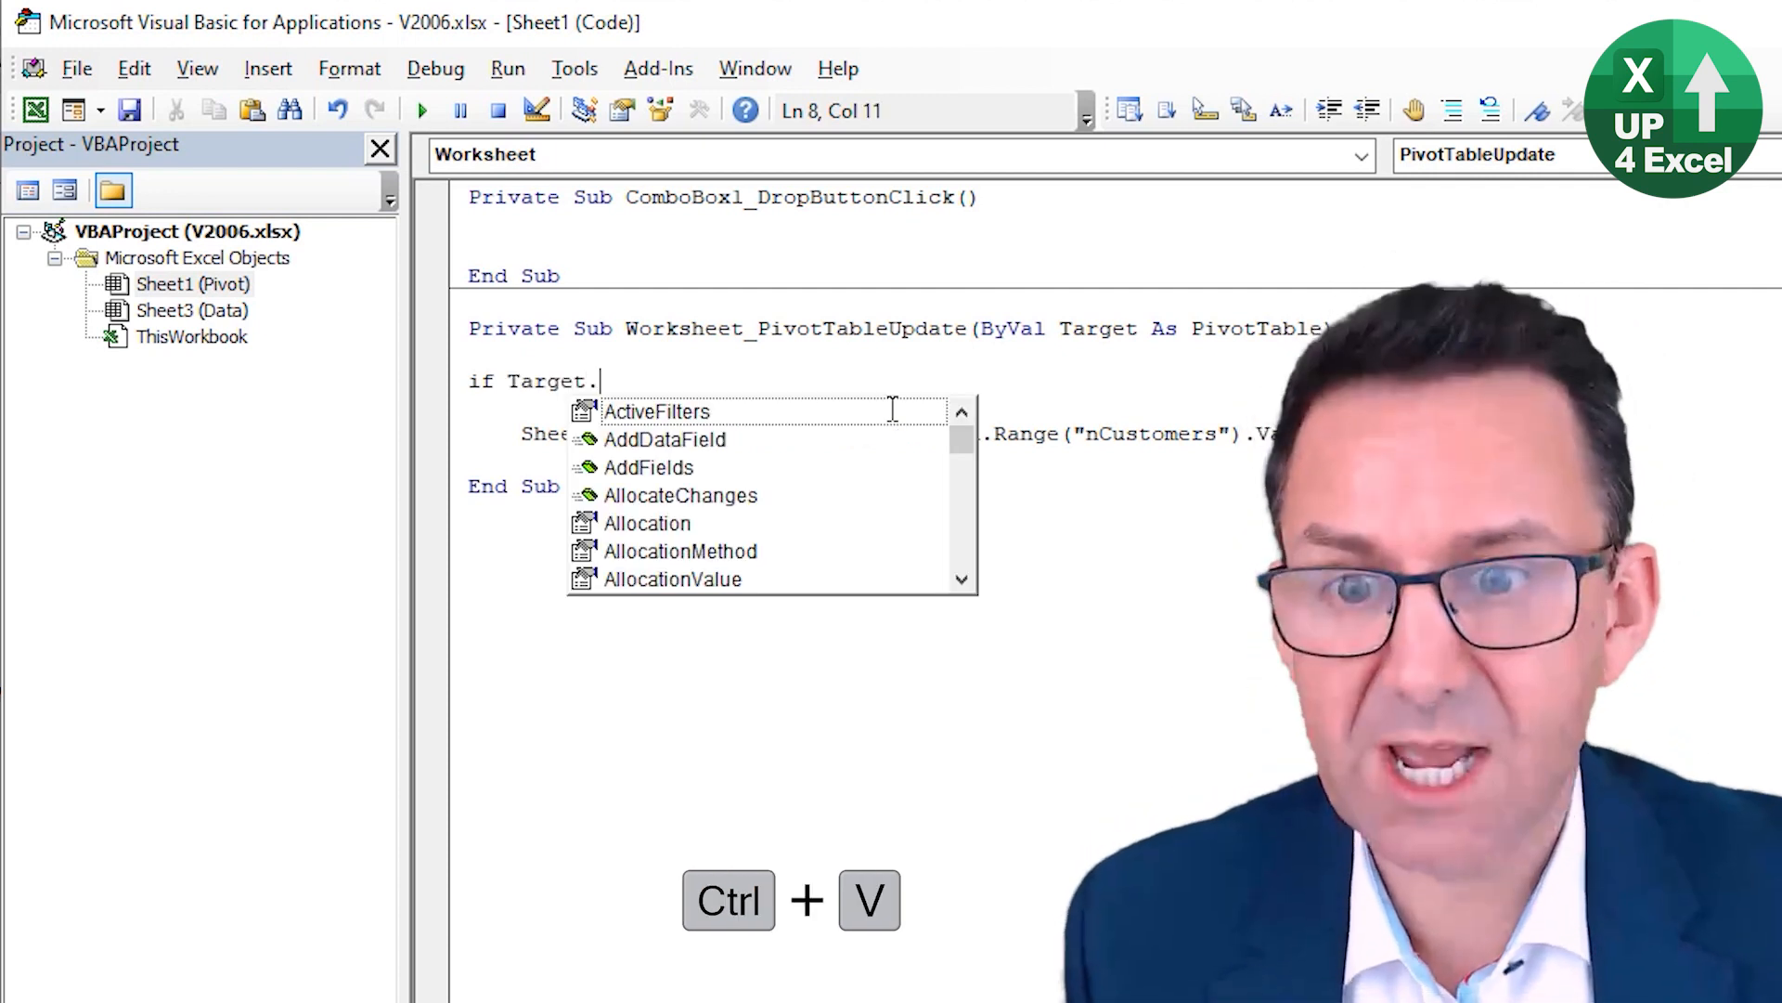
key("Tab")
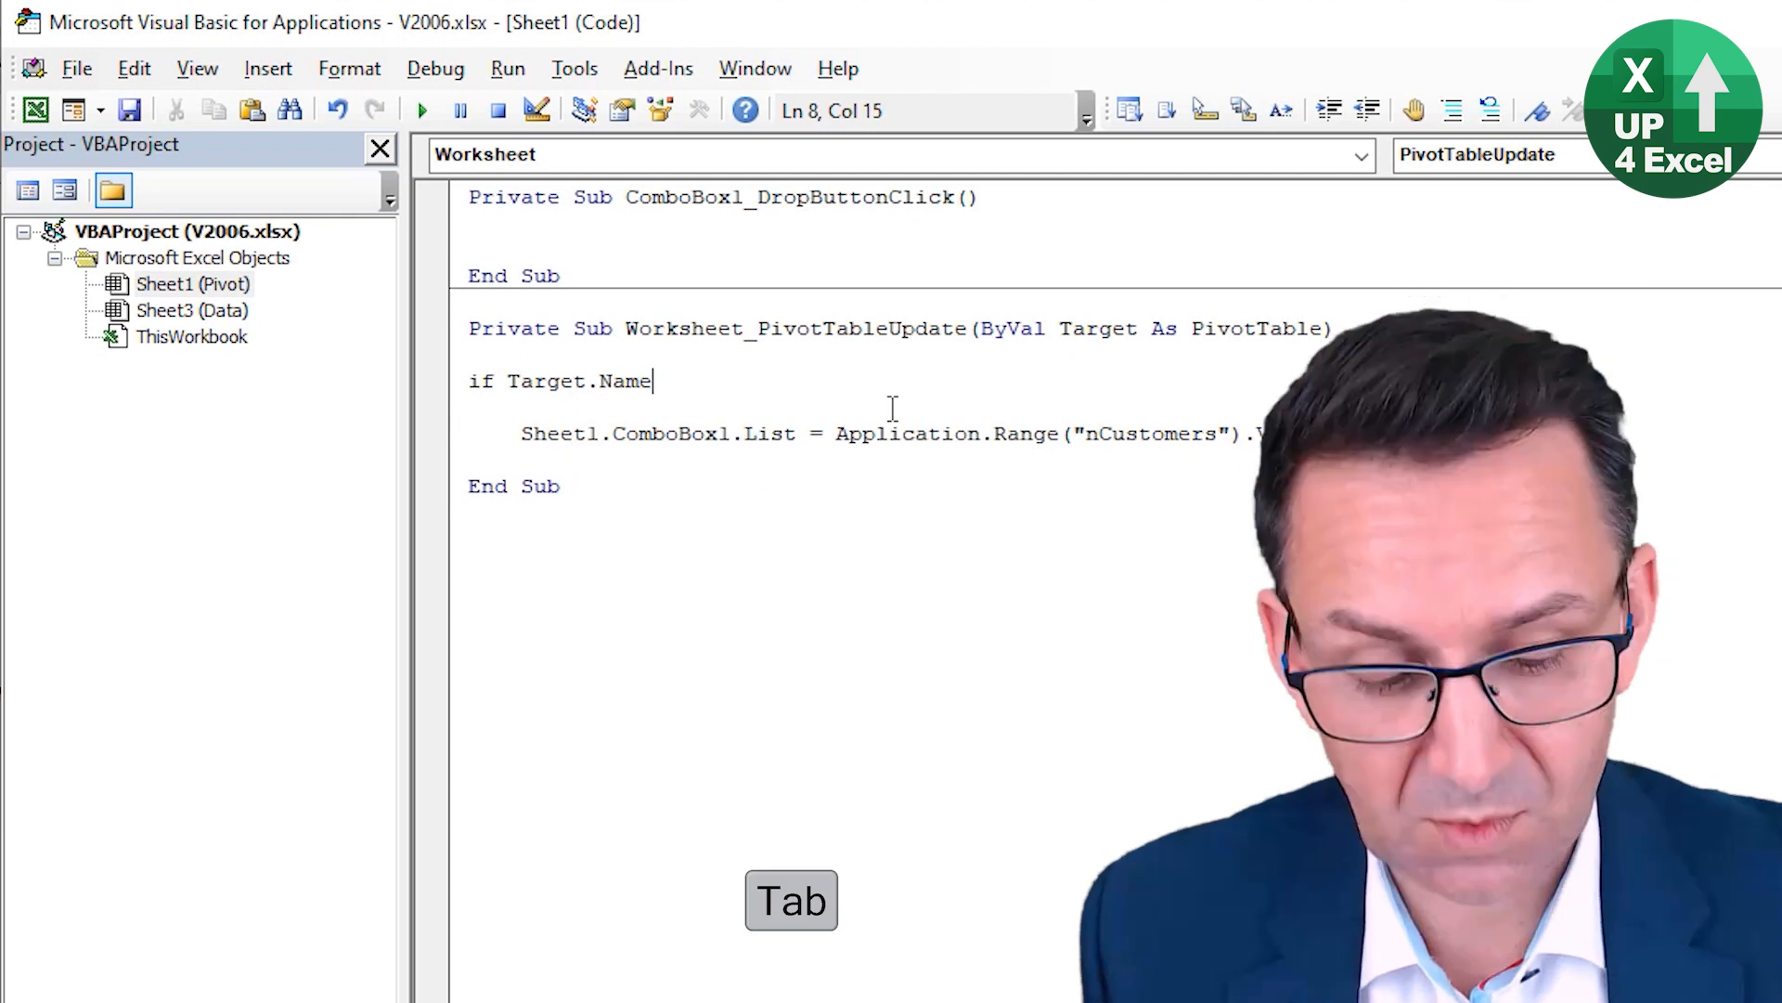
type("= \"")
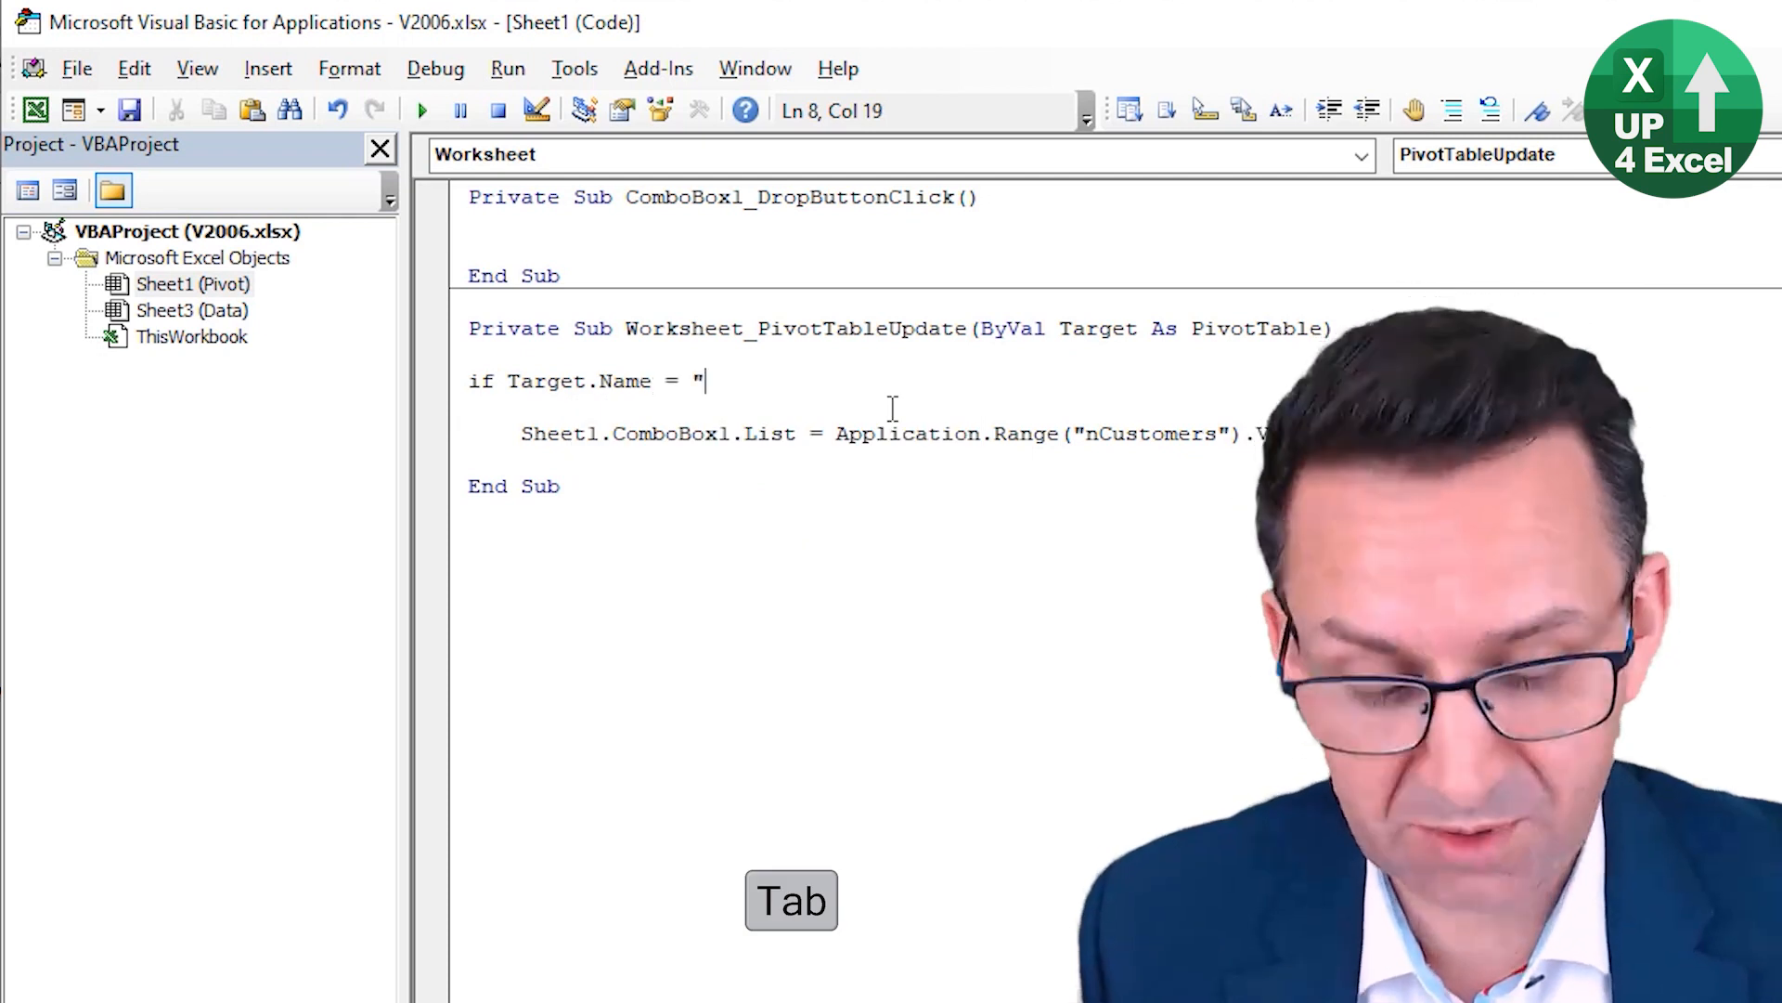
type("PivotTable")
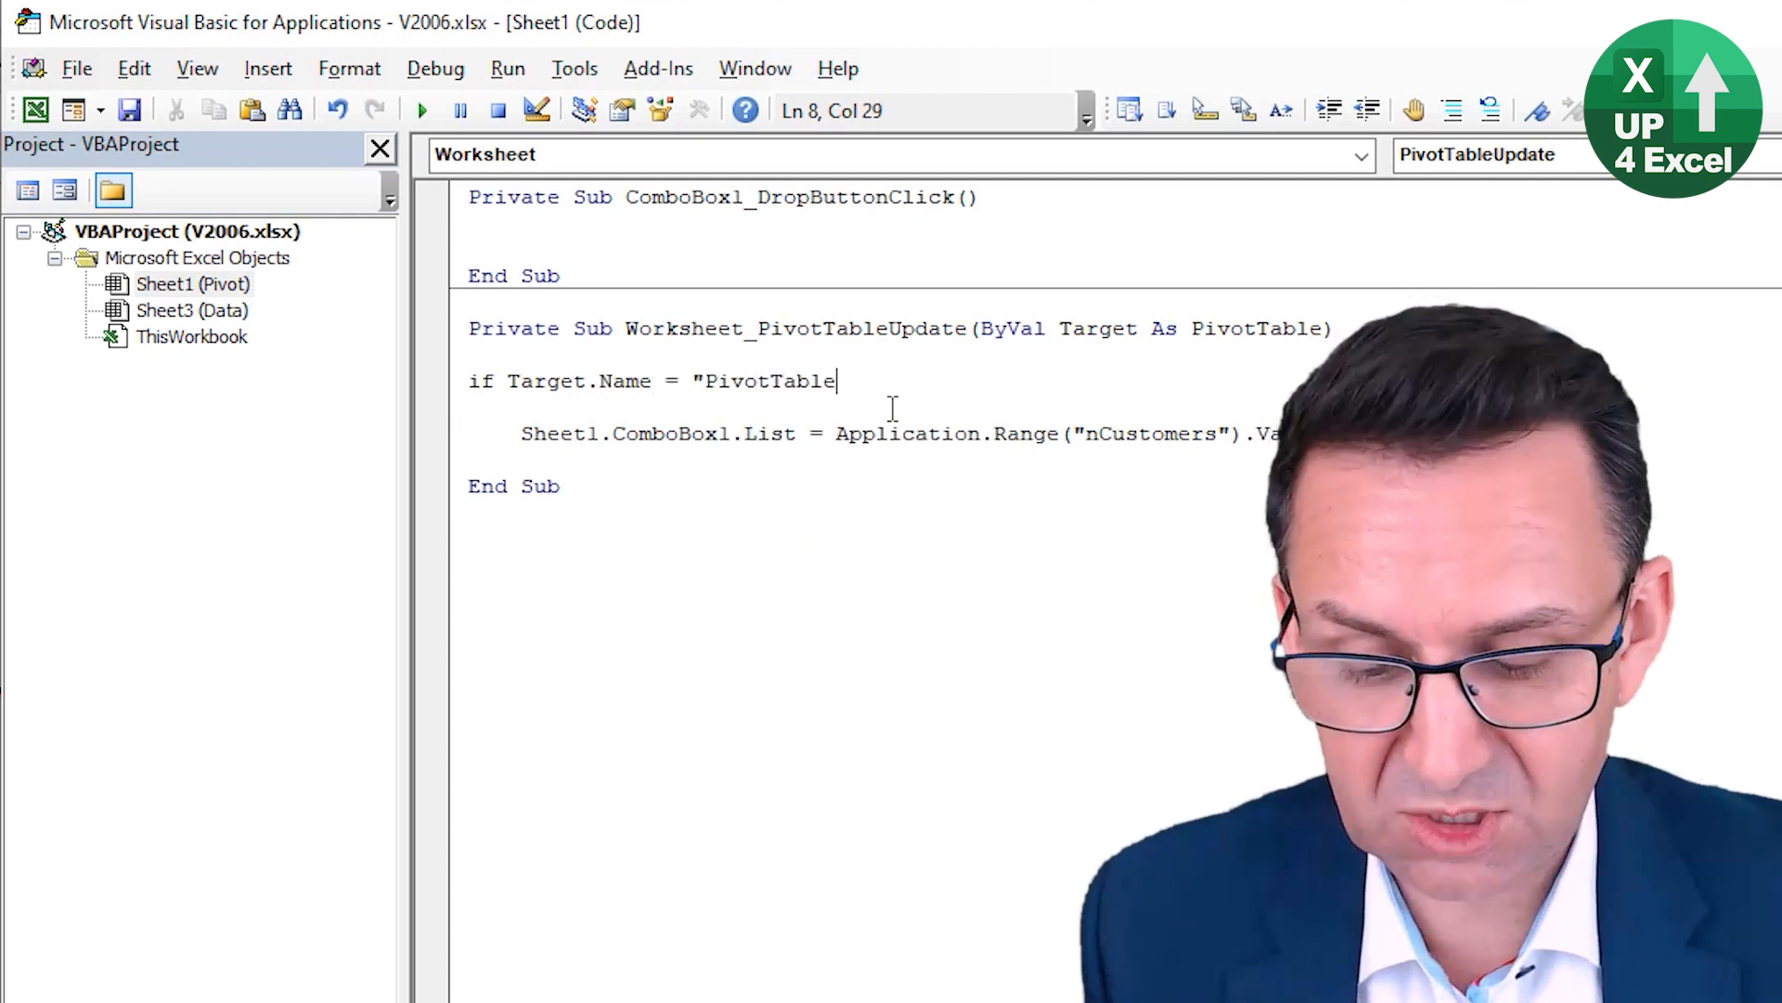
type("1\" the")
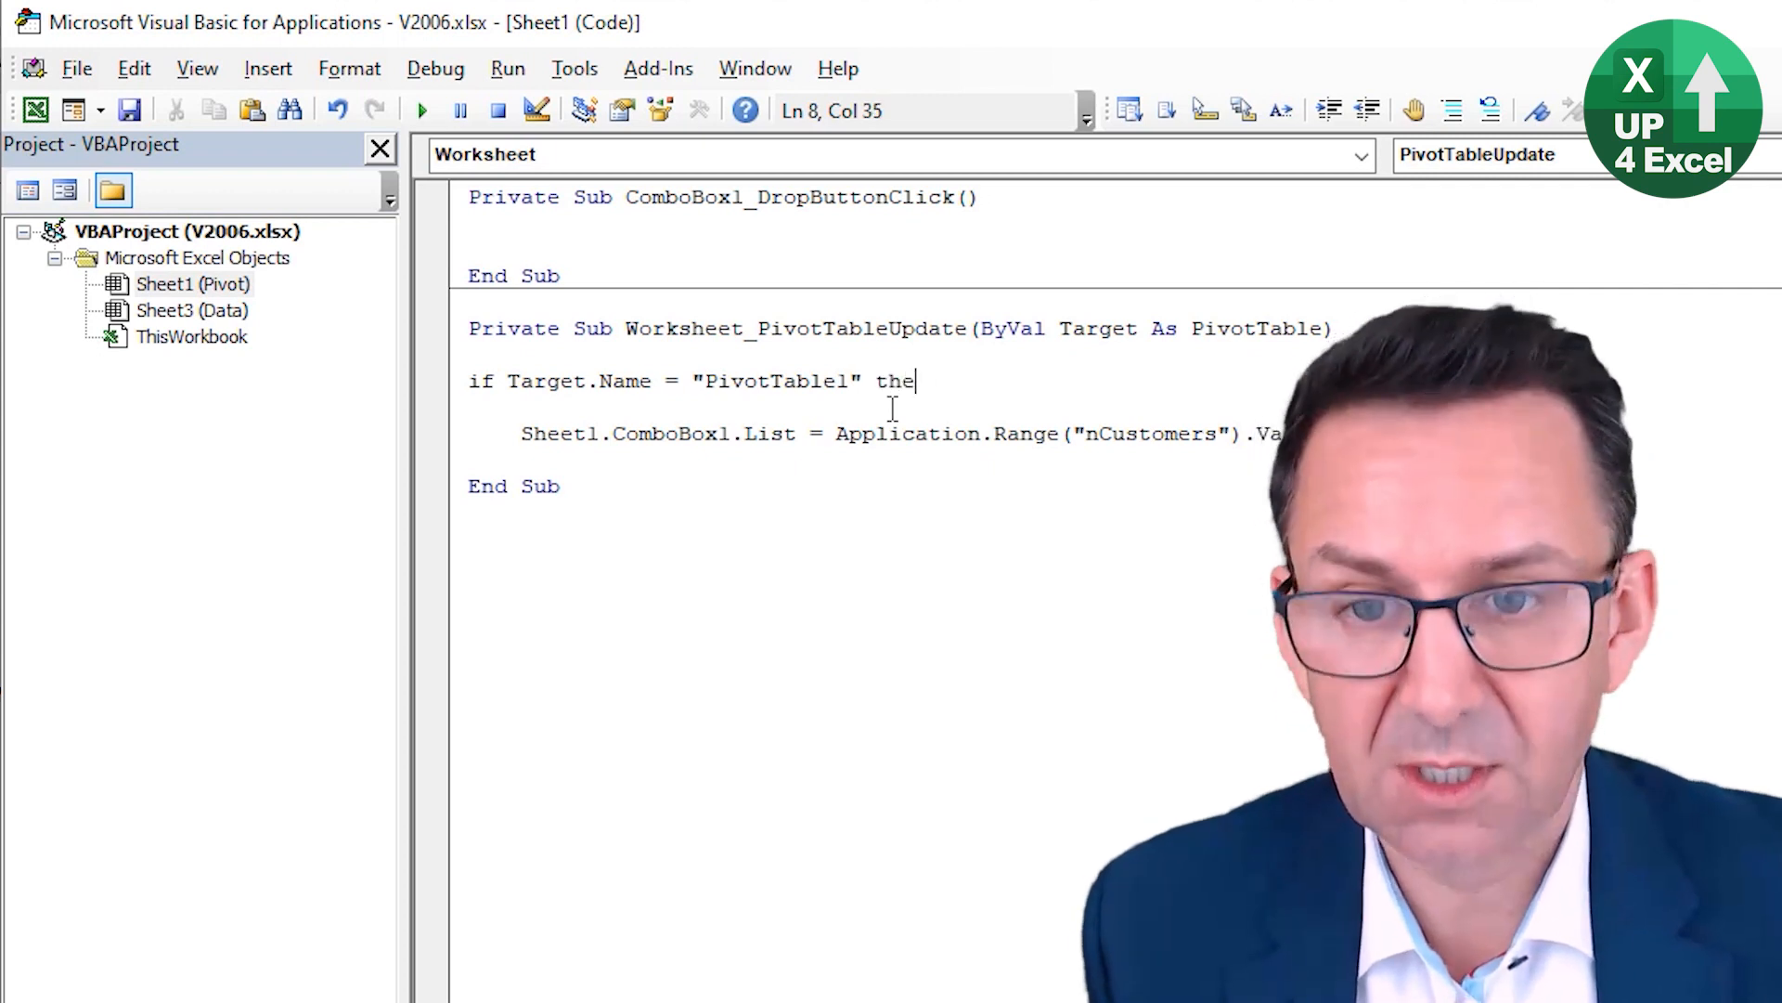
key("enter")
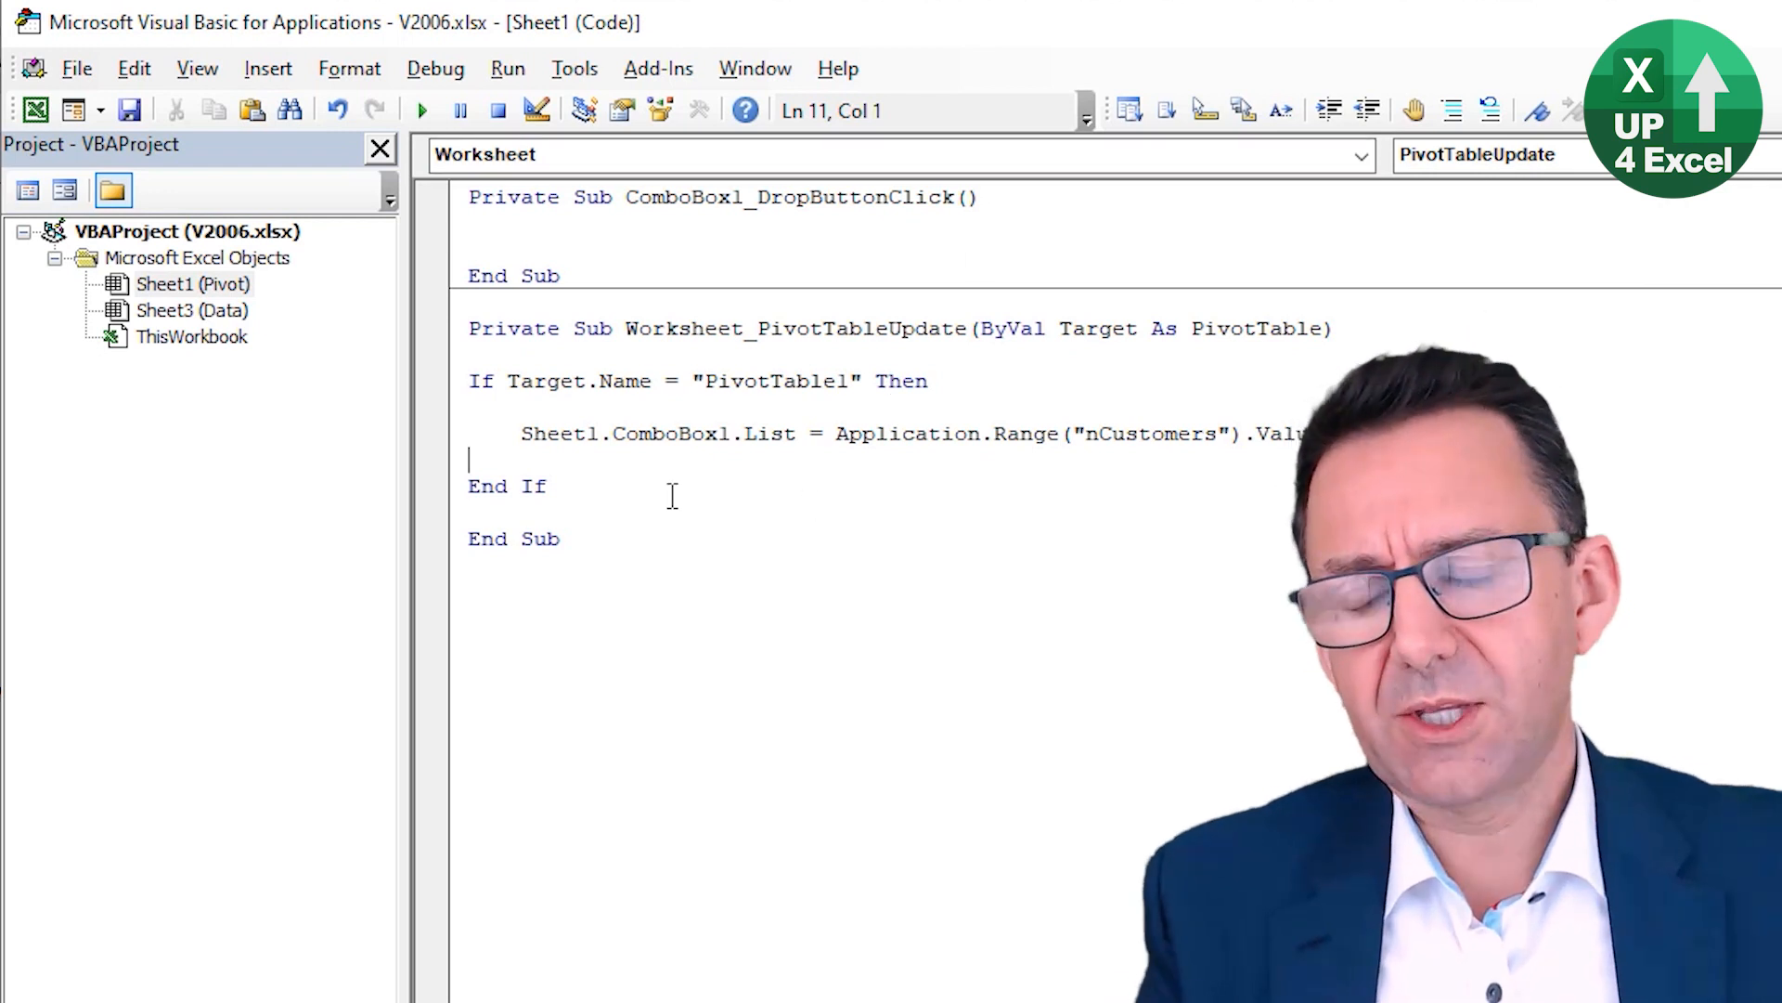
left_click(429, 433)
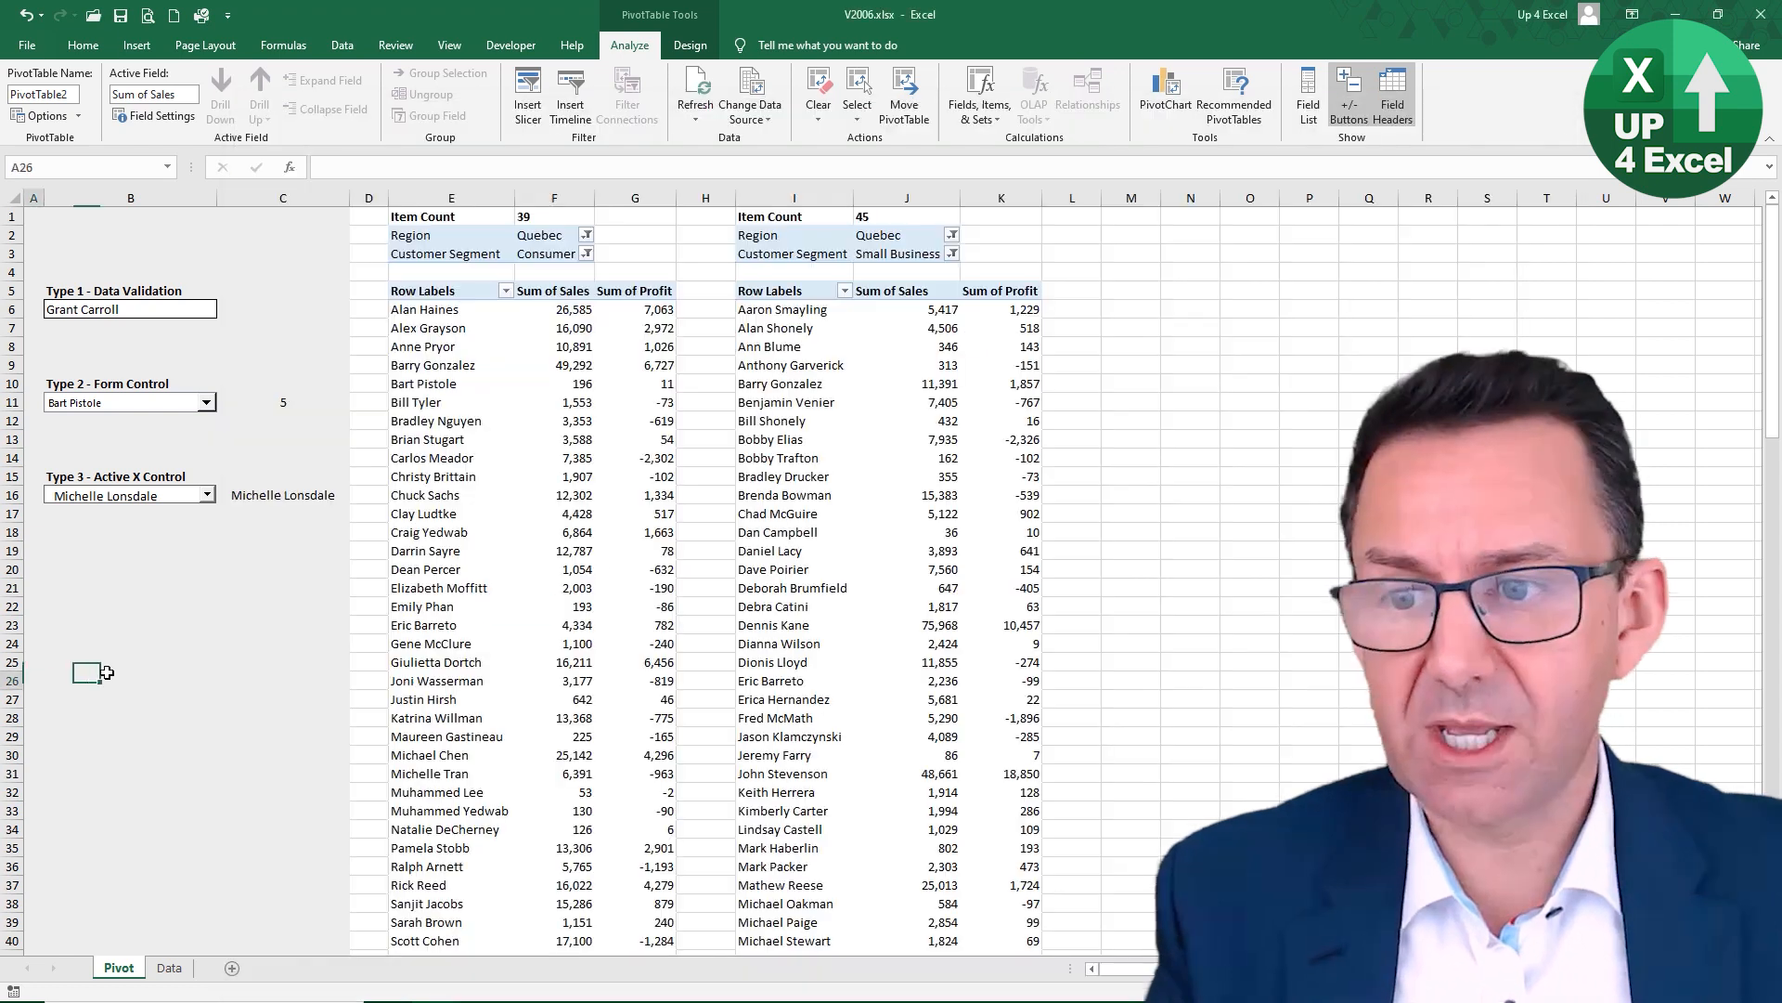
Step: Filter PivotTable2's Customer Segment to Corporate, then resume the paused update macro
left_click(952, 253)
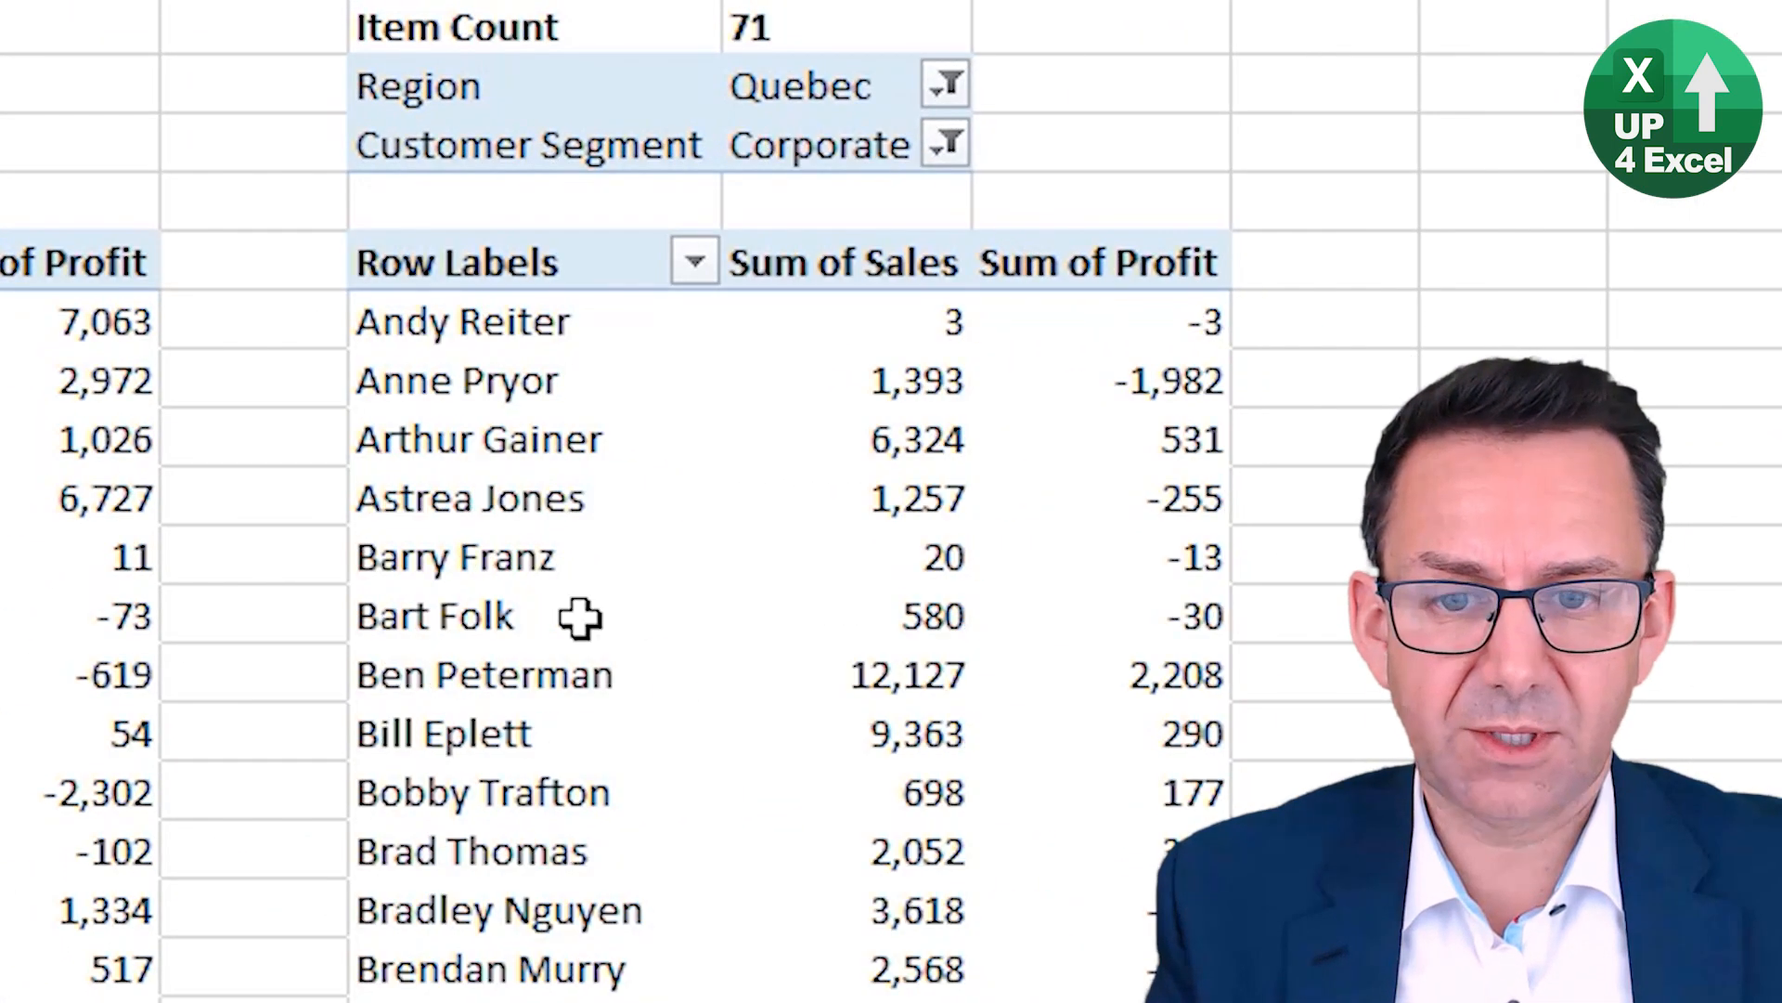
left_click(943, 143)
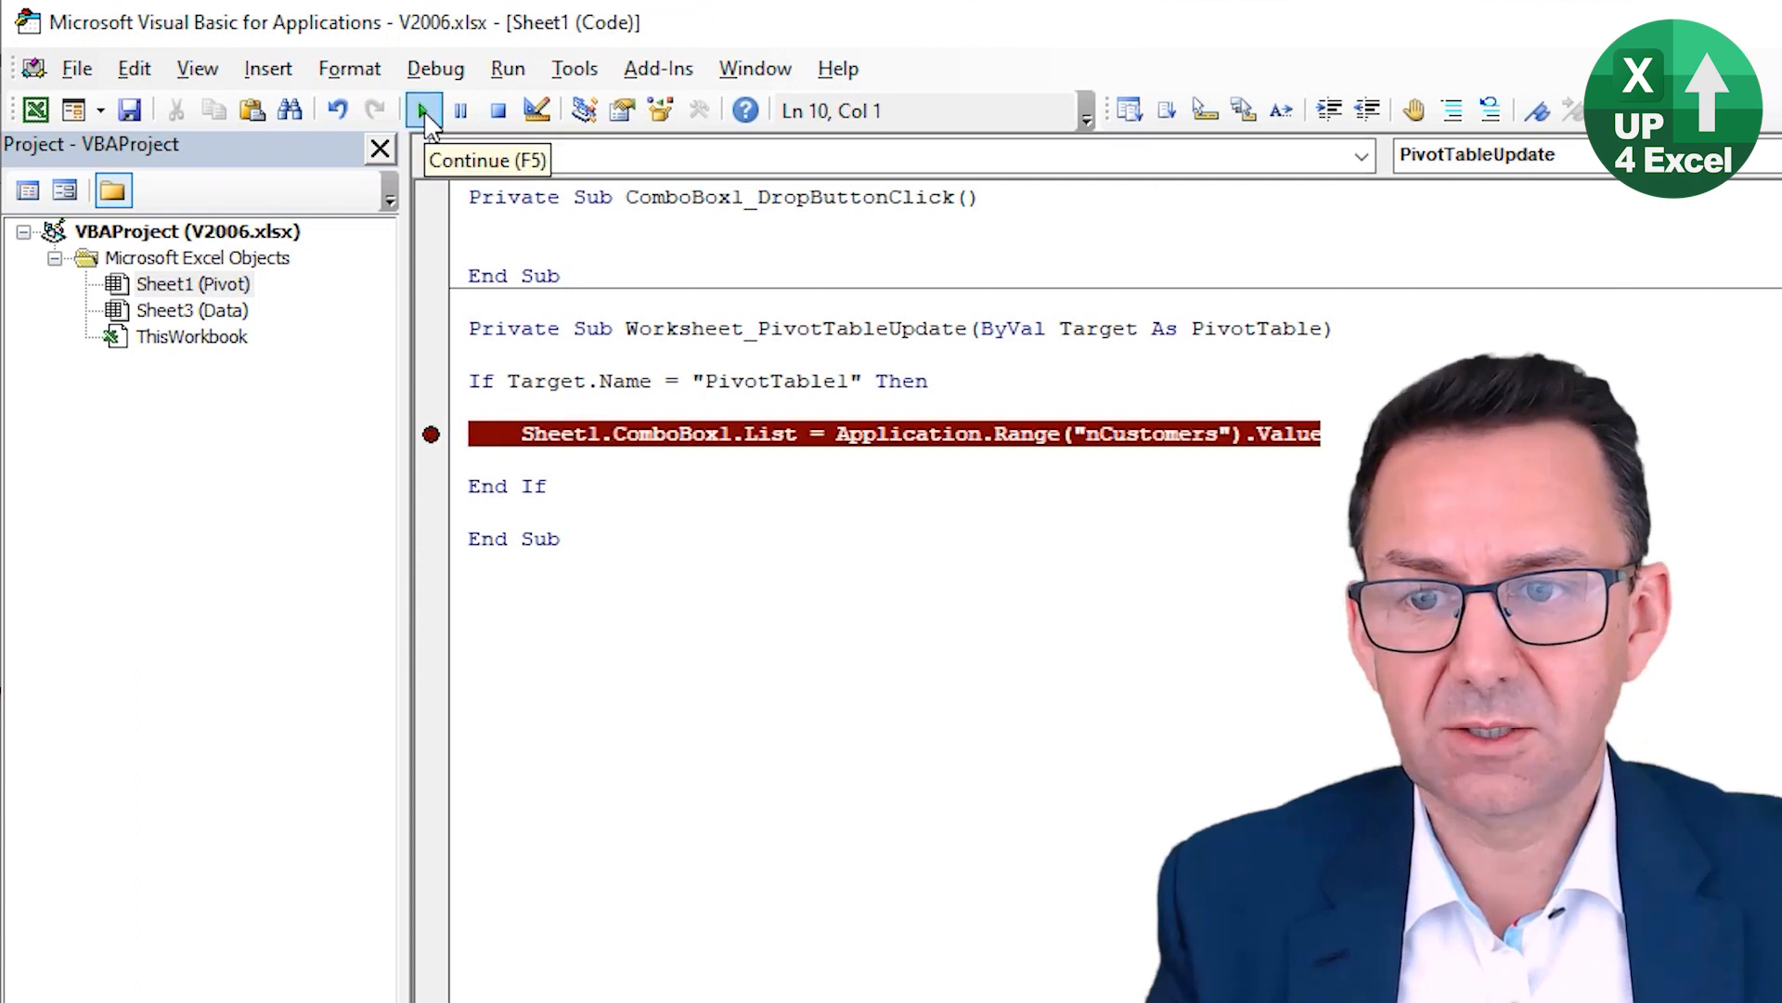
left_click(430, 111)
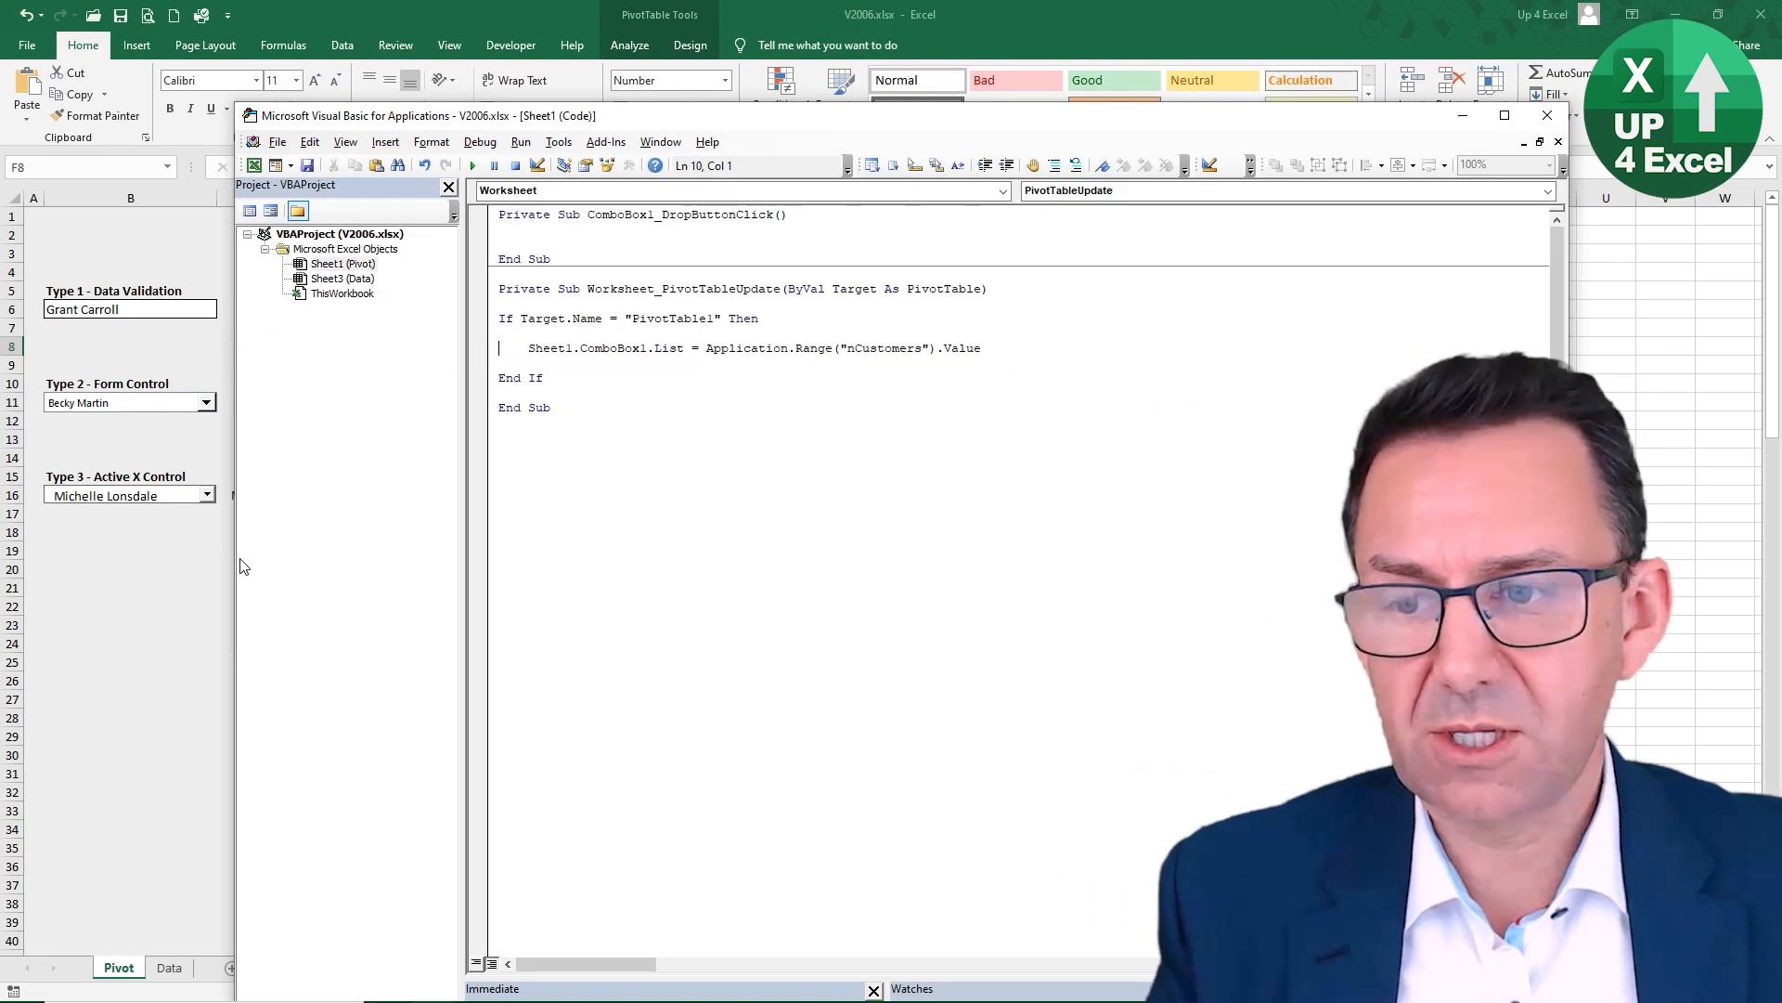
left_click(1545, 115)
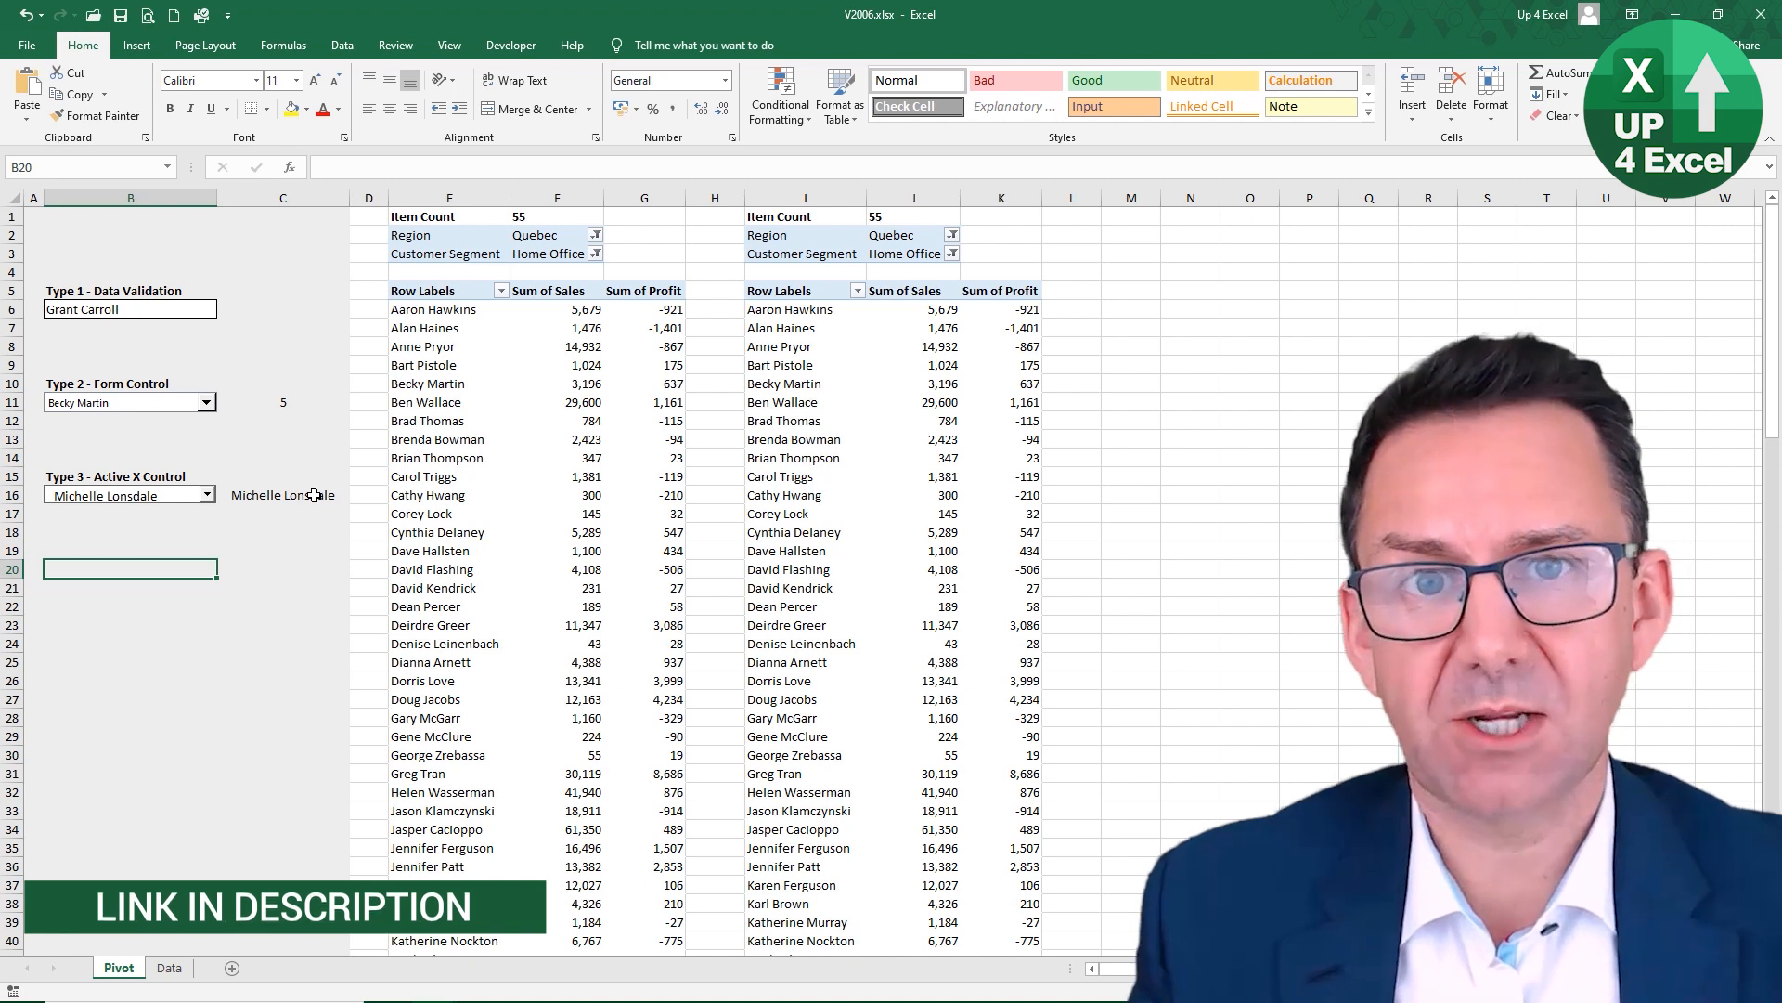
Step: Check the COUNTA item count formula in F1, then select data validation cell B6
left_click(556, 217)
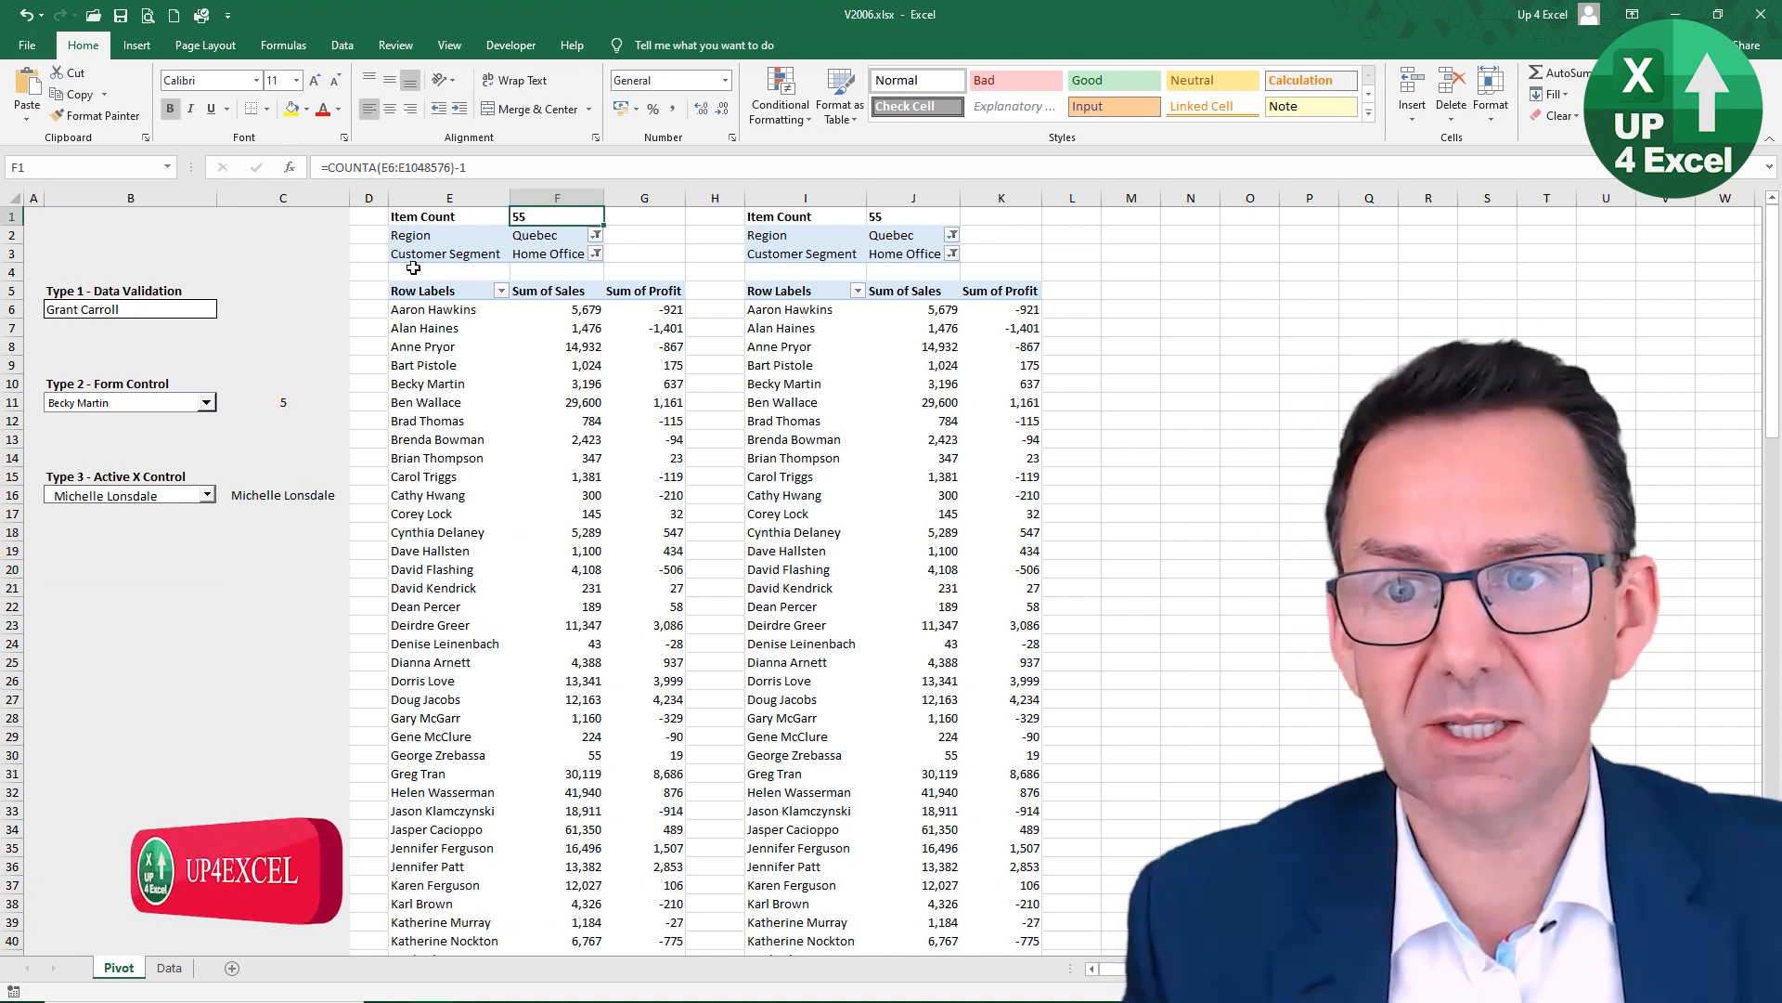
left_click(130, 309)
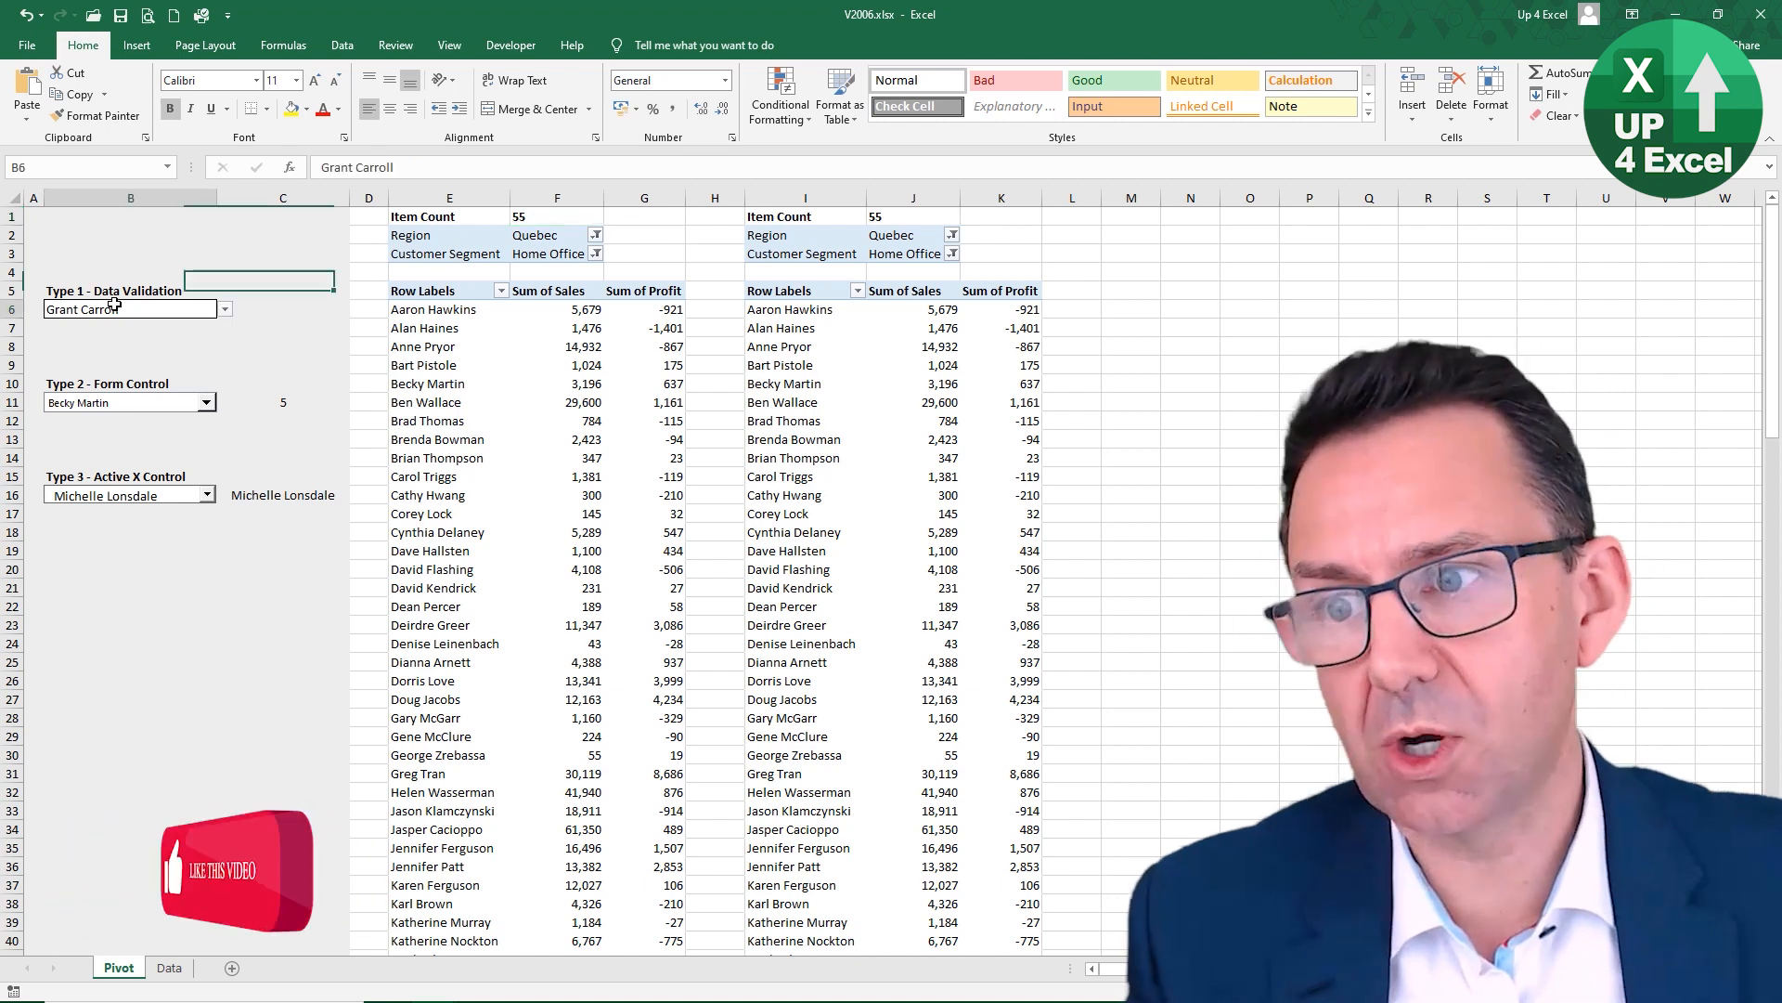